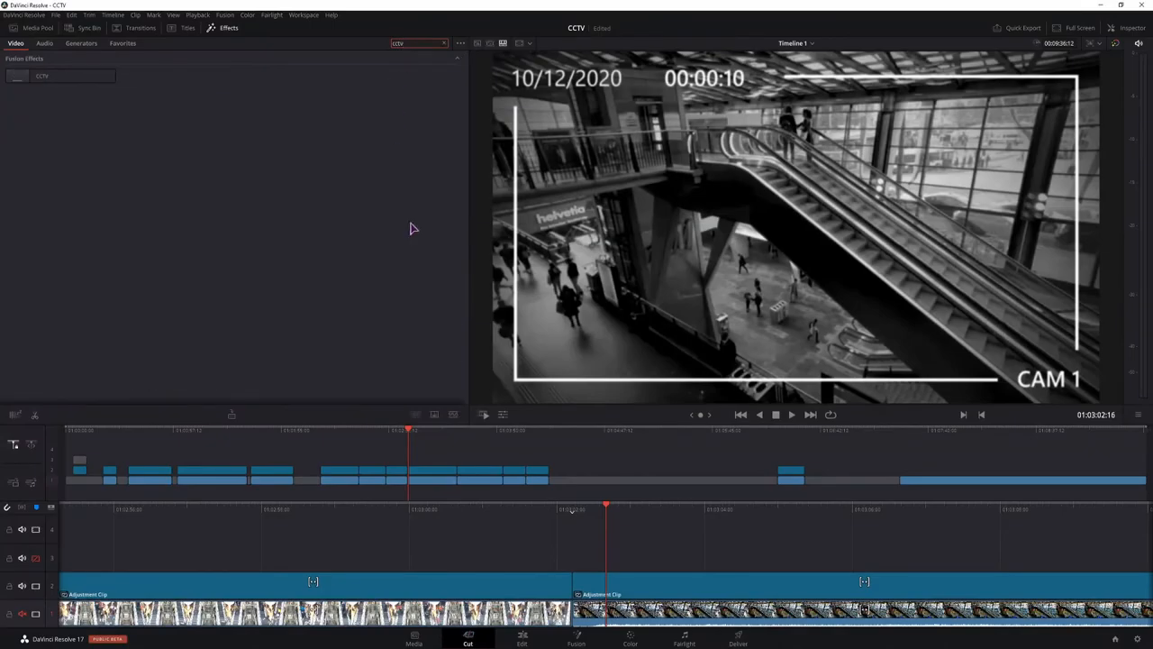
# Go to the Edit page, choosing Not Yet on the limitation notice and OK on the AnalogDamage warning
pyautogui.click(521, 640)
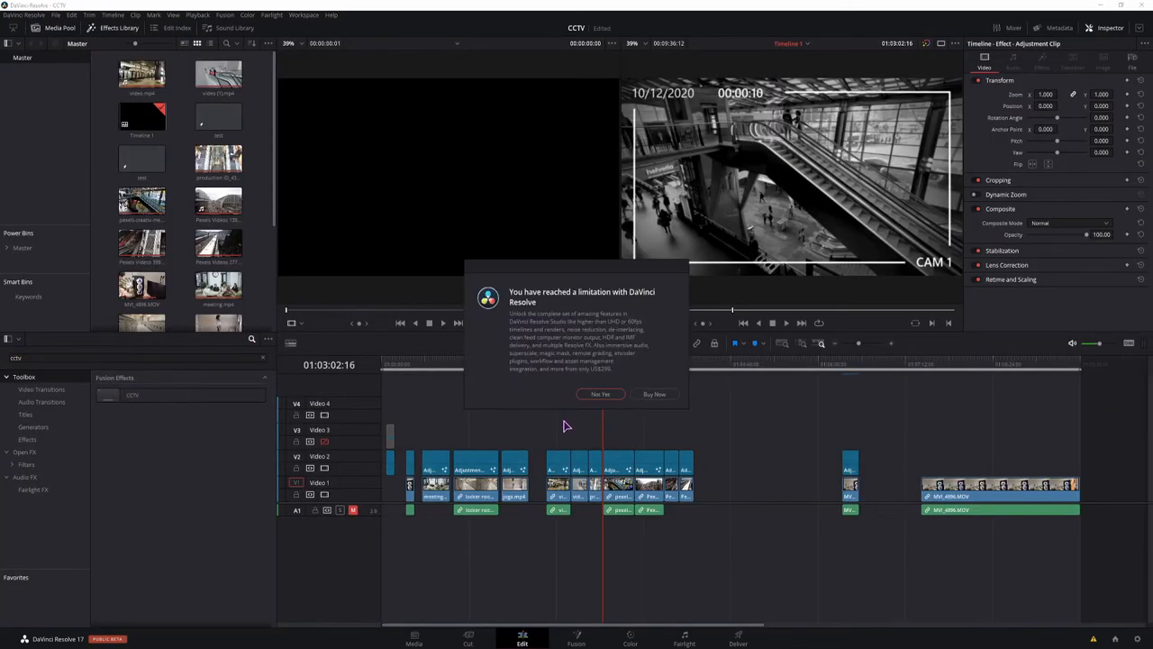
pyautogui.click(600, 394)
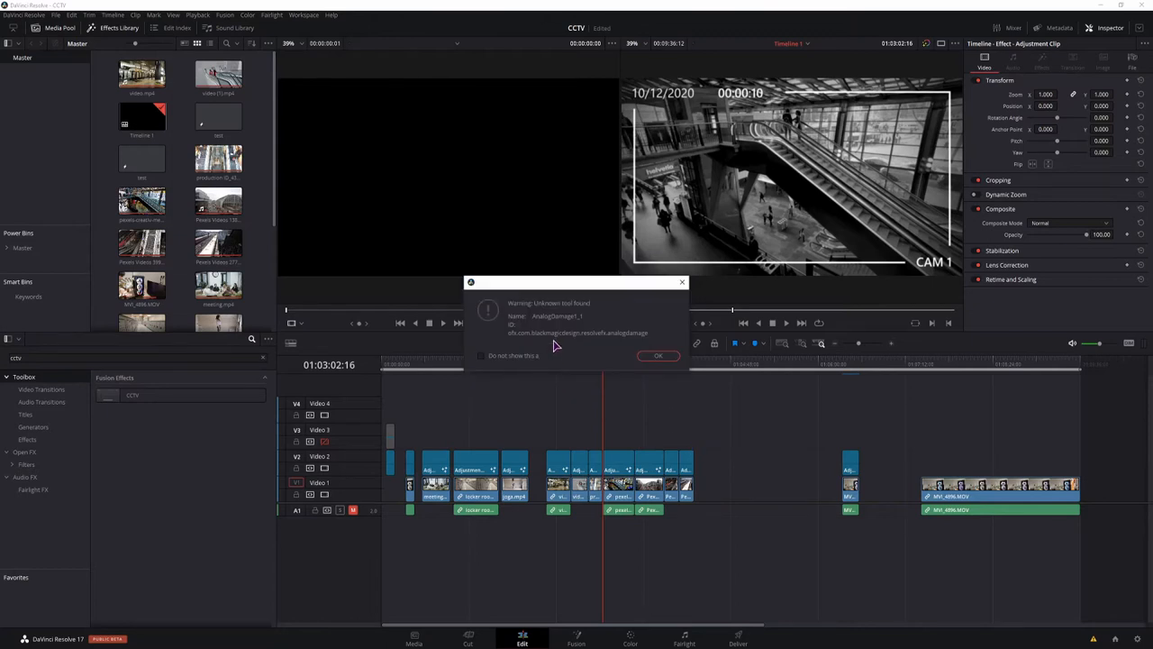
pyautogui.moveTo(640, 355)
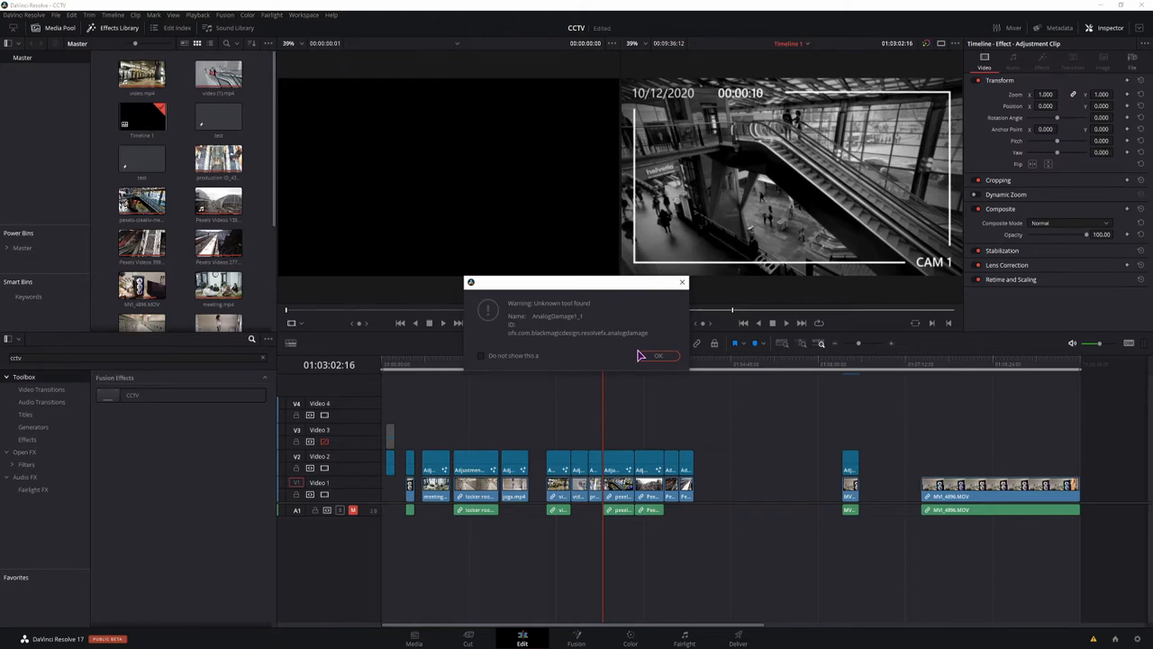
pyautogui.click(658, 355)
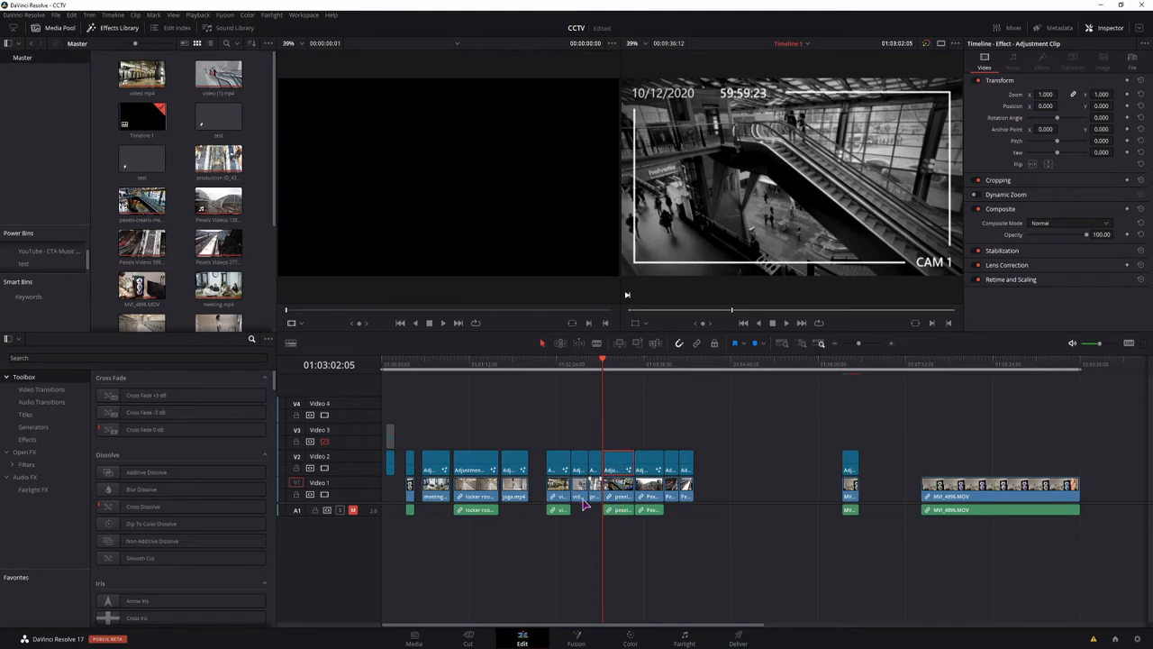
pyautogui.moveTo(324, 475)
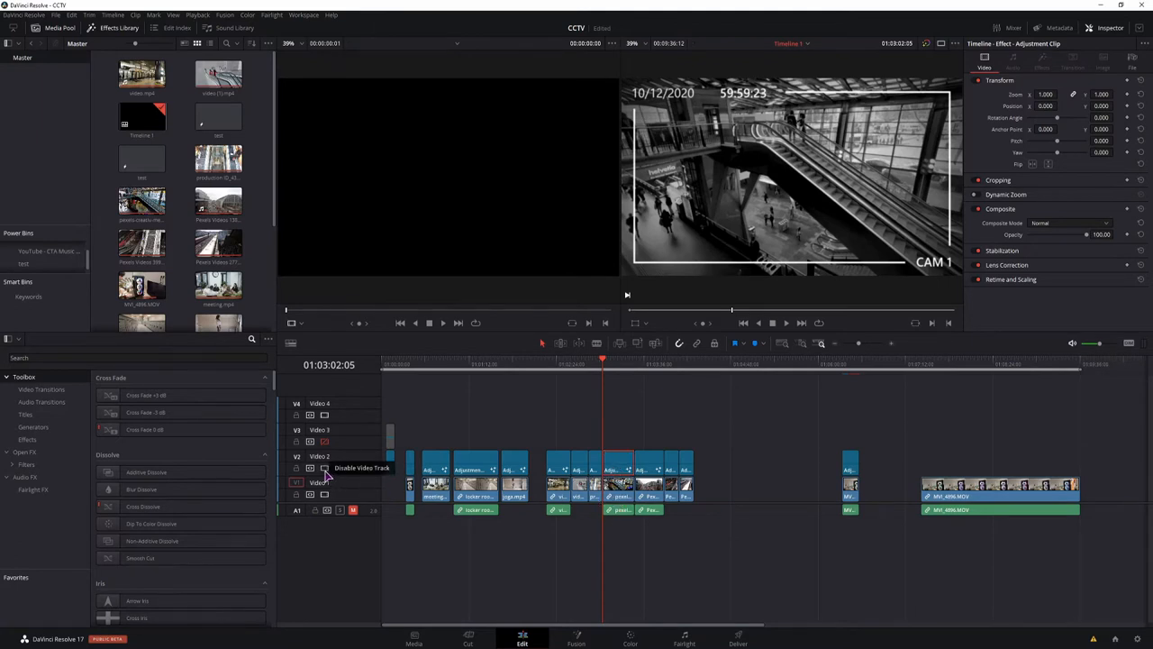
# Add a new Fusion Composition from the Media Pool and select it on Video 2 above the last clip
pyautogui.click(310, 482)
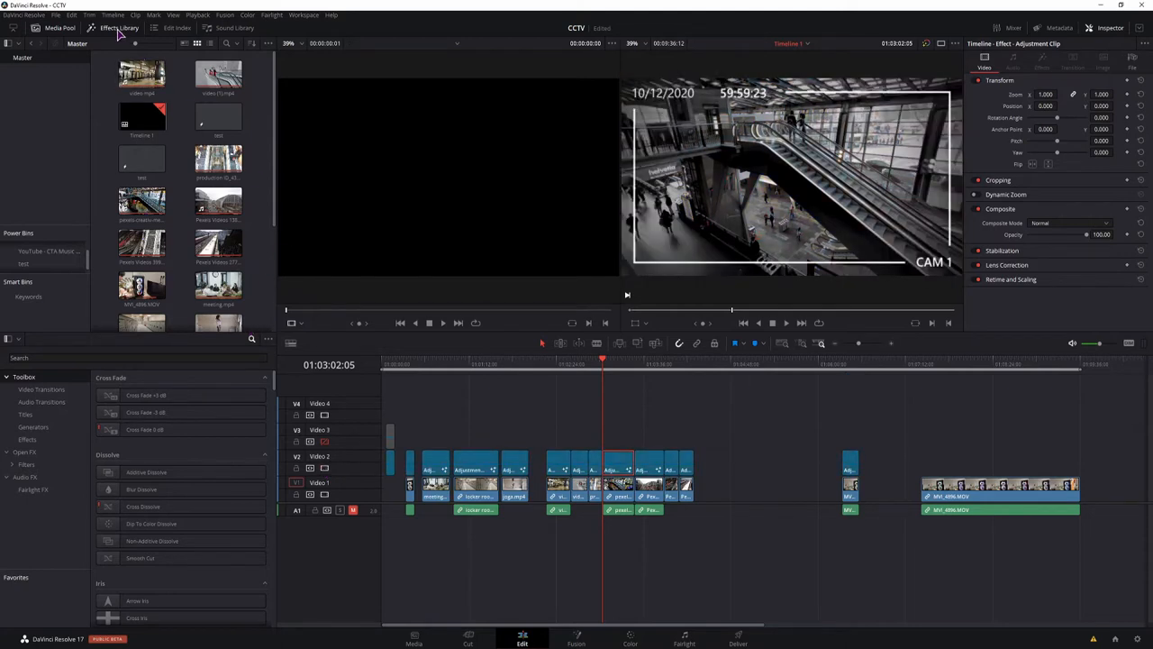
pyautogui.click(92, 358)
pyautogui.write('adj')
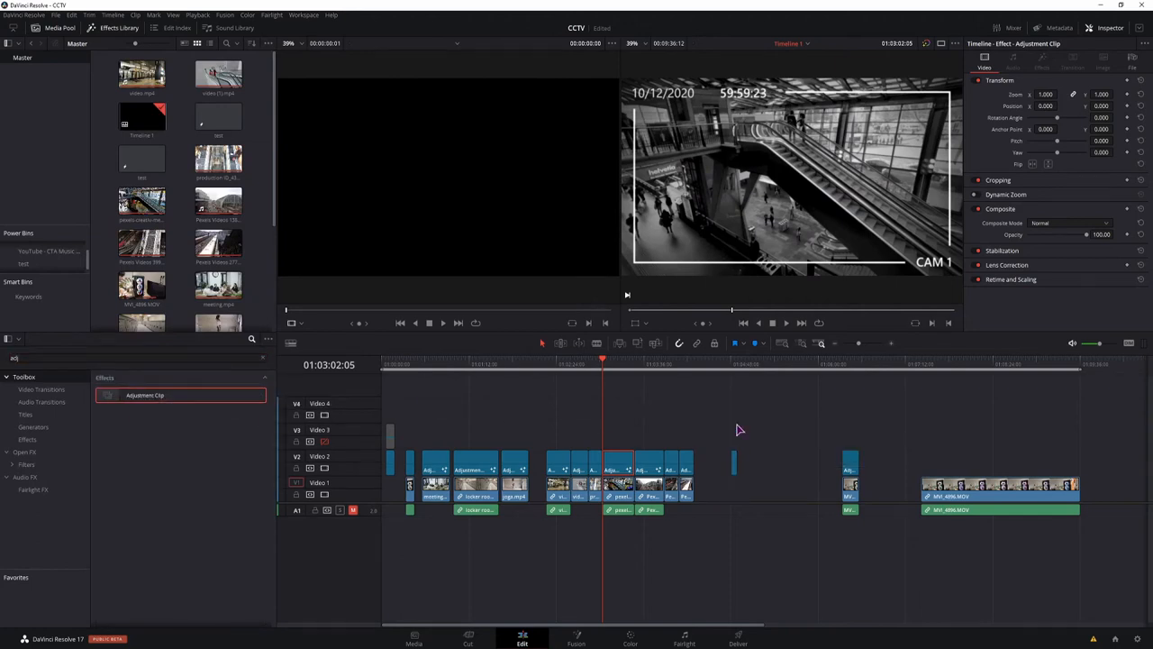
pyautogui.rightClick(218, 116)
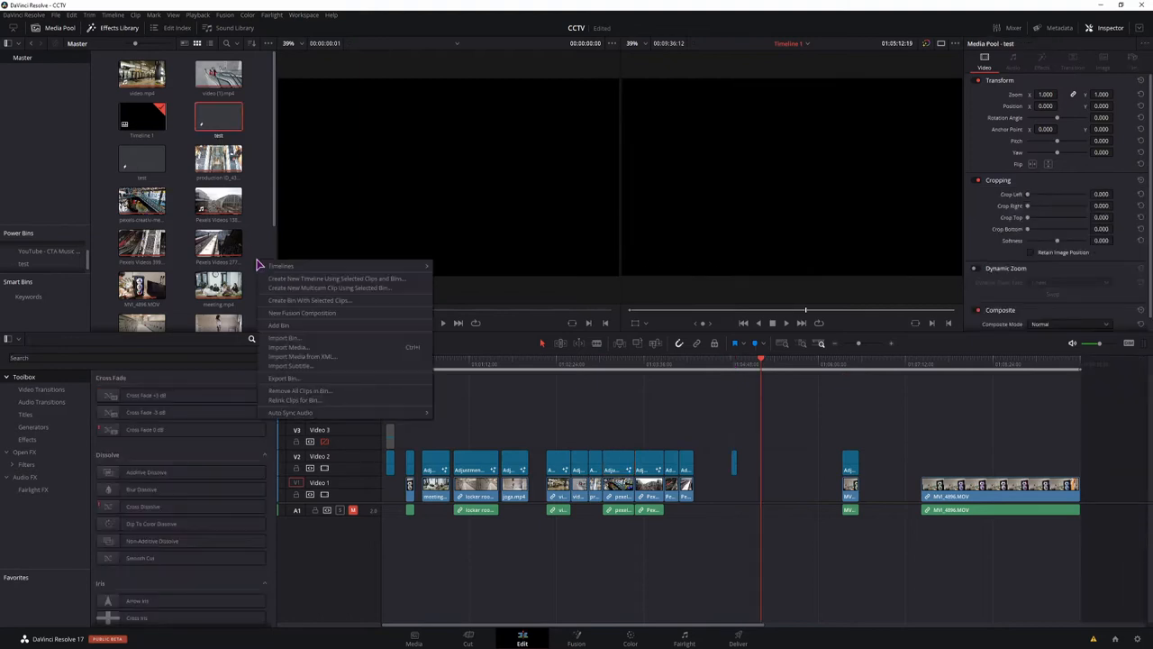
pyautogui.moveTo(301, 313)
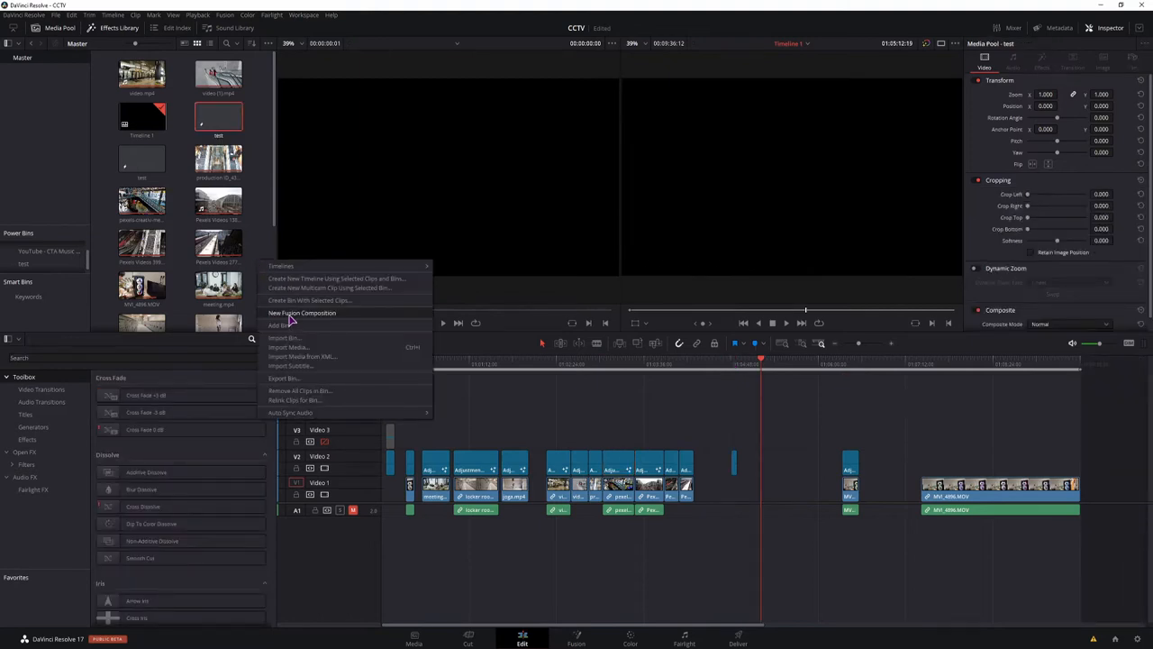
pyautogui.click(302, 313)
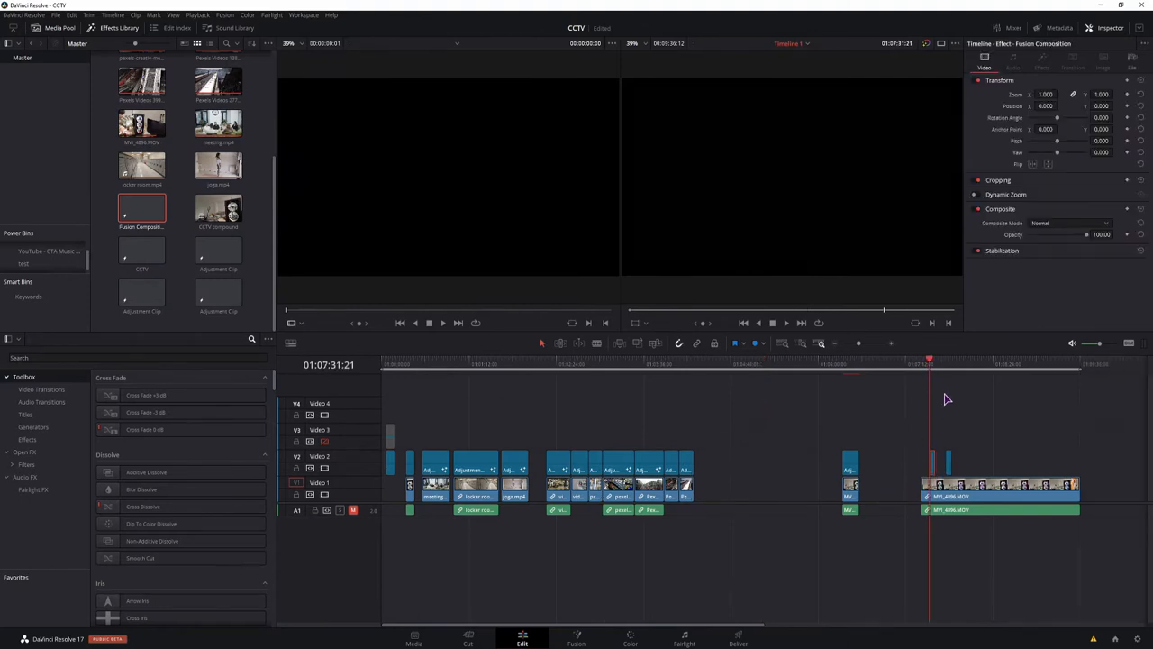
pyautogui.moveTo(932, 450)
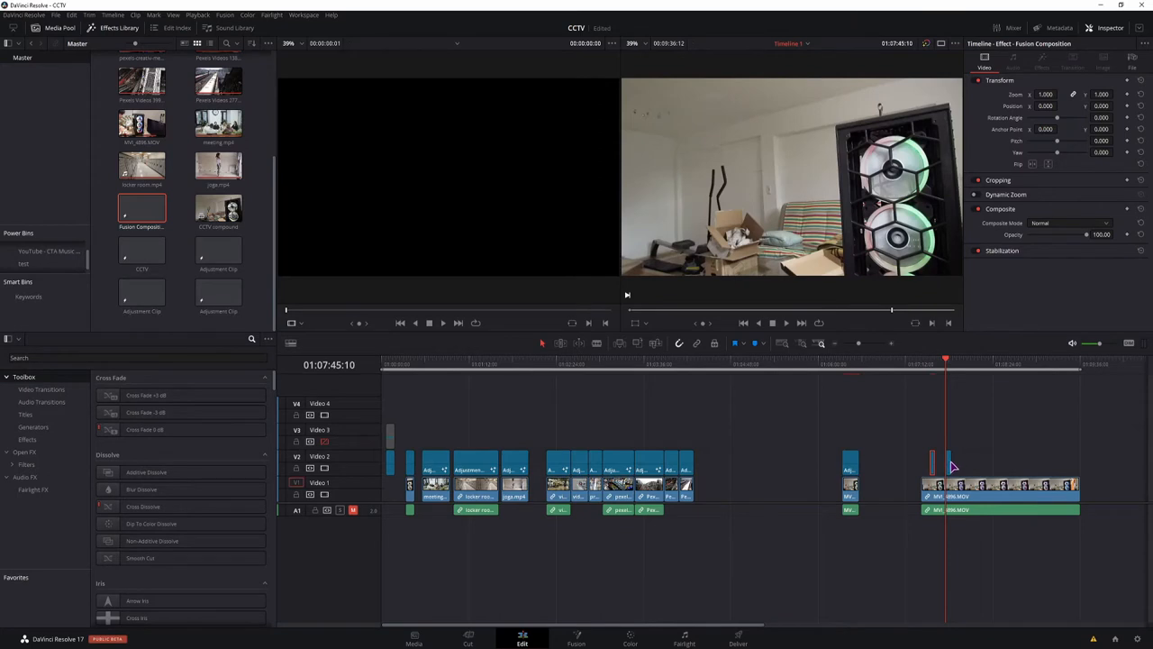
pyautogui.click(576, 638)
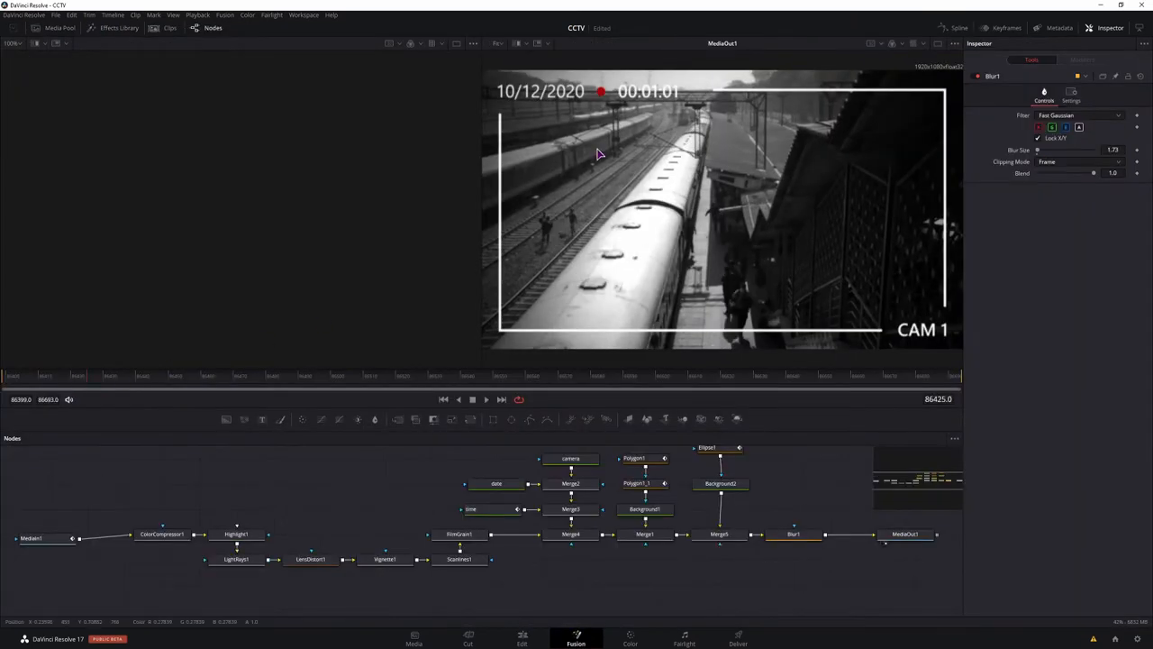
# From ColorCompressor1, search 'color' and add a second Color Compressor node, ColorCompressor2
pyautogui.click(793, 534)
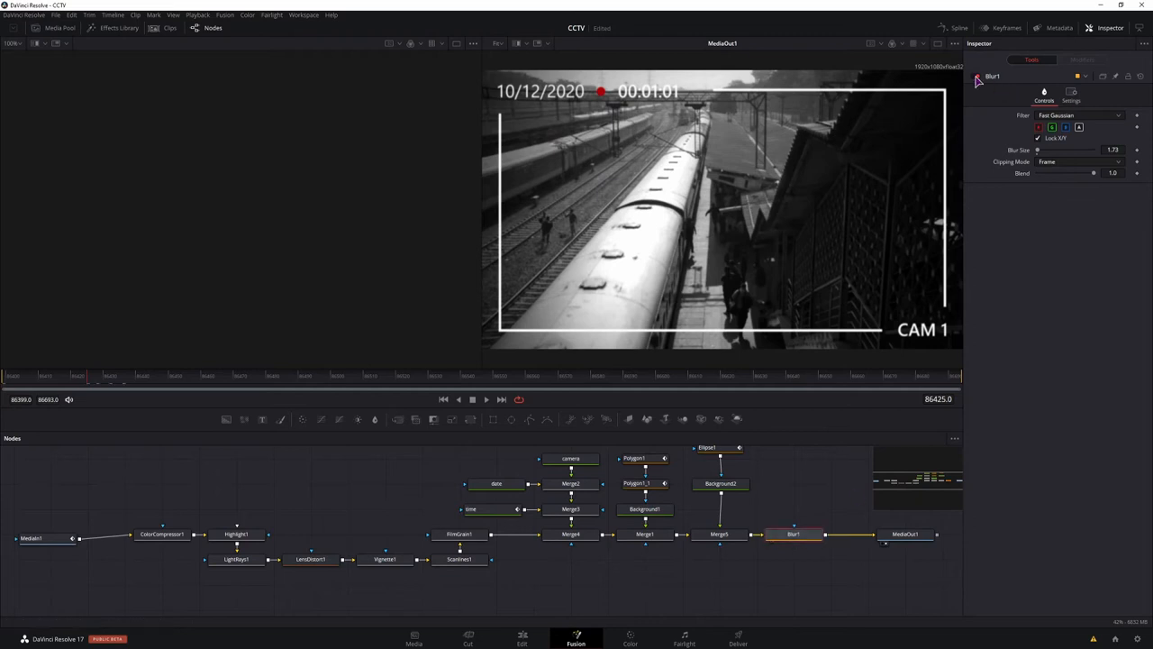
pyautogui.click(162, 534)
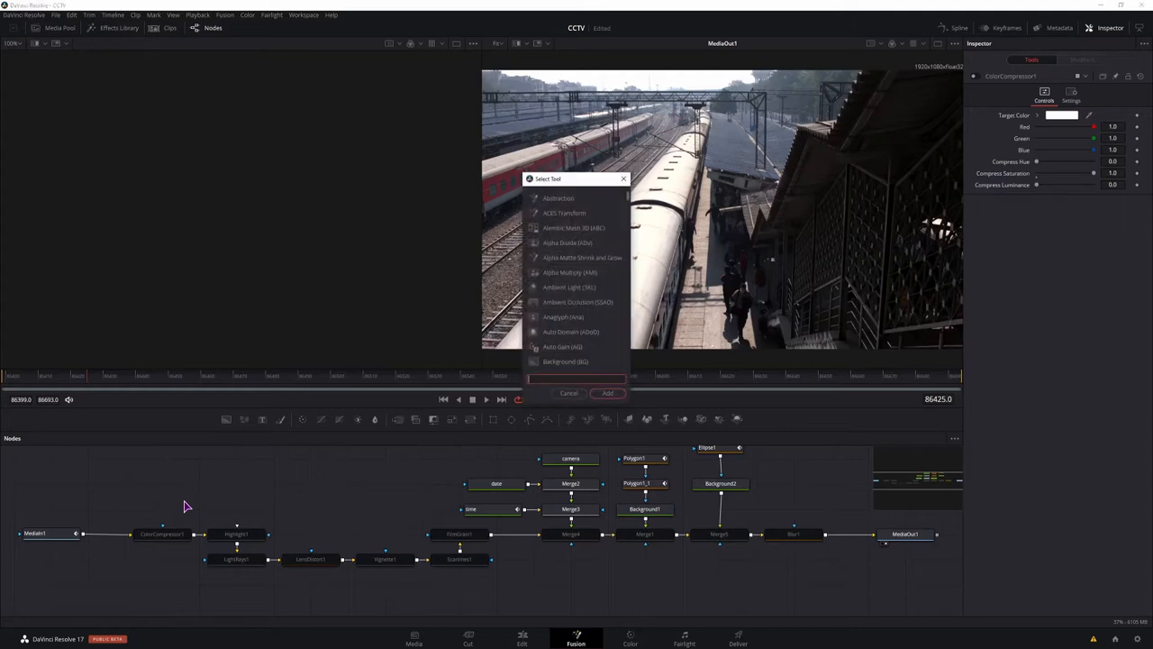
pyautogui.write('color')
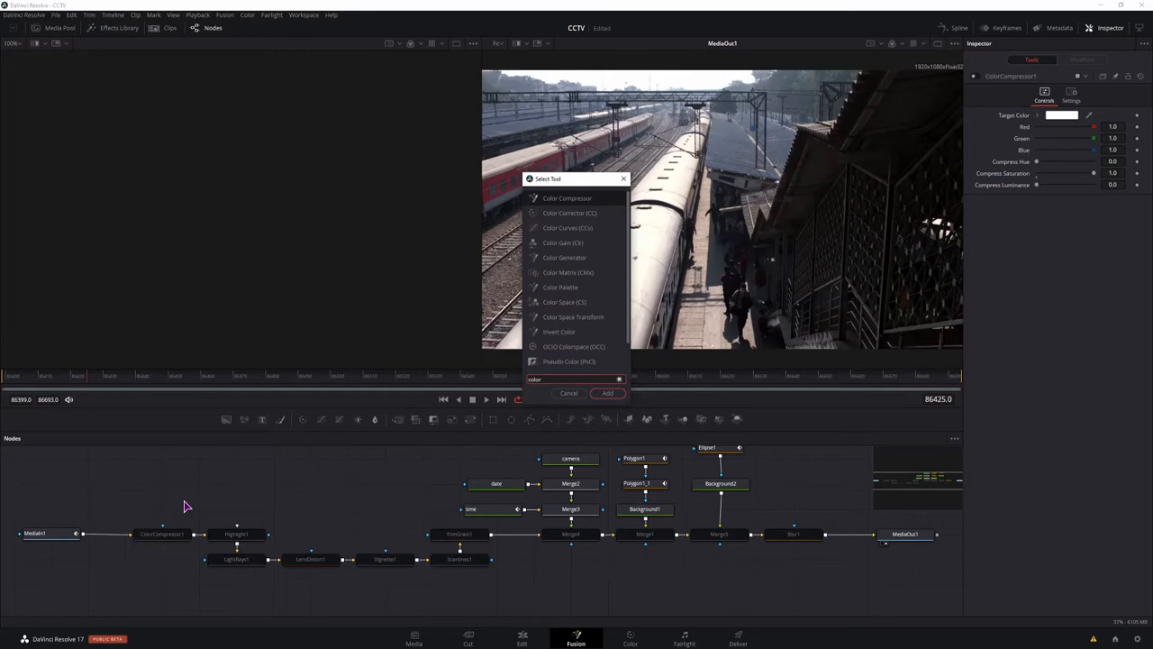
pyautogui.moveTo(565, 215)
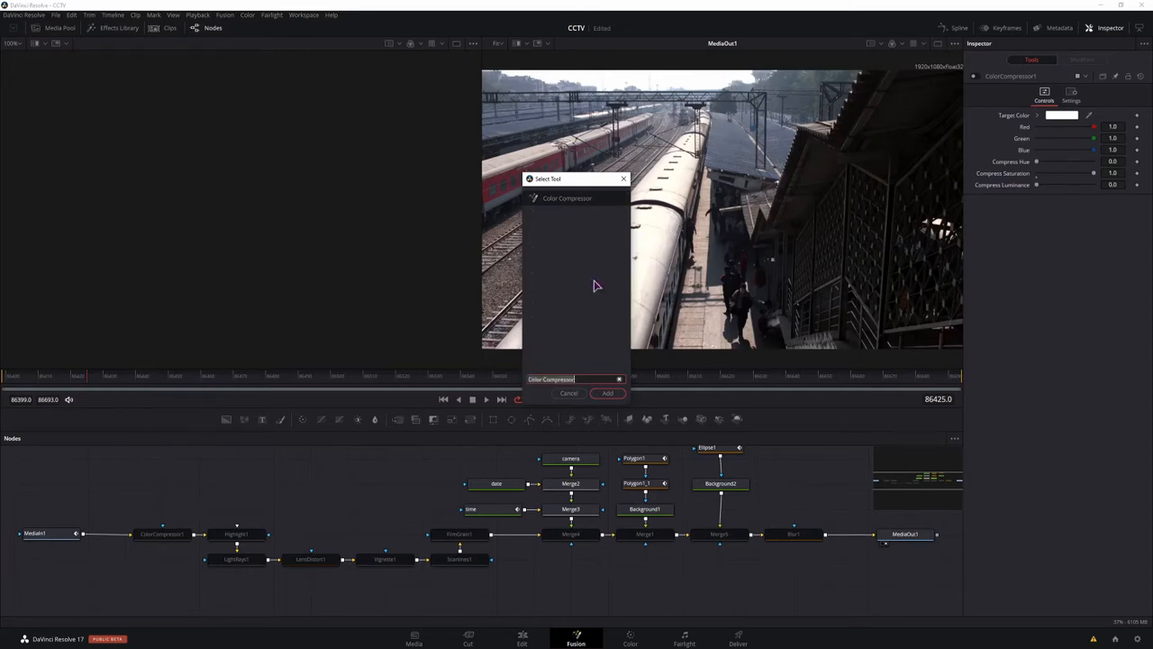
pyautogui.click(607, 393)
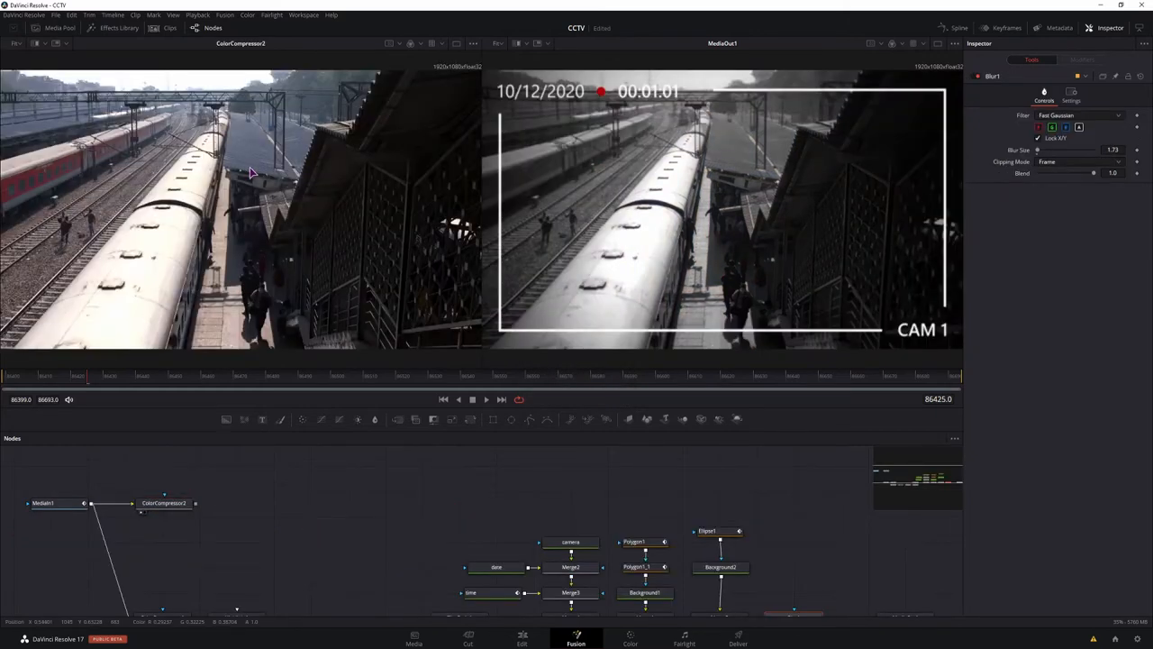
pyautogui.moveTo(196, 297)
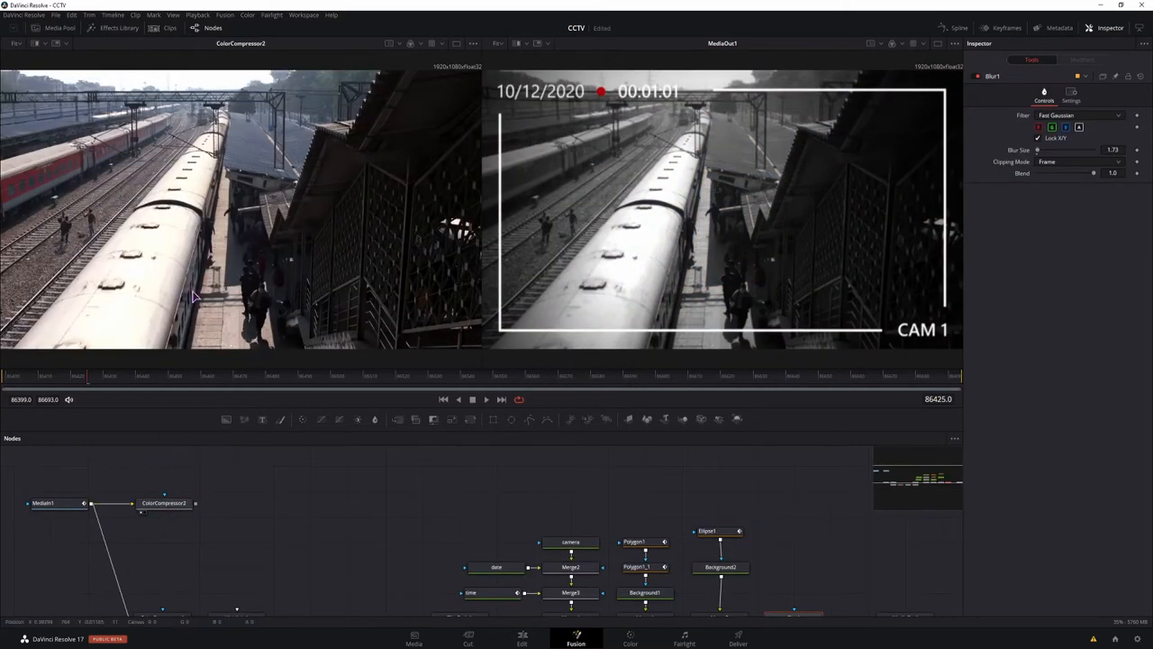
# Raise ColorCompressor2's Compress Luminance to about 0.102 so the footage turns grayscale
pyautogui.click(164, 503)
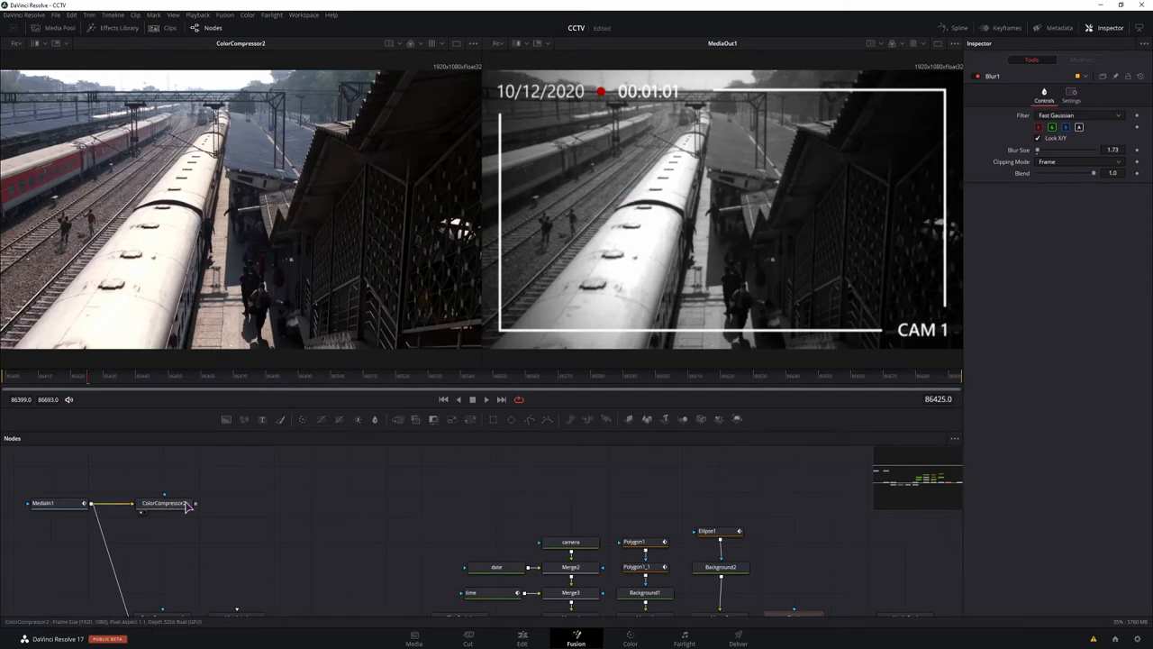
pyautogui.moveTo(176, 514)
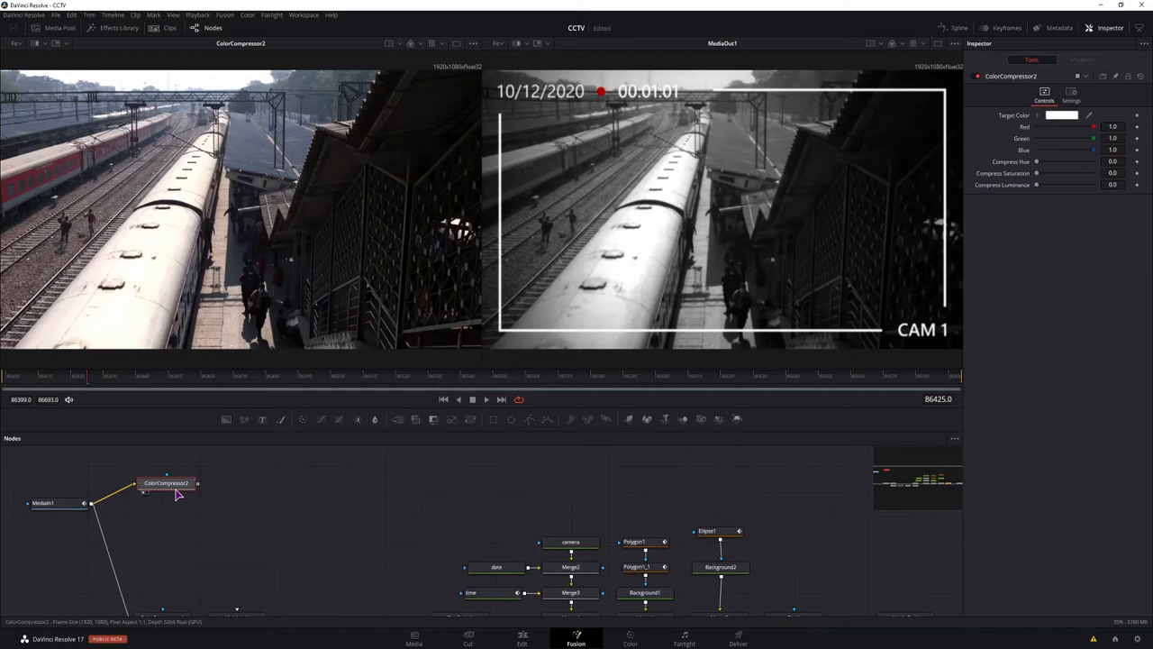
pyautogui.moveTo(1014, 211)
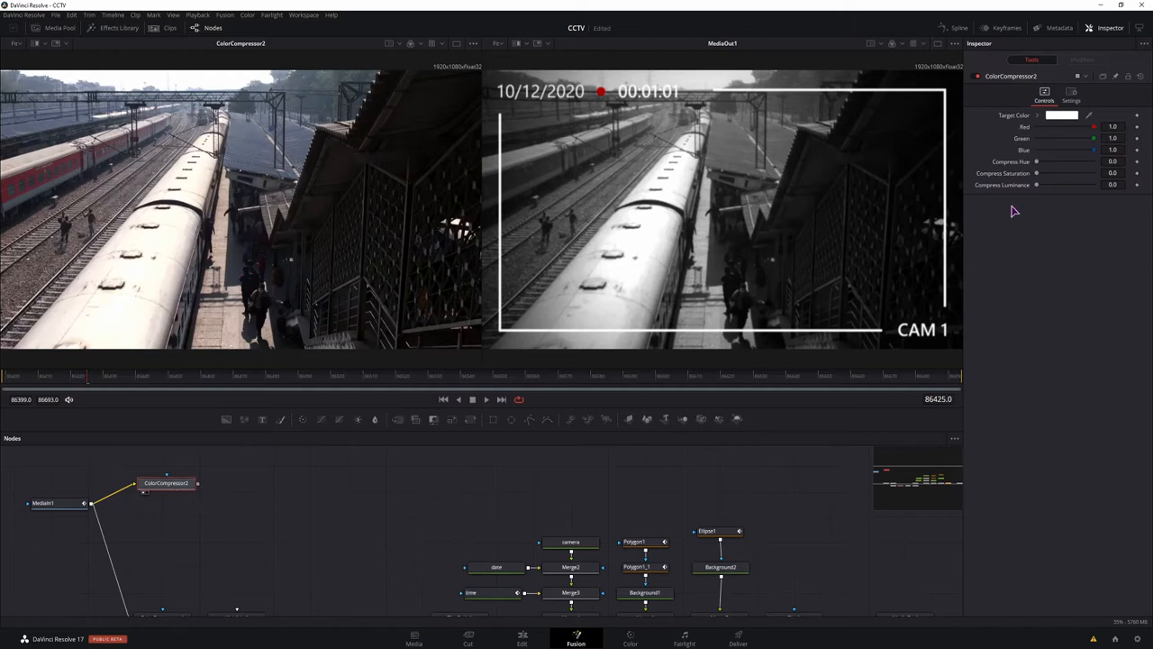
pyautogui.moveTo(1036, 173); pyautogui.dragTo(1063, 173)
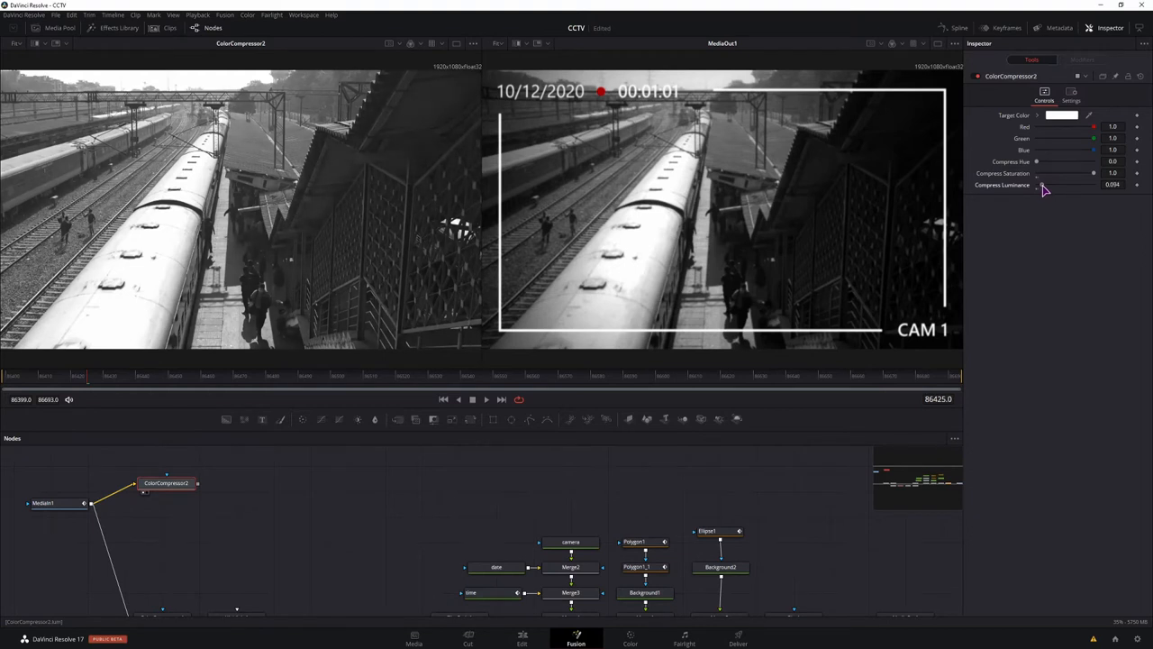
pyautogui.moveTo(1045, 186); pyautogui.dragTo(1043, 186)
pyautogui.write('light')
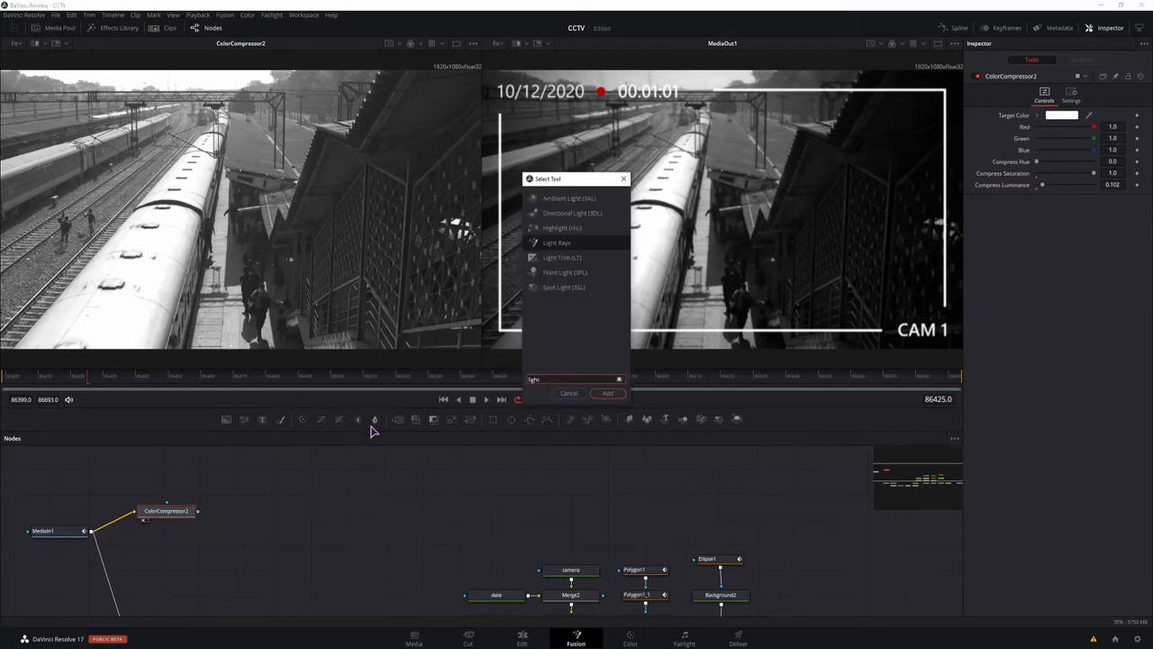
pyautogui.moveTo(565, 240)
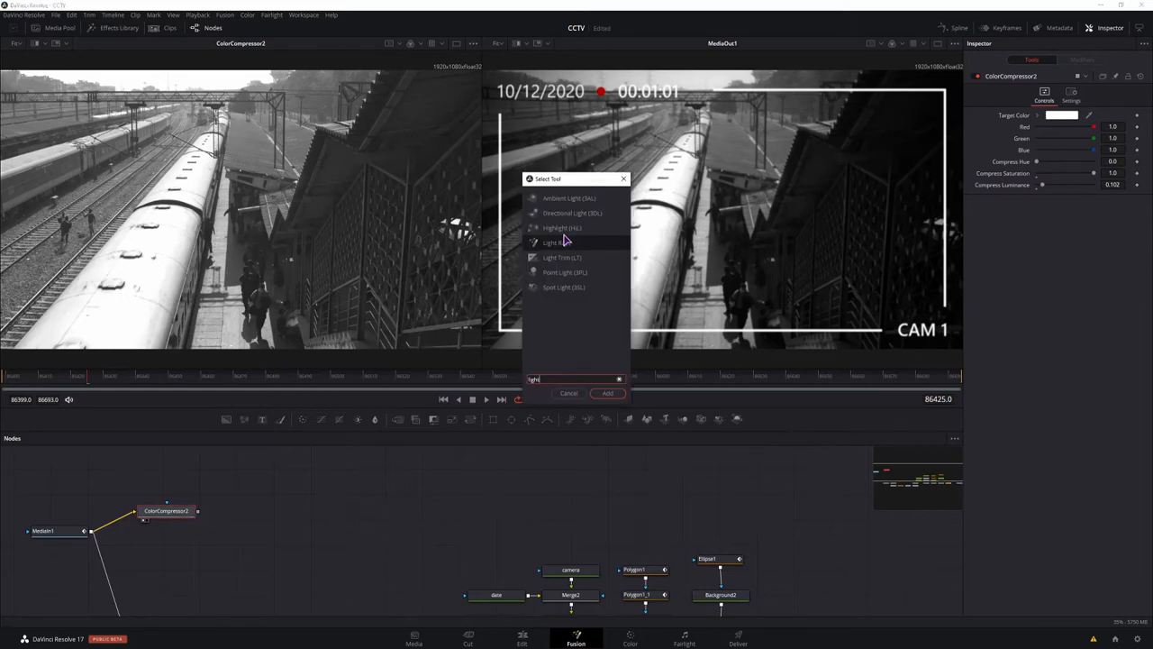
# Add Highlight, Light Rays and Glow nodes, placing Glow1 between ColorCompressor2 and Highlight2
pyautogui.click(607, 392)
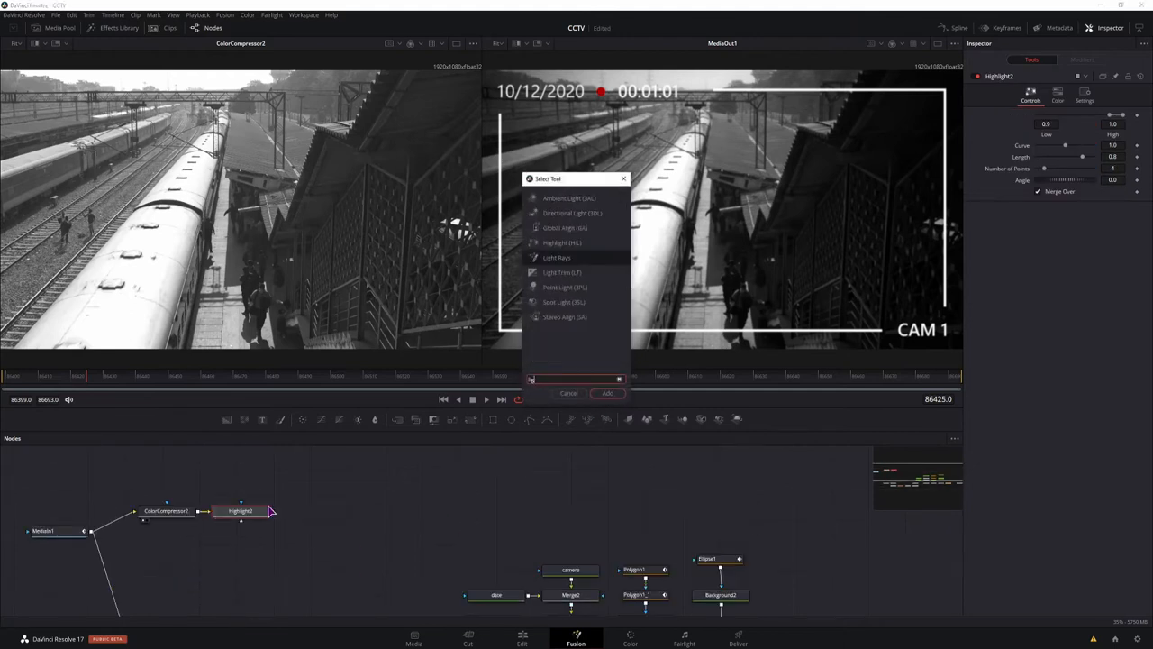
pyautogui.click(608, 392)
pyautogui.write('glow')
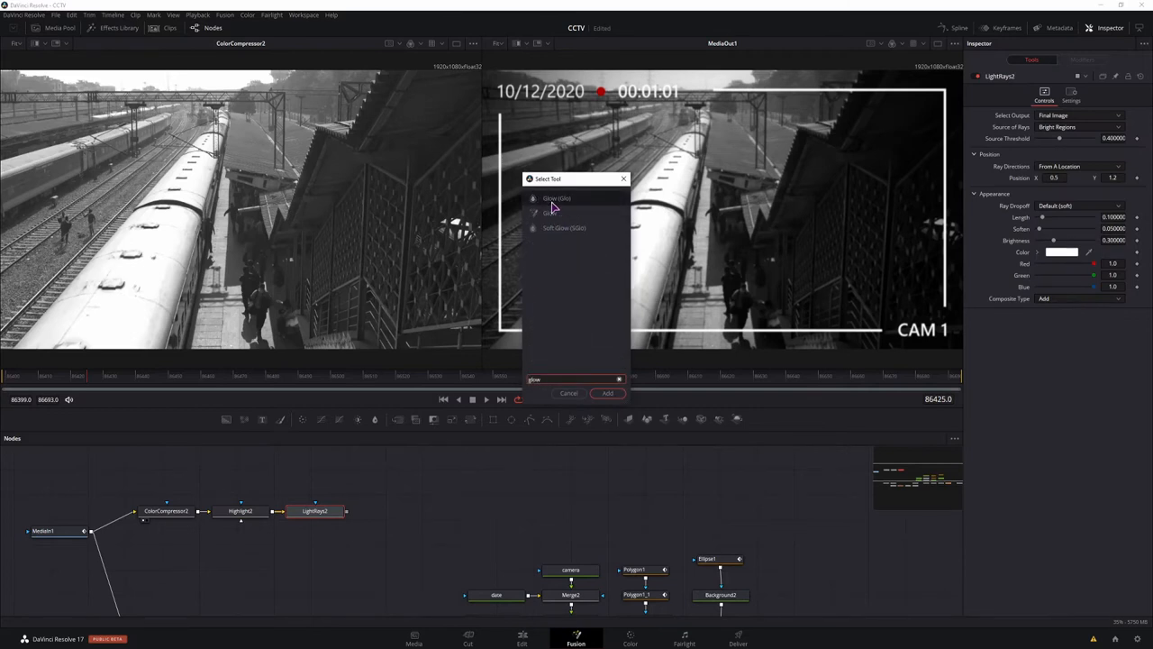
pyautogui.click(607, 393)
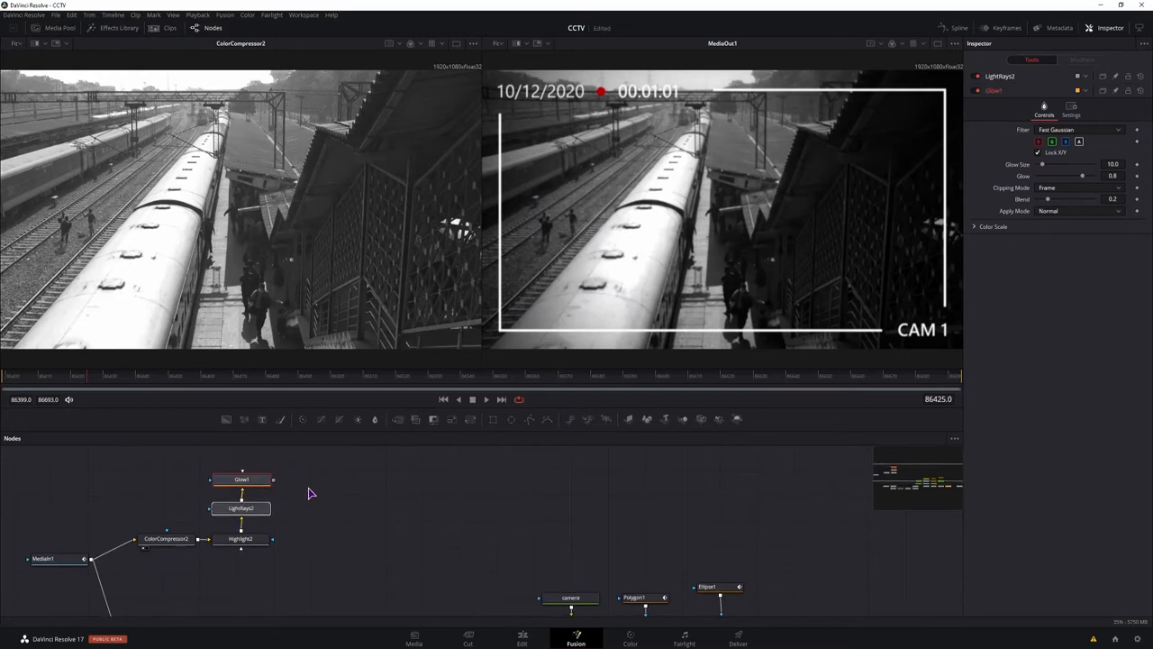
pyautogui.click(264, 478)
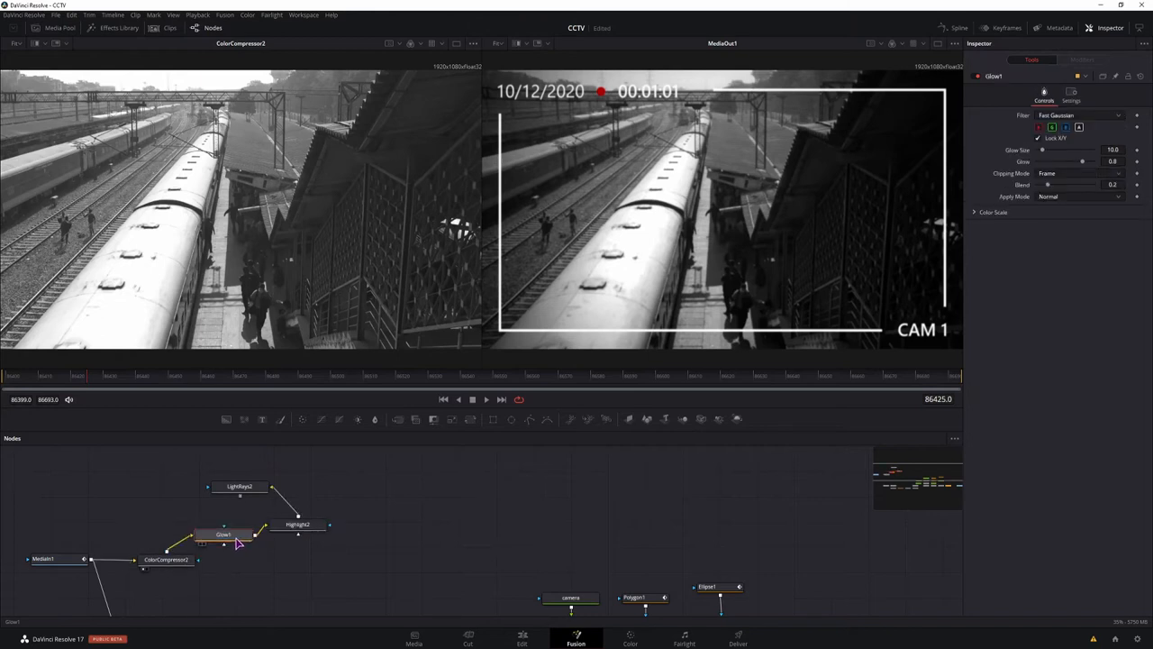
pyautogui.moveTo(223, 534); pyautogui.dragTo(249, 464)
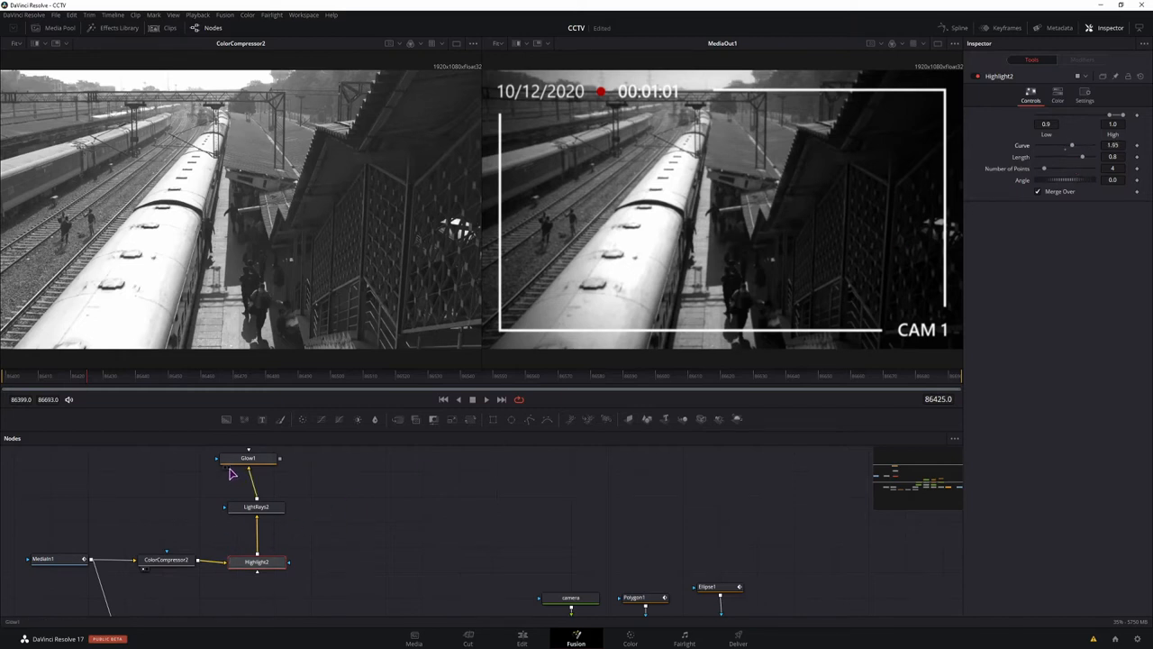
# Shorten Highlight2's streak Length to about 0.4
pyautogui.click(248, 458)
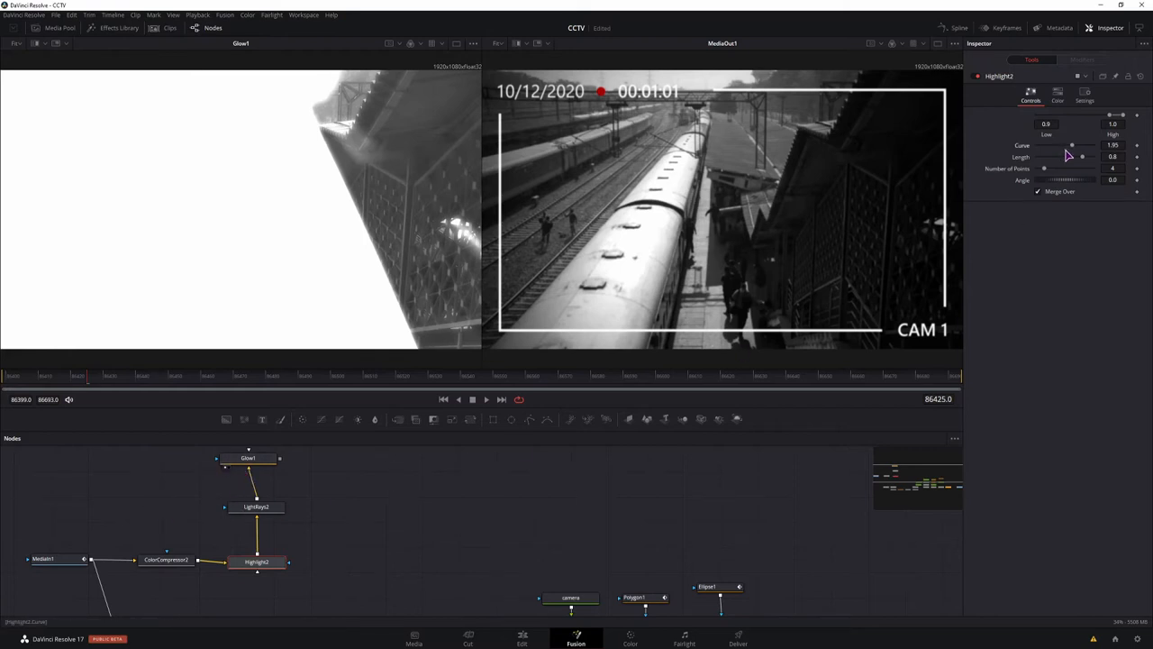
pyautogui.click(248, 465)
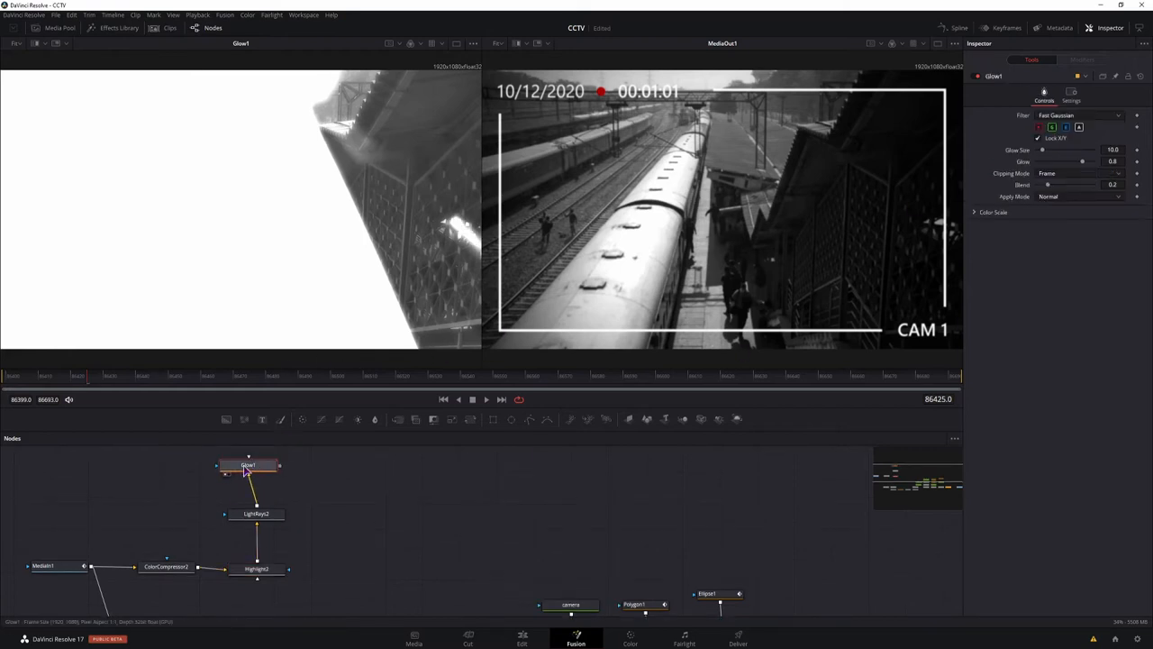
pyautogui.moveTo(280, 470)
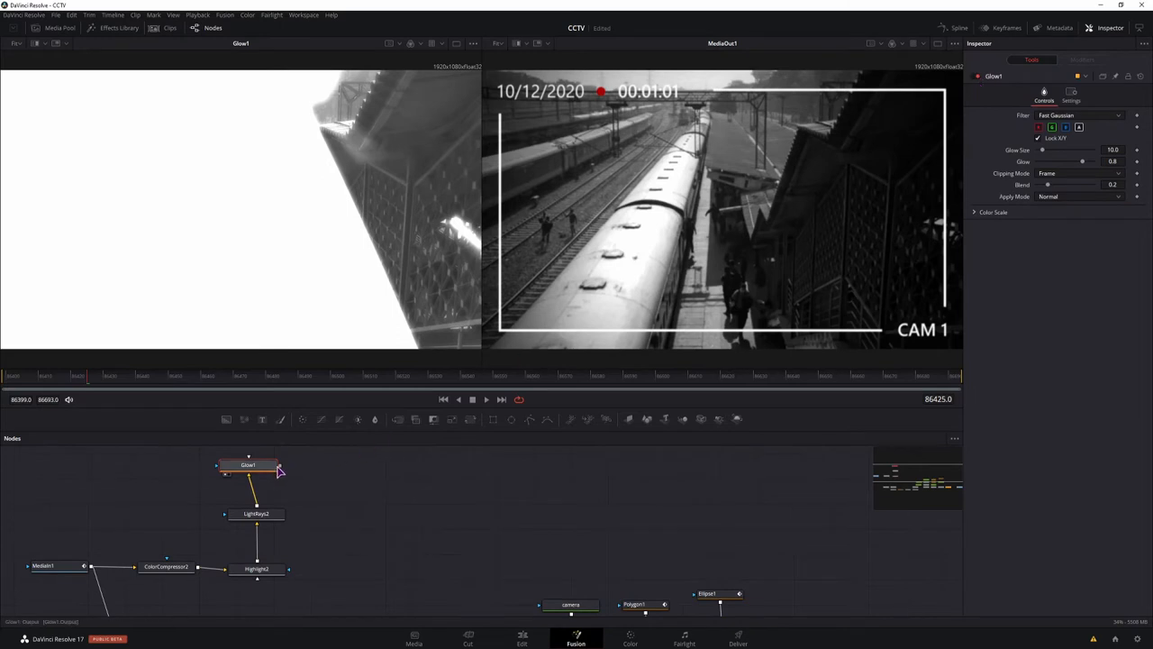
pyautogui.click(256, 513)
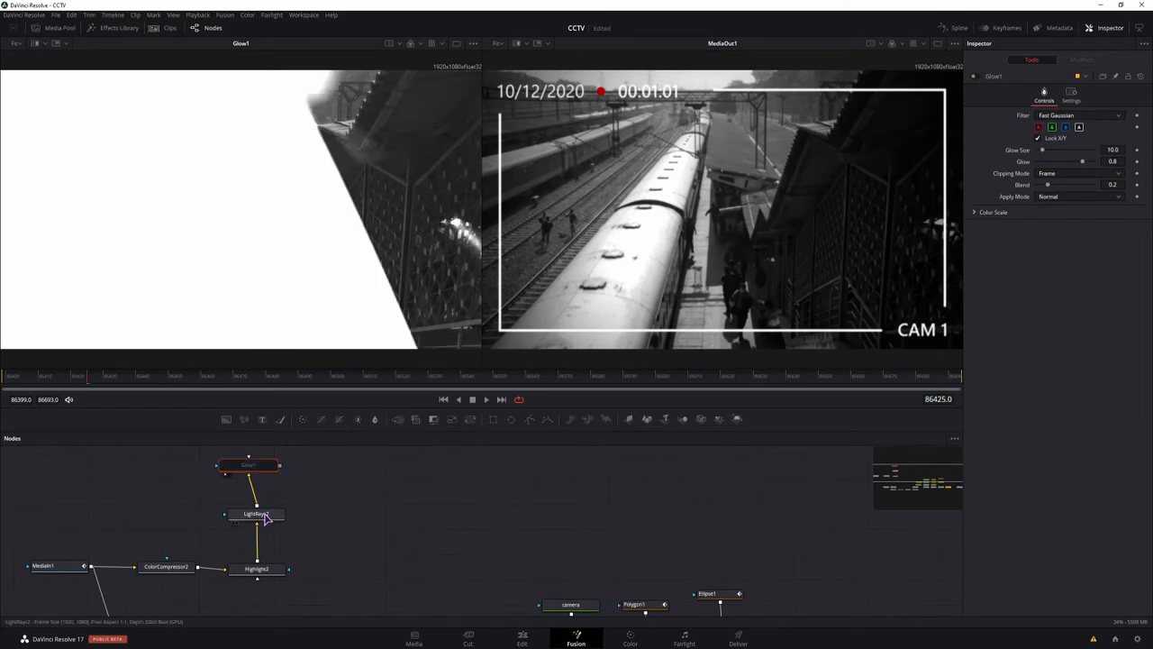
pyautogui.click(256, 514)
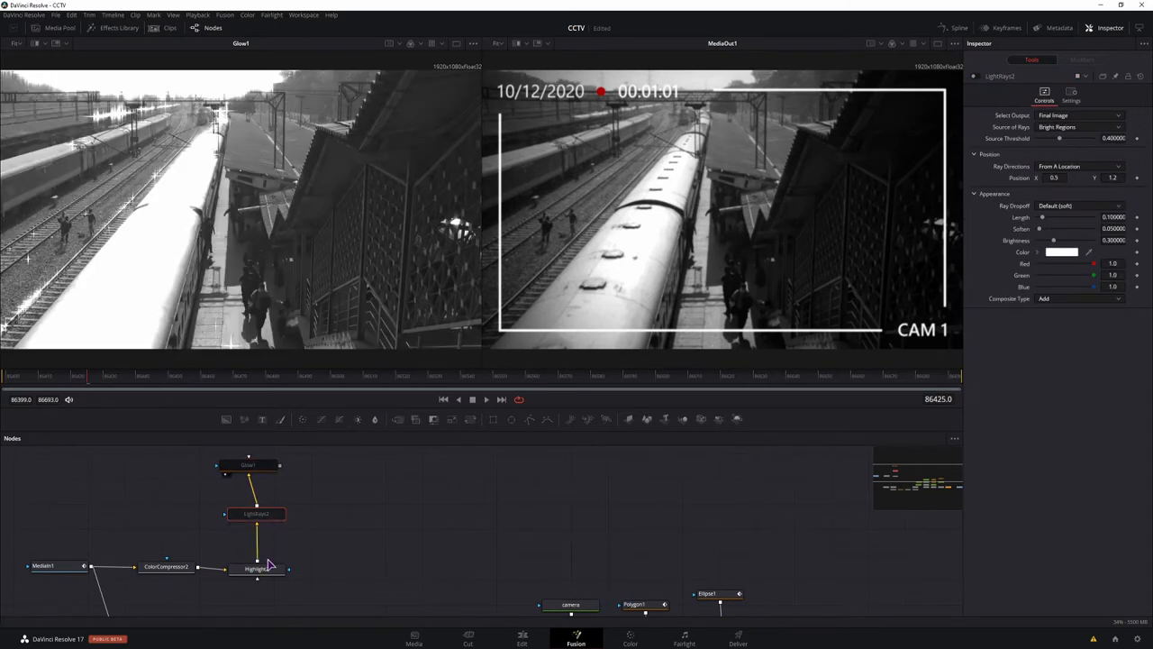
pyautogui.click(257, 566)
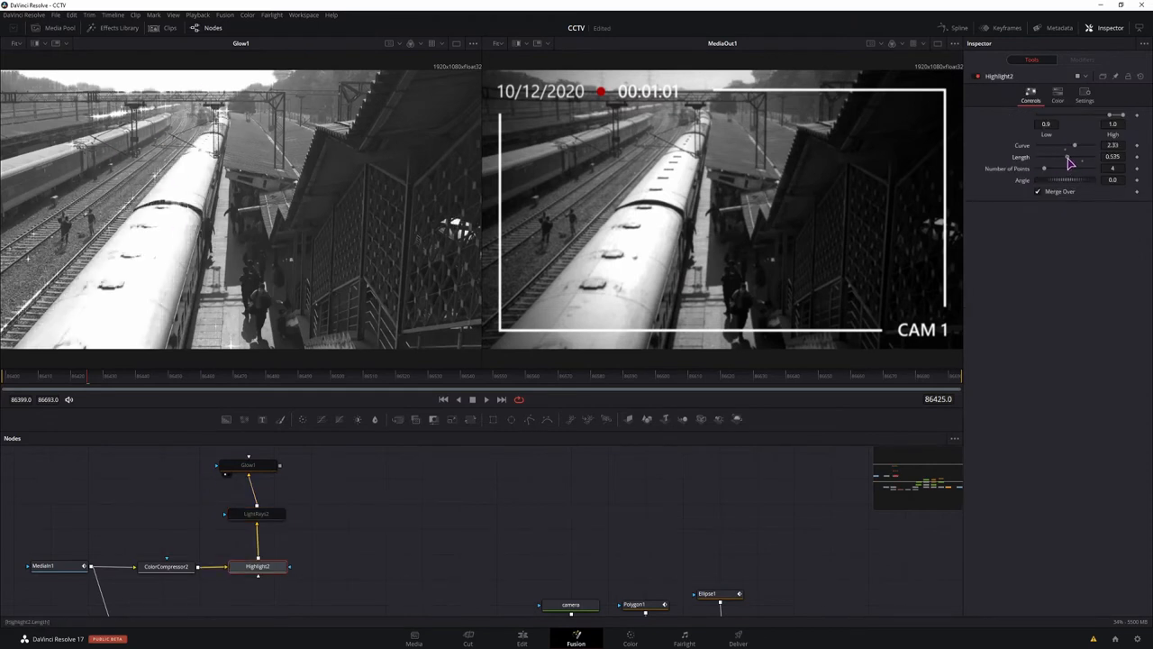
pyautogui.moveTo(1075, 157); pyautogui.dragTo(1047, 156)
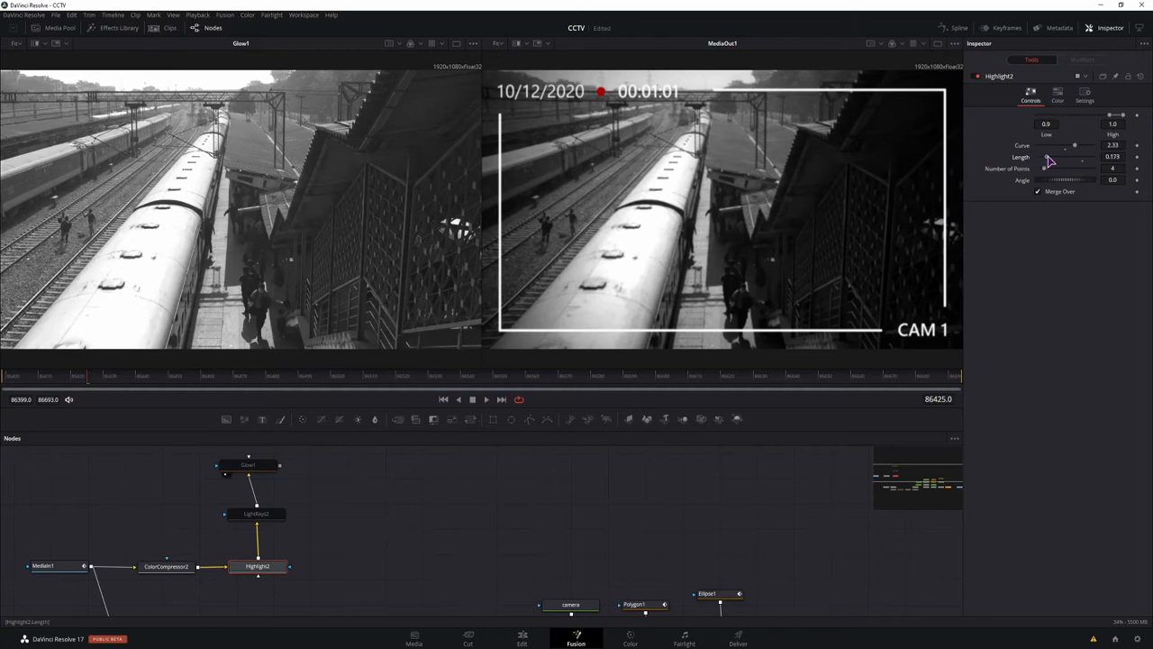
pyautogui.moveTo(1048, 157); pyautogui.dragTo(1063, 157)
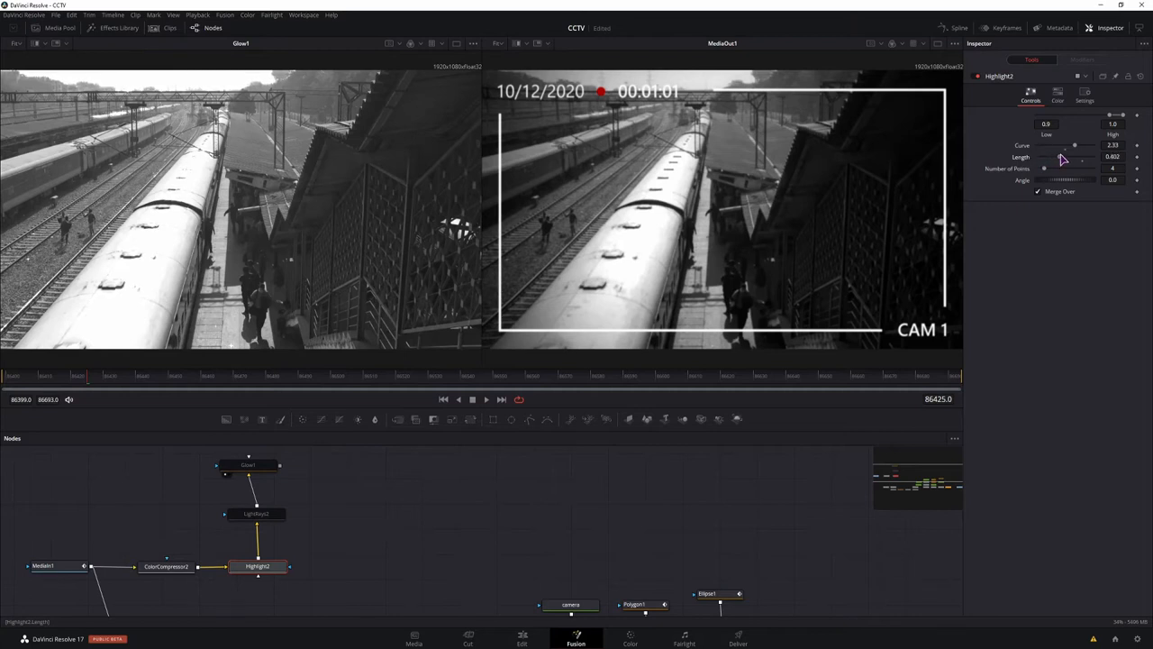
# Tone down LightRays2 to threshold and soften near 0.913 with near-zero length and brightness
pyautogui.click(255, 467)
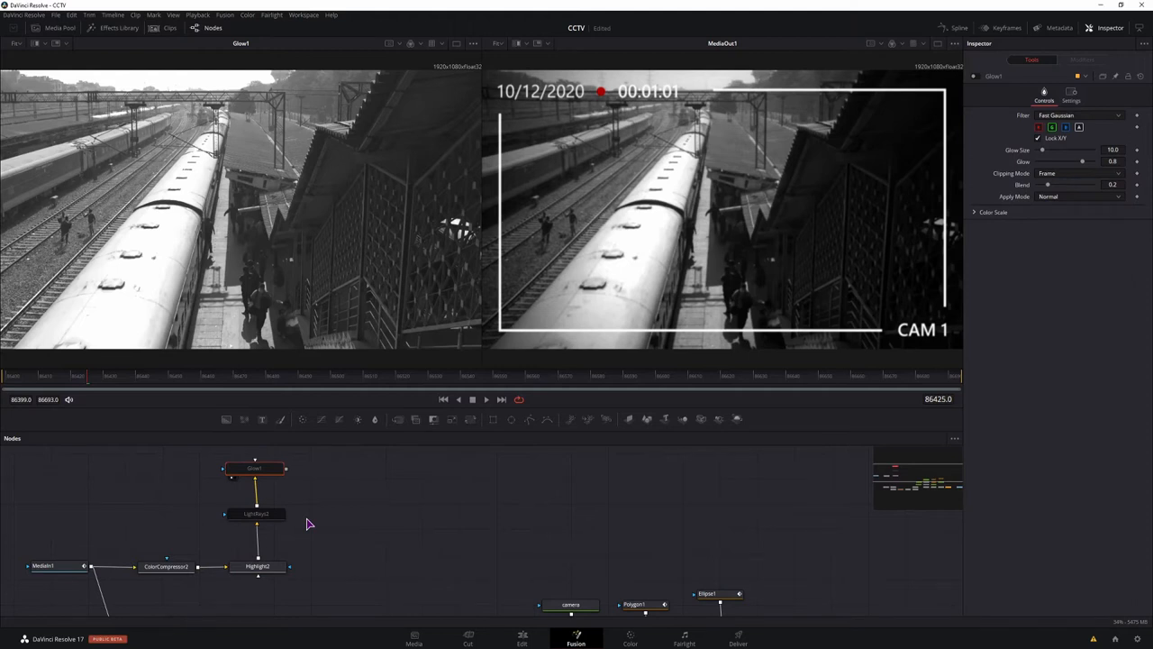
pyautogui.moveTo(1023, 252)
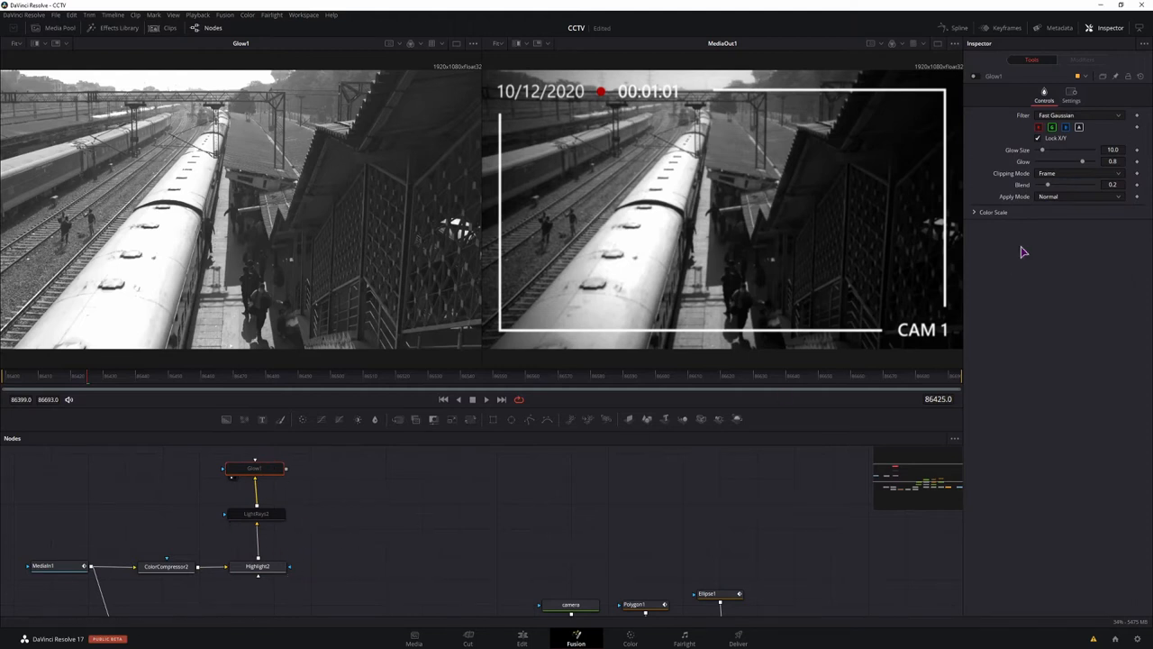
pyautogui.click(255, 514)
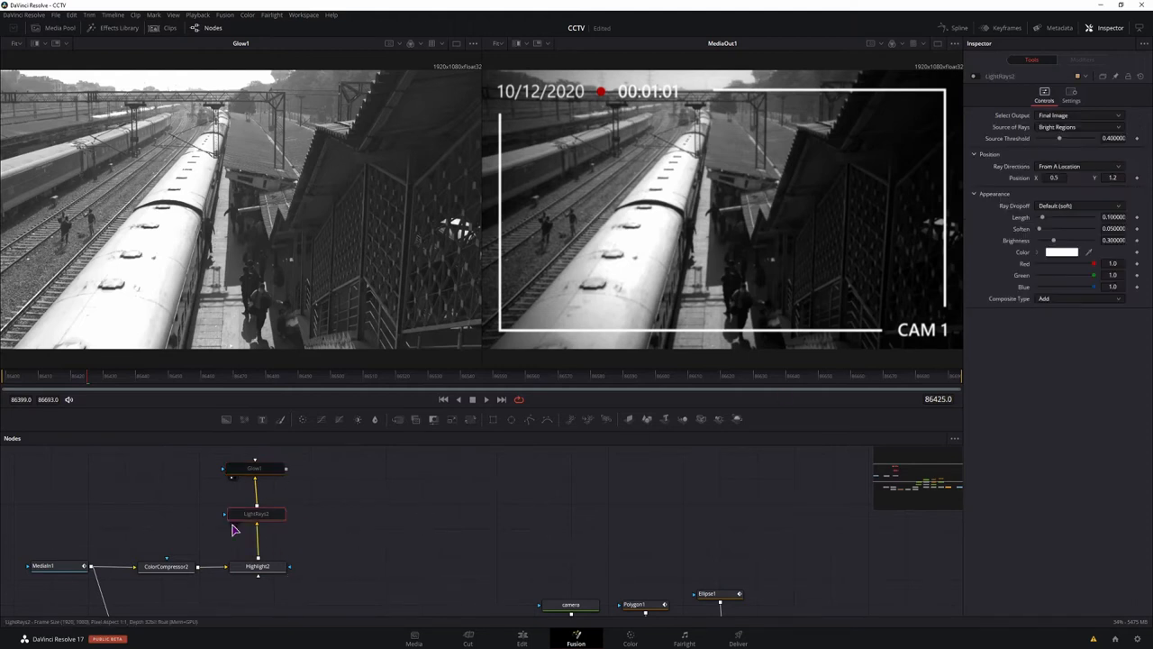
pyautogui.click(257, 514)
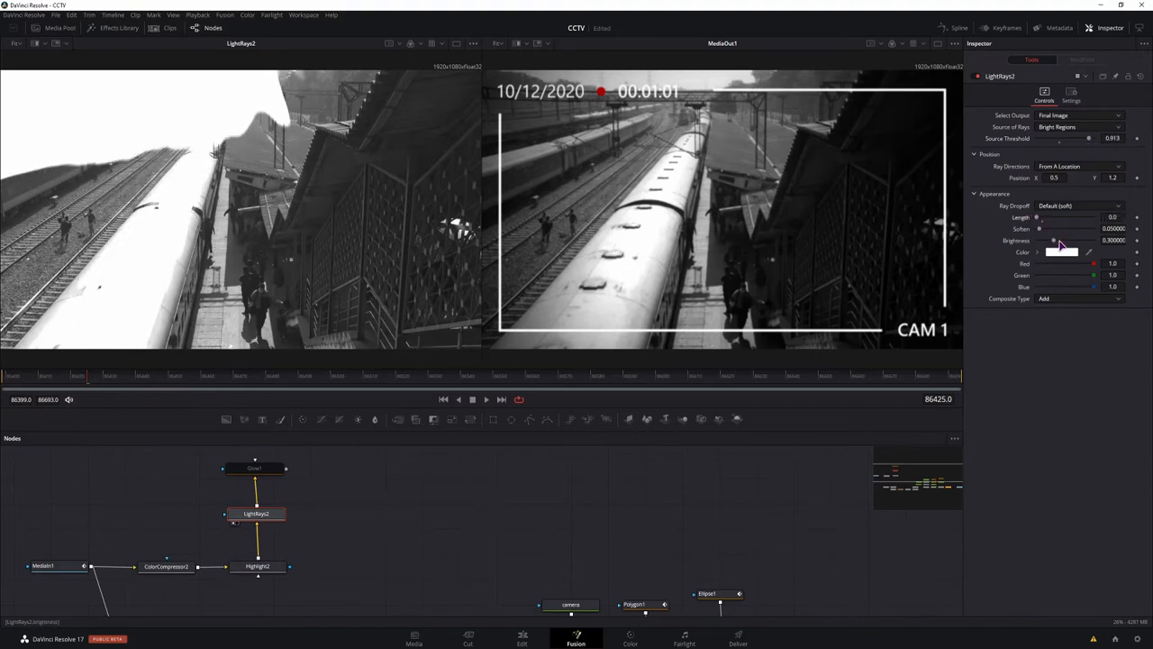
pyautogui.moveTo(1052, 241); pyautogui.dragTo(1038, 241)
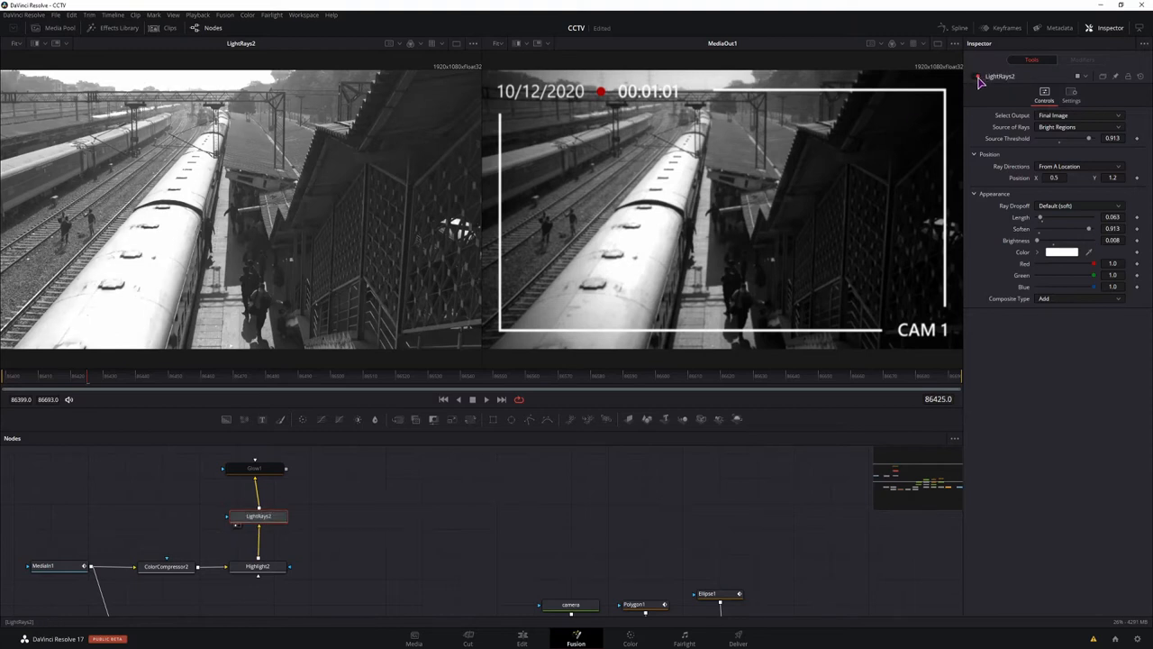
pyautogui.click(255, 467)
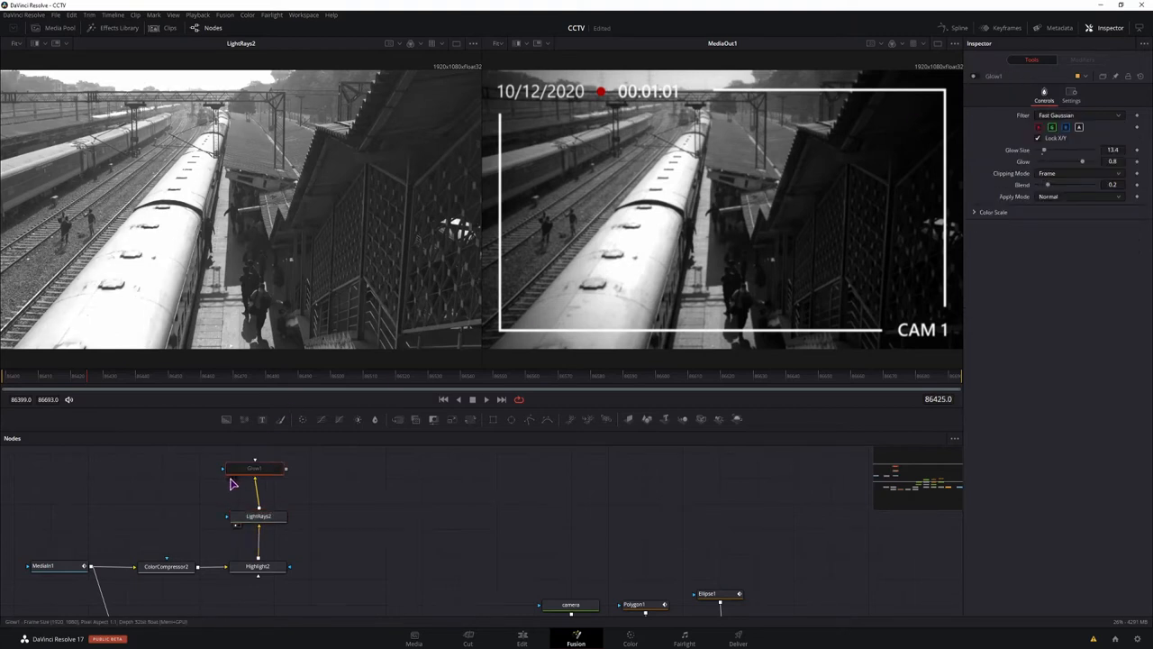
# Weaken Glow1 to Glow 0.087, Size 4.7, Blend 0.071 and reconnect it after LightRays2
pyautogui.click(255, 468)
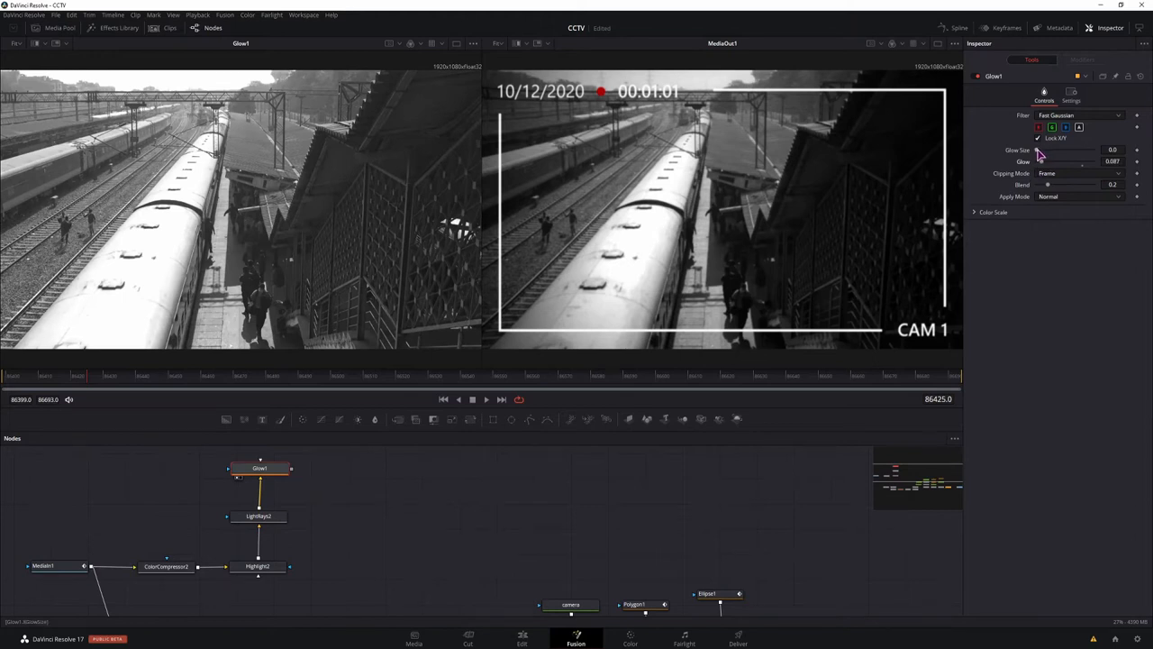
pyautogui.moveTo(1041, 149); pyautogui.dragTo(1090, 149)
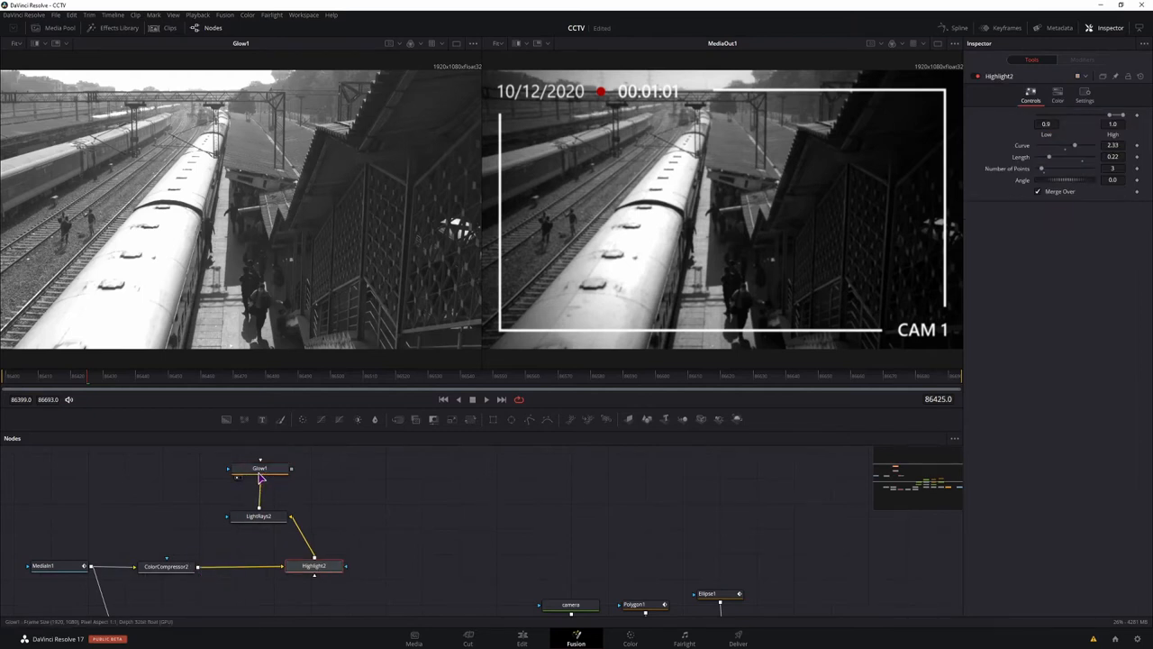
pyautogui.moveTo(260, 467); pyautogui.dragTo(241, 565)
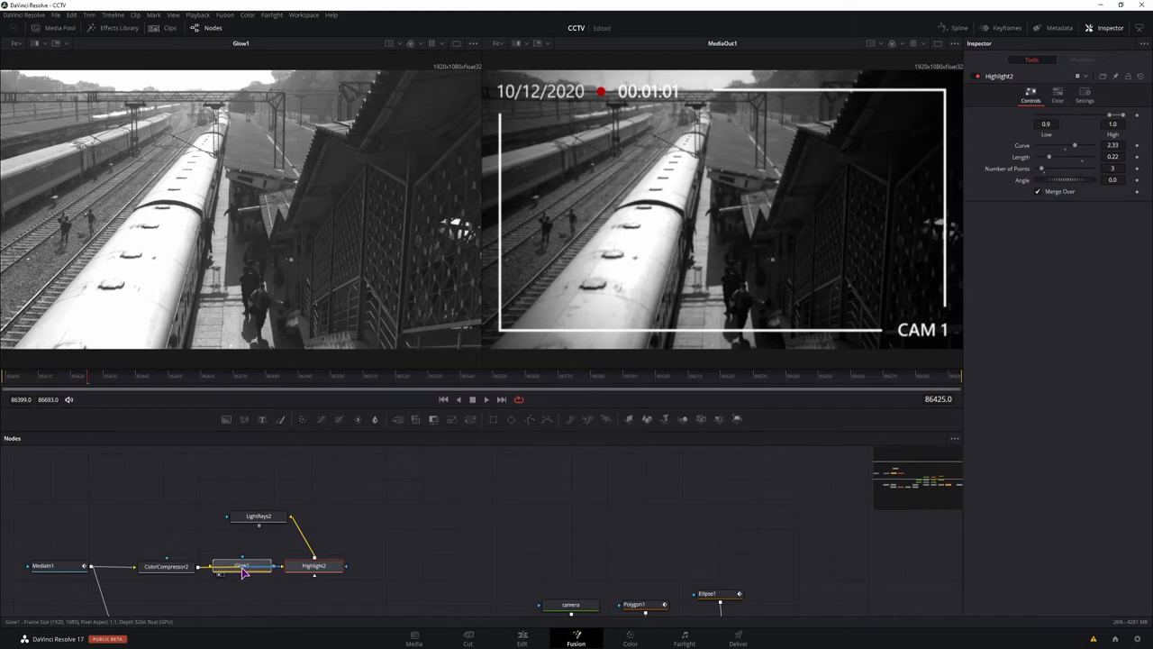
pyautogui.click(241, 565)
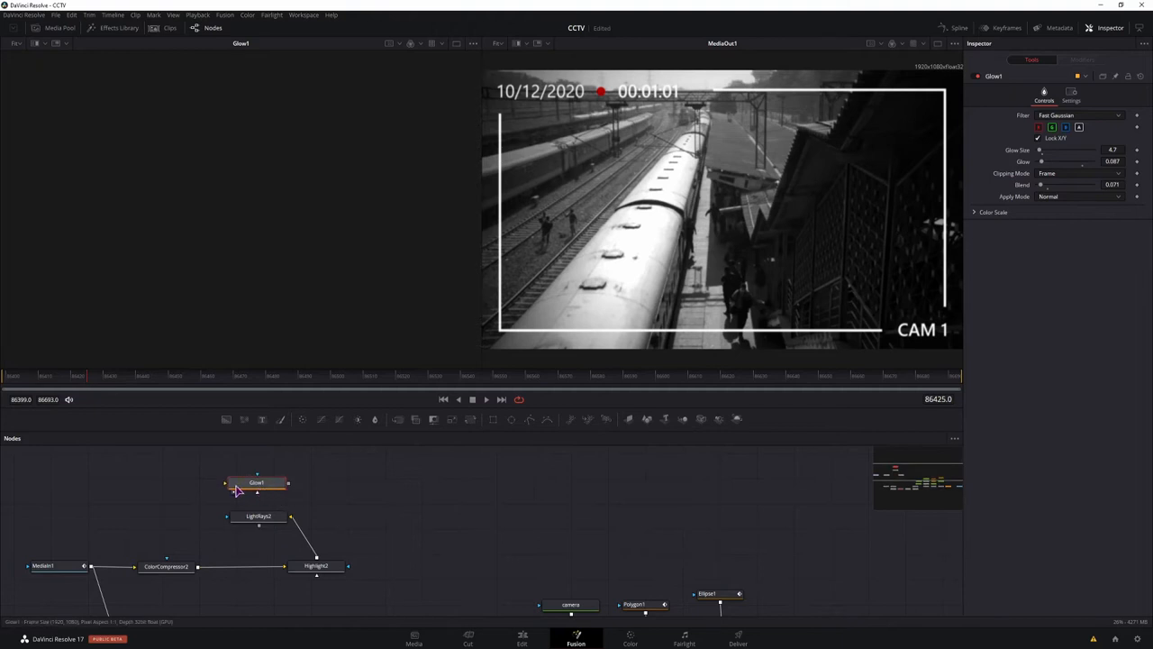
pyautogui.click(258, 515)
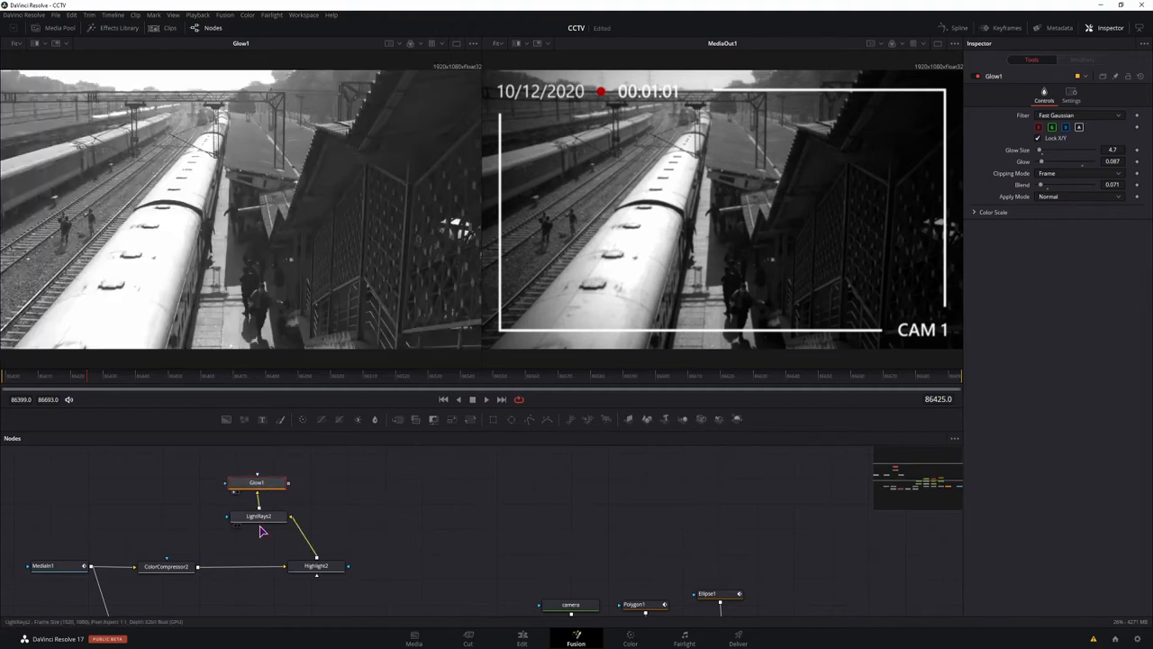
pyautogui.moveTo(316, 566); pyautogui.dragTo(256, 565)
pyautogui.write('Lens Distort')
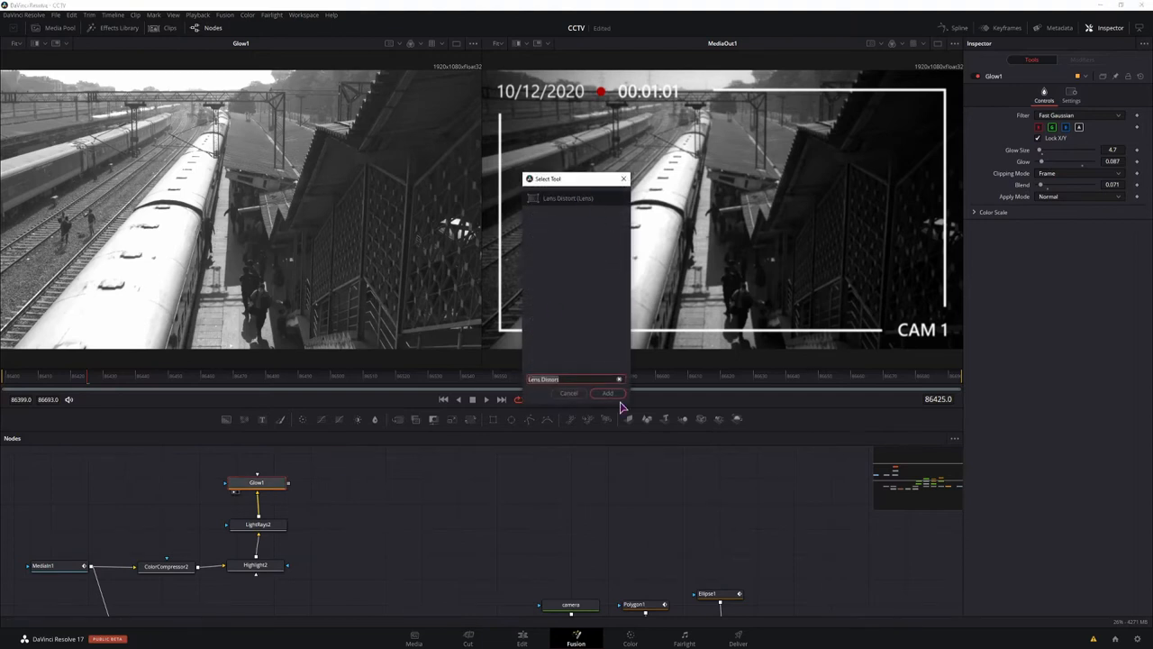
# Add LensDistort2 using the fisheye model with Quartic 0.016, Degree 6 0.032, Degree 8 0.095
pyautogui.click(607, 393)
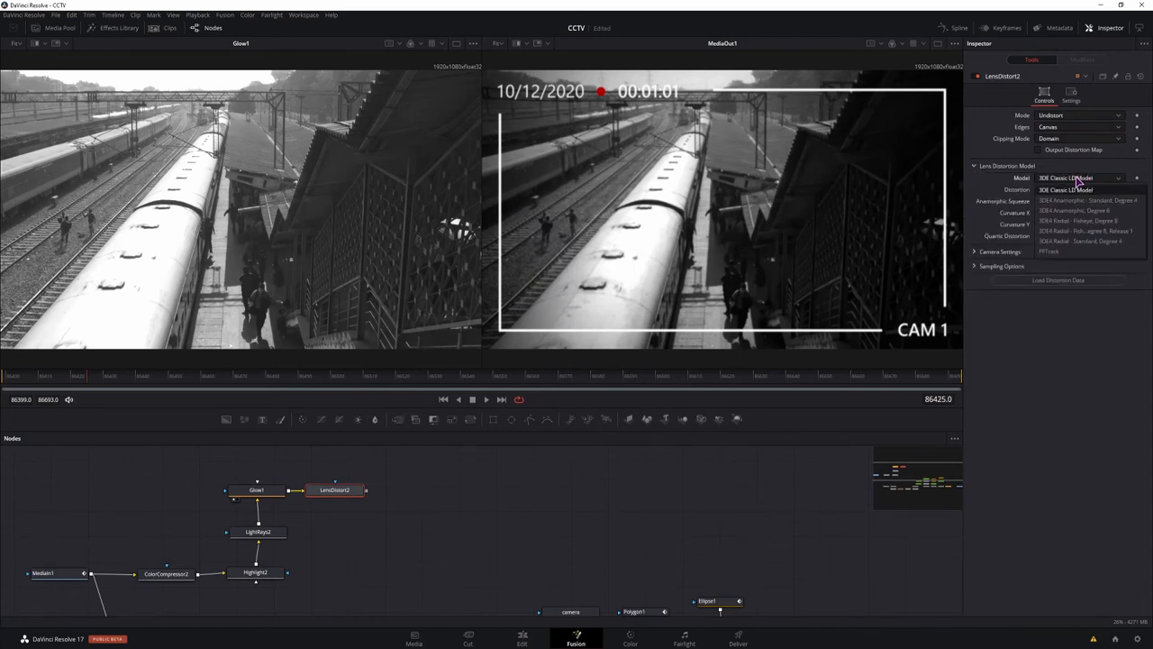
pyautogui.moveTo(1081, 232)
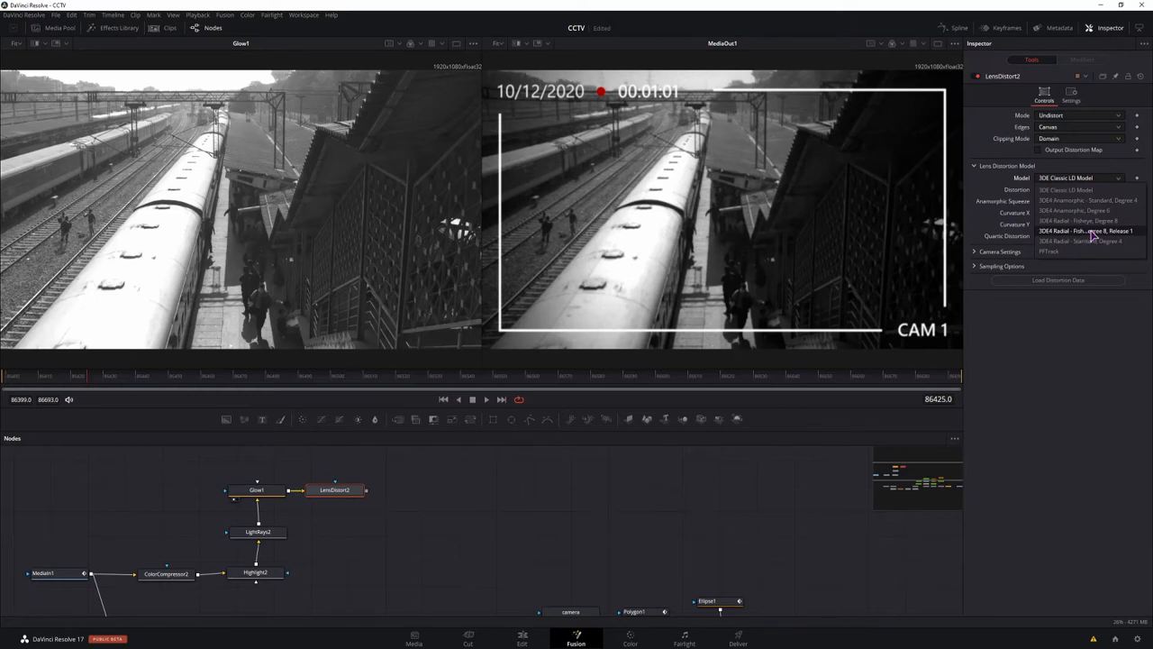
pyautogui.click(1091, 220)
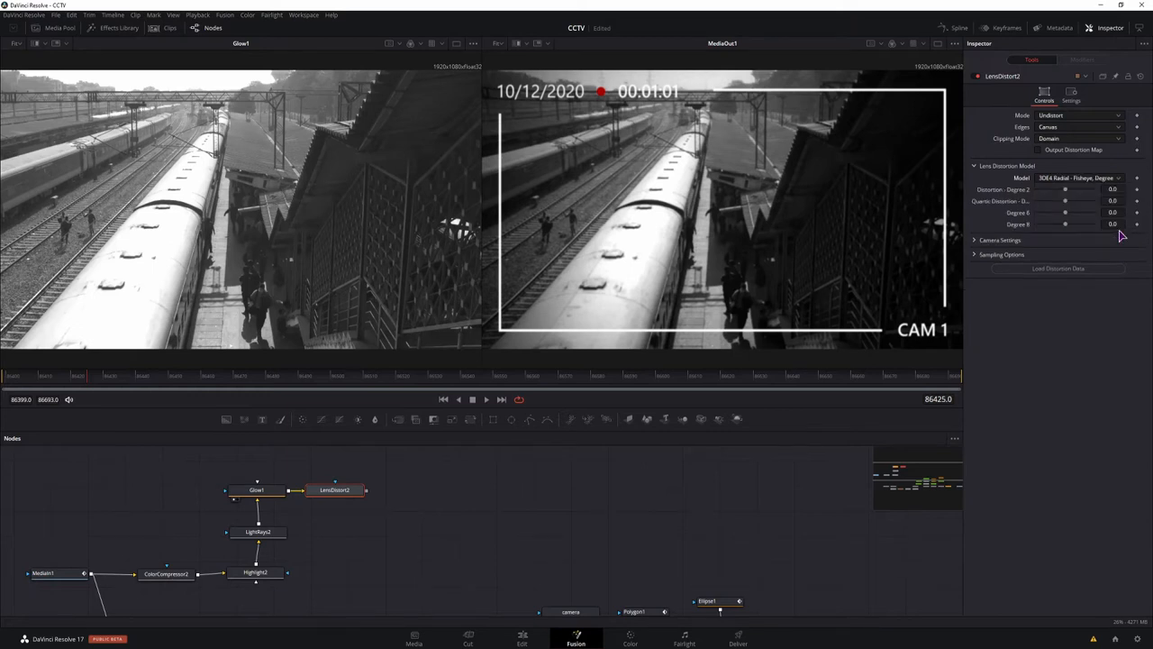
pyautogui.moveTo(1066, 194)
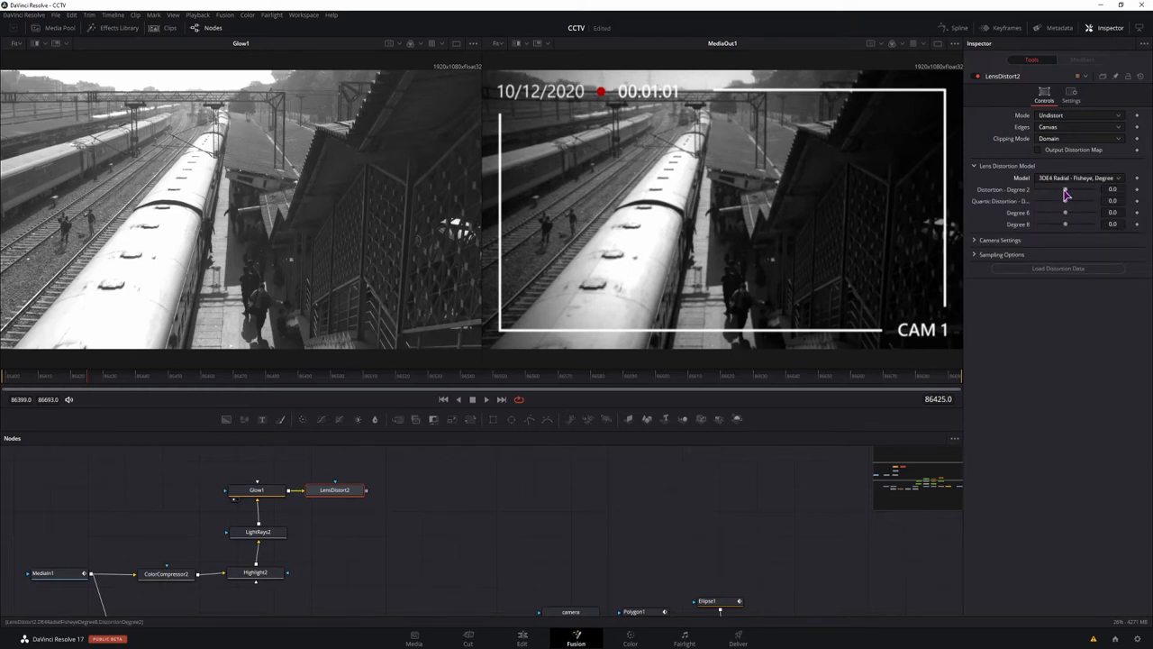
pyautogui.moveTo(282, 188)
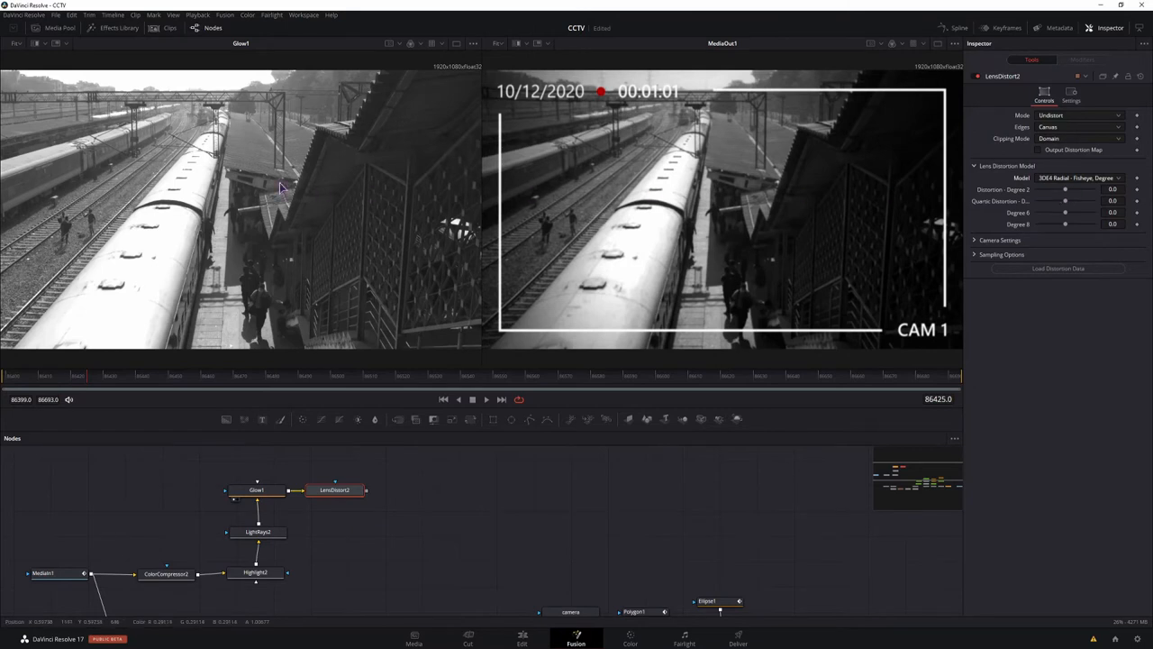
pyautogui.moveTo(257, 187)
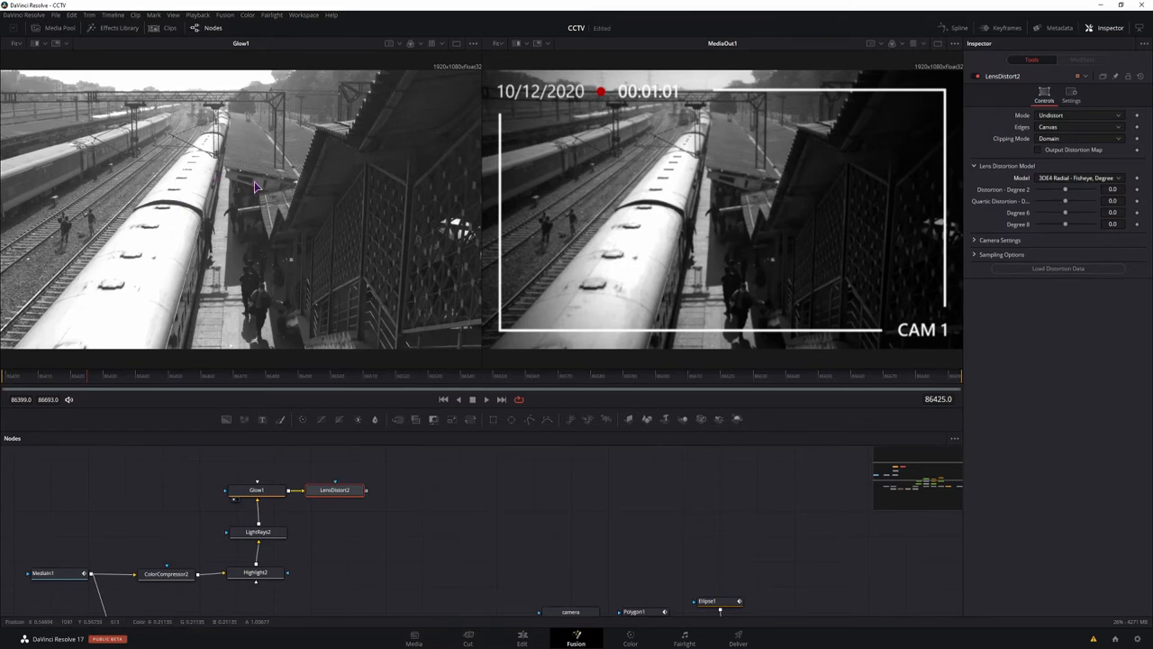
pyautogui.moveTo(306, 243)
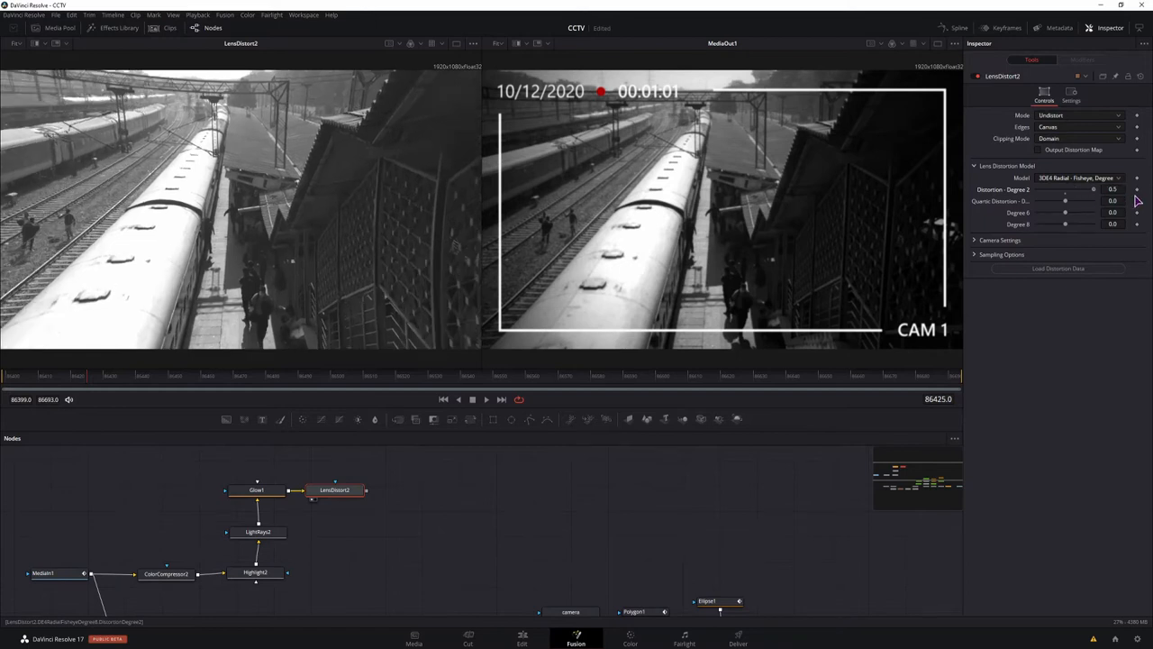
pyautogui.moveTo(230, 200)
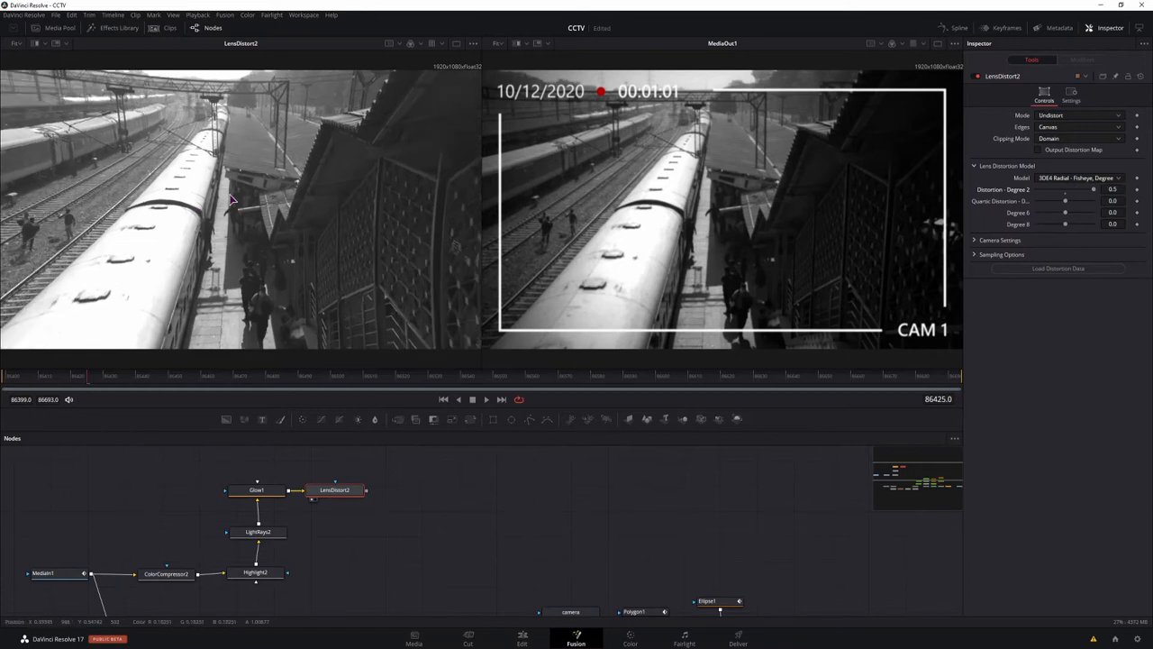
pyautogui.moveTo(1067, 189); pyautogui.dragTo(1092, 190)
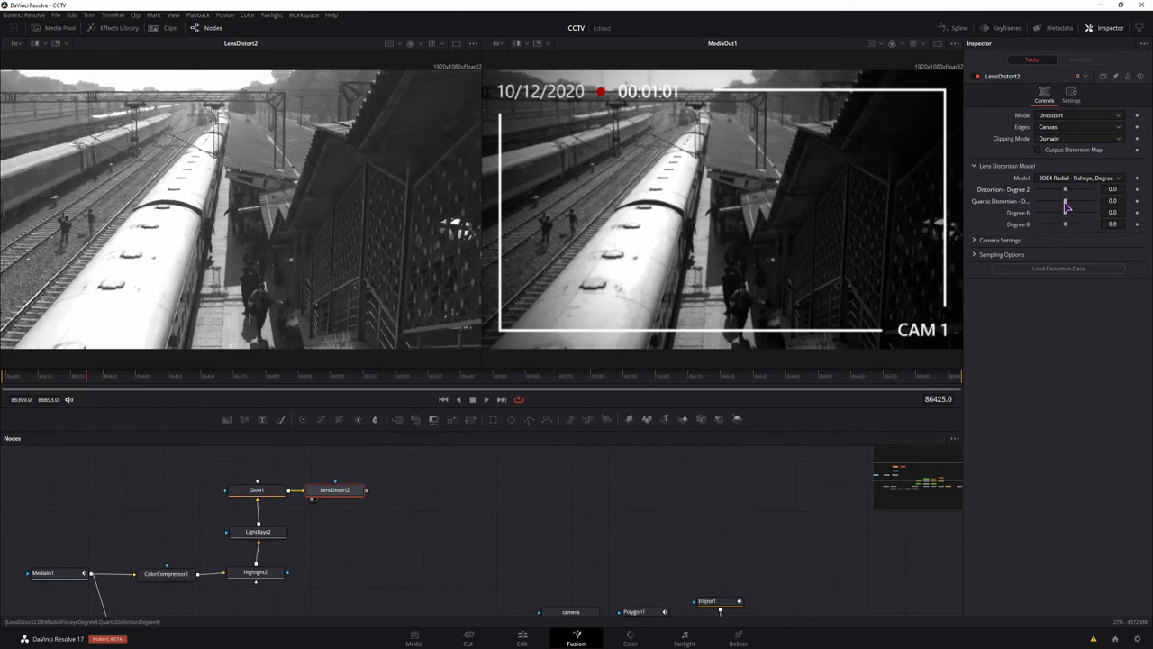
pyautogui.moveTo(180, 170)
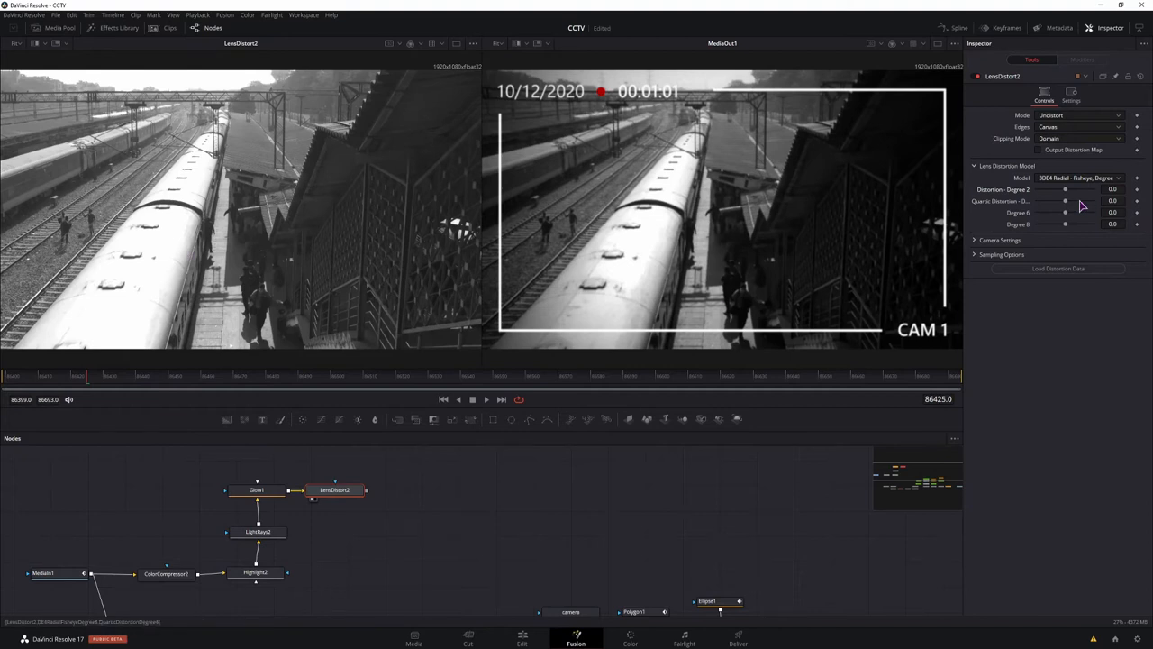
pyautogui.moveTo(1068, 229)
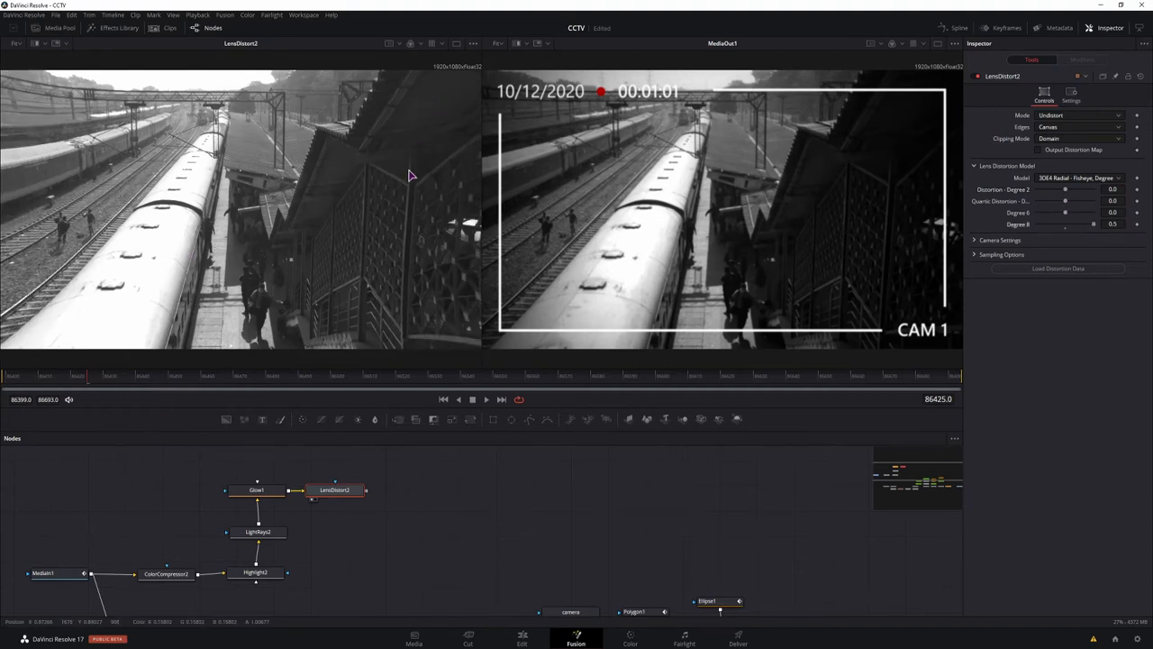
pyautogui.moveTo(765, 145)
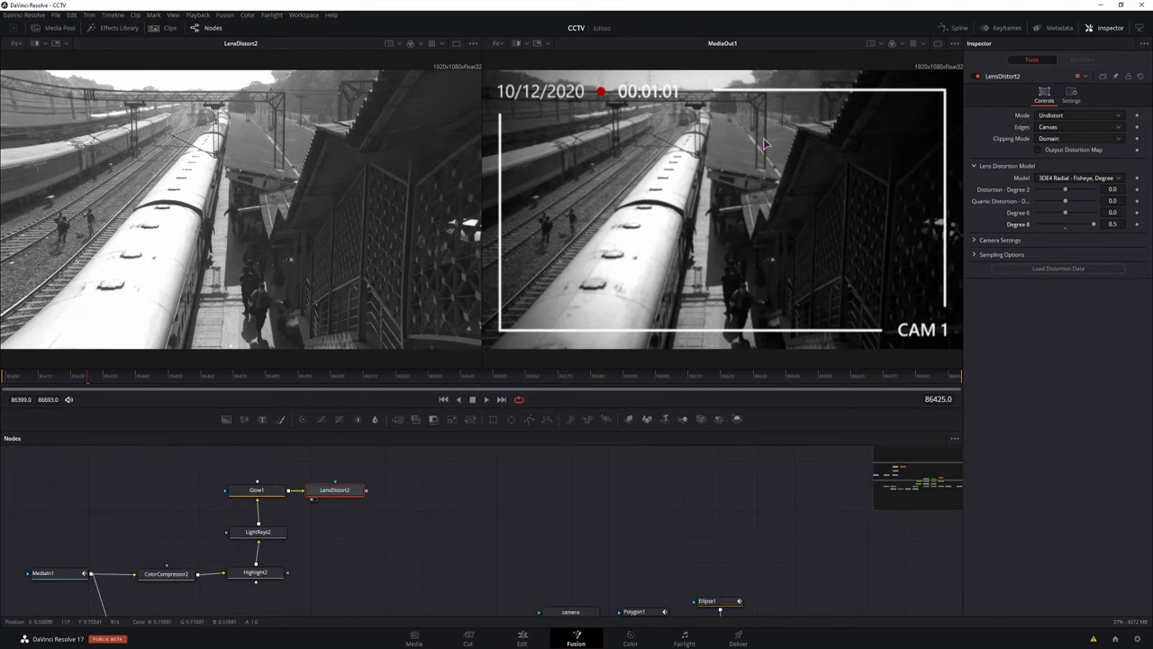
pyautogui.moveTo(1094, 223); pyautogui.dragTo(1081, 223)
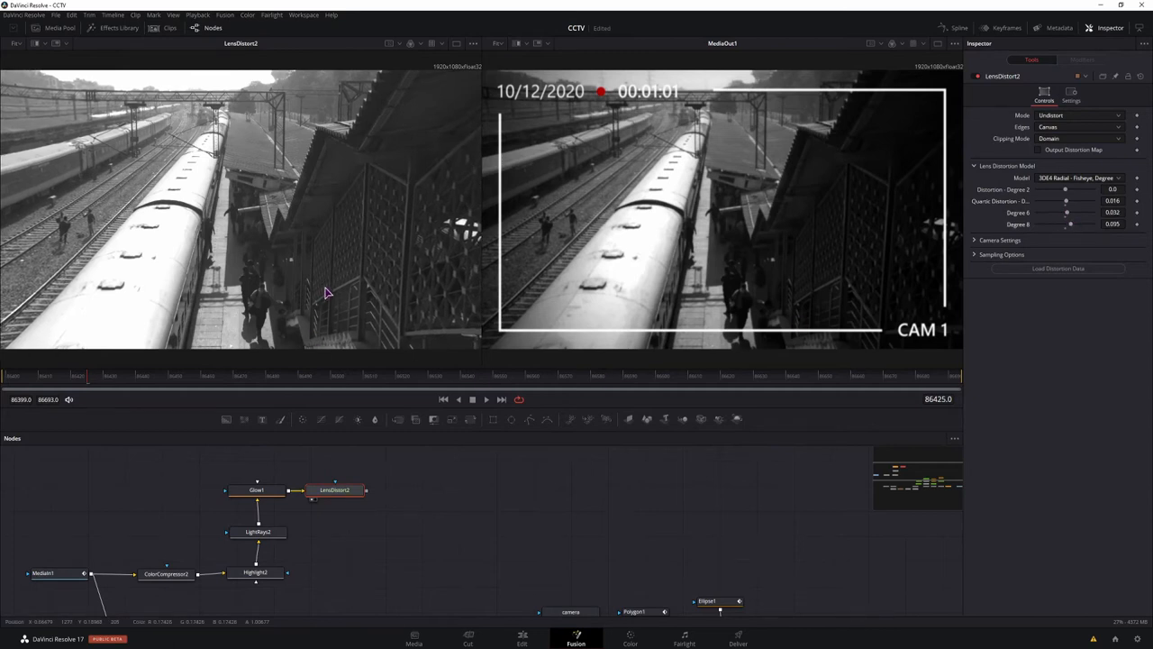
# Expand LensDistort2's Camera Settings and set Lens Shift X to -0.166
pyautogui.click(998, 239)
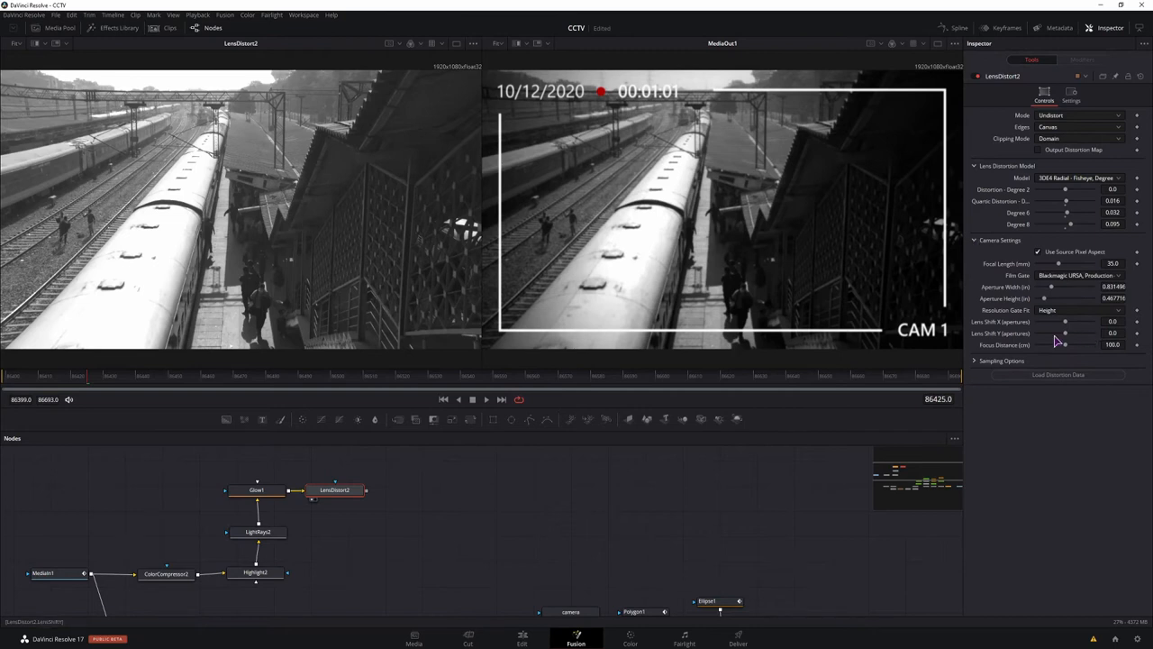
pyautogui.moveTo(997, 330)
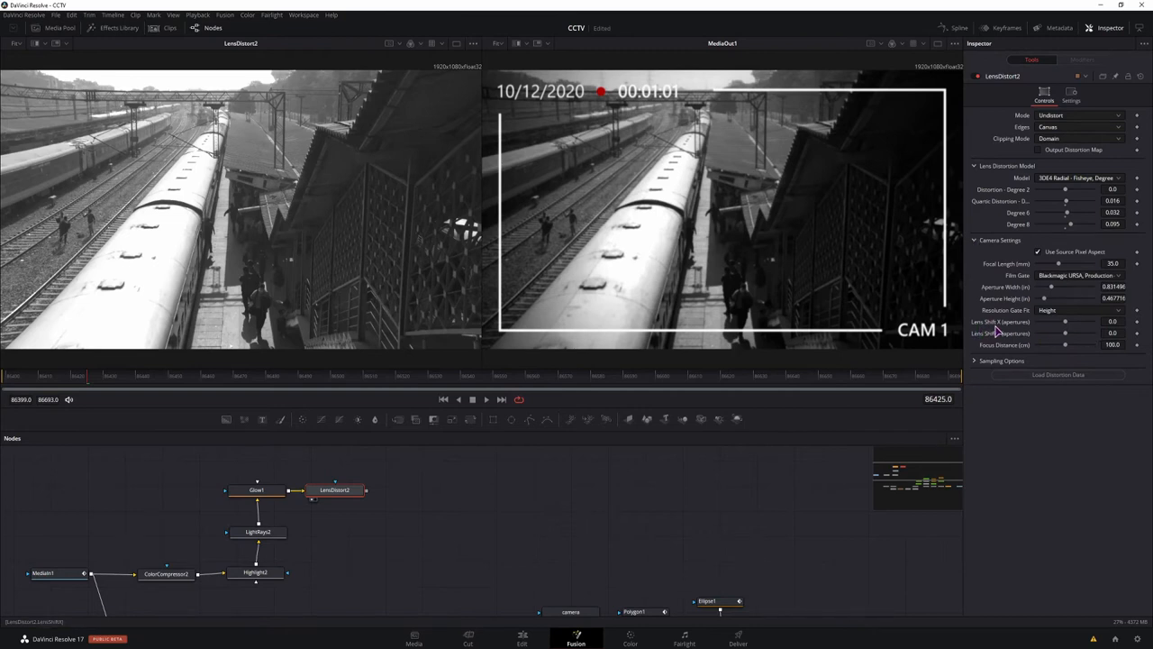
pyautogui.moveTo(1027, 333)
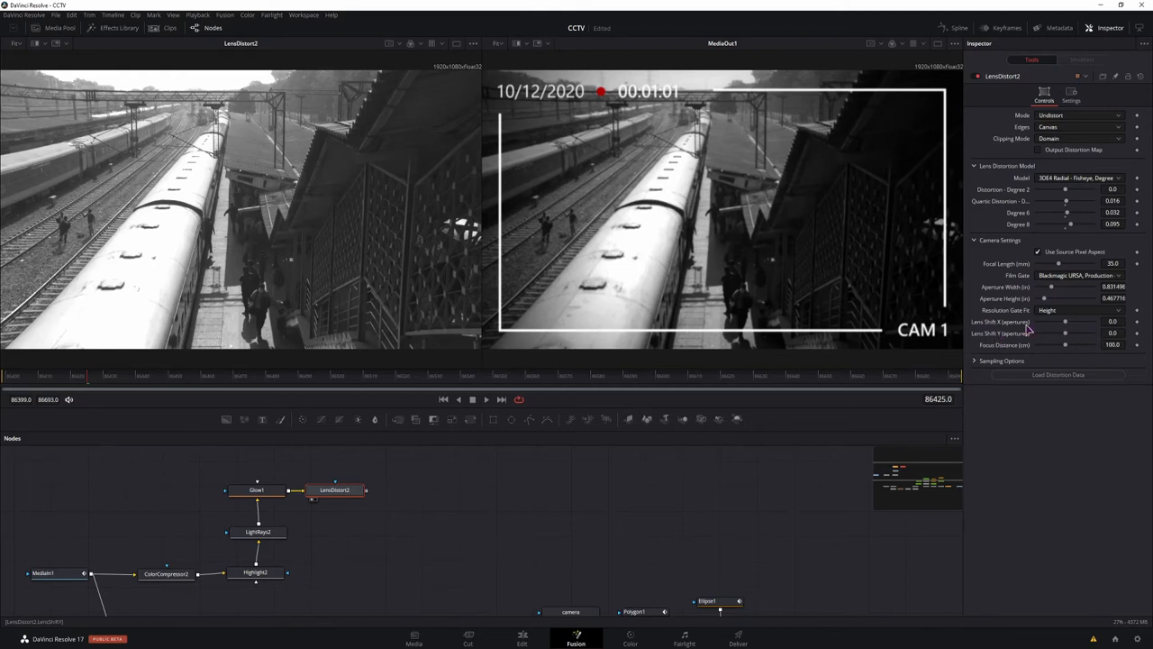
pyautogui.moveTo(408, 247)
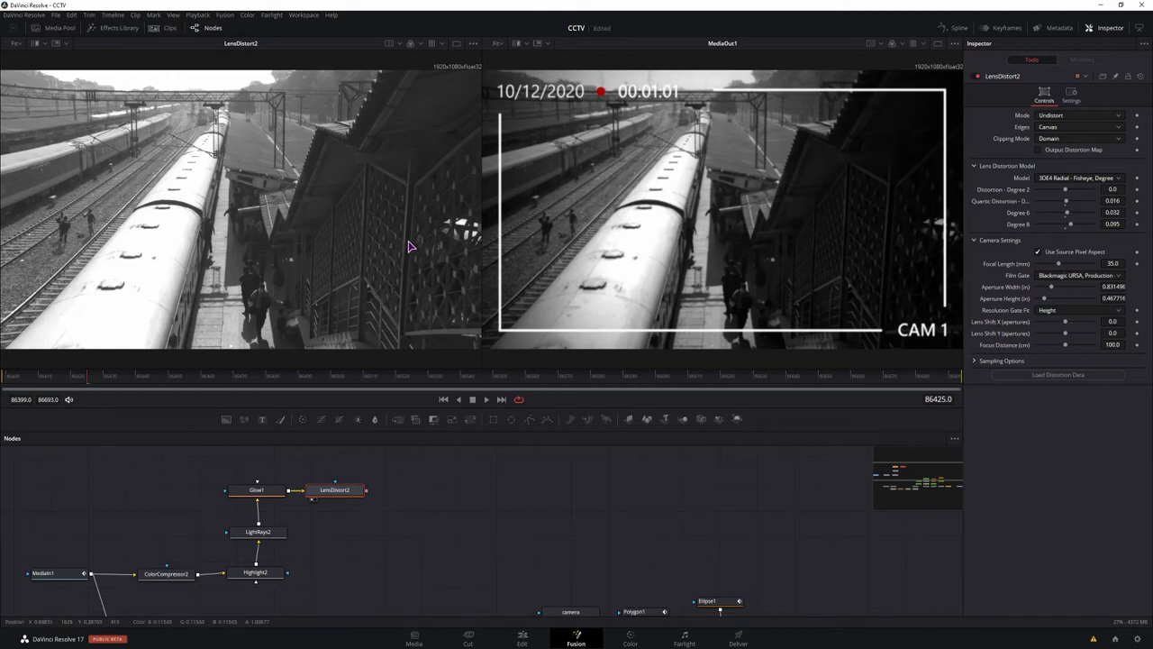
pyautogui.moveTo(1086, 331)
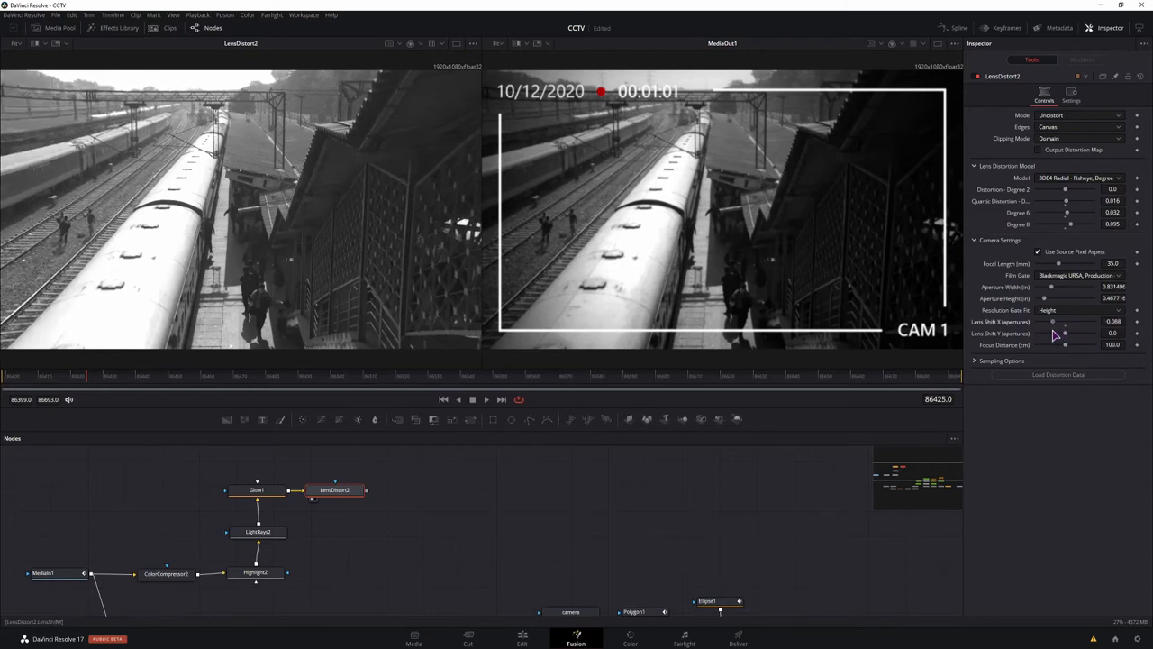
pyautogui.moveTo(1058, 322); pyautogui.dragTo(1009, 322)
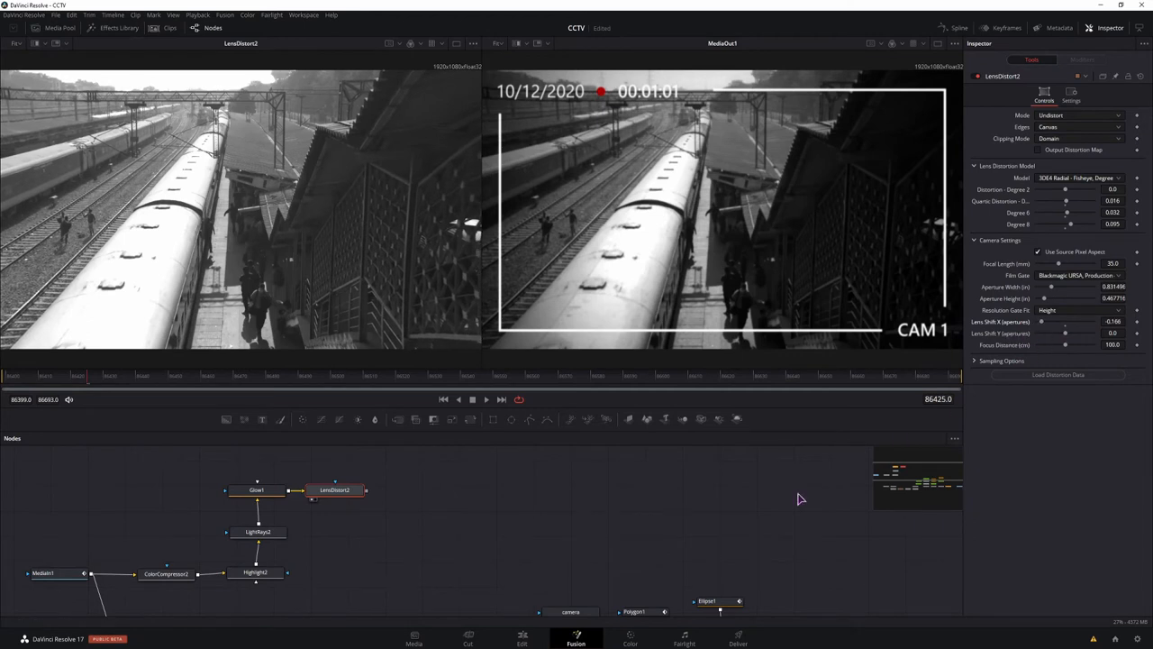
pyautogui.moveTo(403, 240)
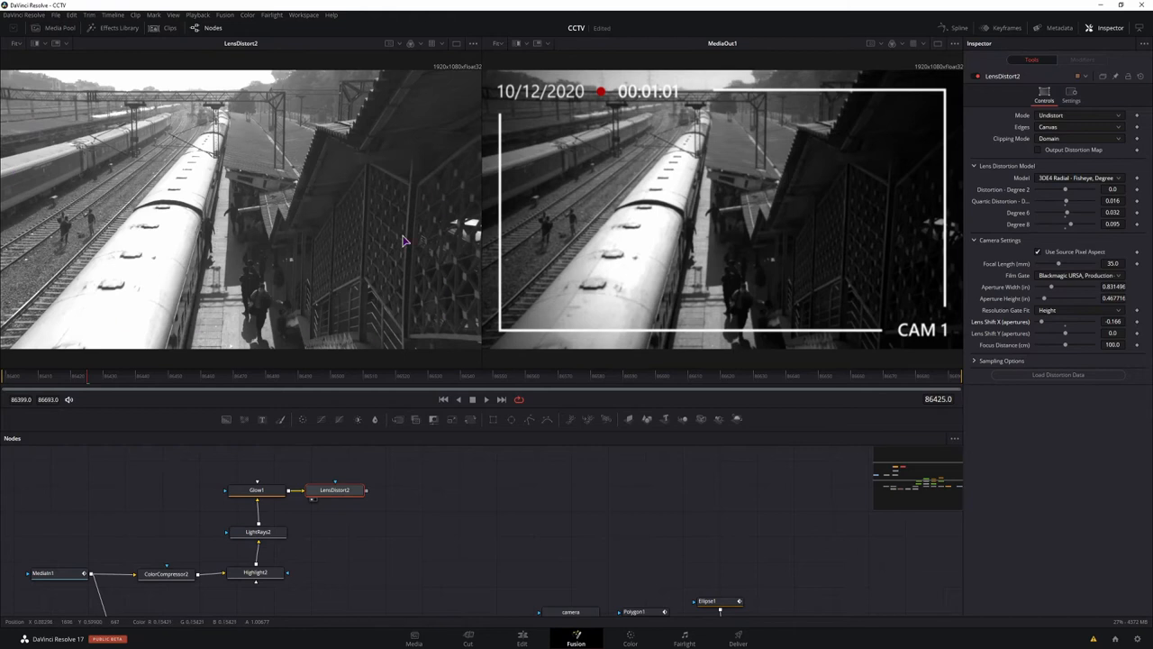
pyautogui.moveTo(460, 262)
pyautogui.write('vign')
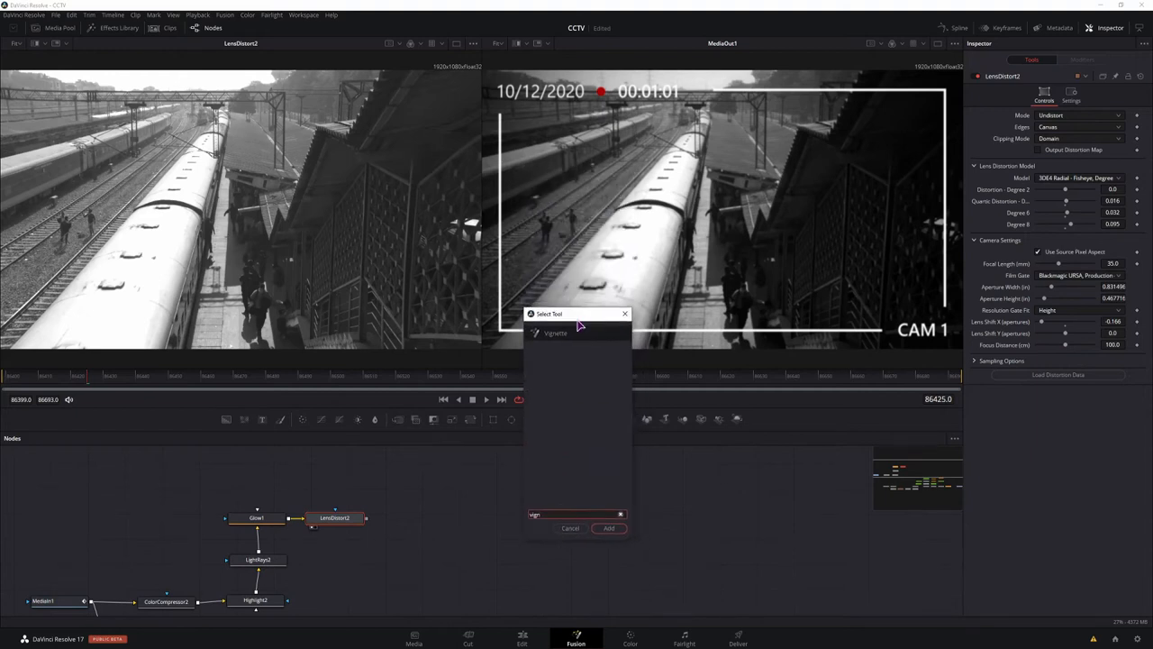
# Add Vignette2 in Advanced mode: Size 0.8967, Anamorphism 2.306, Transparency 0.094, Multiply composite
pyautogui.click(608, 528)
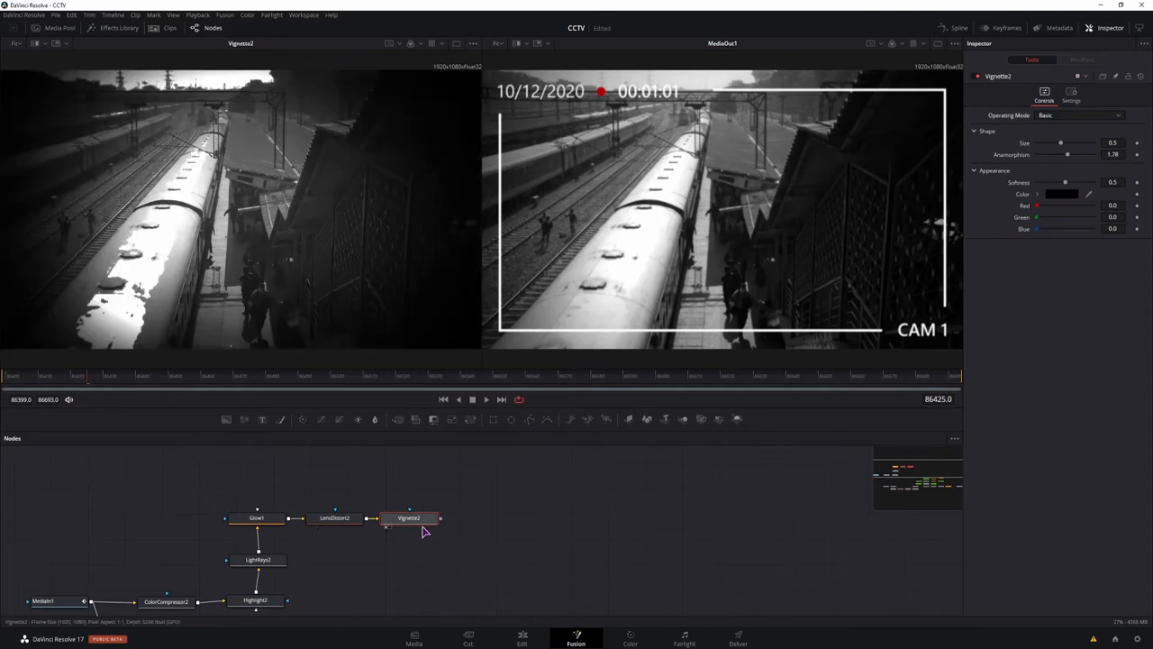
pyautogui.click(1080, 116)
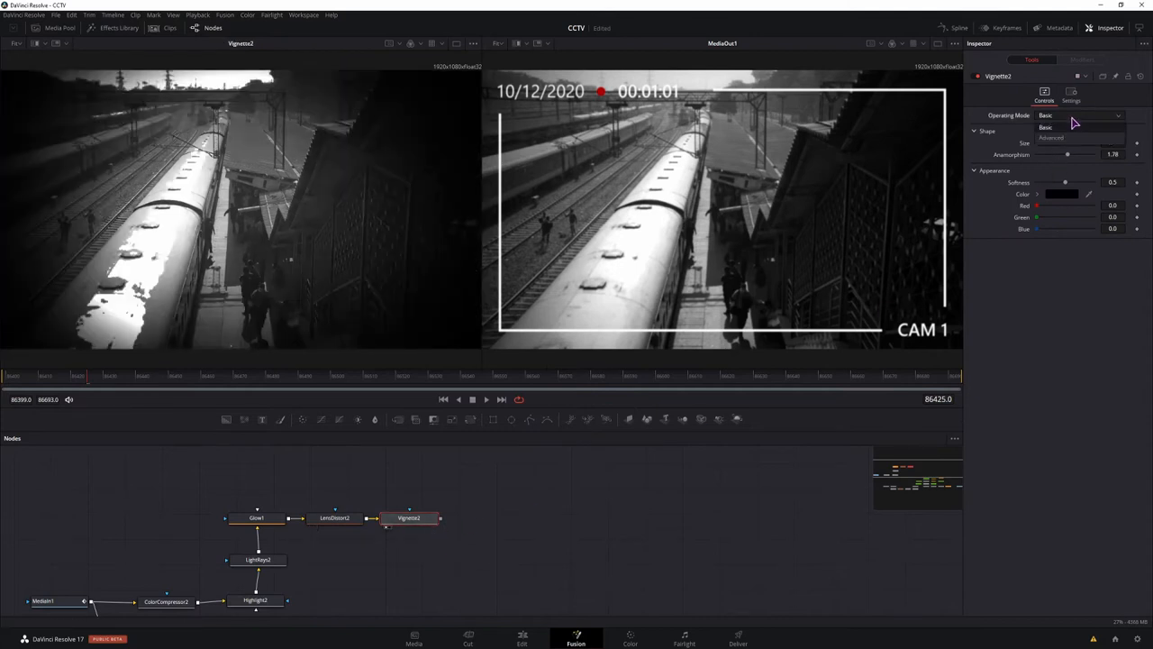
pyautogui.click(1045, 127)
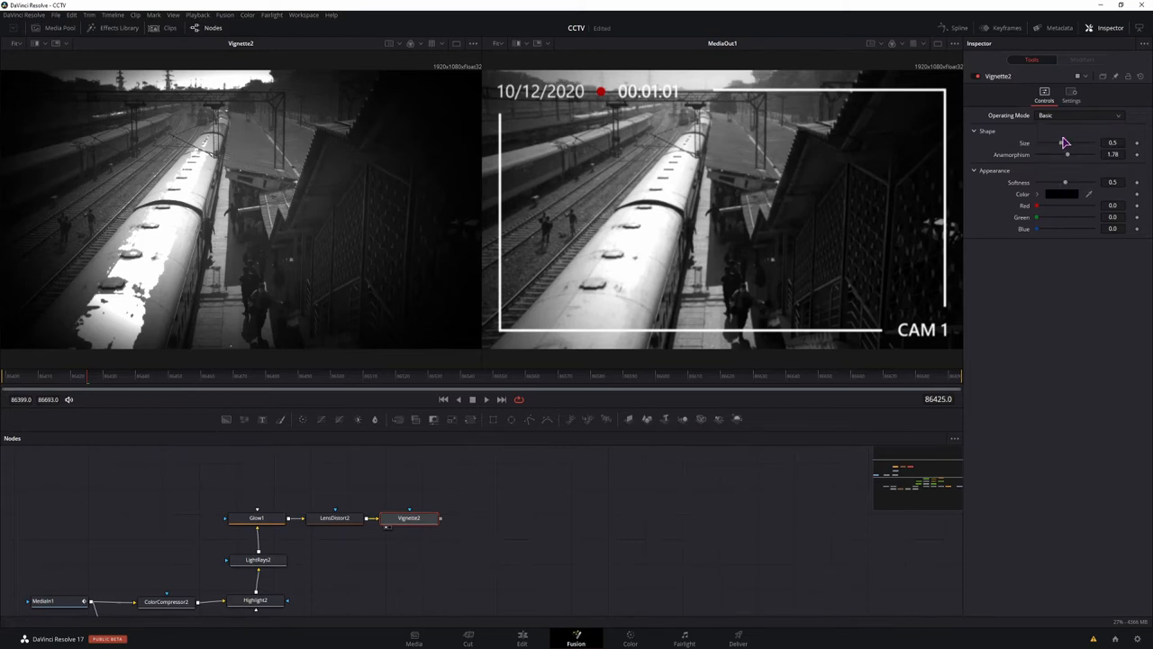
pyautogui.click(1080, 115)
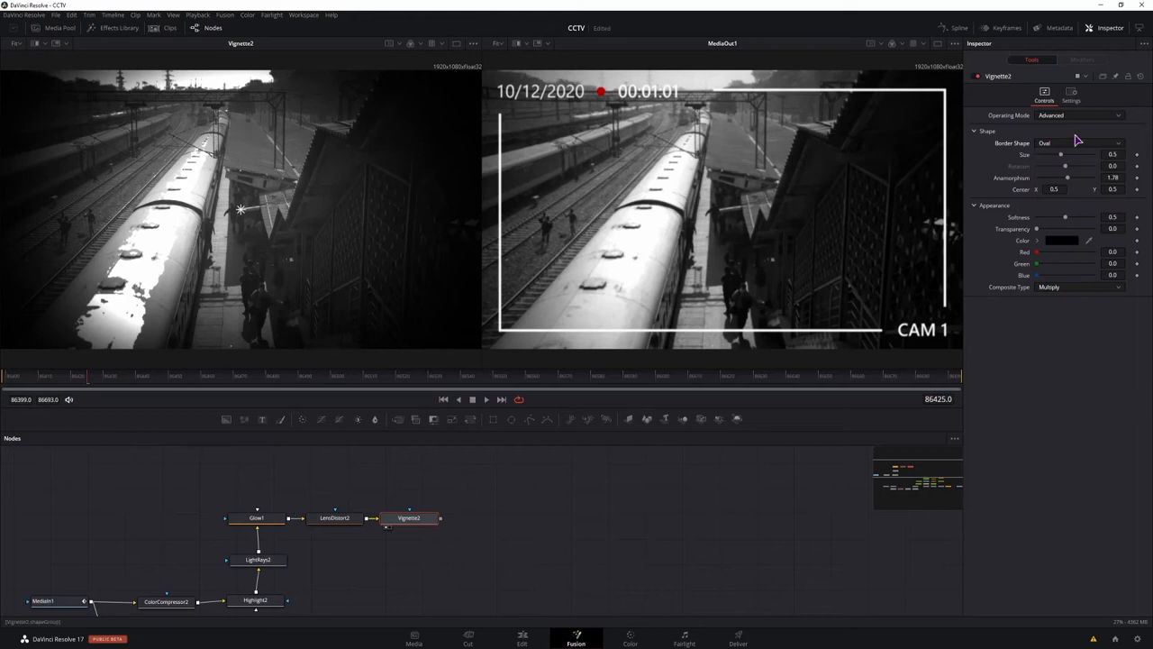
pyautogui.moveTo(1061, 154); pyautogui.dragTo(1074, 160)
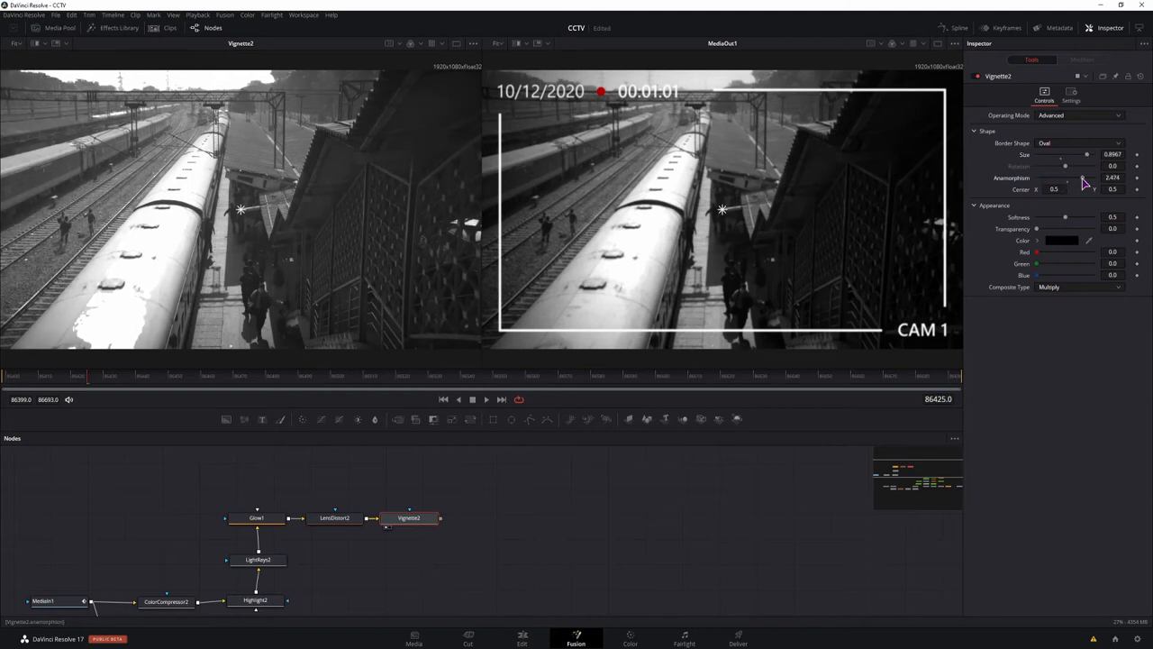
pyautogui.moveTo(1085, 178); pyautogui.dragTo(1078, 177)
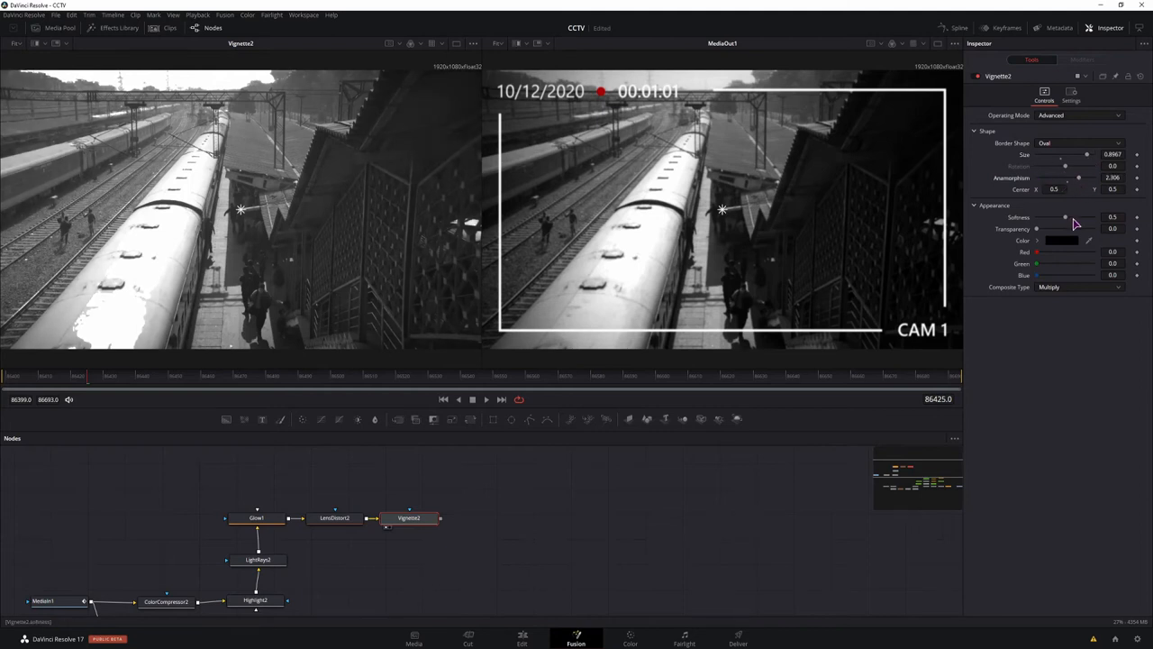
pyautogui.moveTo(1036, 228); pyautogui.dragTo(1059, 228)
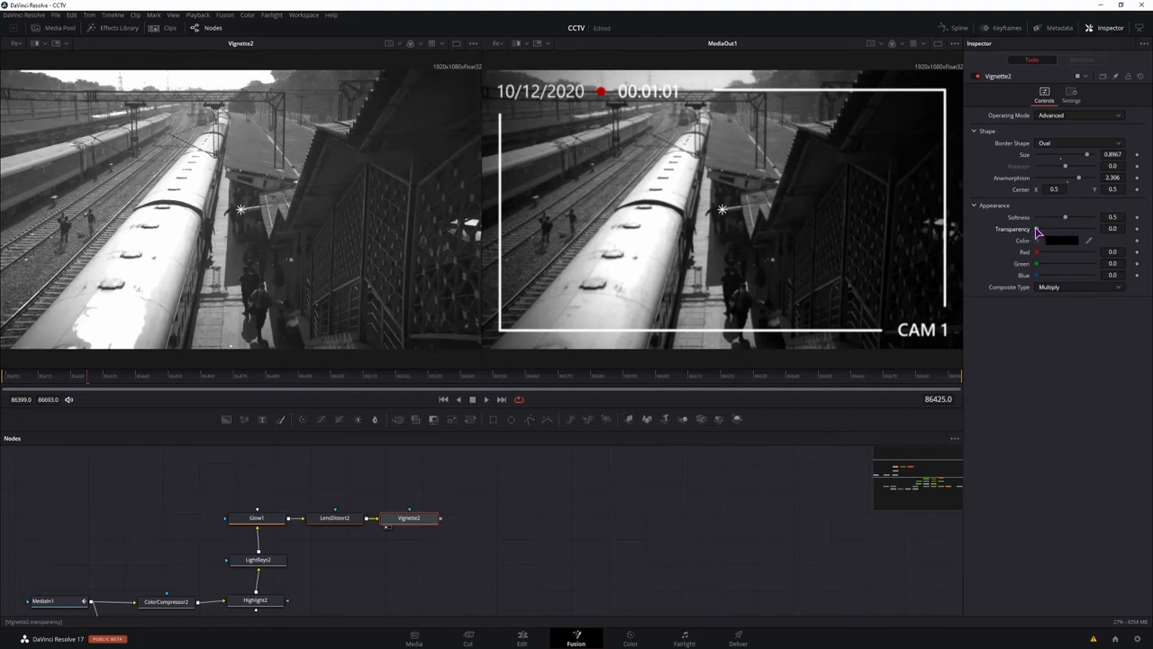
pyautogui.moveTo(1066, 228); pyautogui.dragTo(1042, 228)
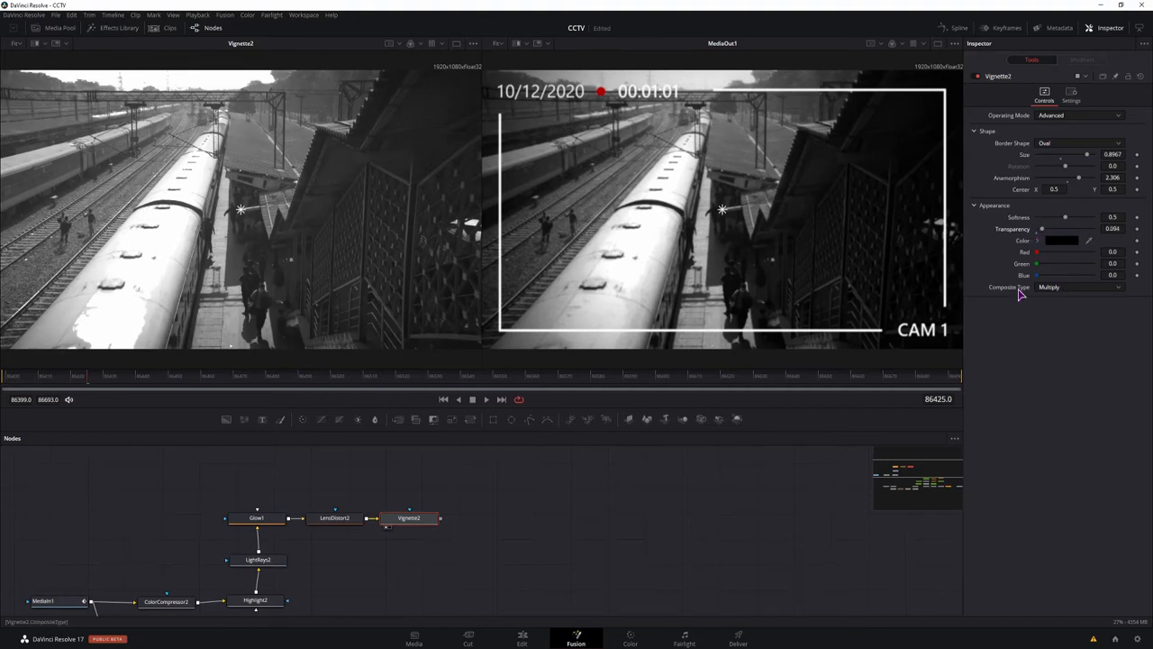
pyautogui.click(1079, 286)
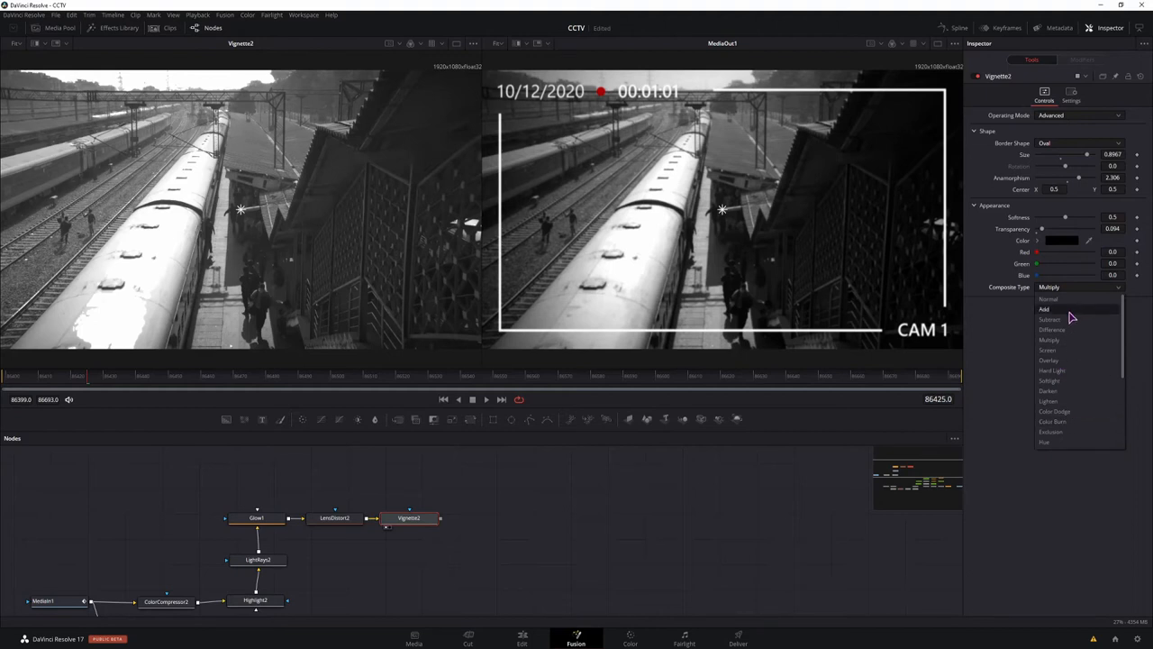
pyautogui.click(1047, 340)
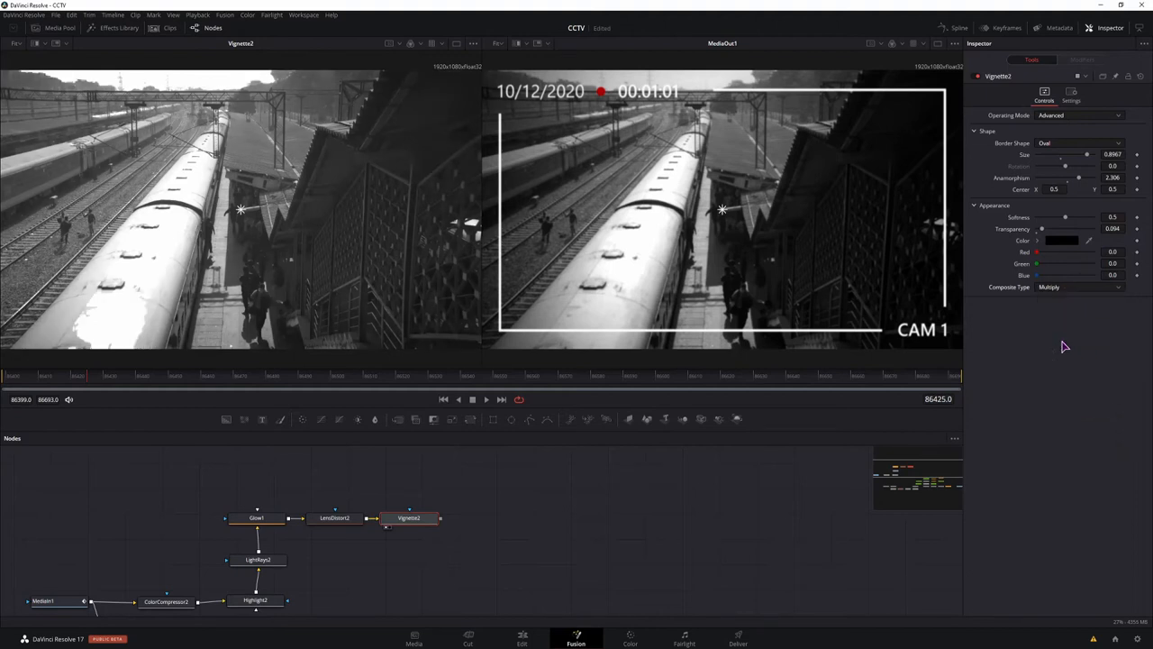
pyautogui.moveTo(411, 474)
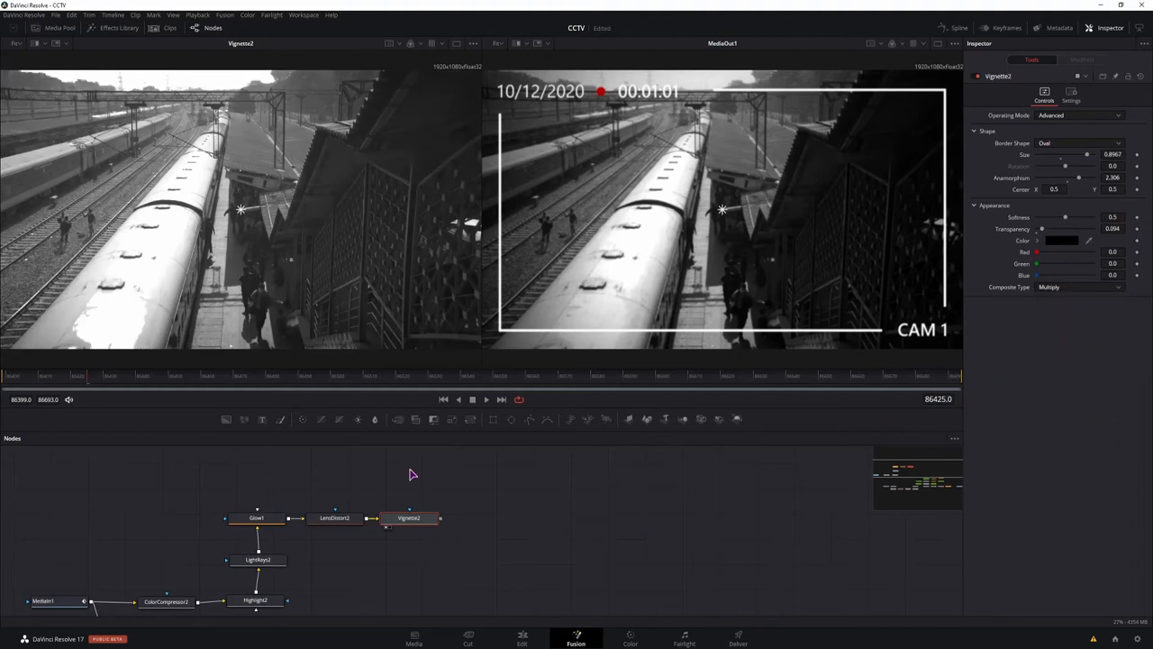
pyautogui.moveTo(104, 300)
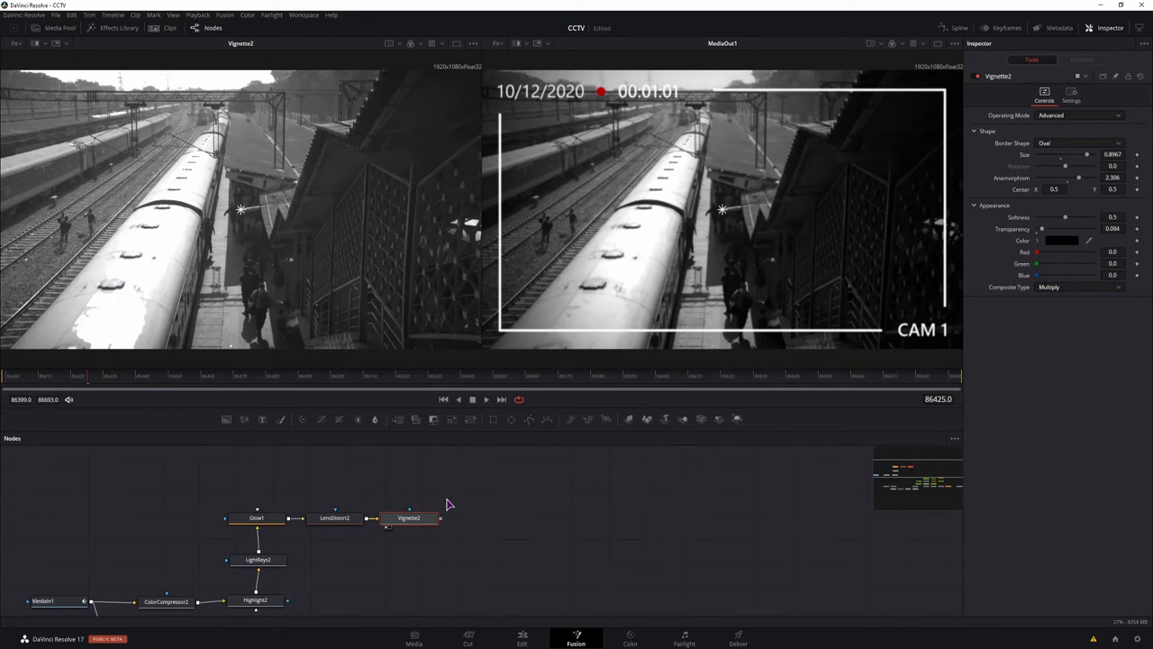
pyautogui.moveTo(514, 525)
pyautogui.write('s')
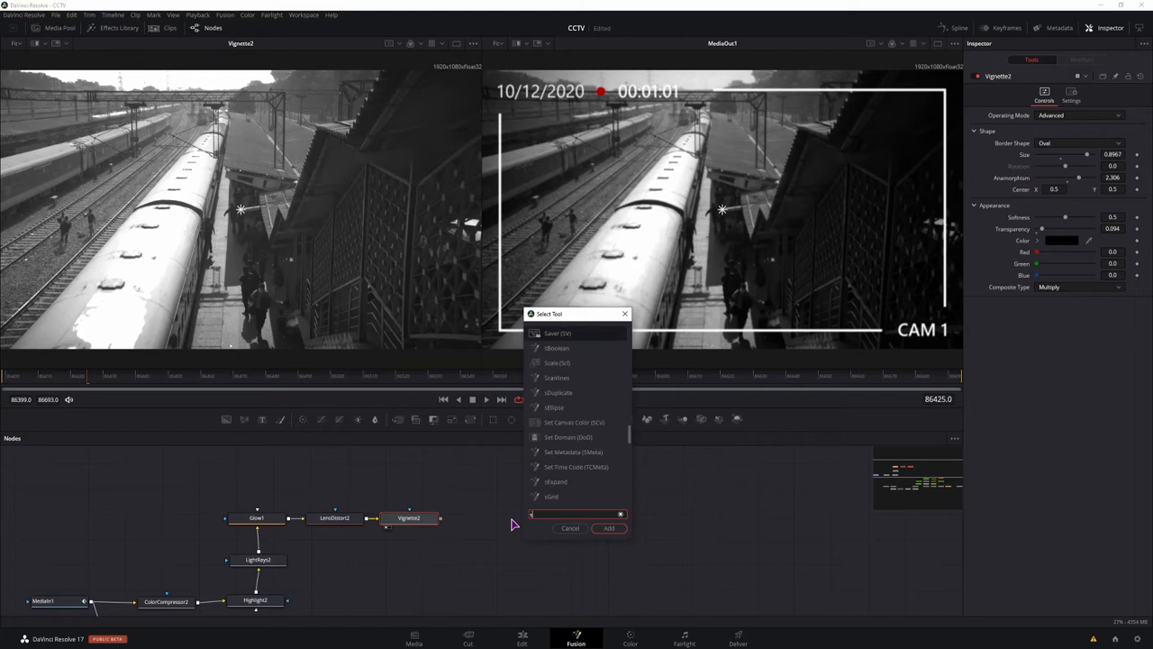
# Add Scanlines2 after Vignette2 with Line Frequency 10.43 and Line Sharpness about 0.55
pyautogui.click(608, 528)
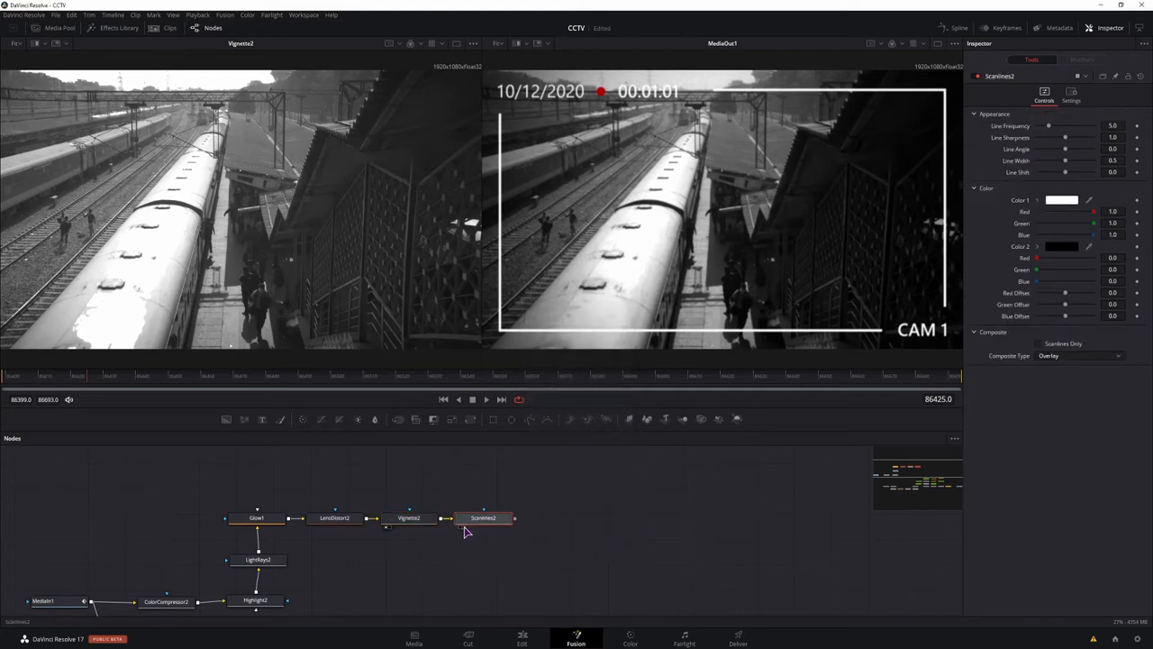
pyautogui.click(483, 517)
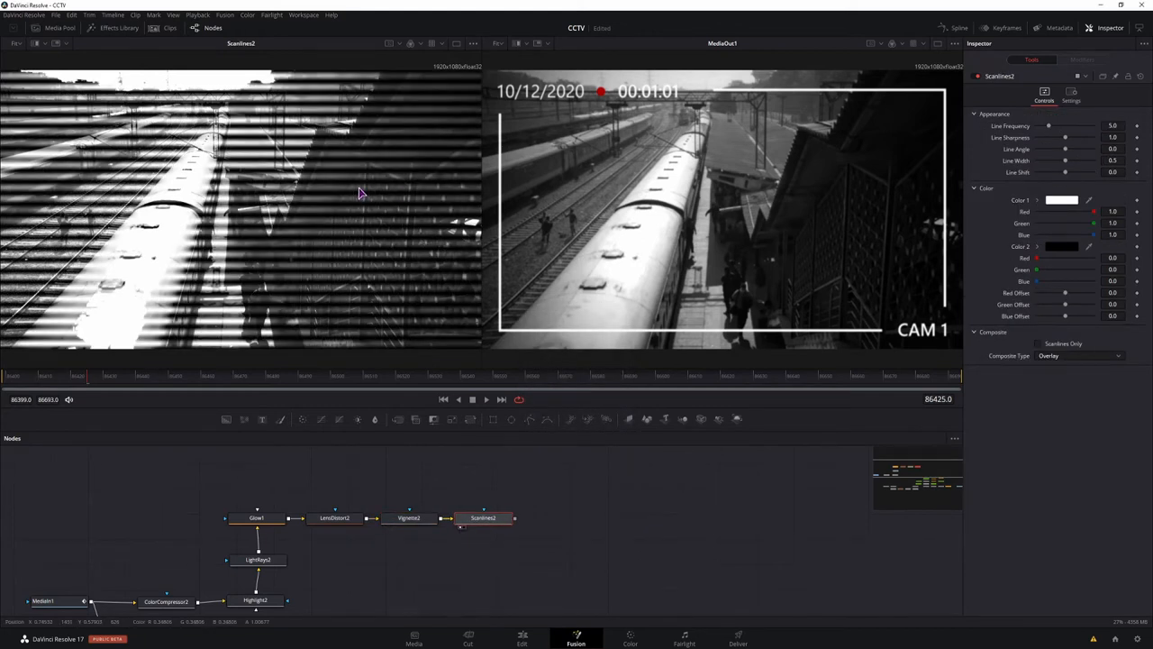
pyautogui.moveTo(1047, 126); pyautogui.dragTo(1054, 126)
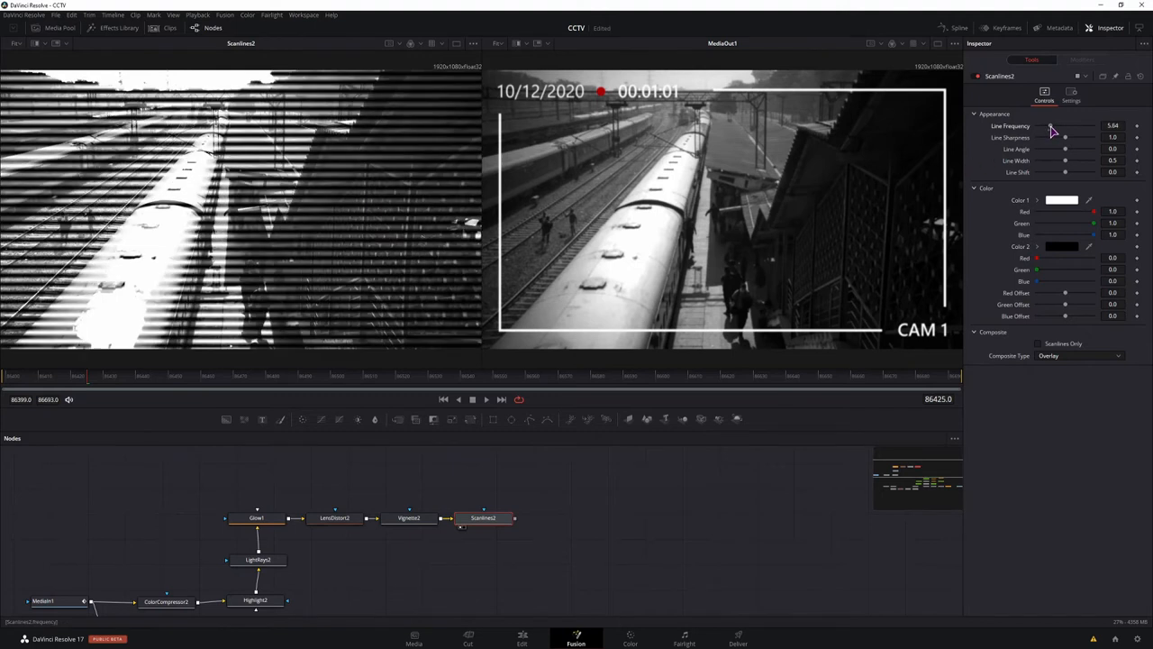
pyautogui.moveTo(1052, 126); pyautogui.dragTo(1066, 126)
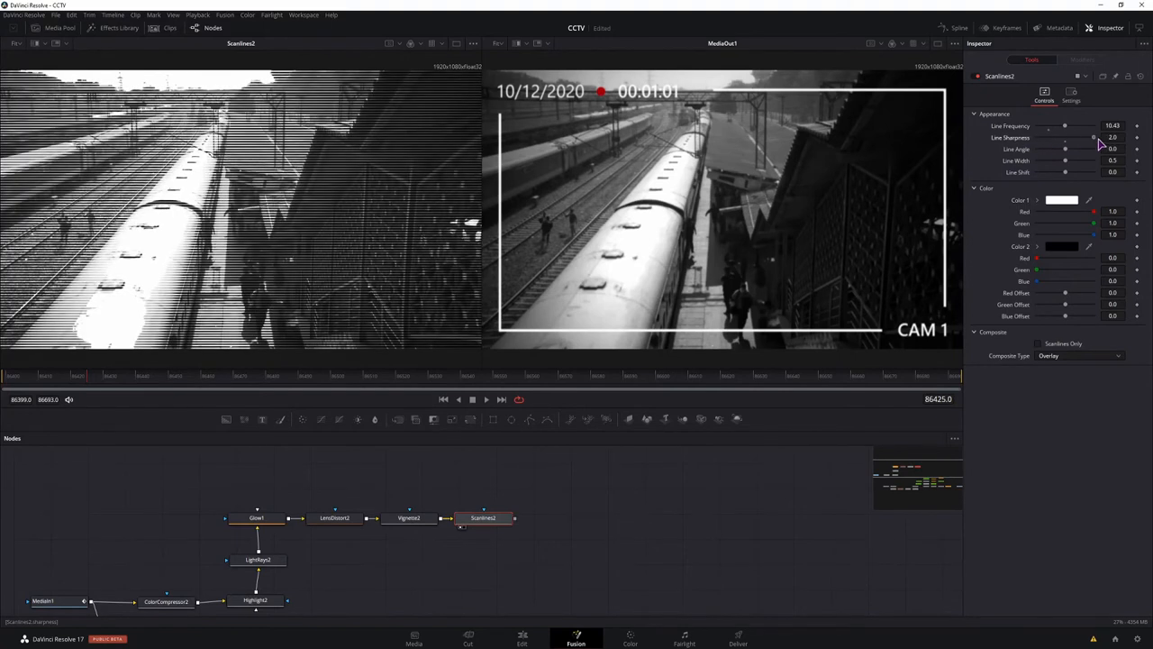
pyautogui.moveTo(1093, 138); pyautogui.dragTo(1058, 138)
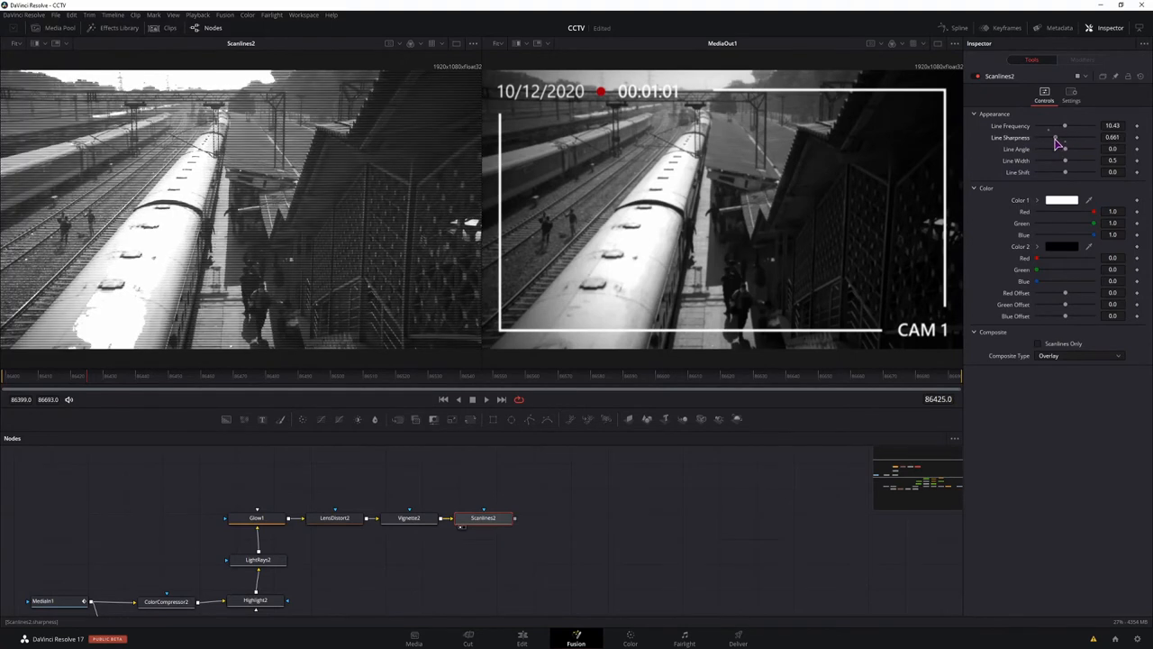
pyautogui.moveTo(1065, 138); pyautogui.dragTo(1056, 138)
pyautogui.write('scan')
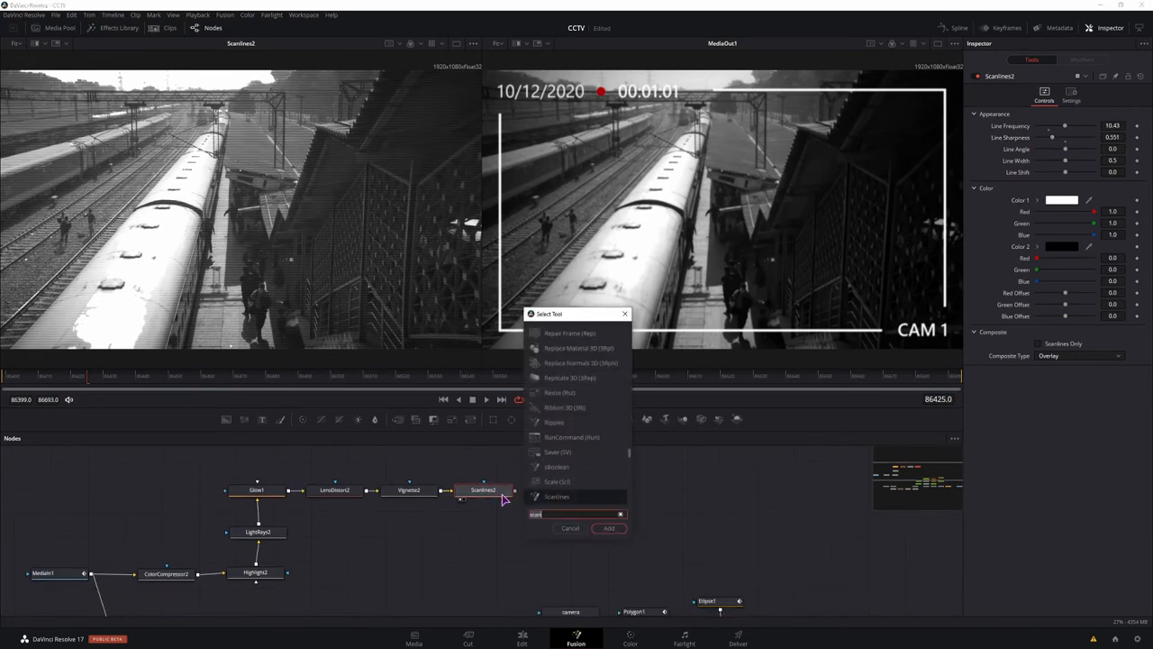
# Add FilmGrain2 after Scanlines2 with grain Size 5.0 and Strength about 0.02
pyautogui.click(609, 527)
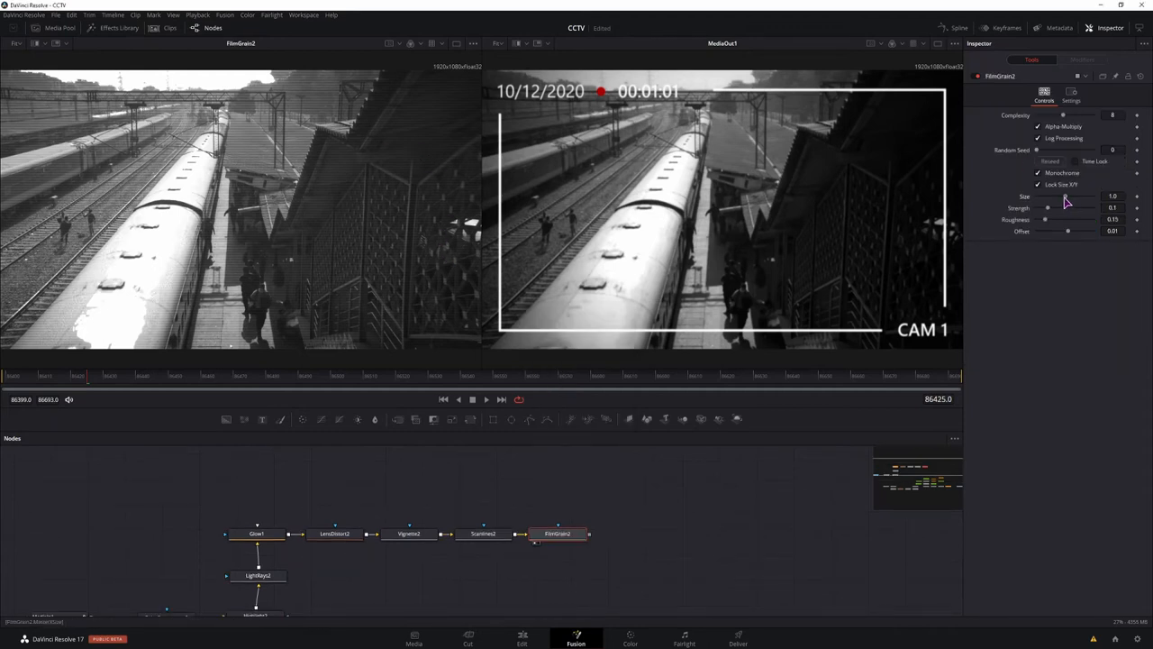
pyautogui.moveTo(1047, 197); pyautogui.dragTo(1092, 196)
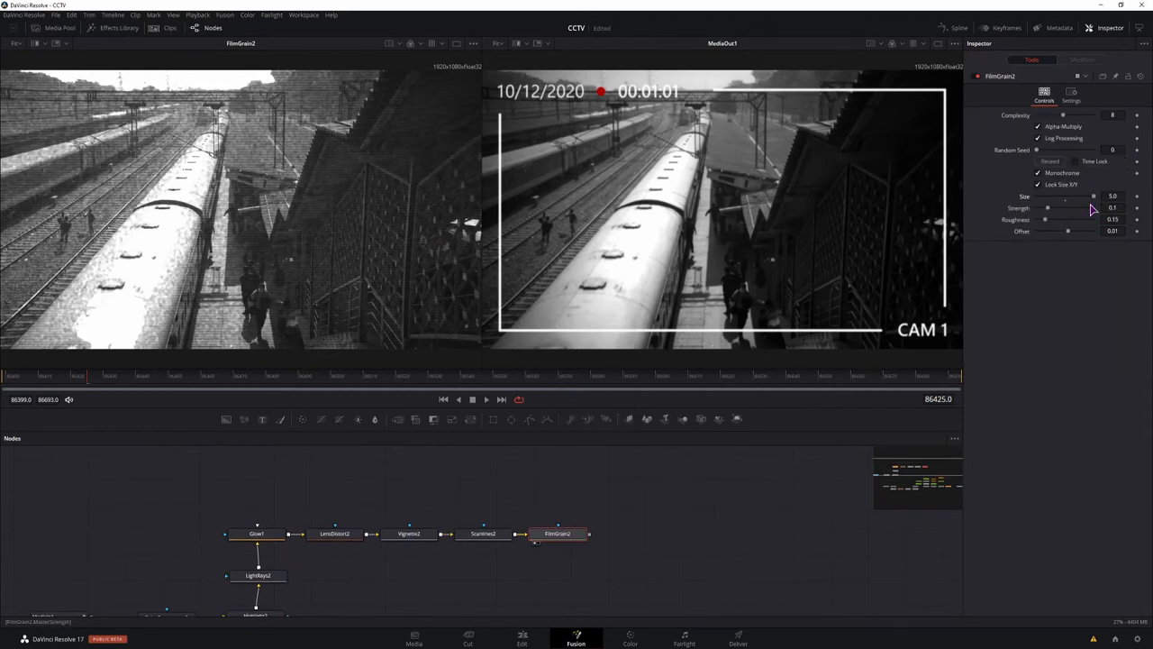
pyautogui.moveTo(1081, 207); pyautogui.dragTo(1045, 207)
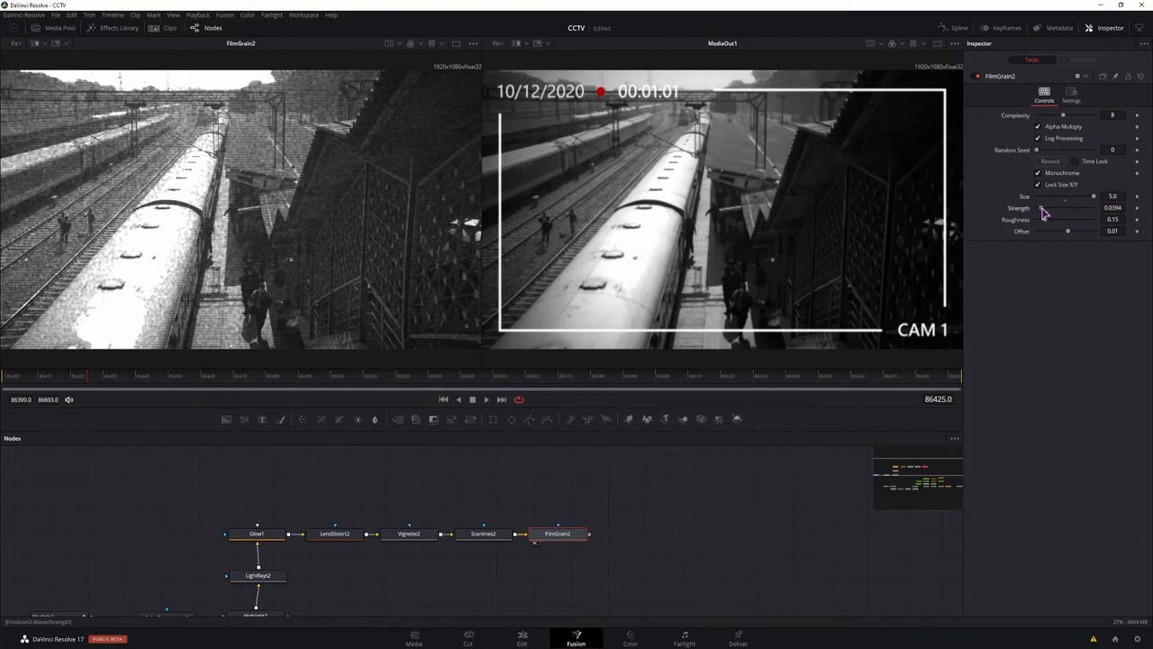
pyautogui.moveTo(1072, 208); pyautogui.dragTo(1041, 212)
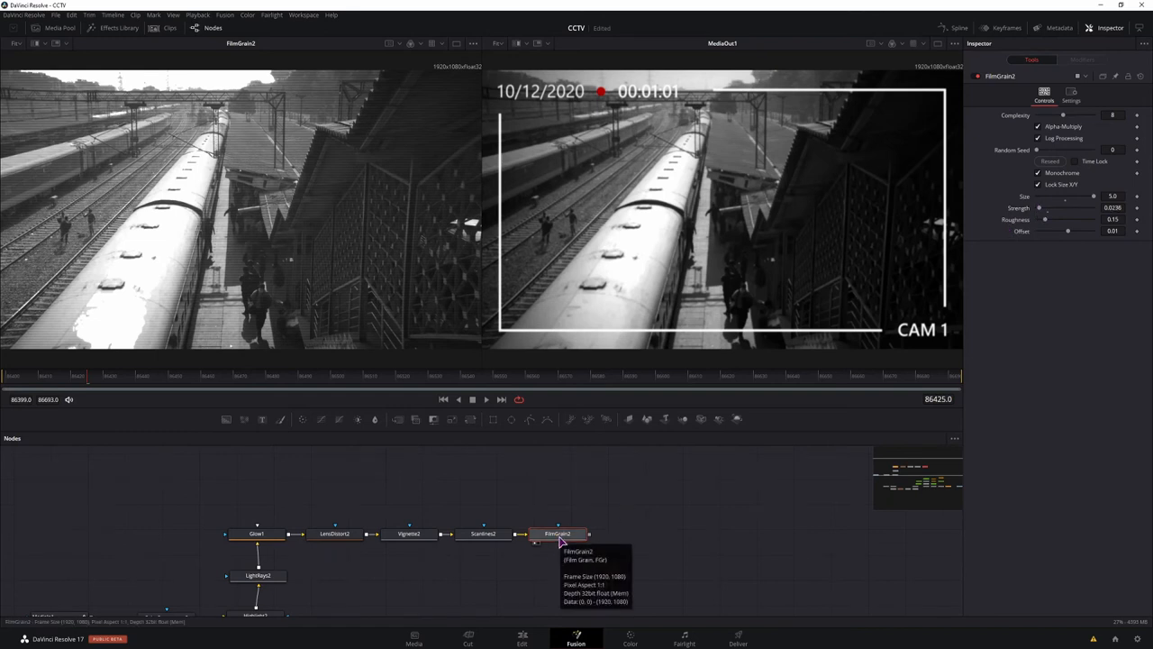
pyautogui.click(258, 520)
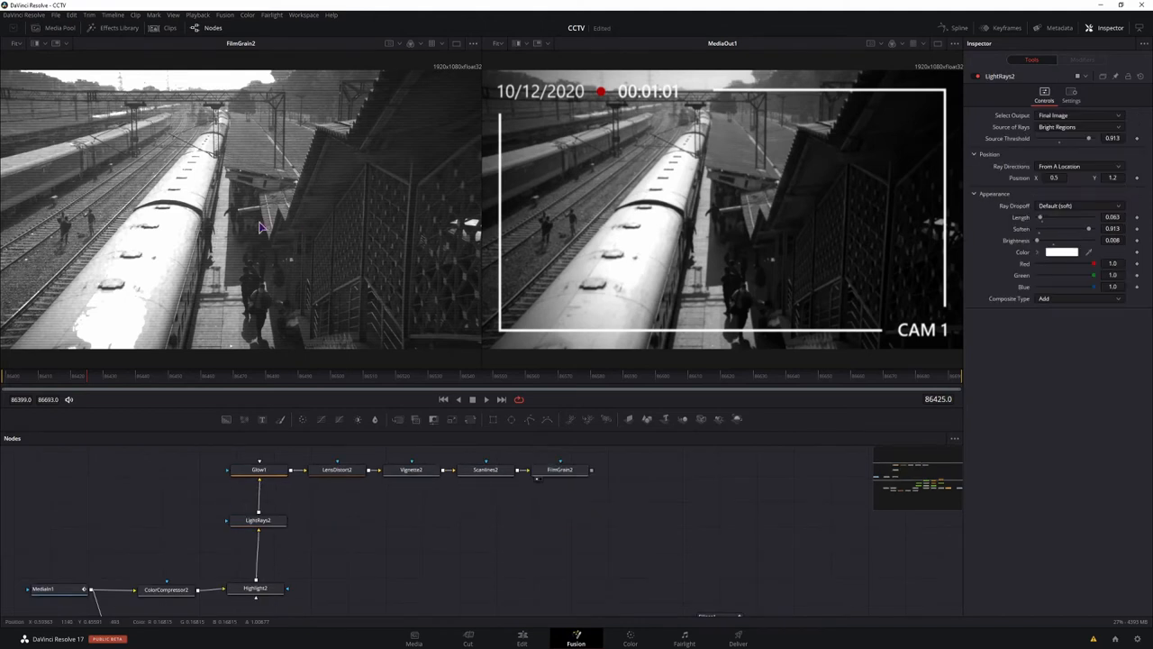
pyautogui.moveTo(458, 382)
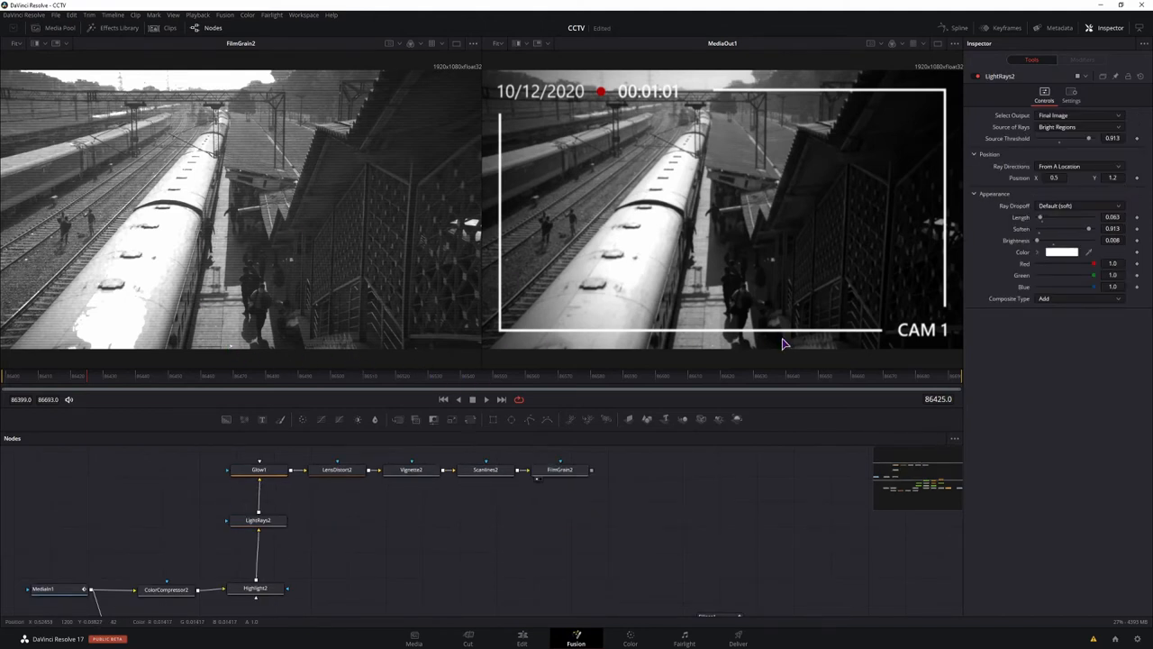
pyautogui.moveTo(764, 346)
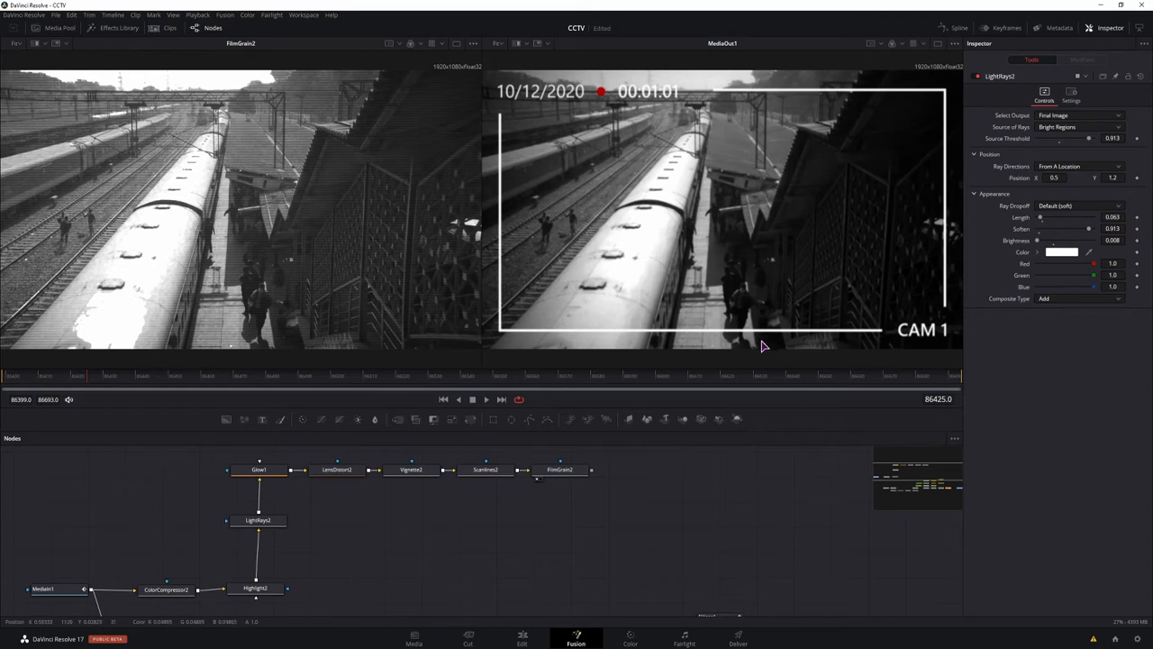
pyautogui.moveTo(525, 108)
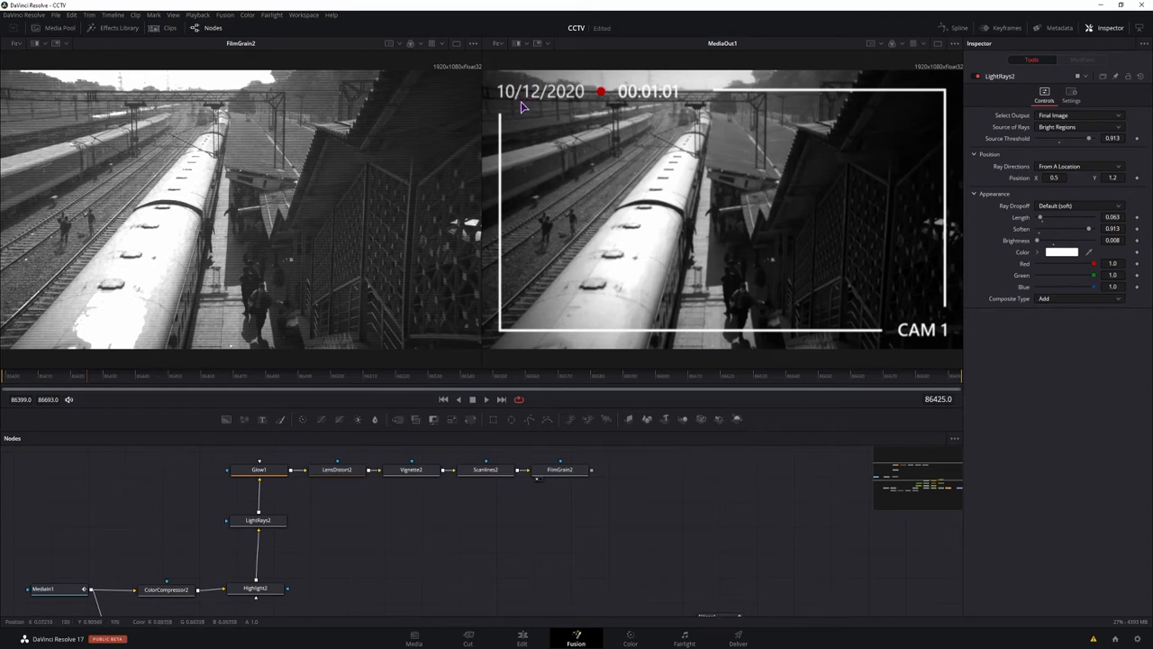
pyautogui.moveTo(936, 322)
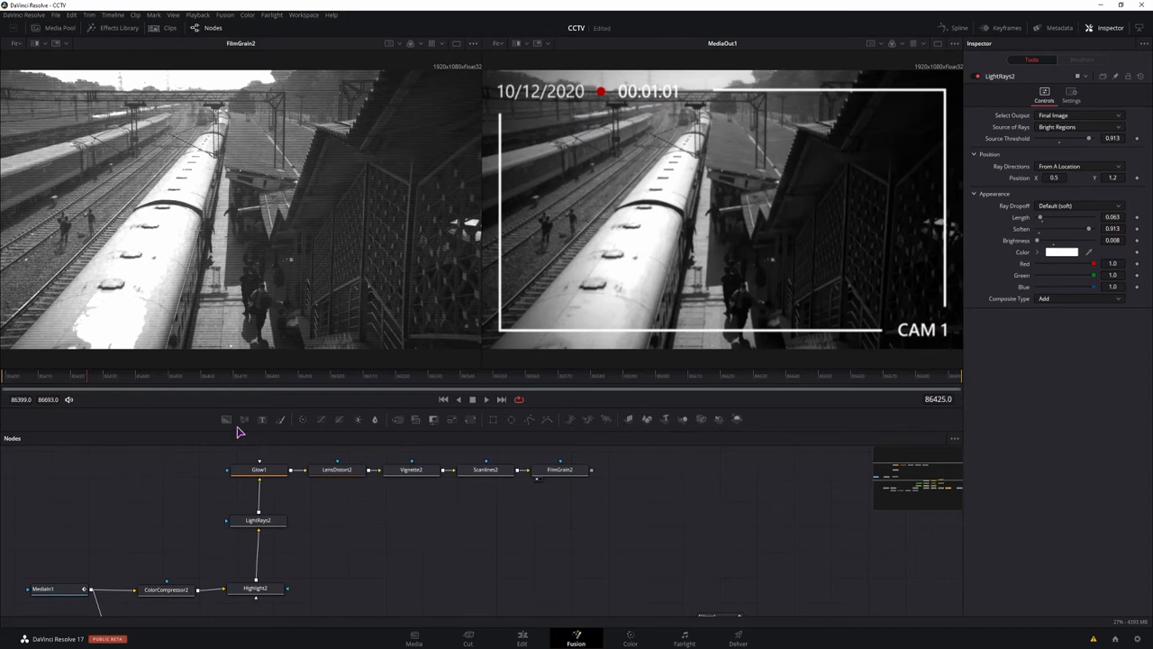
# Paste the text and merge overlay nodes after FilmGrain2 and make Text1 a camname label reading CAM 2
pyautogui.click(226, 419)
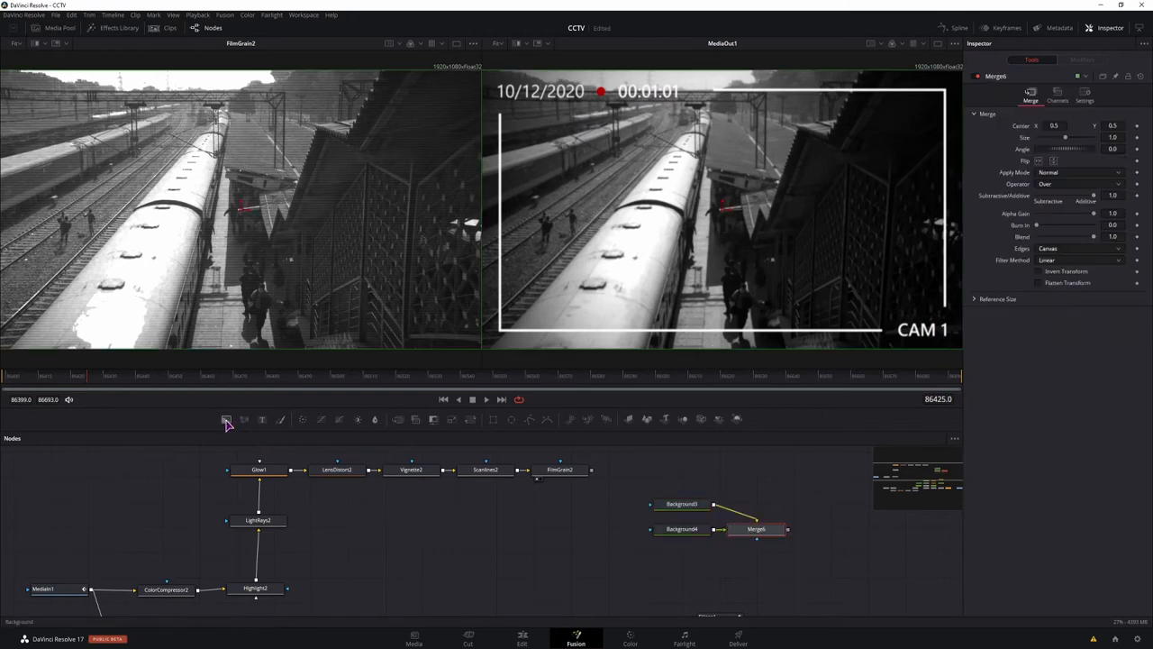
pyautogui.click(265, 419)
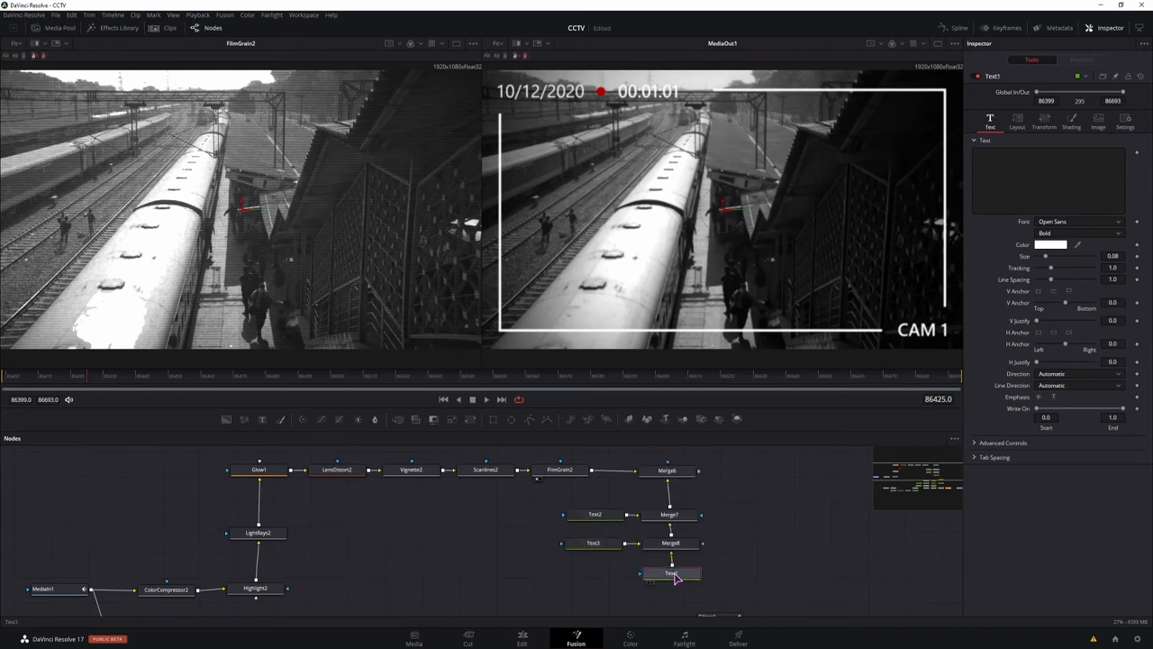
pyautogui.moveTo(672, 574)
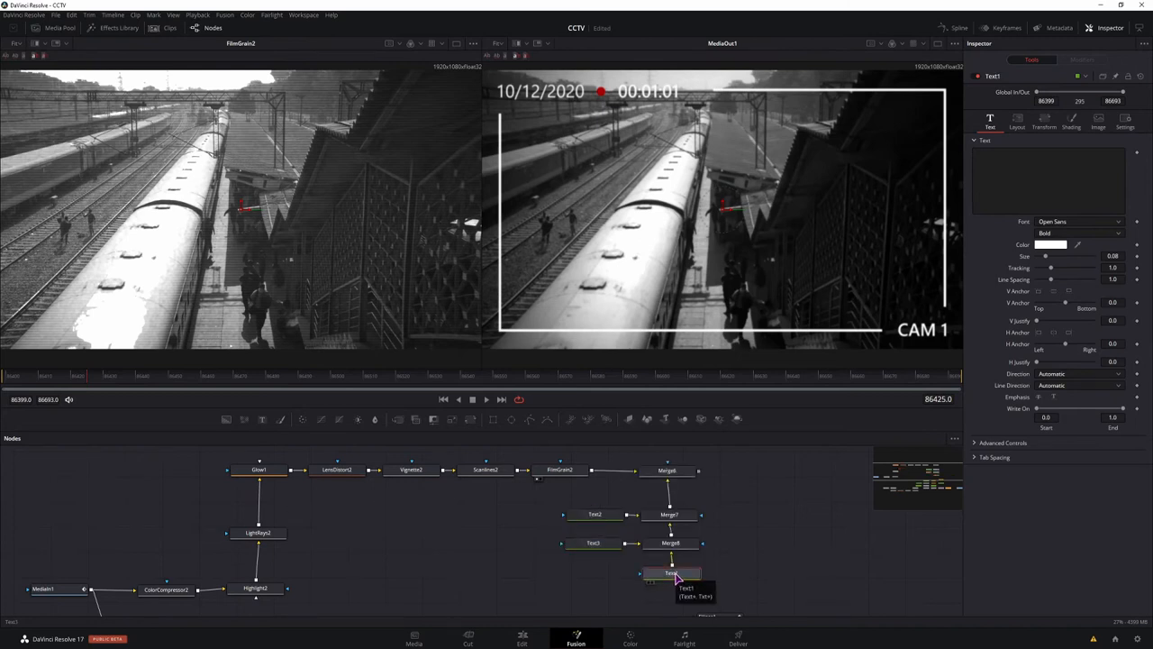
pyautogui.doubleClick(672, 573)
pyautogui.write('camname')
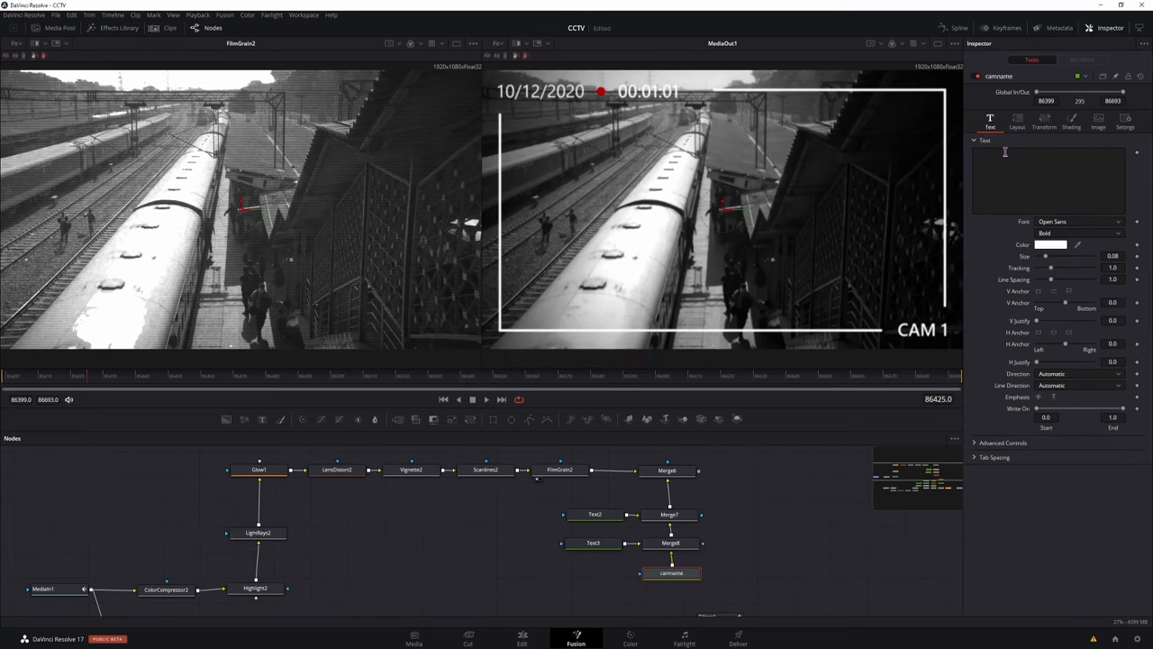
pyautogui.write('CAM2')
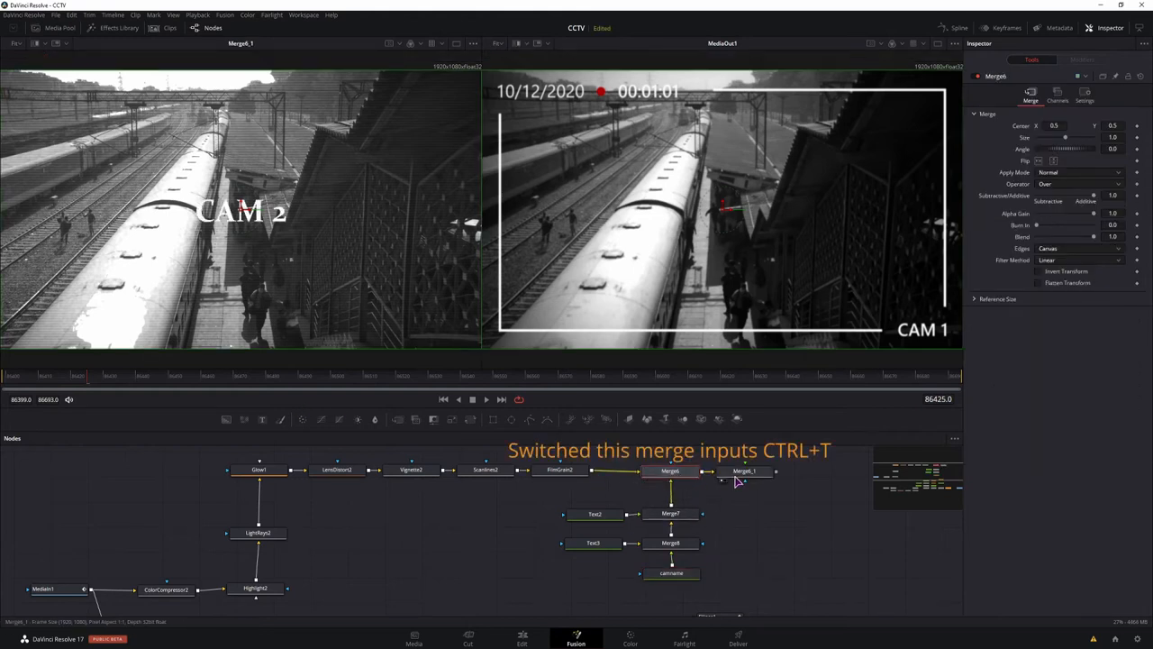
# Position the camname label near the lower-right corner with a 0.093 Center value
pyautogui.click(671, 573)
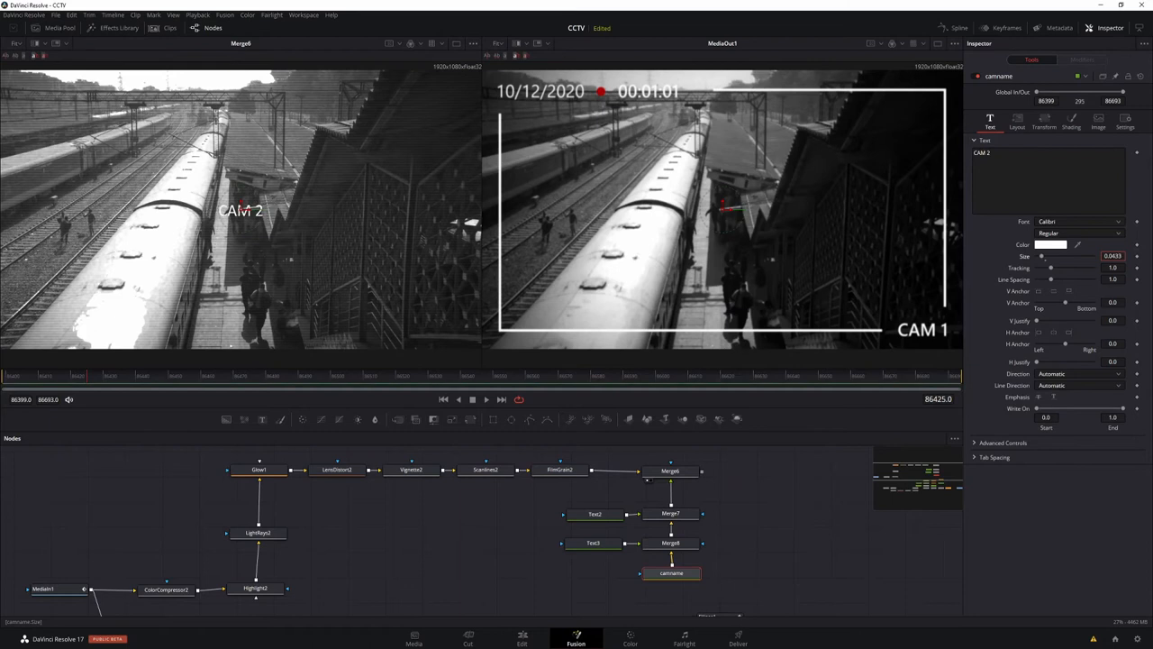
pyautogui.click(1018, 121)
pyautogui.write('0.441')
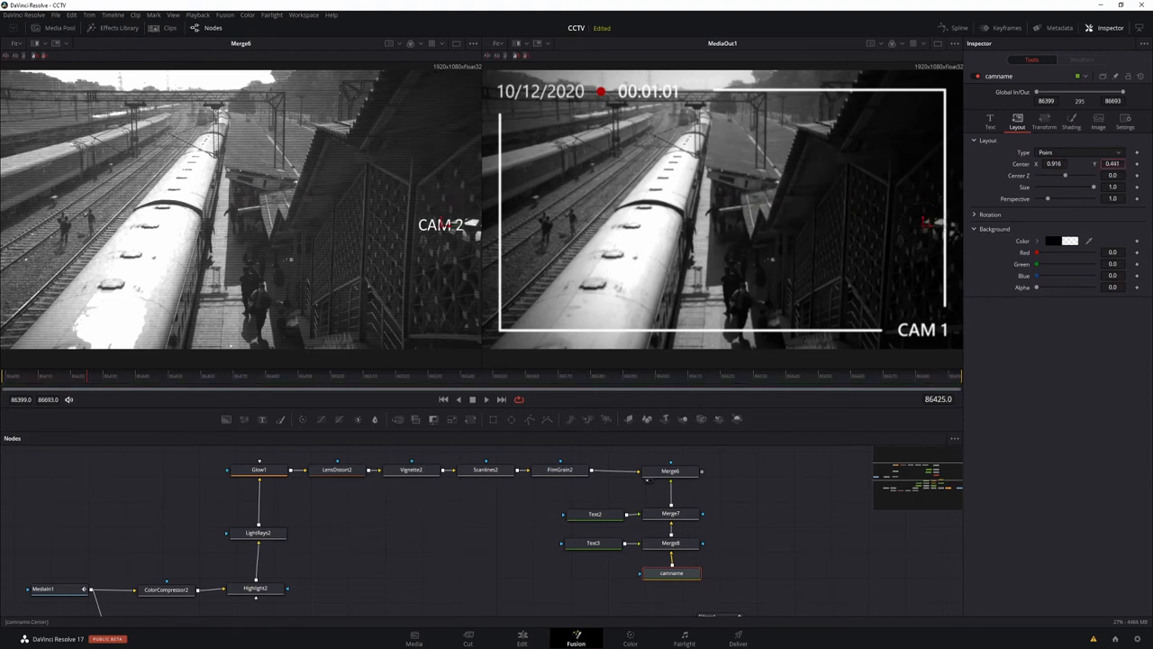
pyautogui.write('0.09335')
pyautogui.write('0.0782')
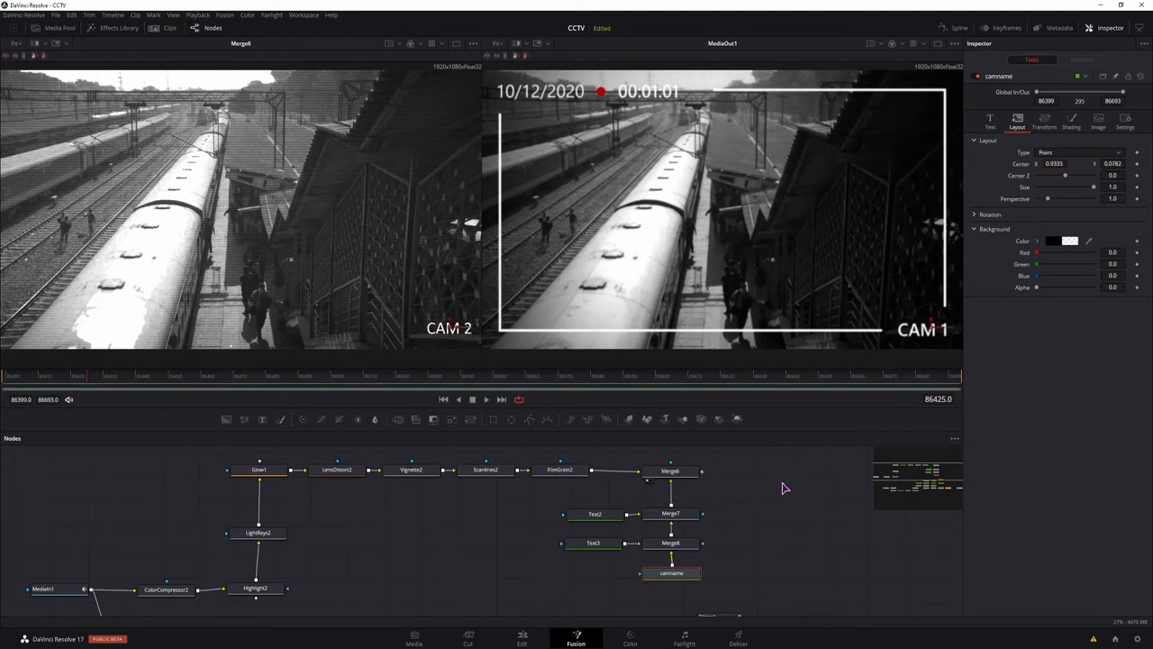
# Make Text3 a Calibri 14/12/2020 date label at top-left and rename it datecam2
pyautogui.click(593, 542)
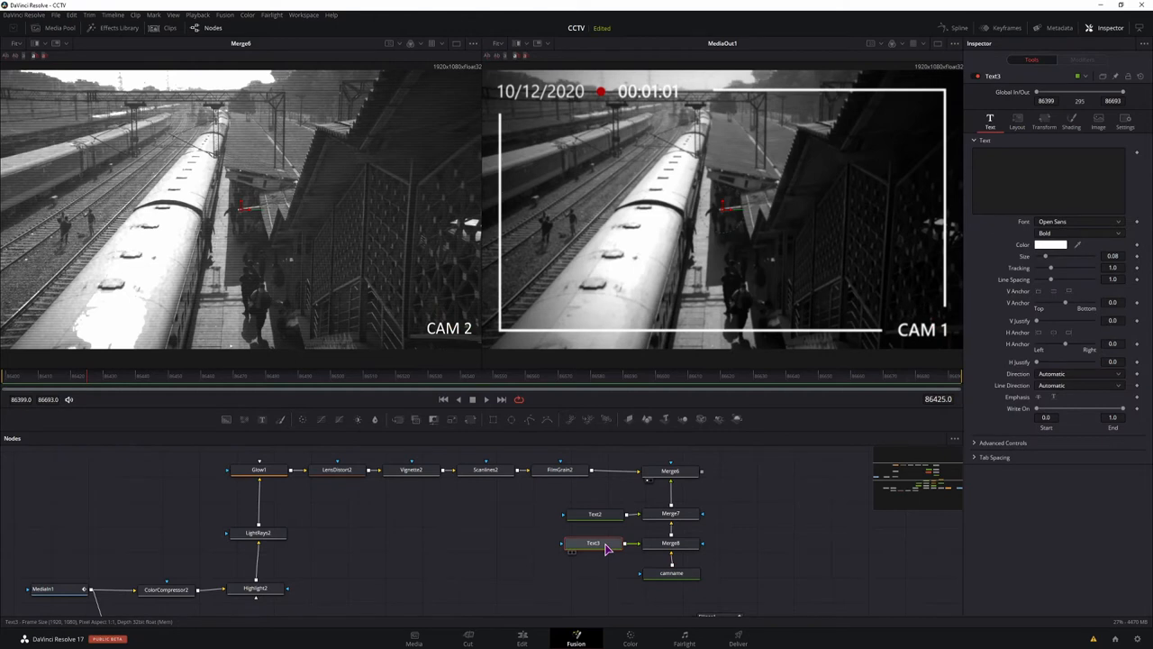
pyautogui.doubleClick(593, 543)
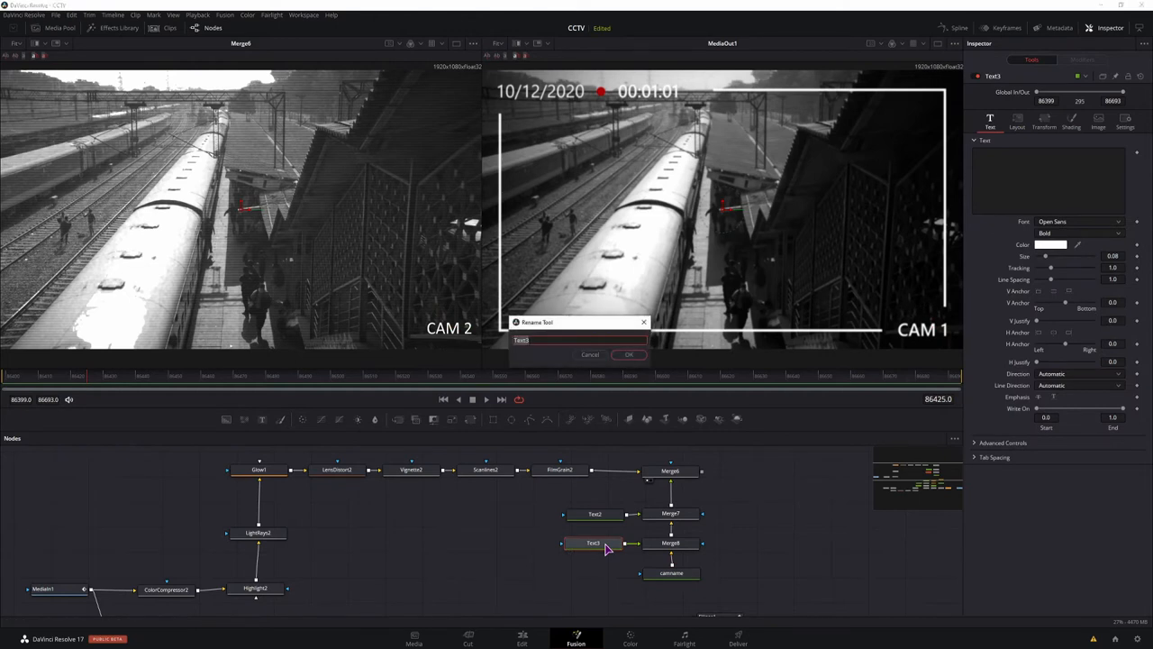
pyautogui.click(629, 353)
pyautogui.write('14/12/2020')
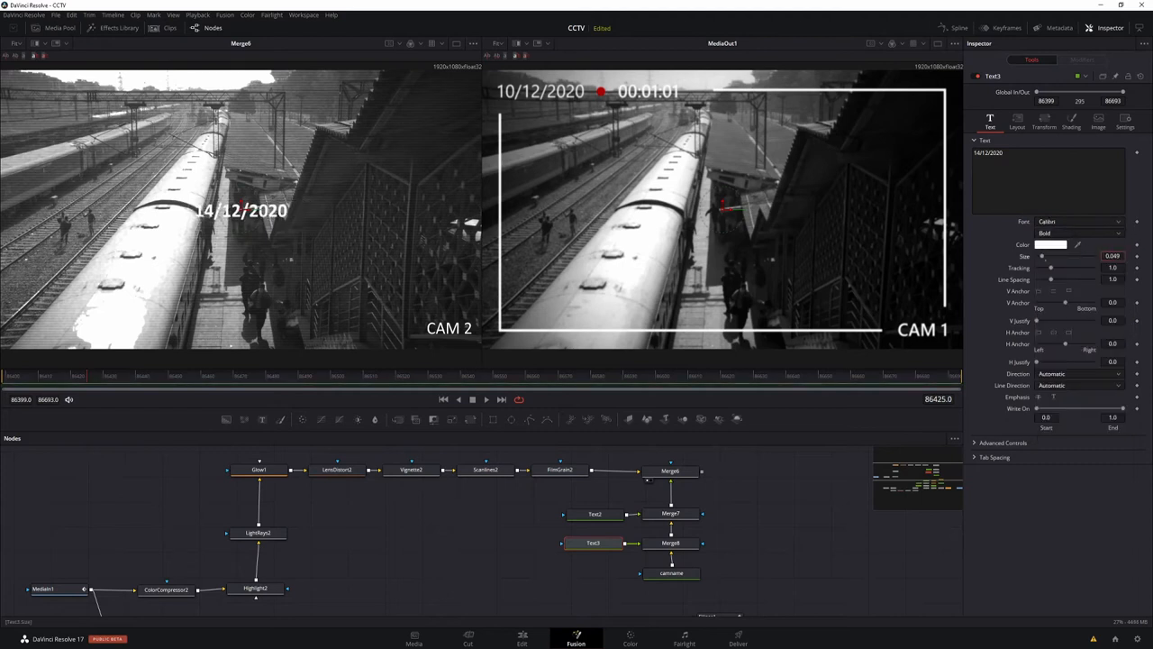
pyautogui.click(1078, 233)
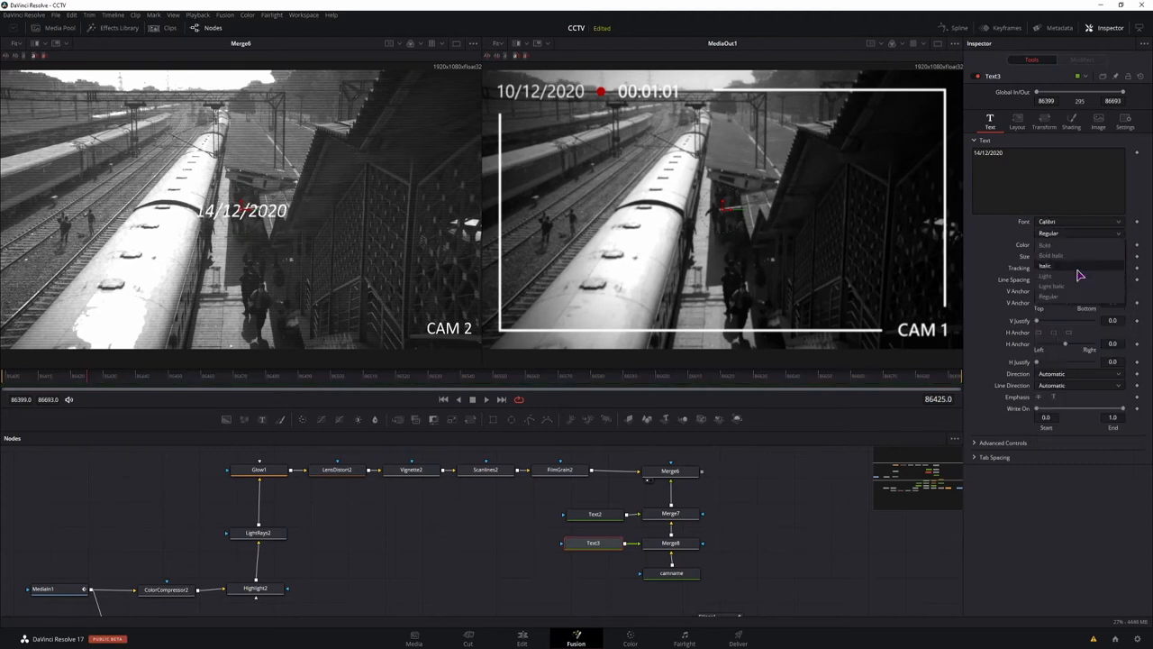
pyautogui.click(1017, 119)
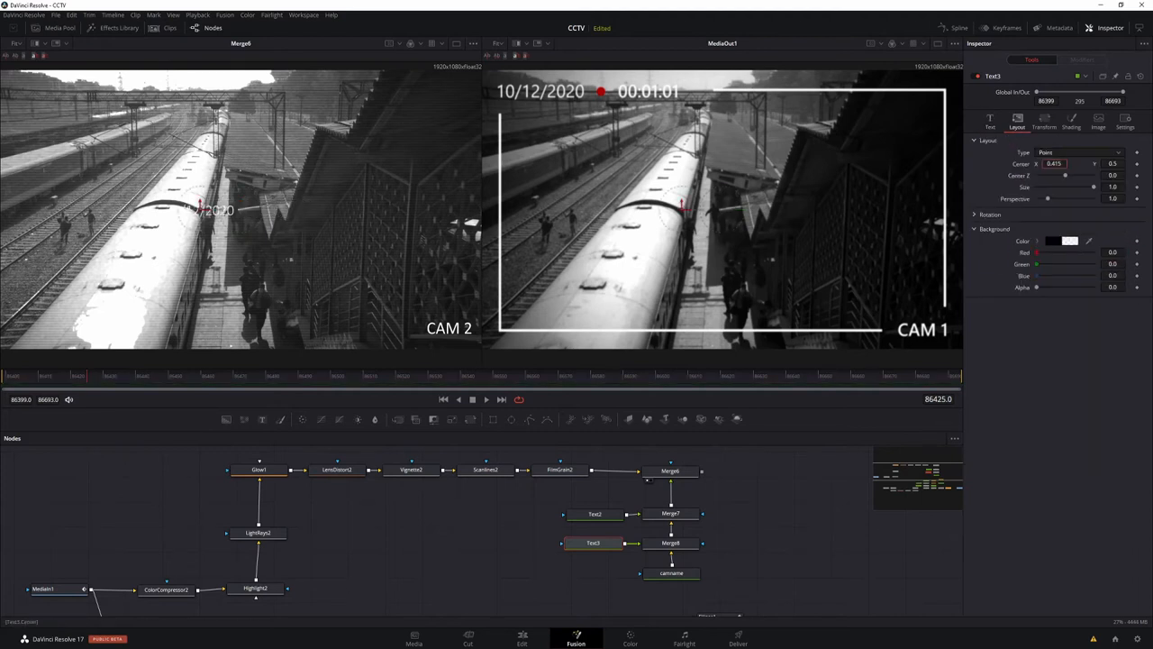
pyautogui.doubleClick(594, 542)
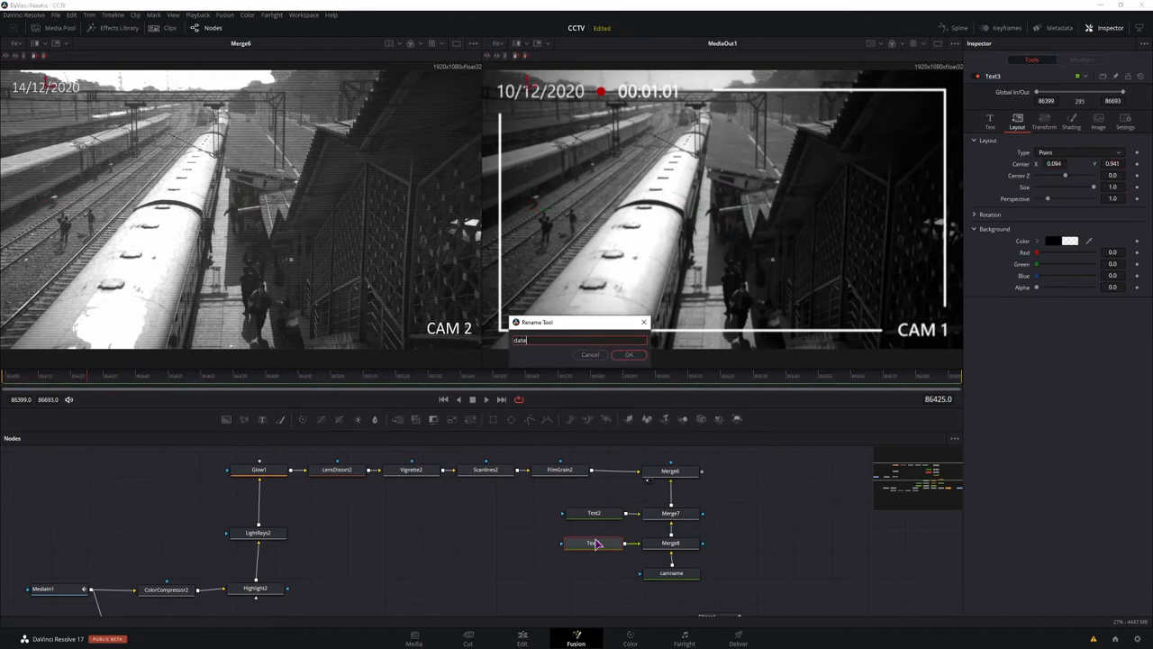
pyautogui.click(629, 354)
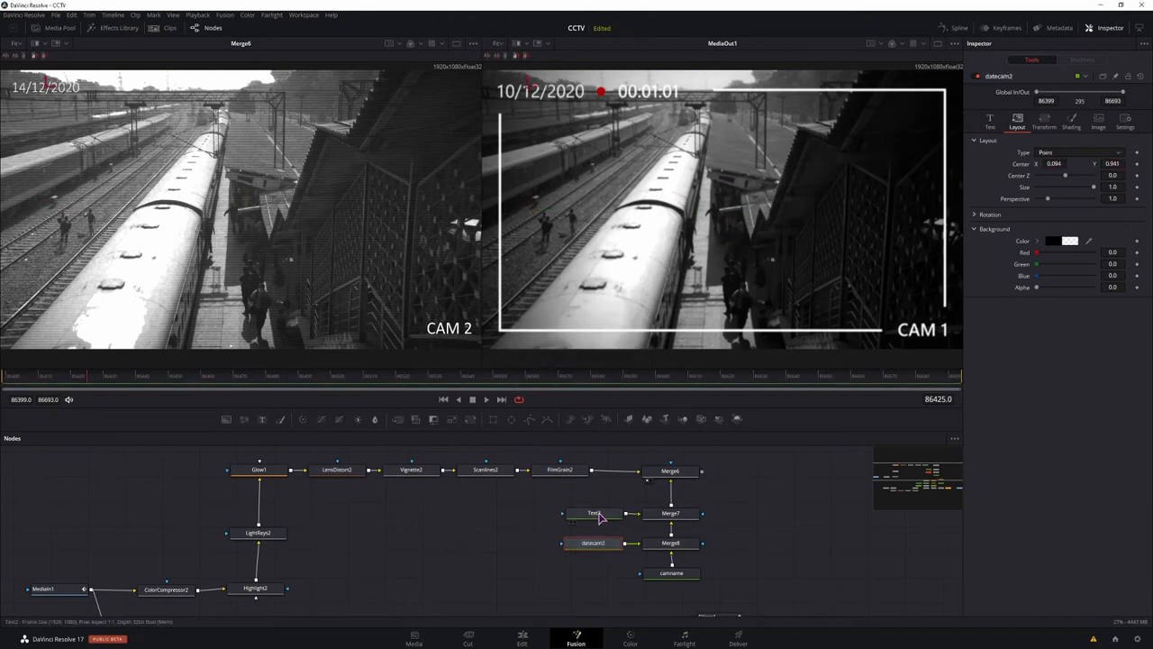
# Rename Text2 to timecam2 and trim its Write On range to show only part of the timecode
pyautogui.doubleClick(593, 513)
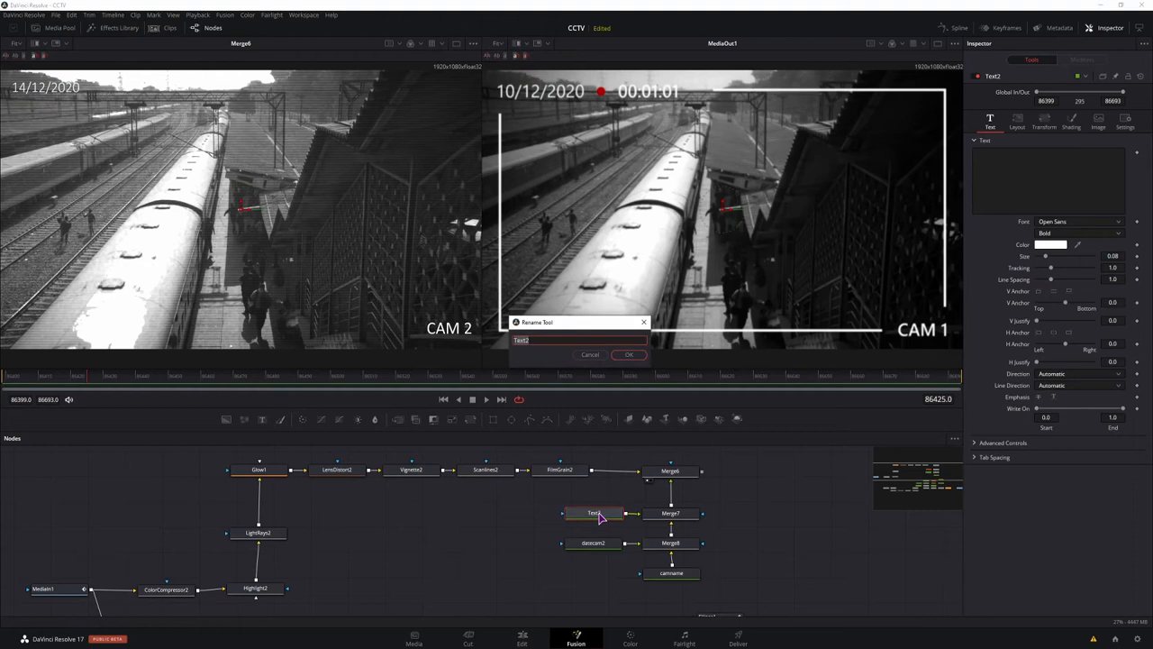
pyautogui.write('timecam2')
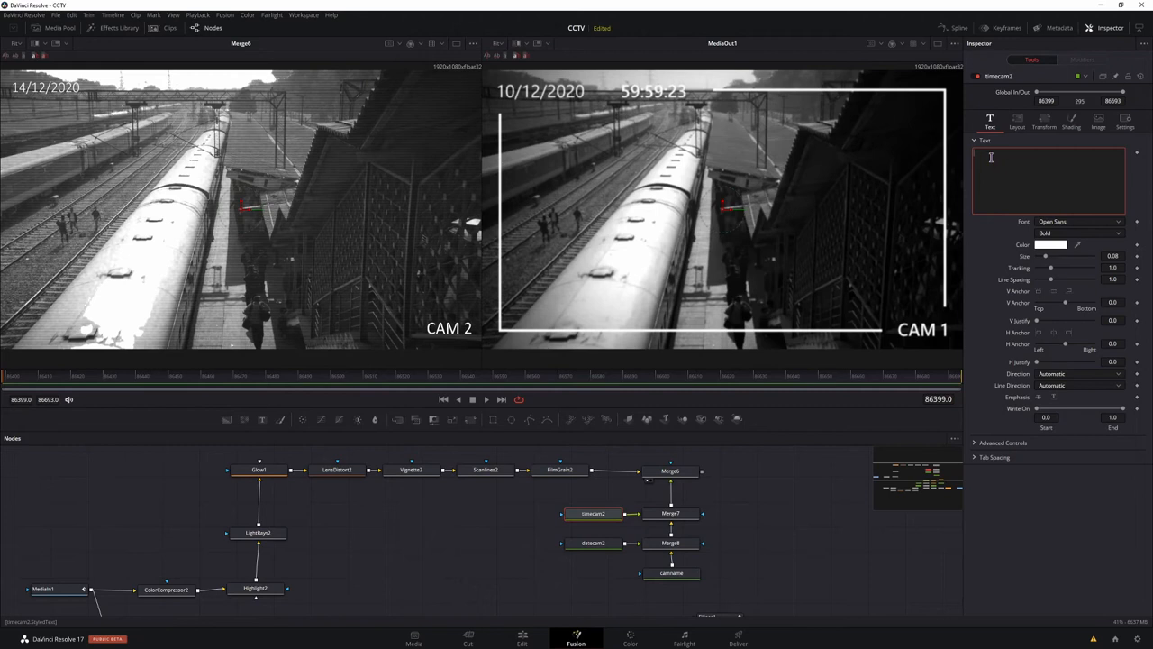
pyautogui.rightClick(991, 166)
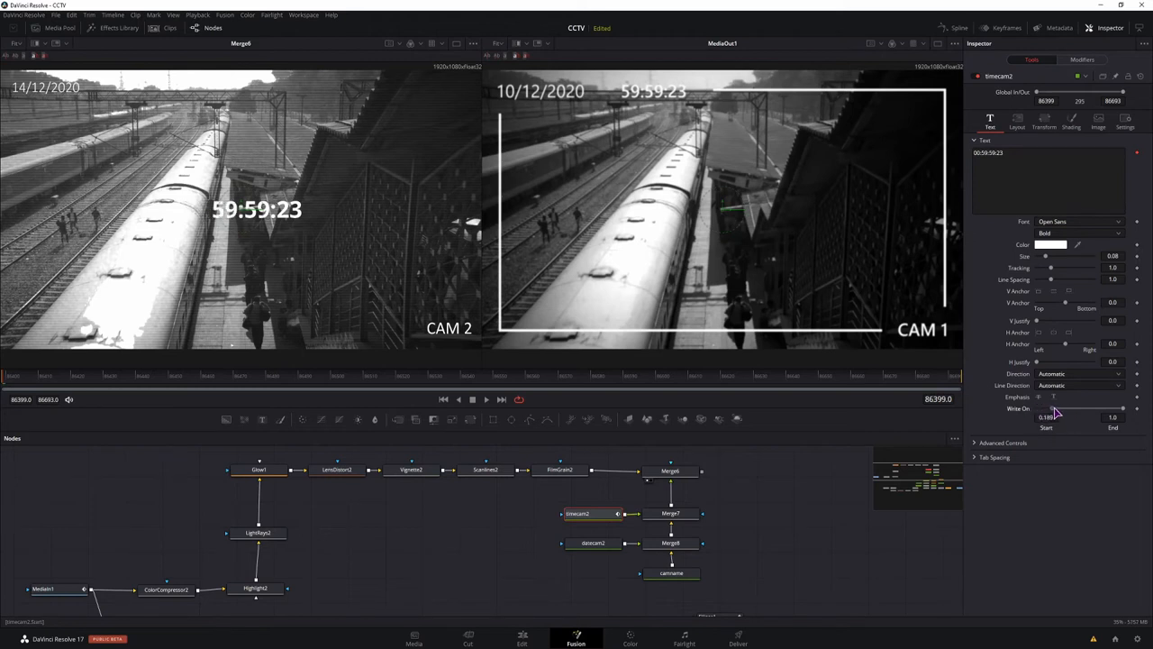
pyautogui.moveTo(1056, 417); pyautogui.dragTo(1036, 417)
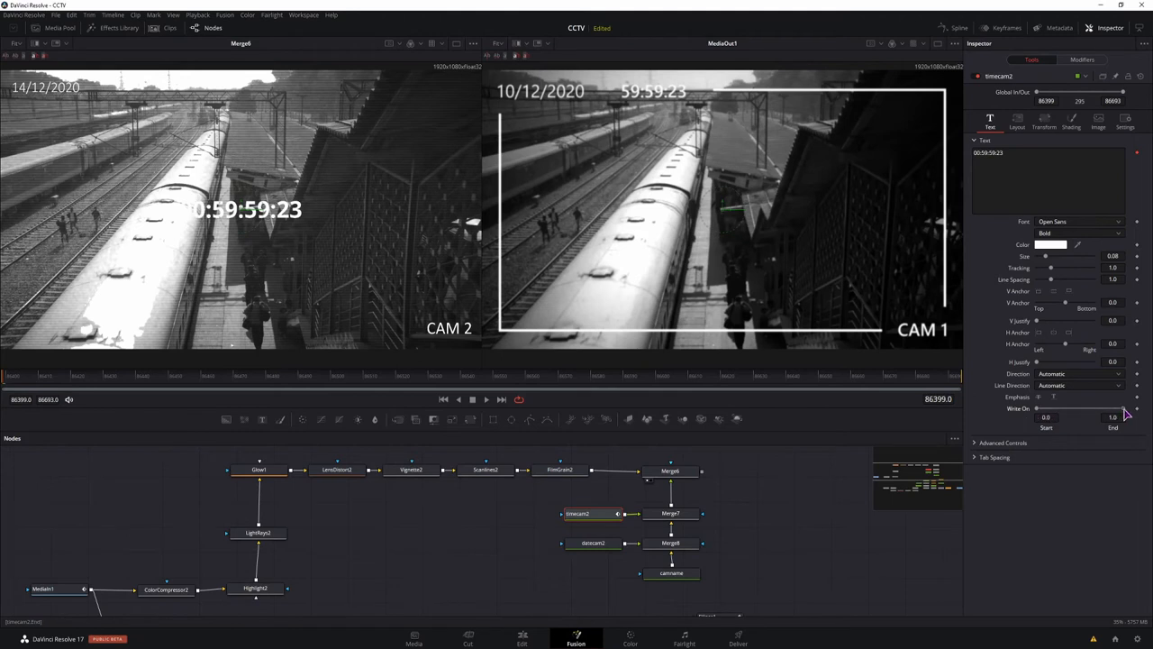
pyautogui.moveTo(1120, 415); pyautogui.dragTo(1095, 415)
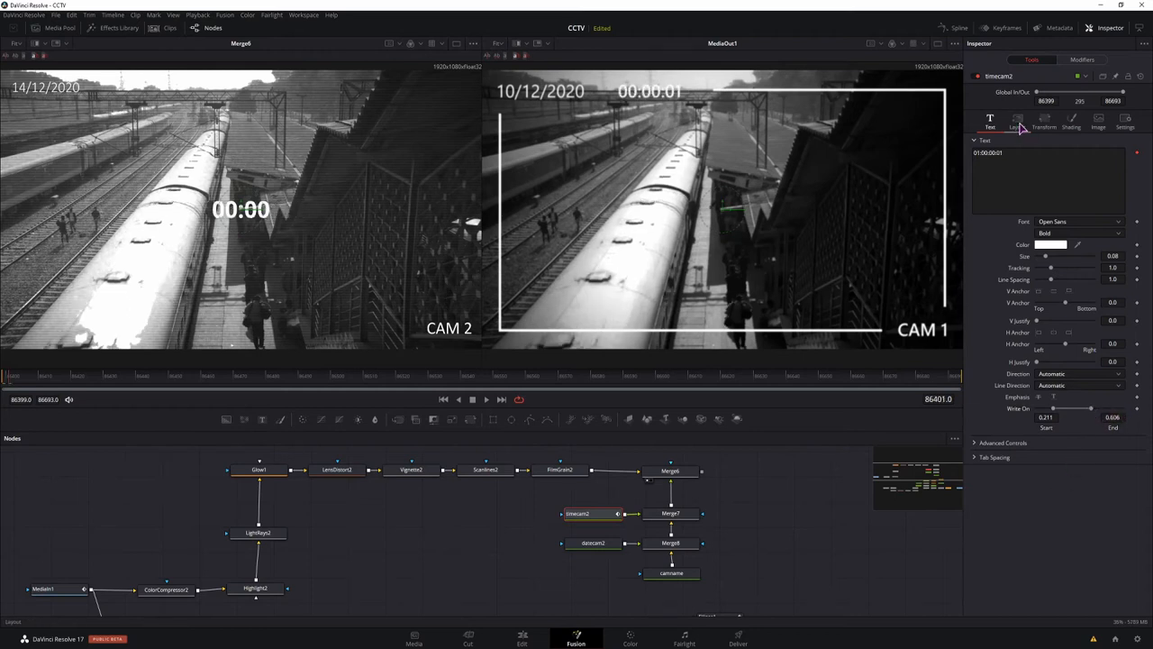
# Place timecam2 beside the date in Calibri with H Anchor set to Left
pyautogui.click(1017, 119)
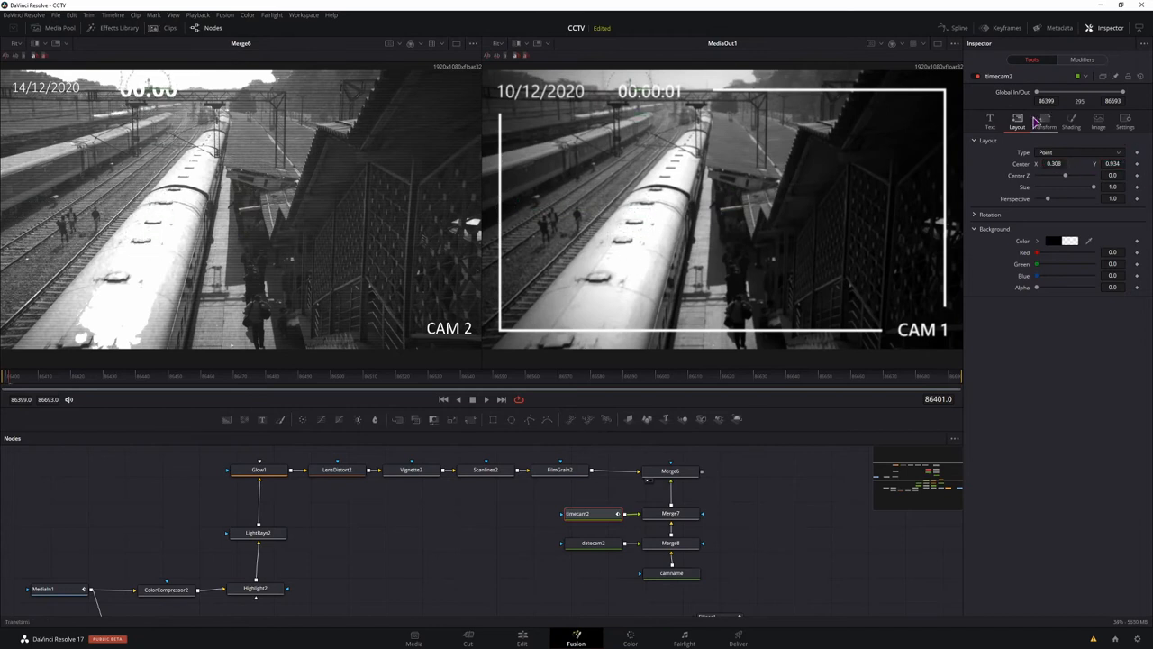
pyautogui.click(990, 120)
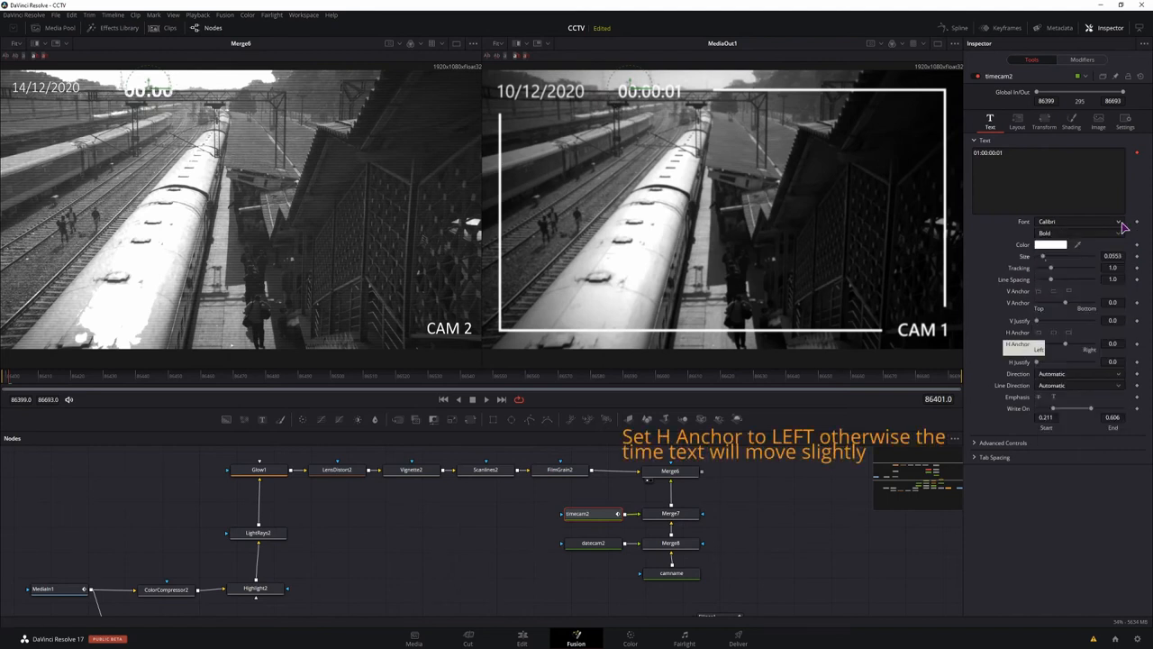
pyautogui.click(1017, 120)
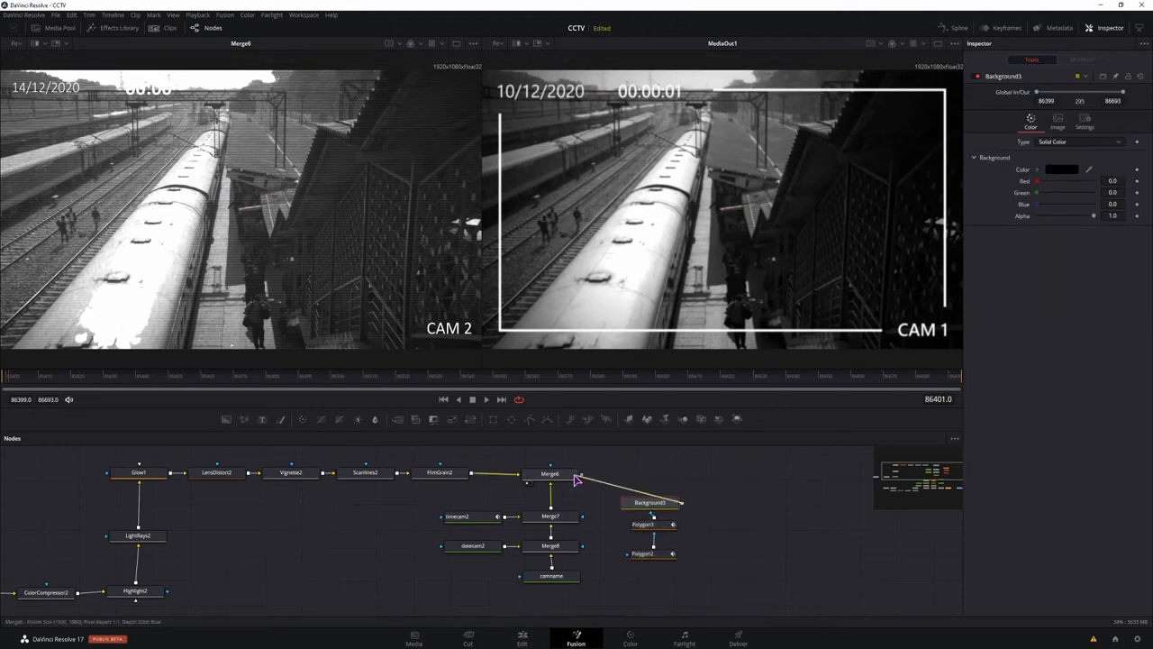
# Merge Background3, masked by Polygon2 and Polygon3, onto the Merge6 result via Merge9
pyautogui.click(649, 474)
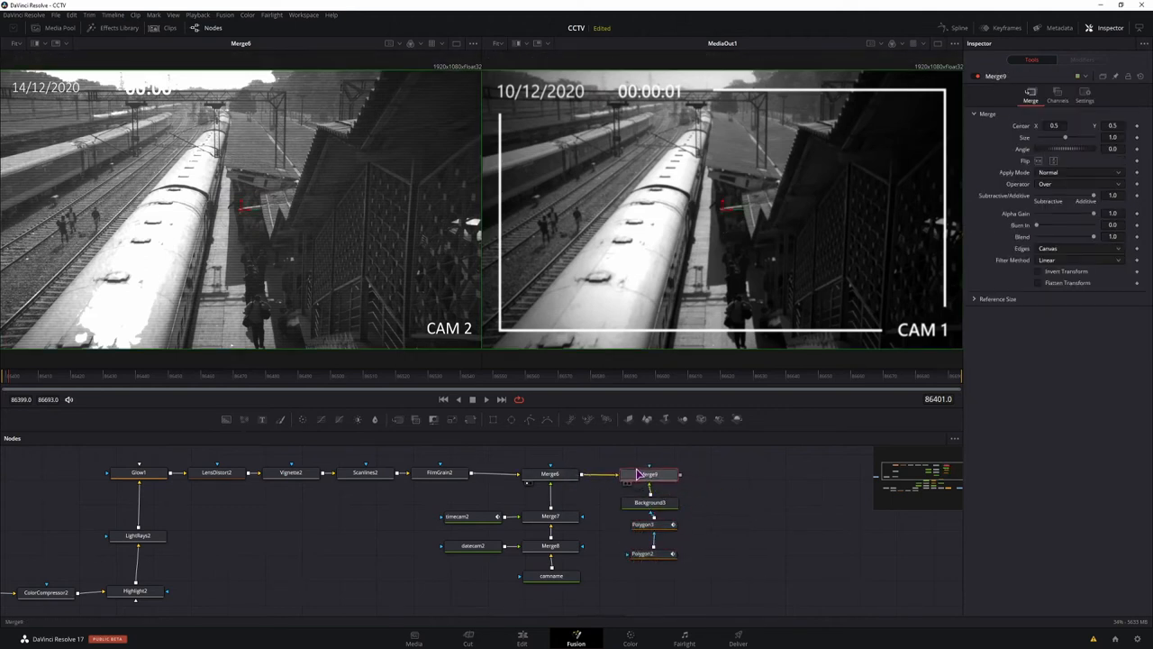
pyautogui.click(643, 523)
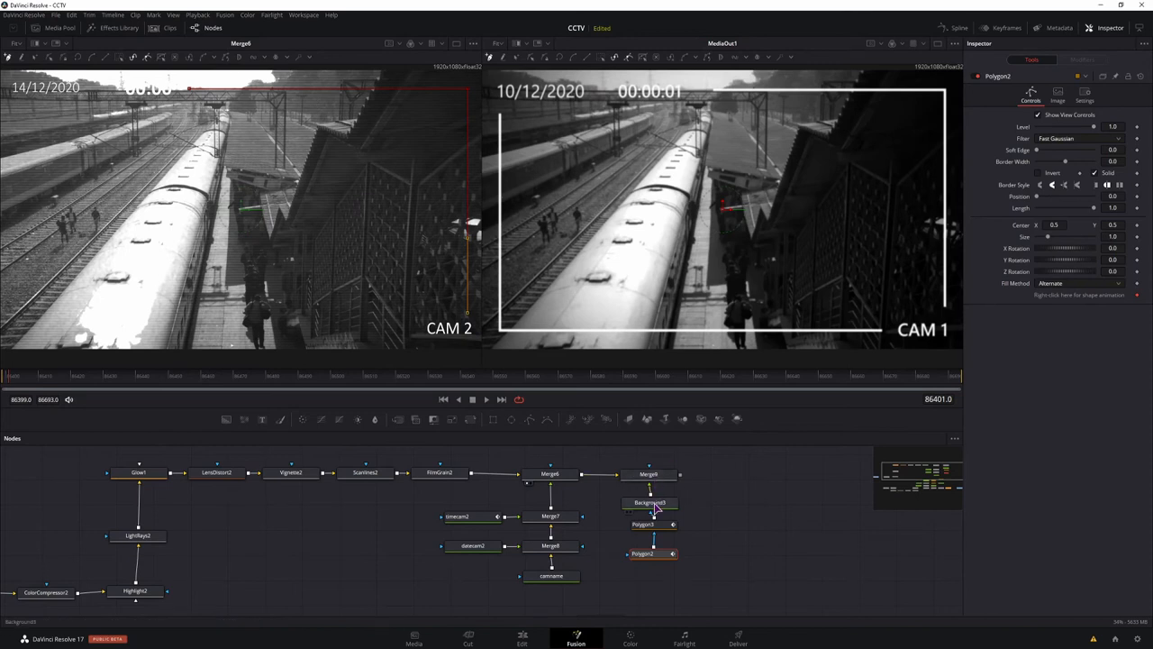
pyautogui.click(642, 524)
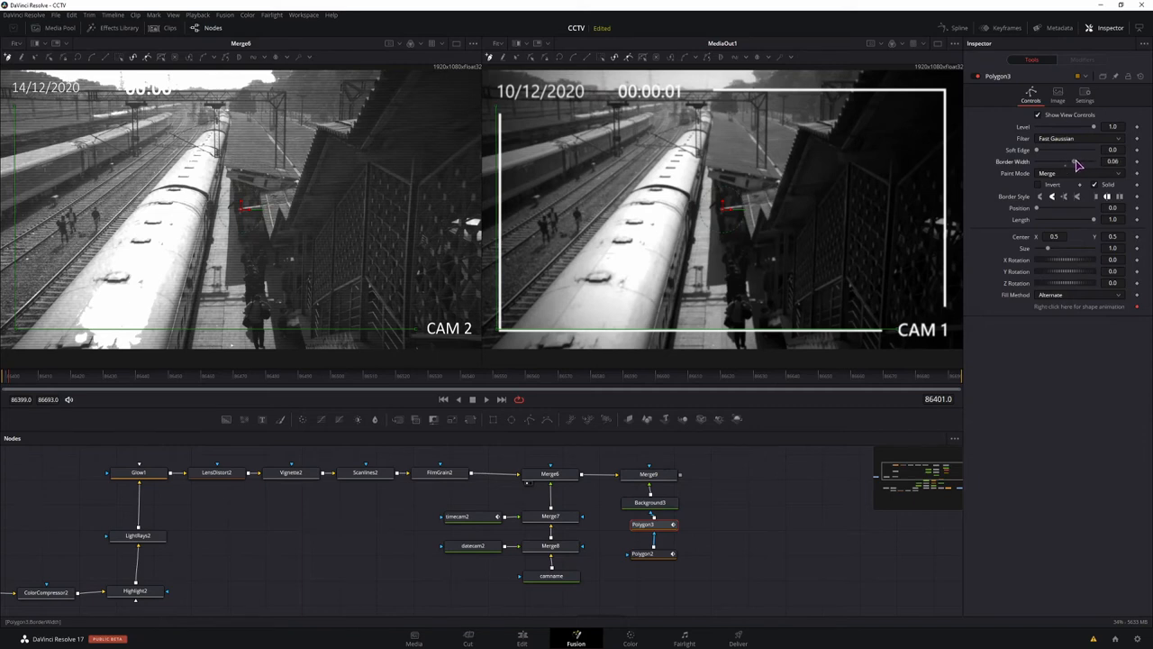
# Make Background3 white and reduce the Polygon3 border width for a thin frame
pyautogui.click(1062, 170)
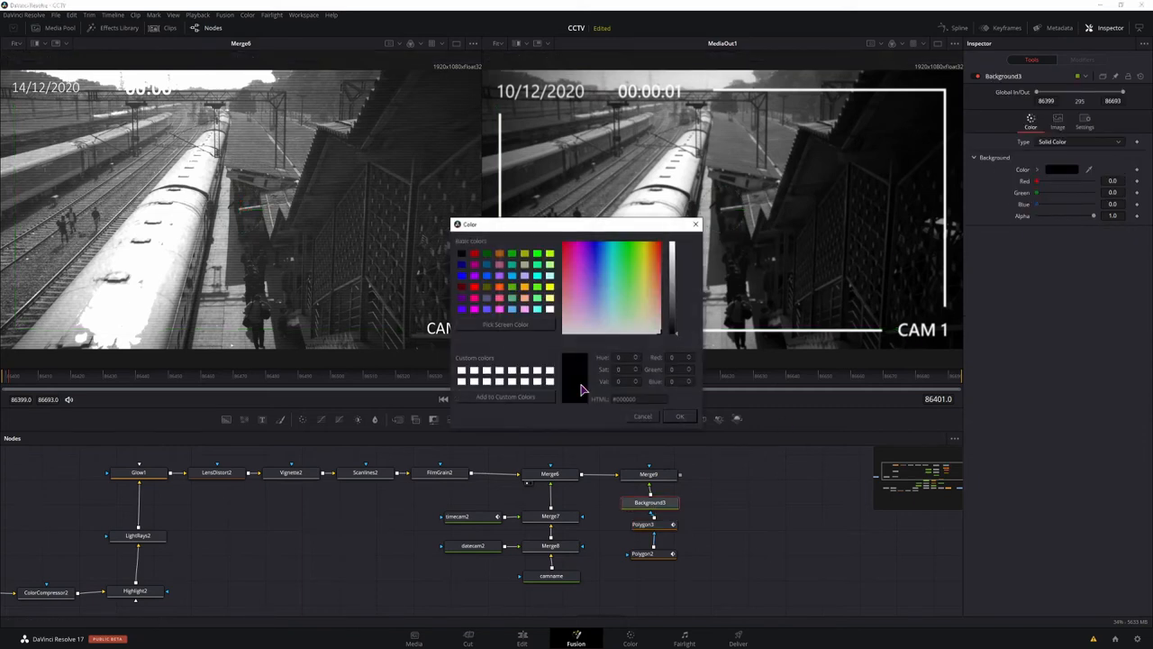
pyautogui.click(680, 416)
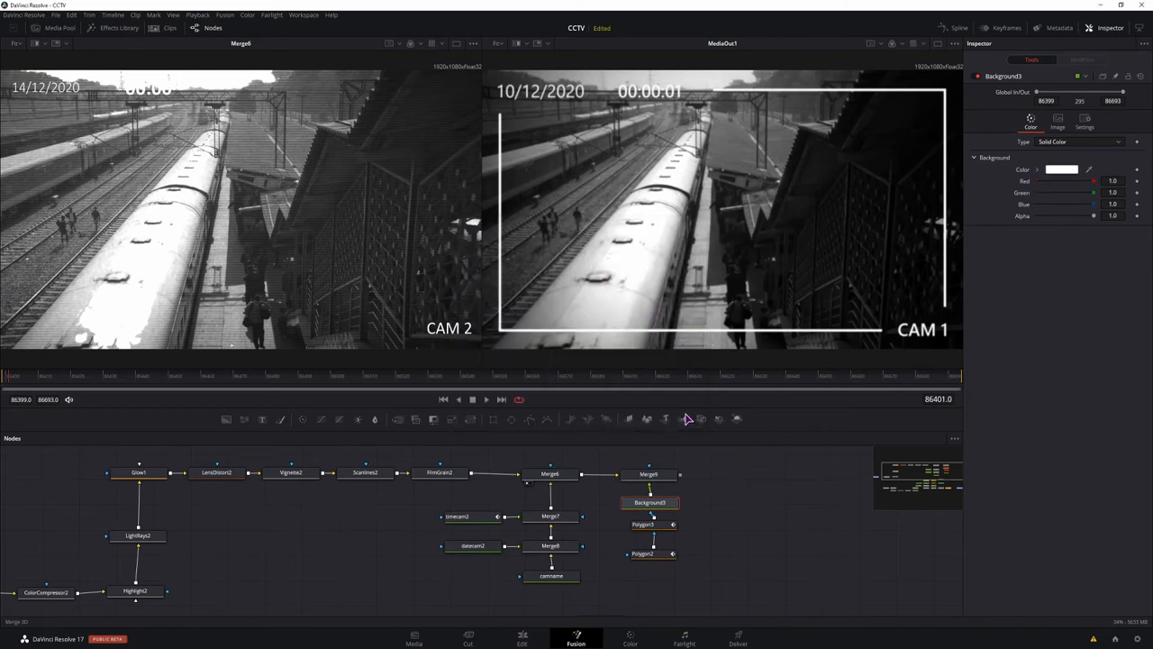
pyautogui.click(643, 551)
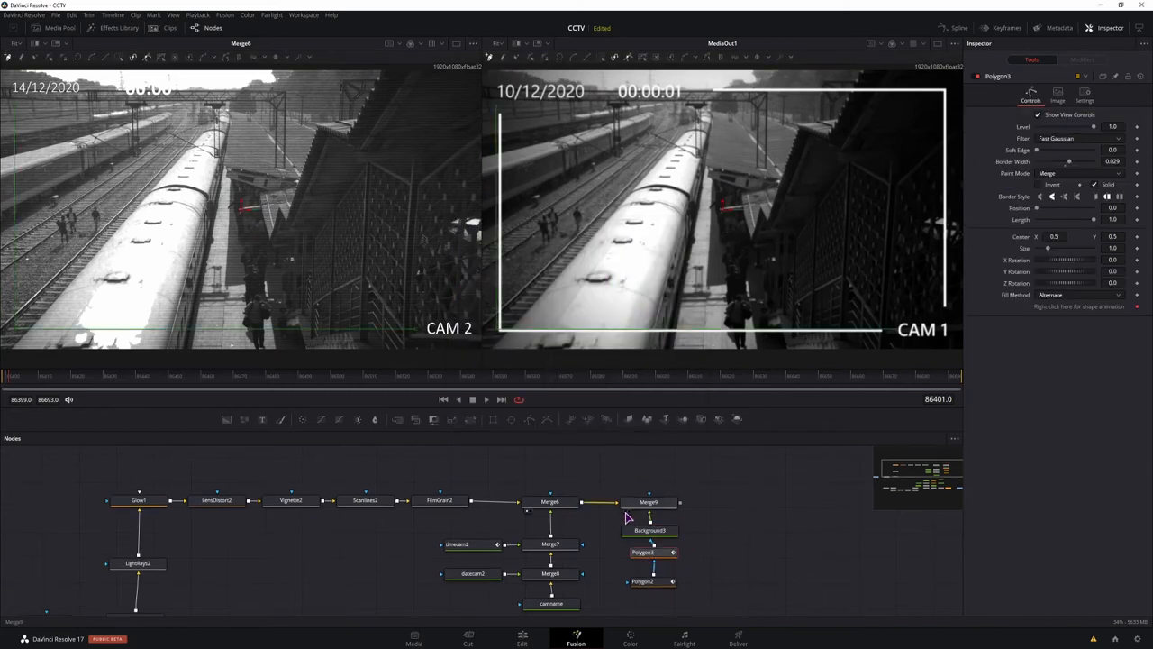
pyautogui.click(651, 529)
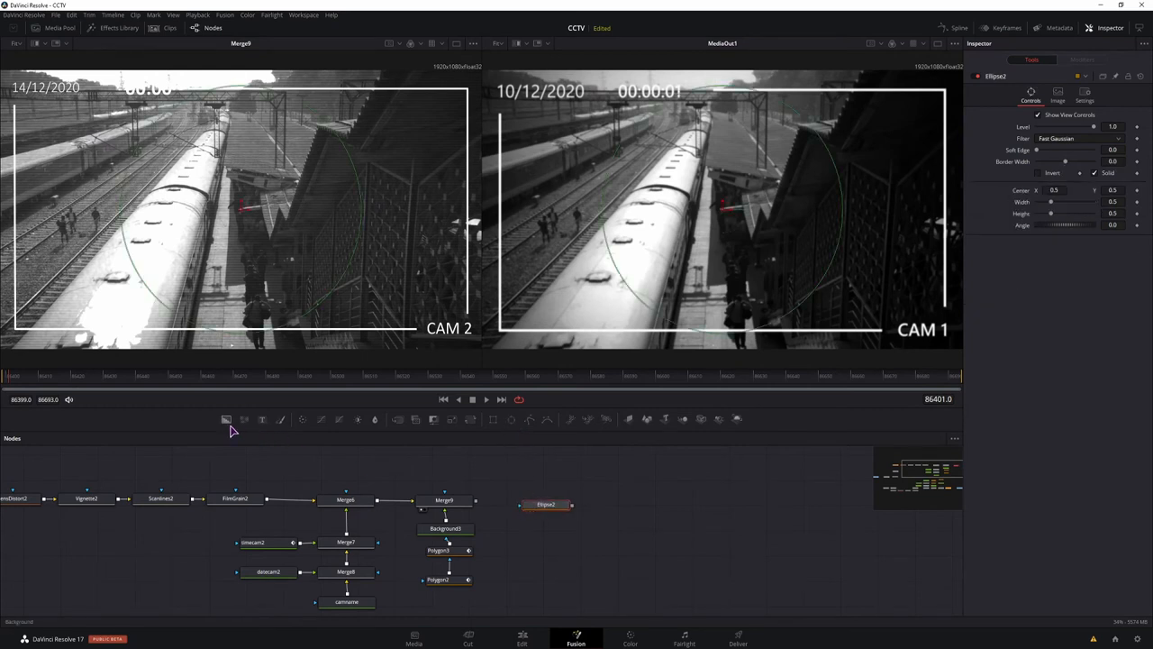
# Merge a red Background4 masked by Ellipse2 after Merge9 via Merge10 and view it
pyautogui.click(547, 515)
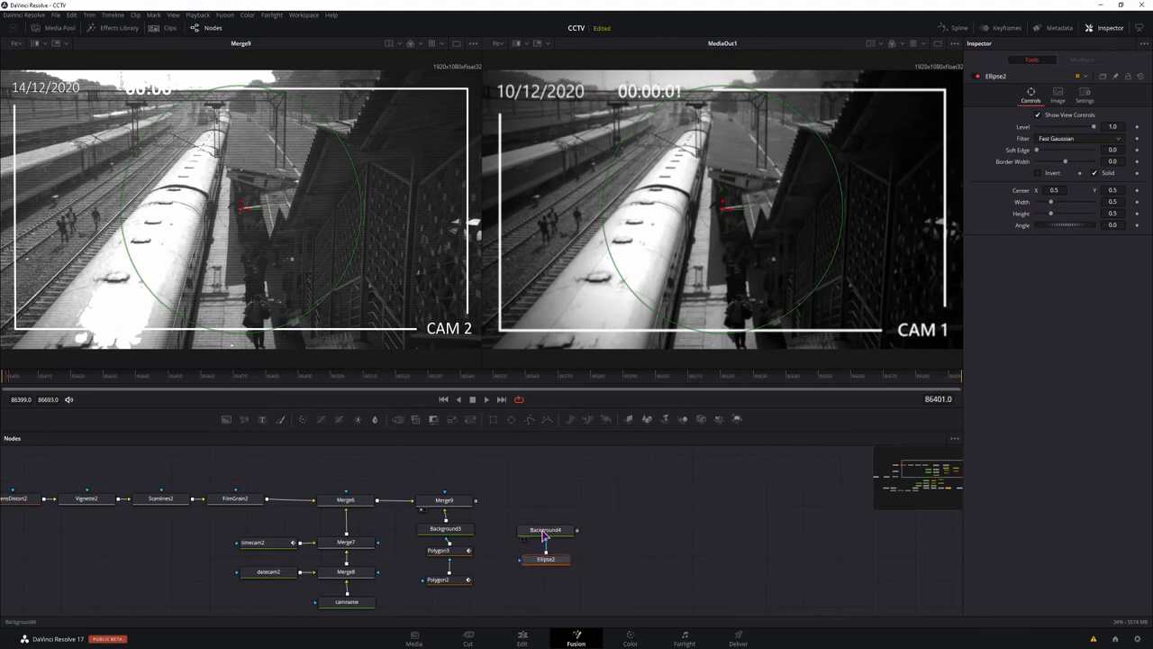
pyautogui.click(538, 530)
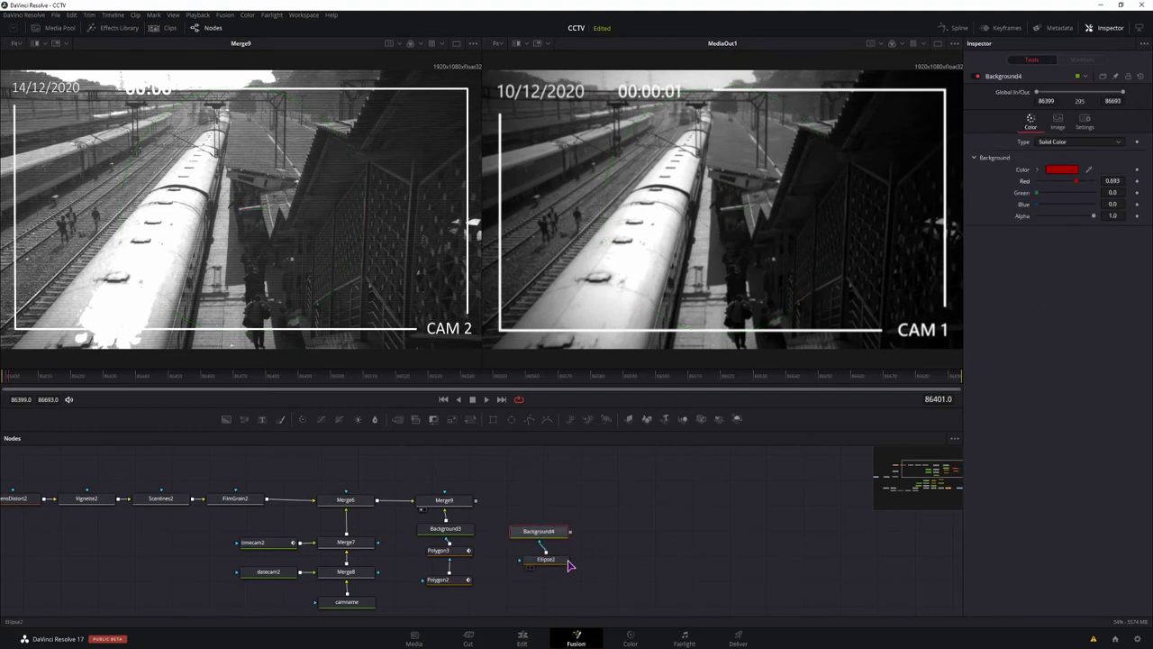
pyautogui.click(545, 560)
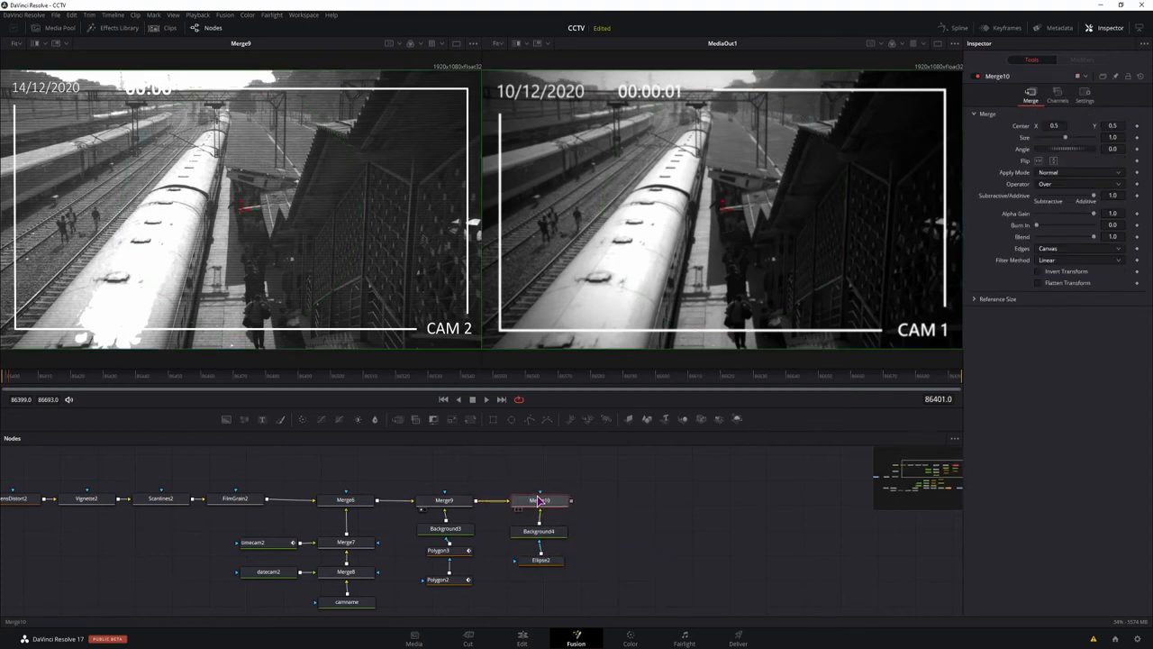
pyautogui.click(539, 500)
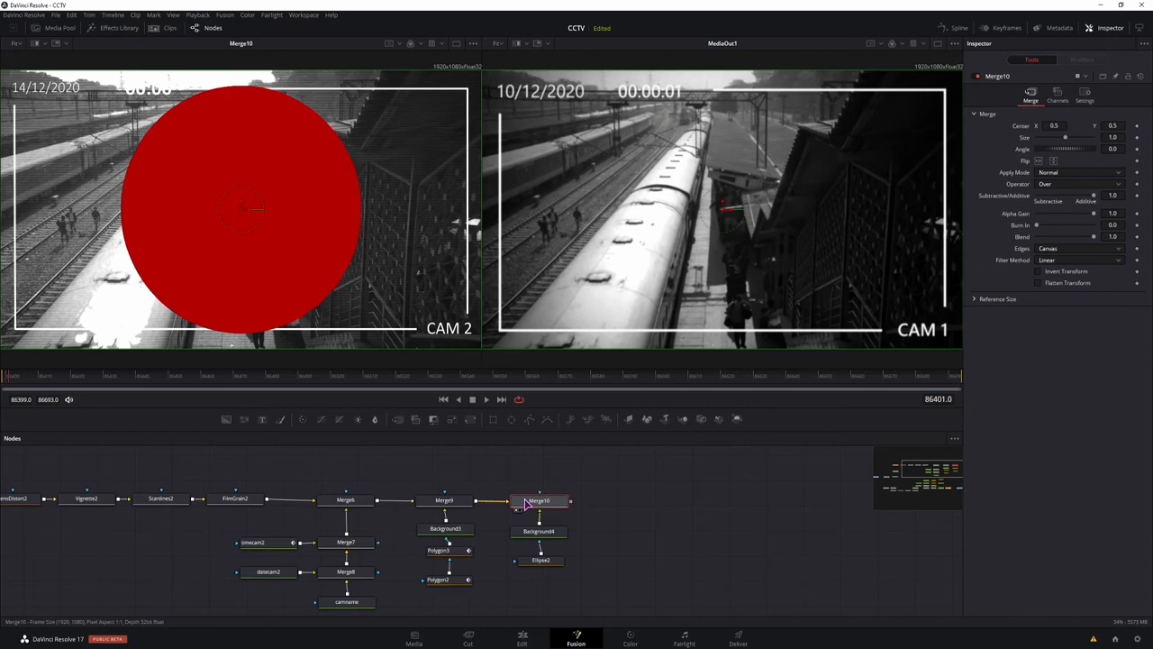
# Shrink the Ellipse2 circle down to a small dot
pyautogui.click(540, 559)
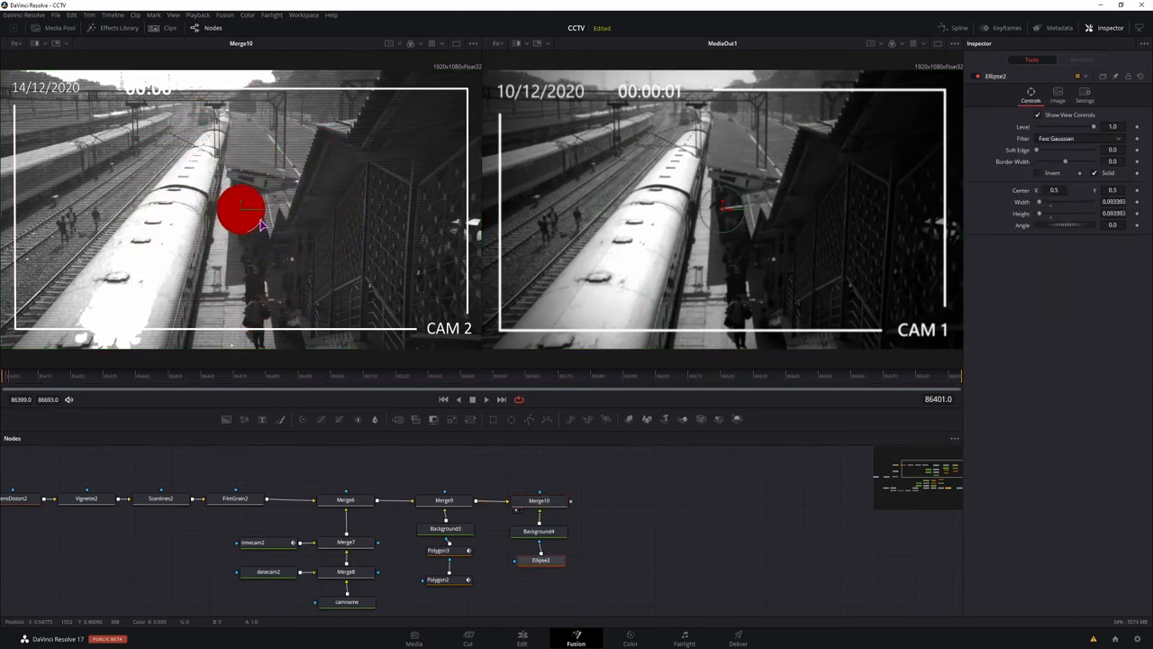
pyautogui.moveTo(271, 212); pyautogui.dragTo(244, 211)
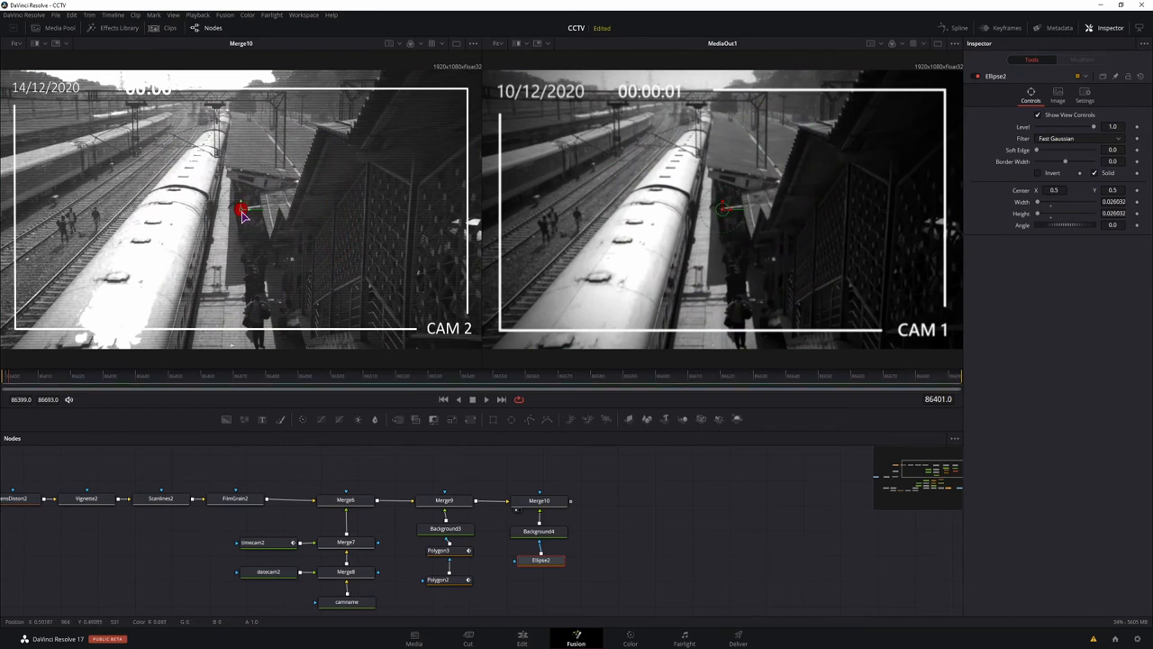
pyautogui.moveTo(241, 207); pyautogui.dragTo(104, 90)
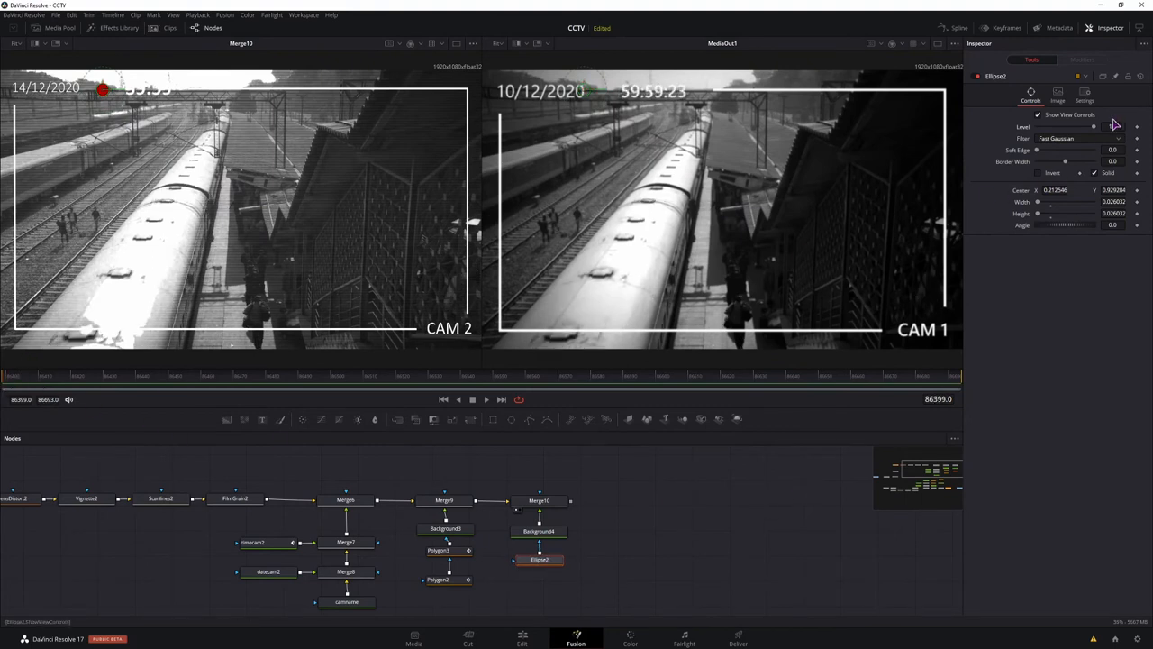
# Keyframe Ellipse2's Level between 1.0 and 0 so the red dot switches on and off
pyautogui.click(1115, 125)
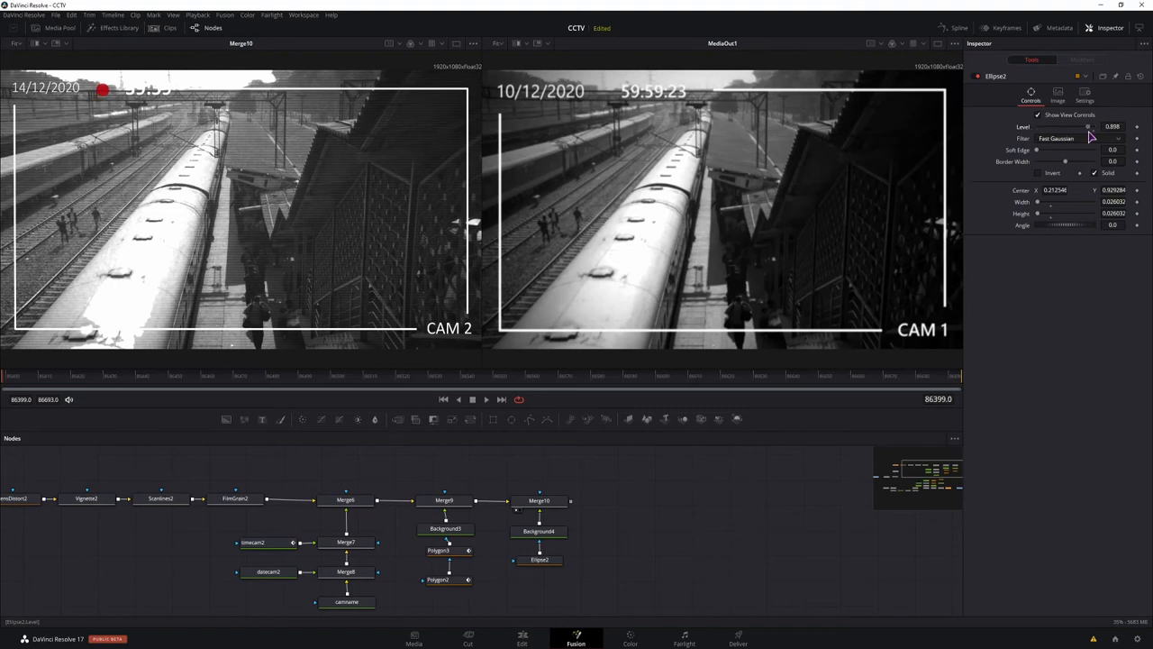
pyautogui.moveTo(1090, 127); pyautogui.dragTo(1060, 126)
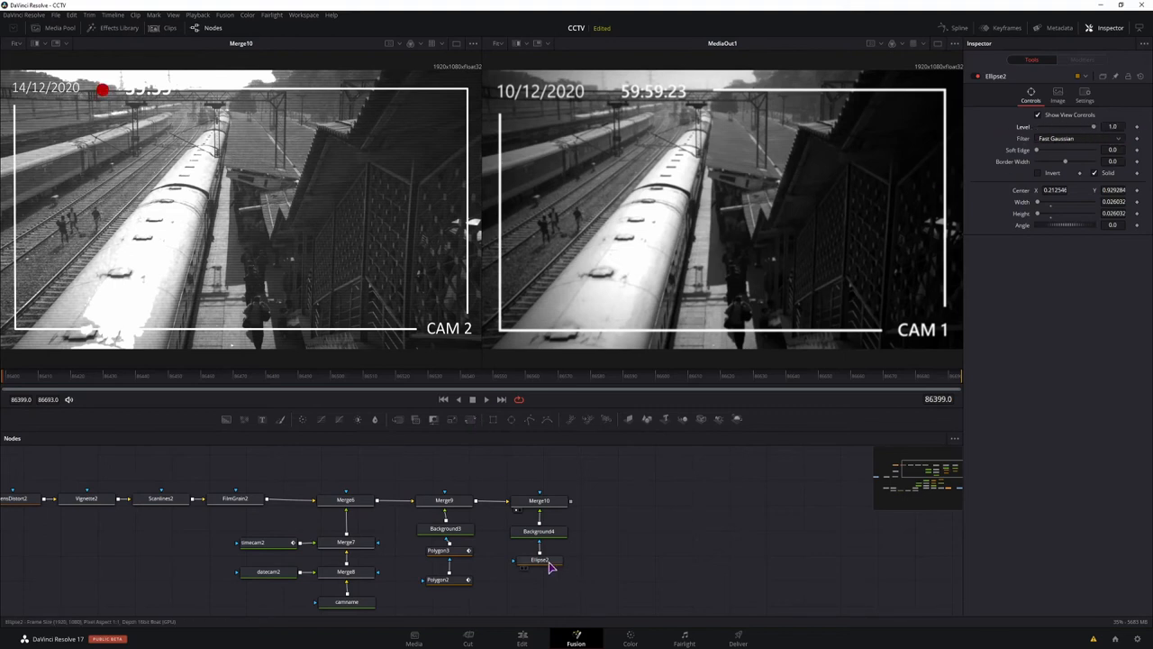
pyautogui.click(539, 559)
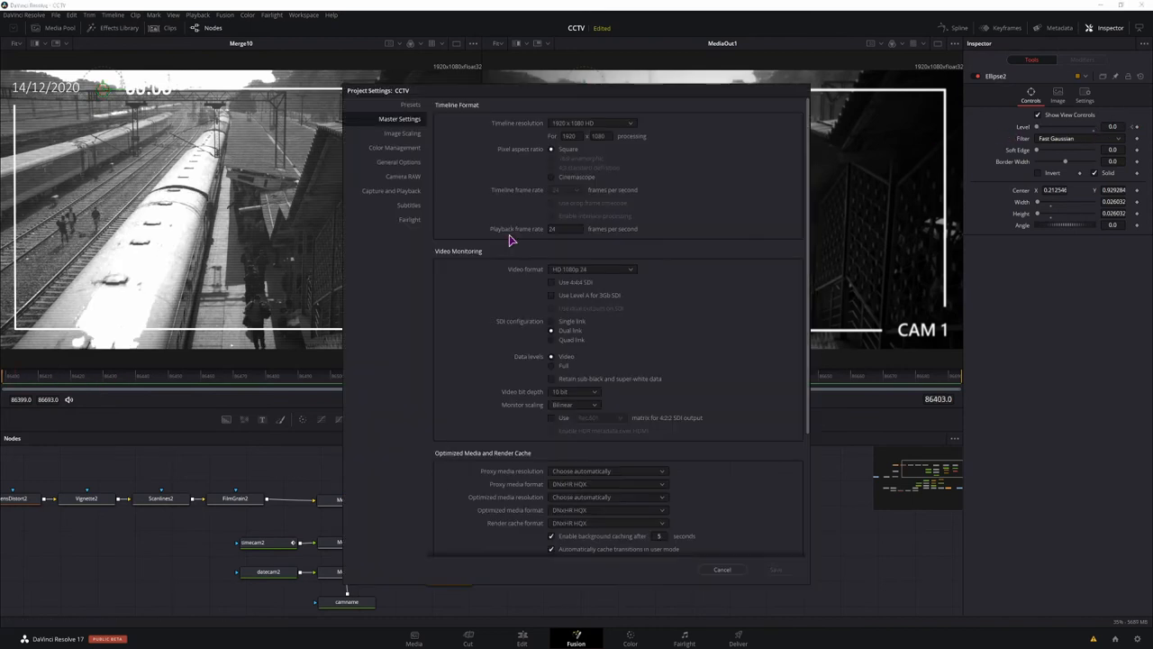
pyautogui.moveTo(557, 240)
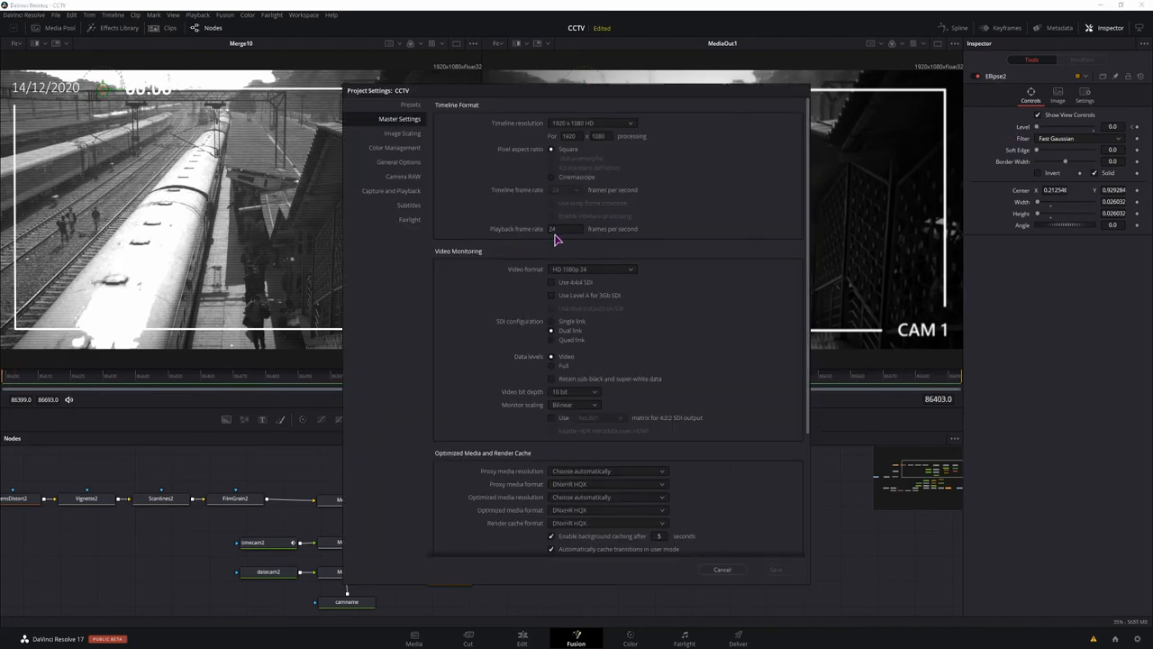
pyautogui.moveTo(721, 466)
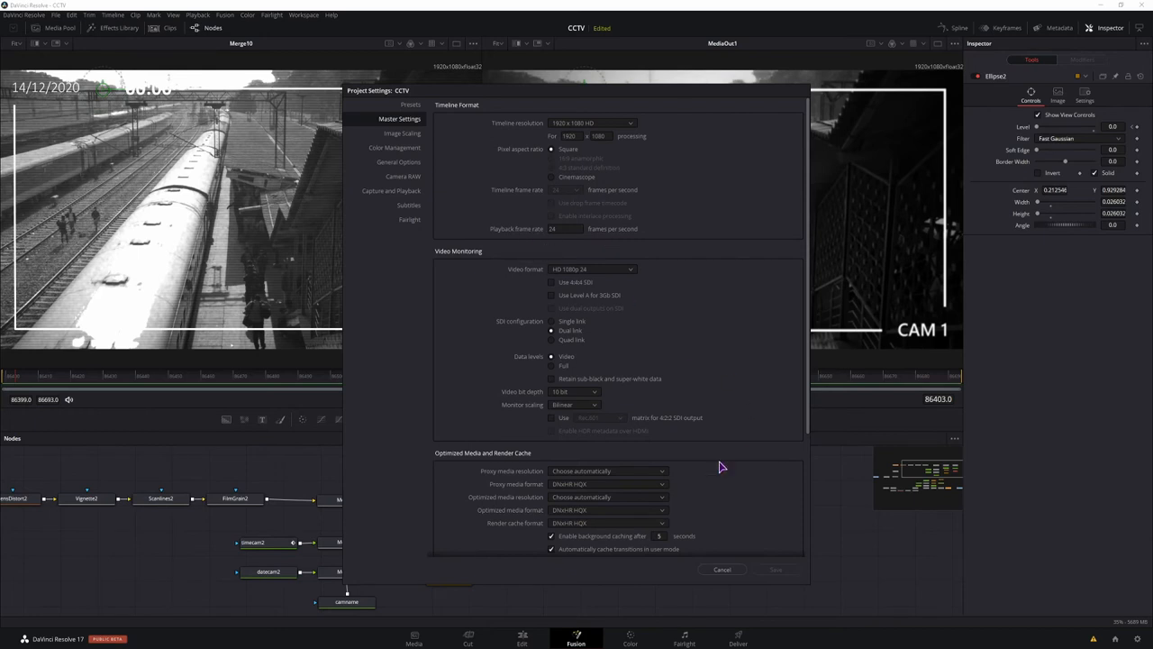
# Check the Project Settings frame rate and play back the blinking dot
pyautogui.click(721, 568)
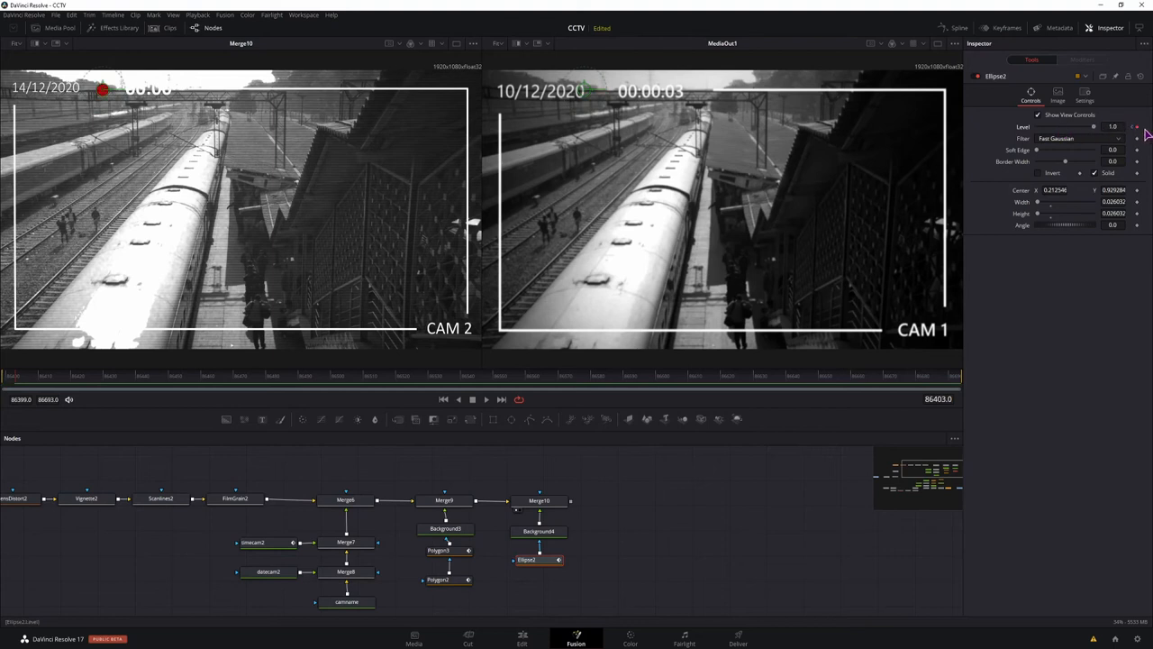
pyautogui.moveTo(27, 382)
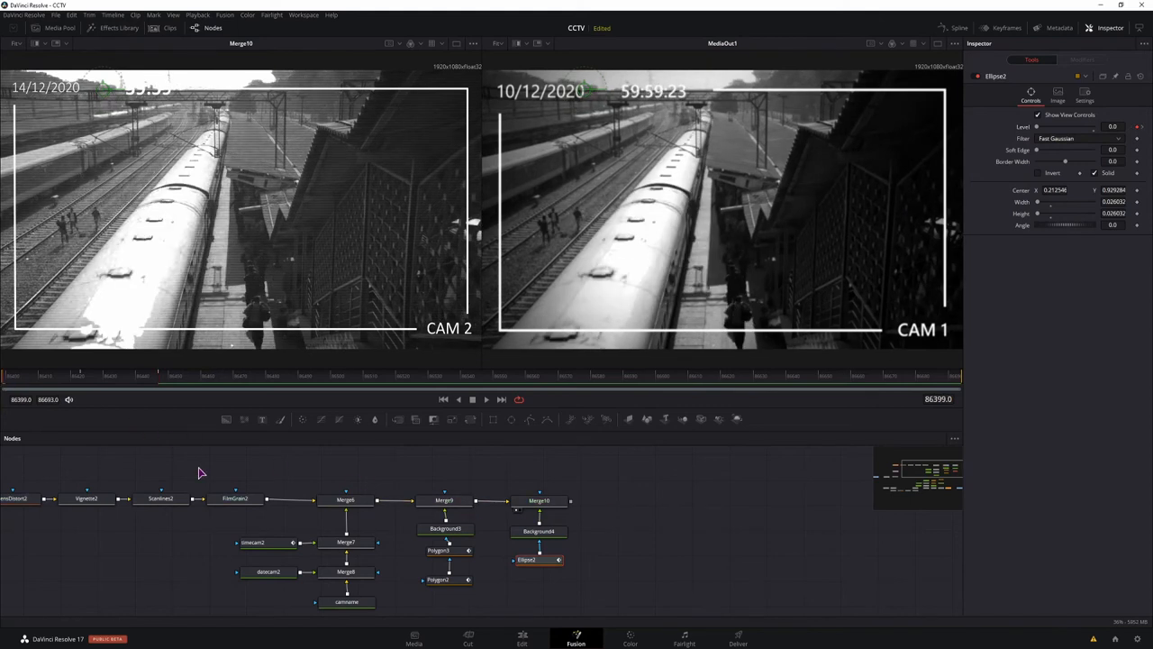
pyautogui.click(486, 399)
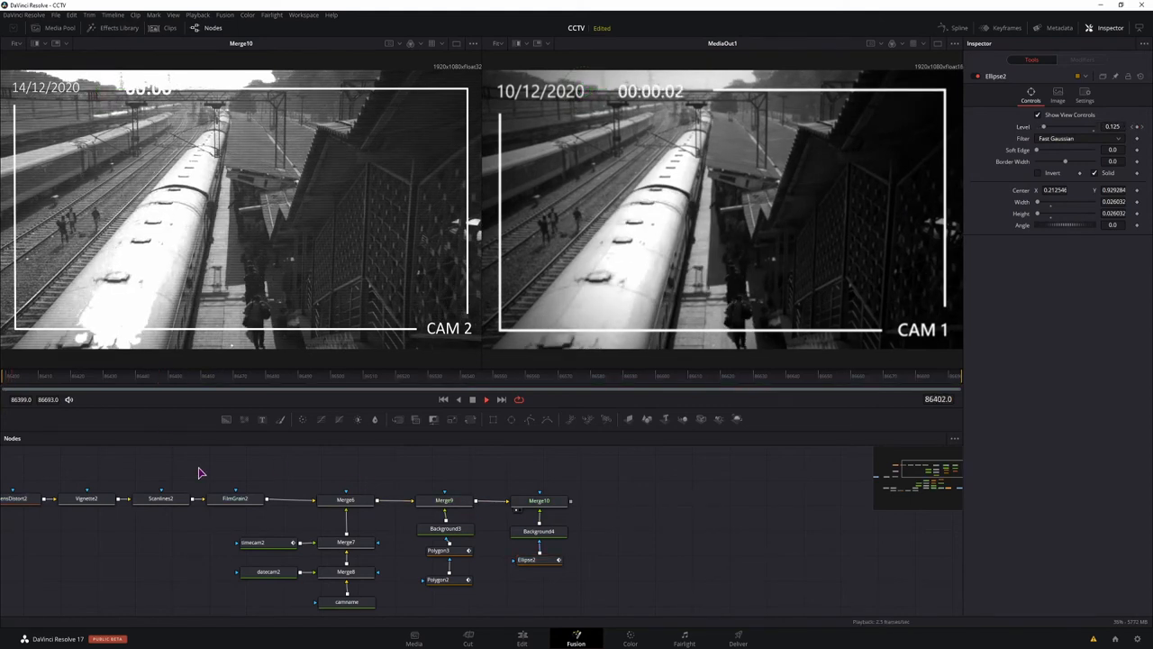
pyautogui.click(486, 399)
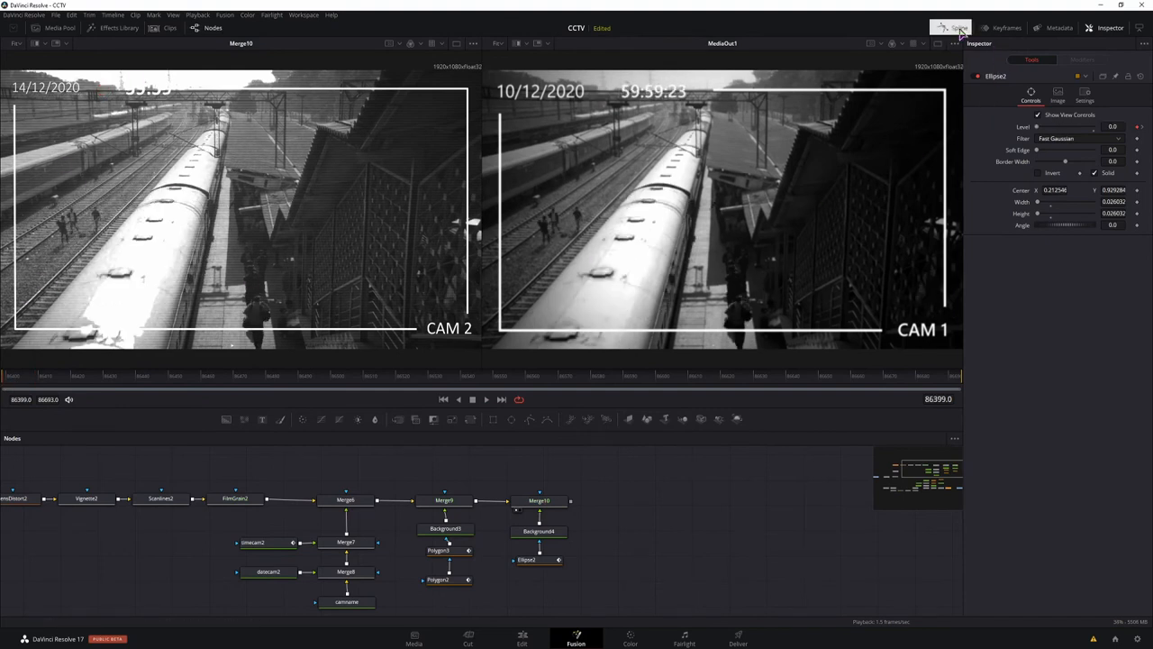
# Smooth the Ellipse2 Level keyframes in the Spline editor and set the curve to loop
pyautogui.click(952, 28)
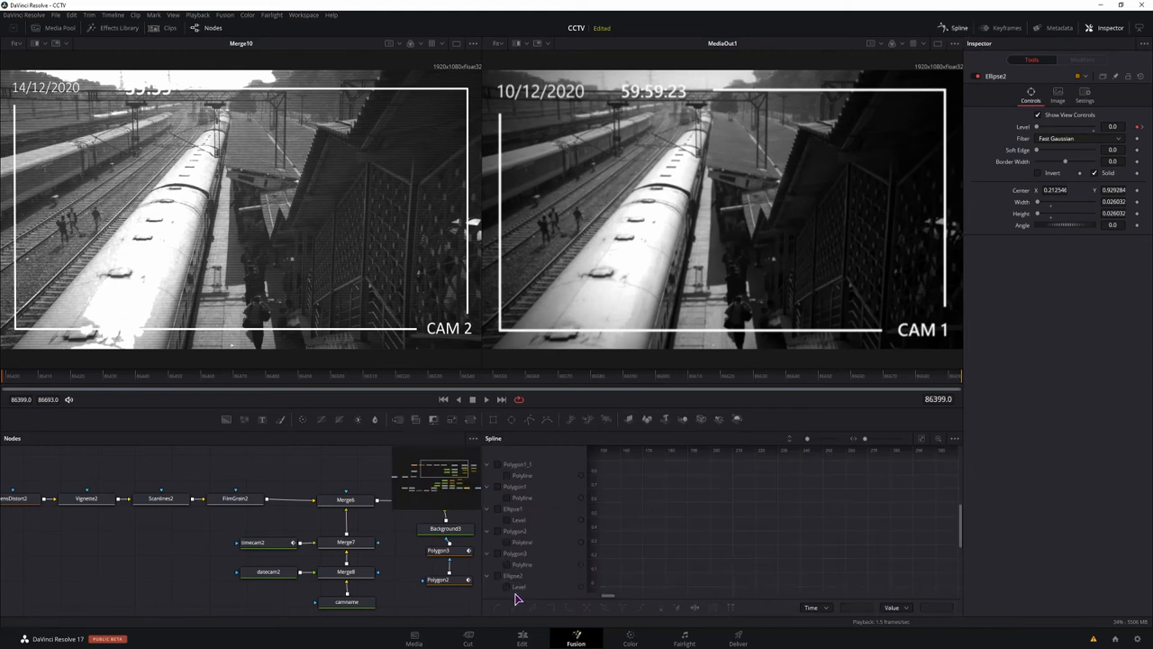
pyautogui.click(498, 576)
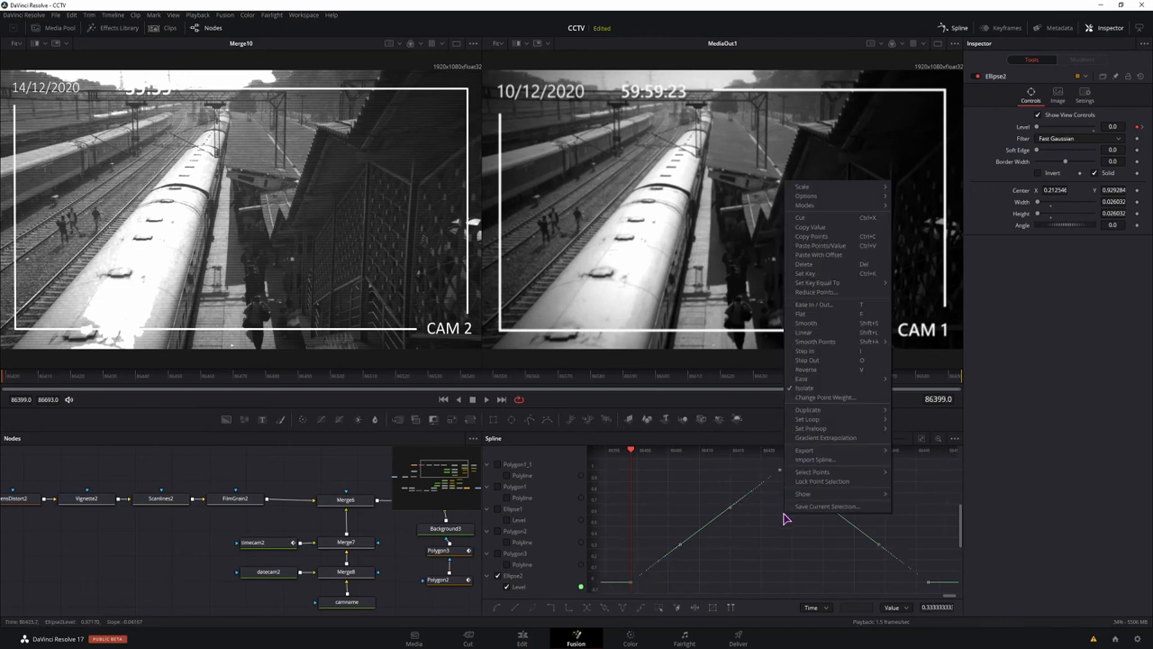
pyautogui.moveTo(814, 327)
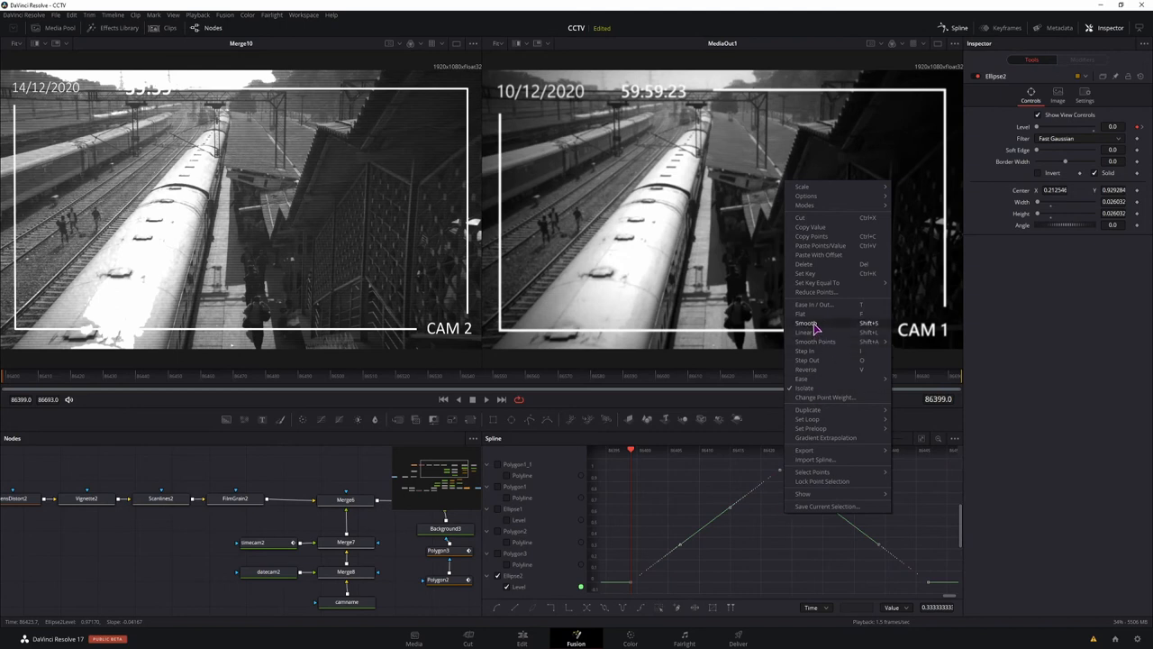
pyautogui.click(806, 322)
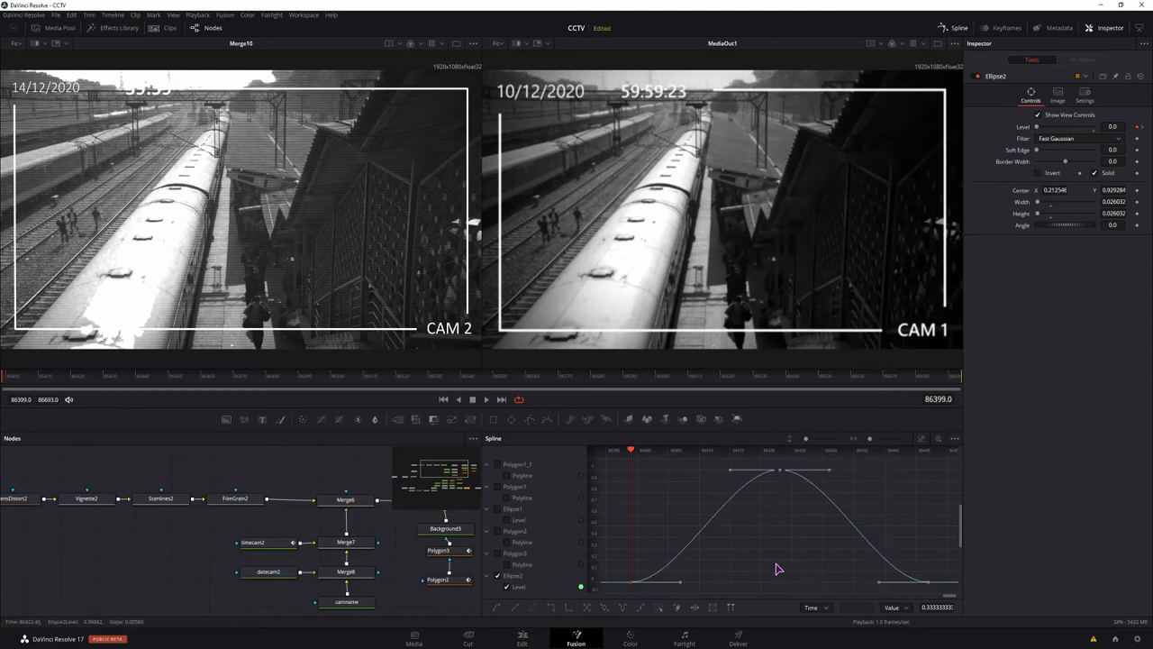
pyautogui.rightClick(778, 568)
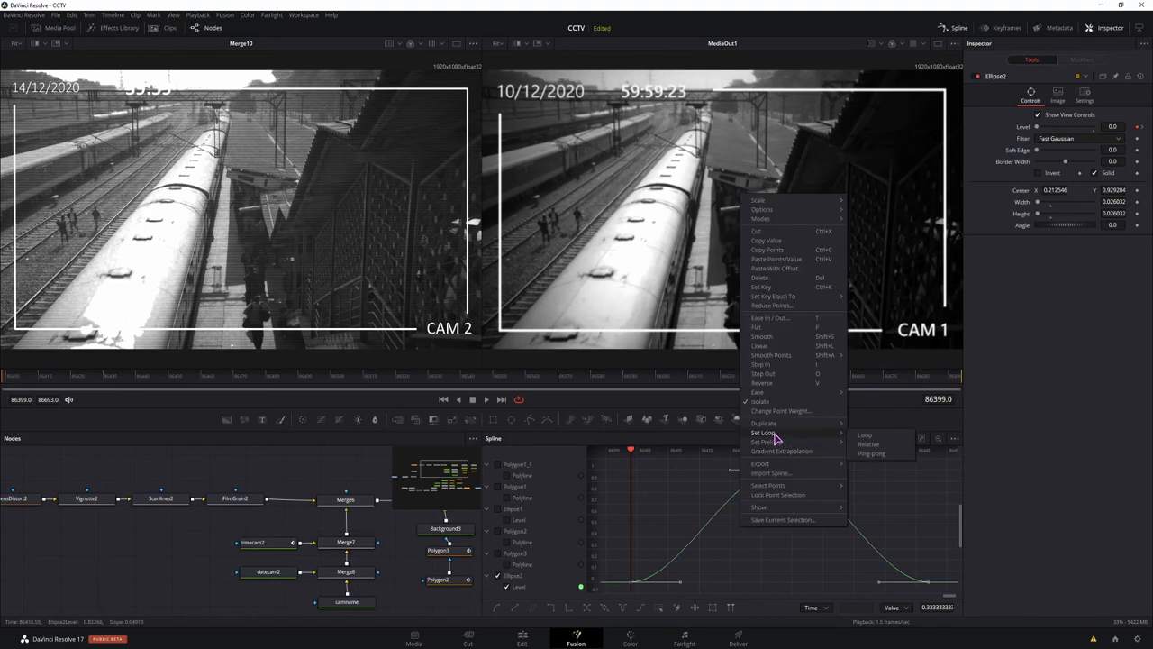
pyautogui.click(864, 434)
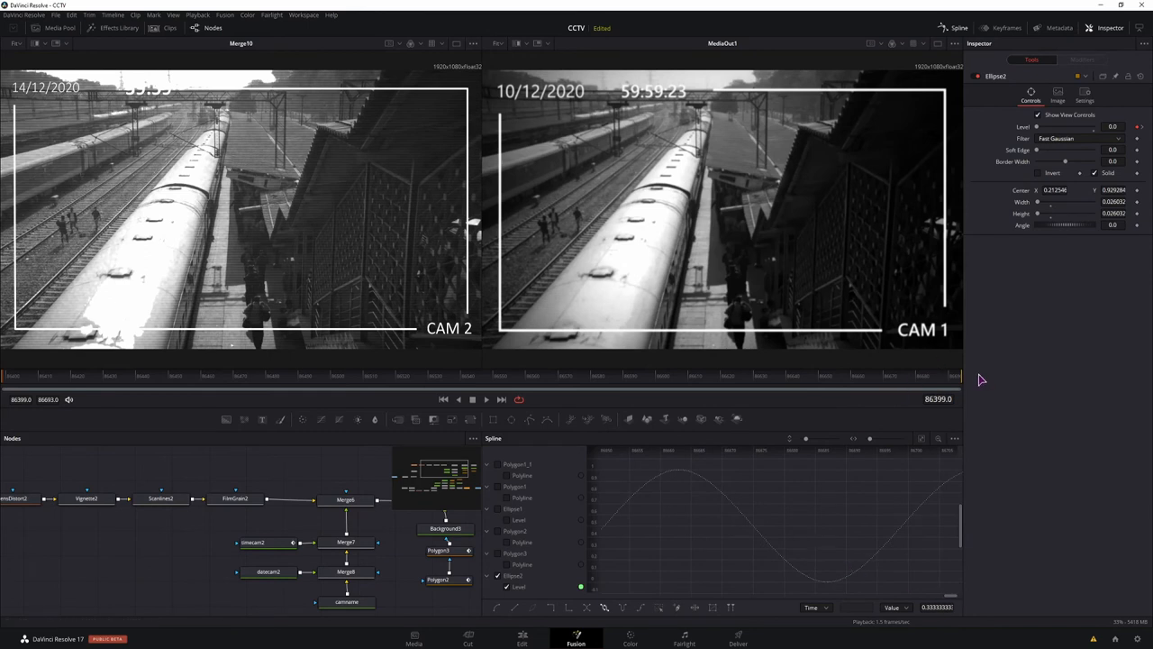
pyautogui.moveTo(910, 425)
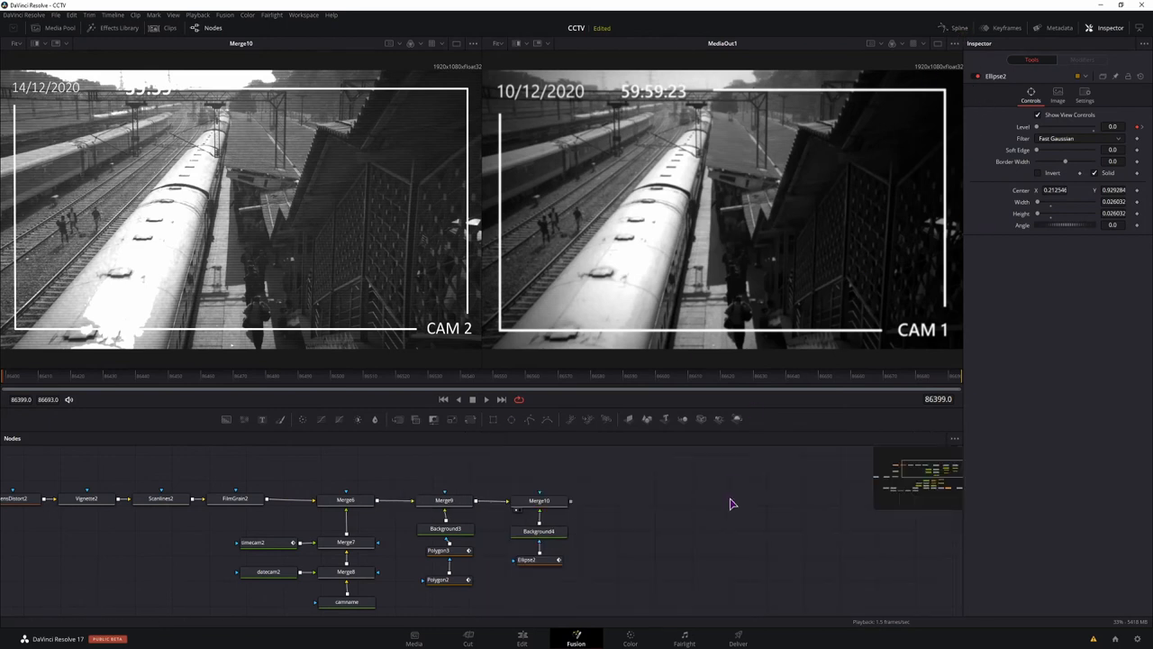
pyautogui.moveTo(608, 511)
pyautogui.write('blur')
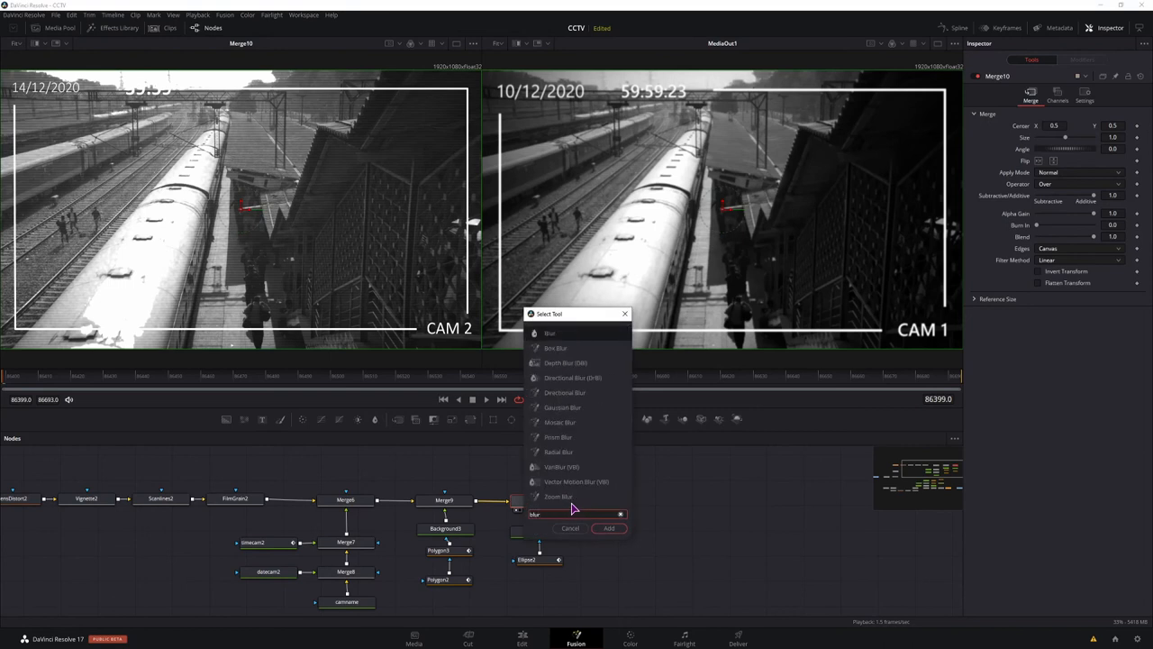
# Add Blur2 after Merge10 and retune Highlight2 to Curve 1.18, Length 0.087, two points
pyautogui.click(608, 528)
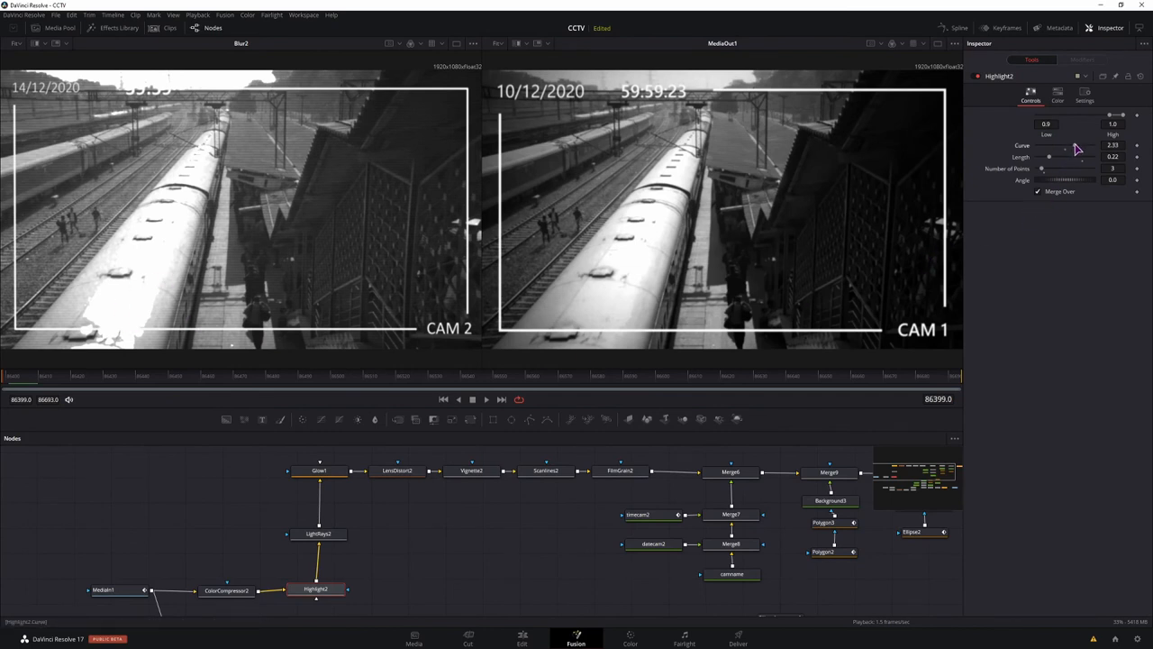
pyautogui.click(318, 533)
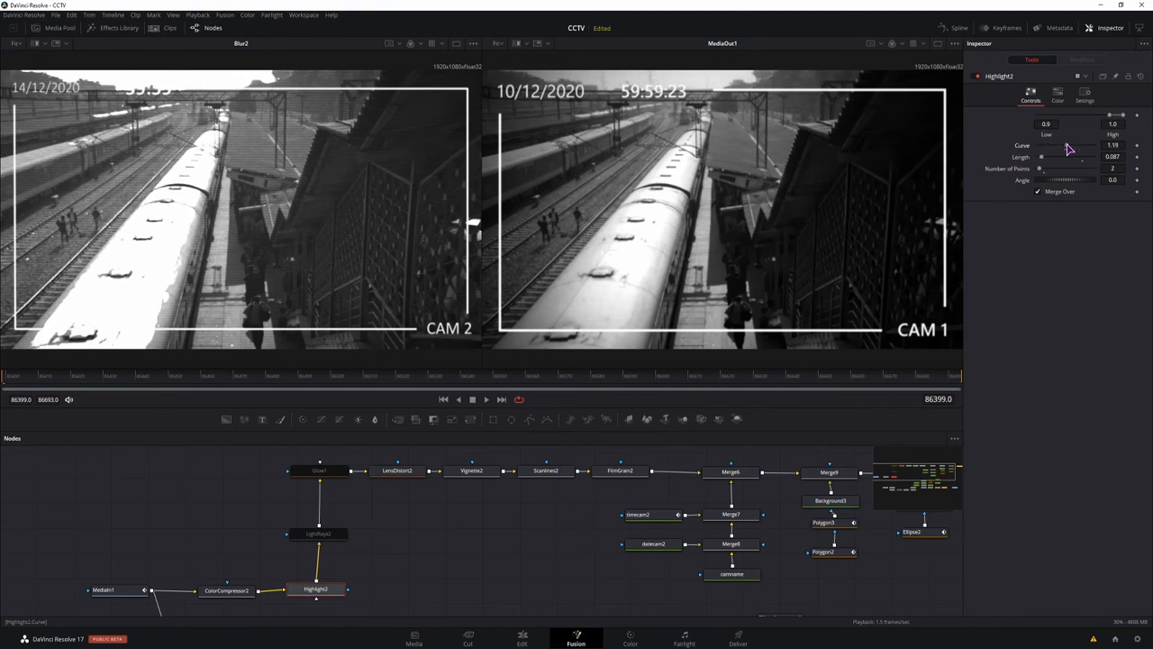
pyautogui.click(318, 534)
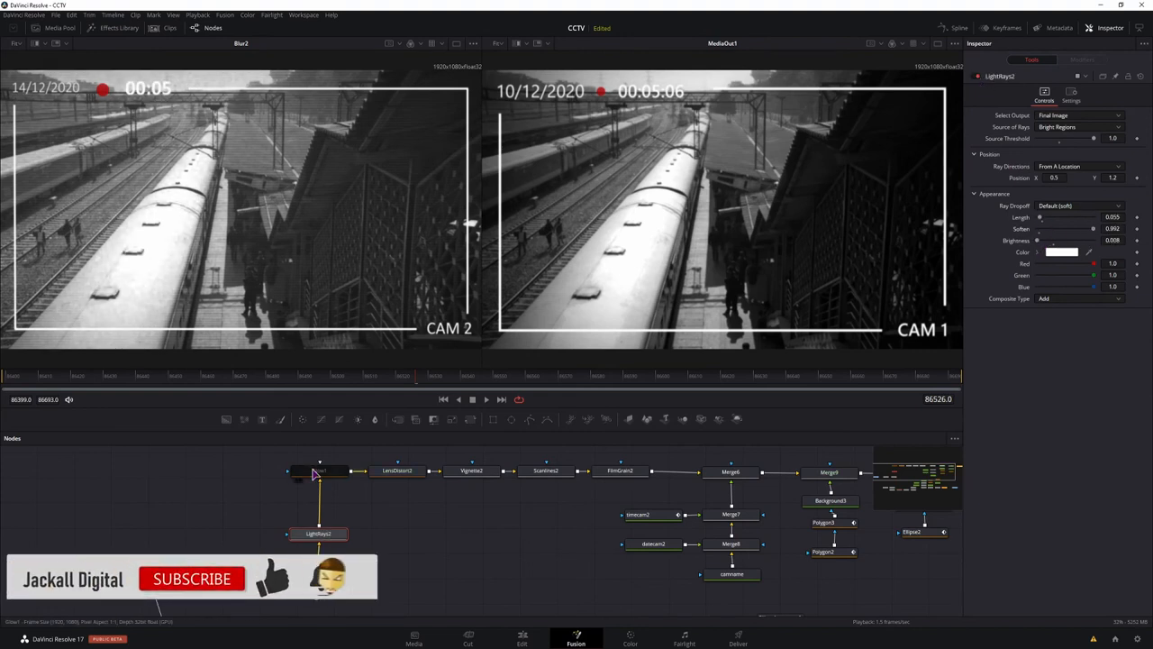
pyautogui.click(318, 470)
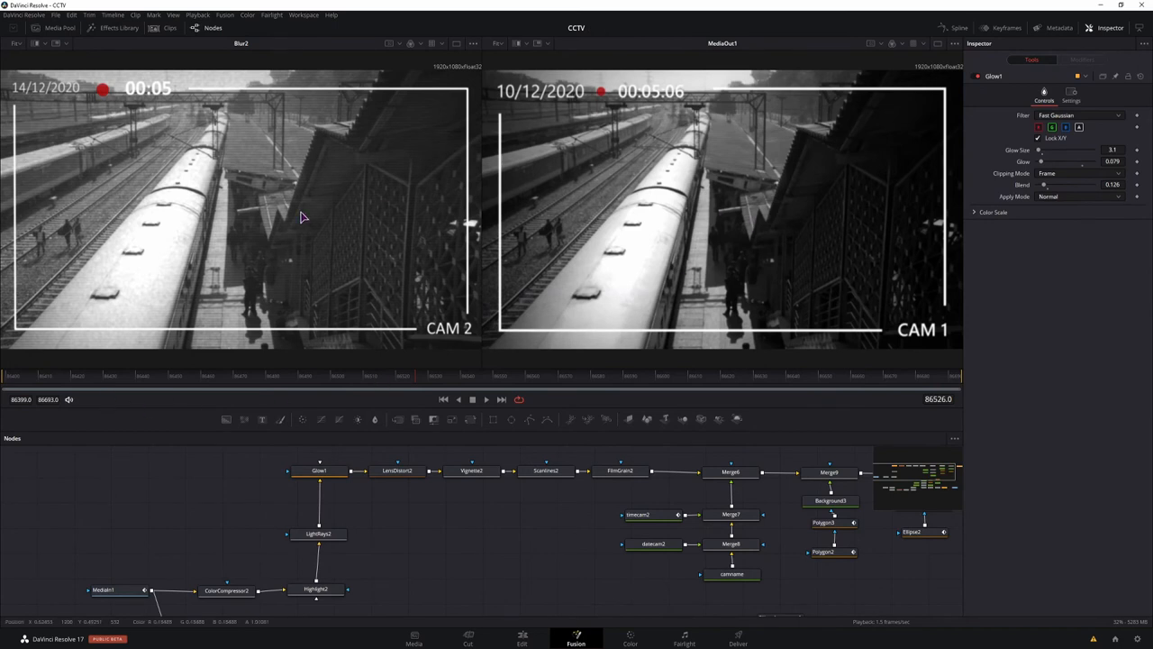
pyautogui.click(226, 590)
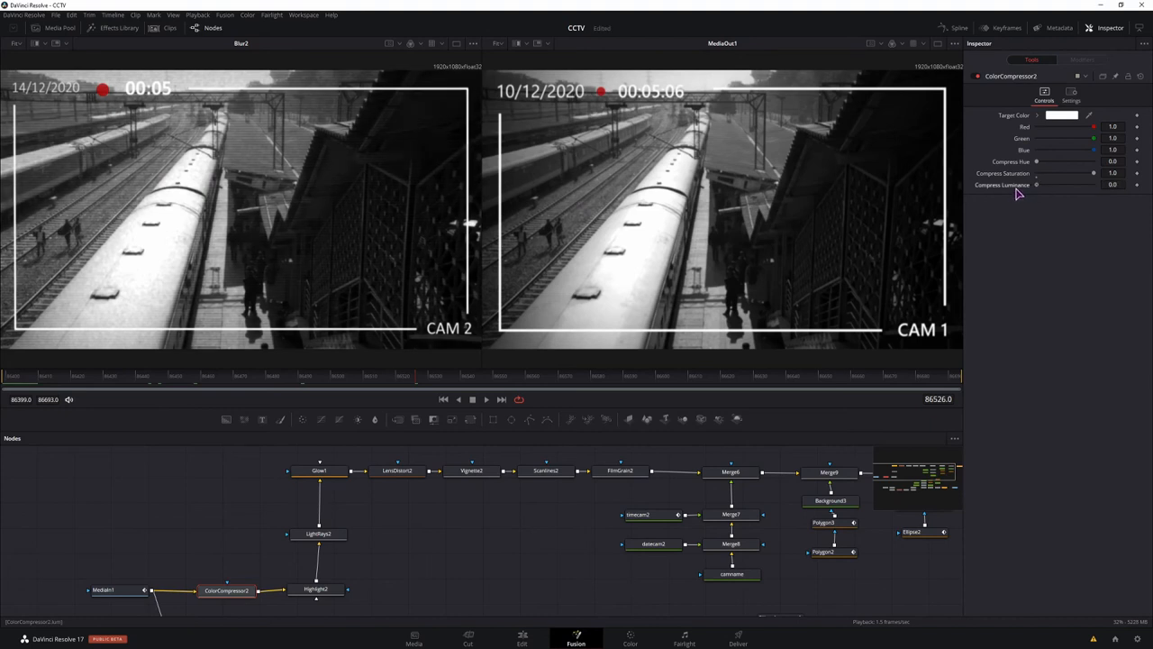
pyautogui.moveTo(995, 353)
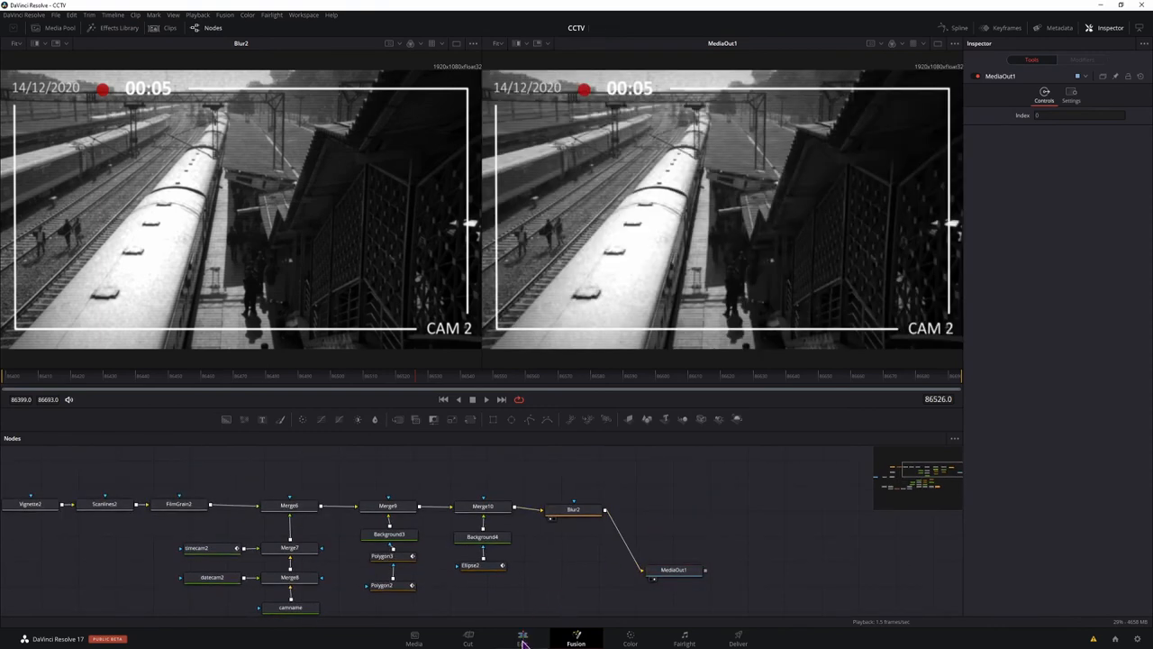
# Return to the Edit page and merge the final clip and its adjustment clip into compound clip 'test comp 1'
pyautogui.click(522, 638)
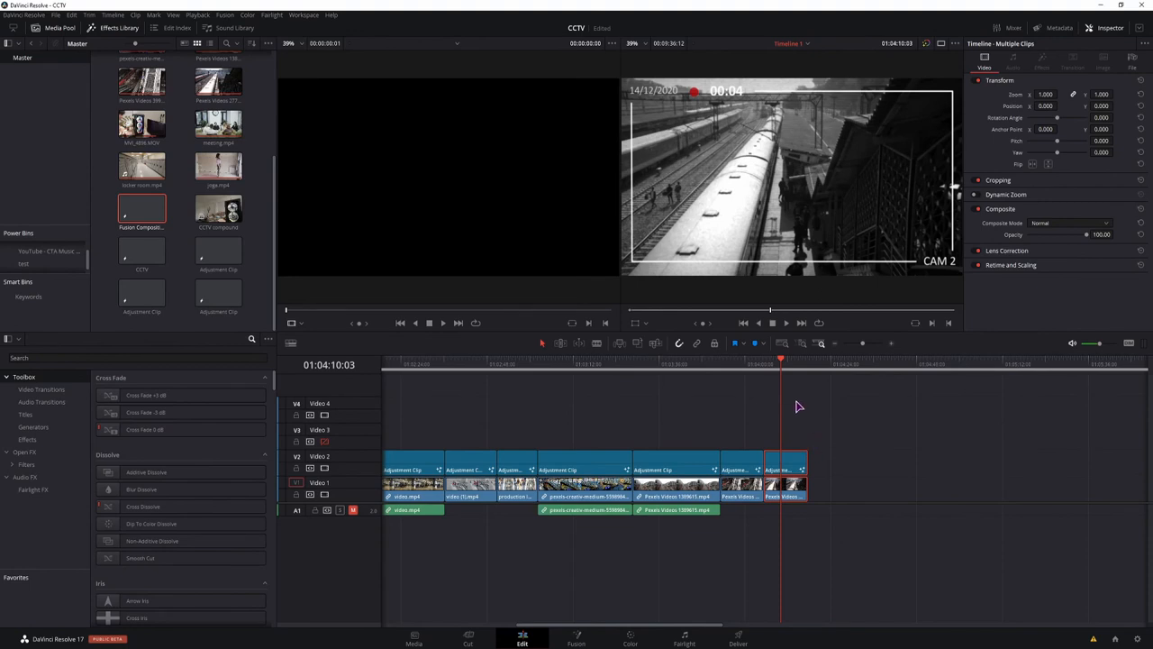
pyautogui.moveTo(796, 468)
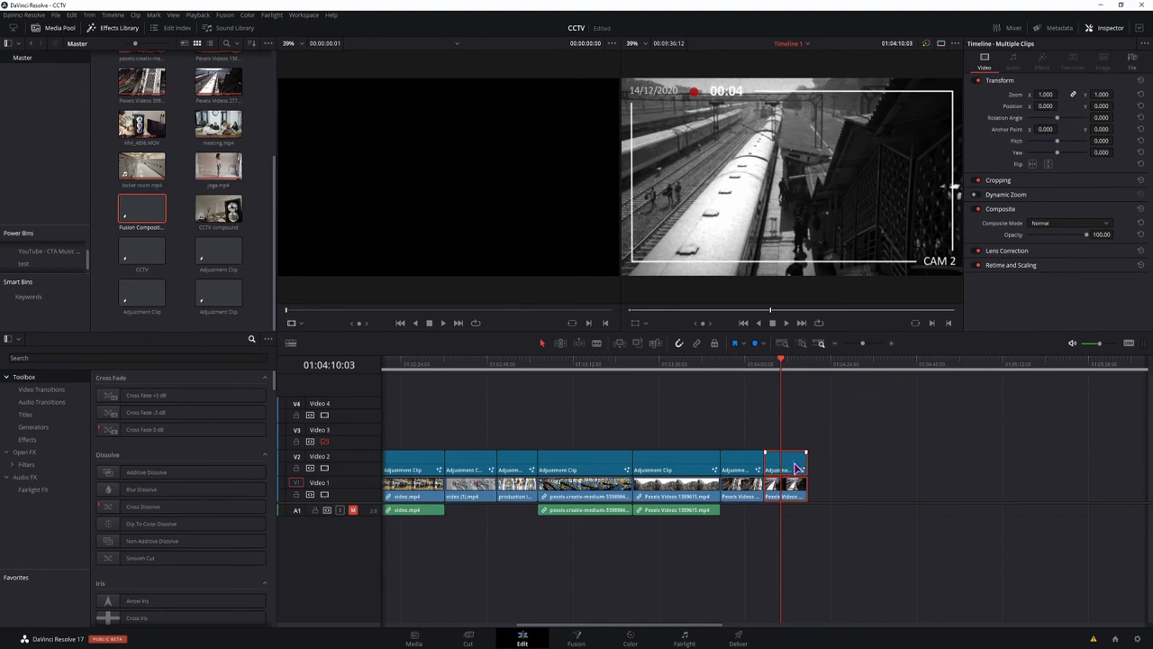
pyautogui.rightClick(791, 468)
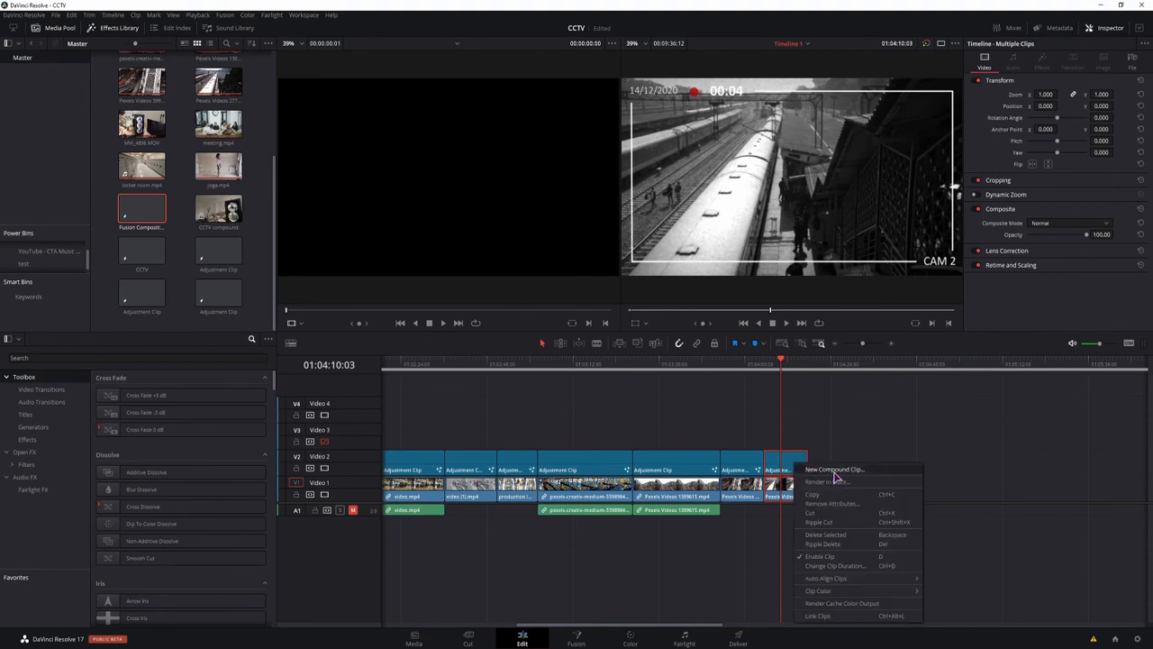
pyautogui.click(832, 469)
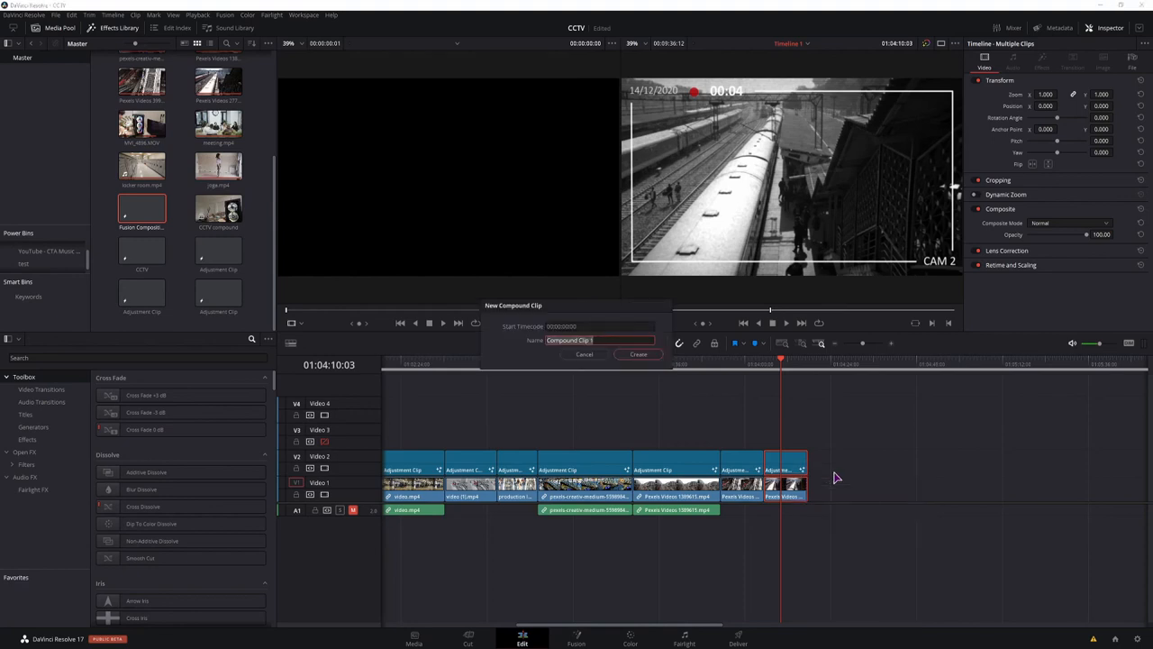
pyautogui.click(584, 354)
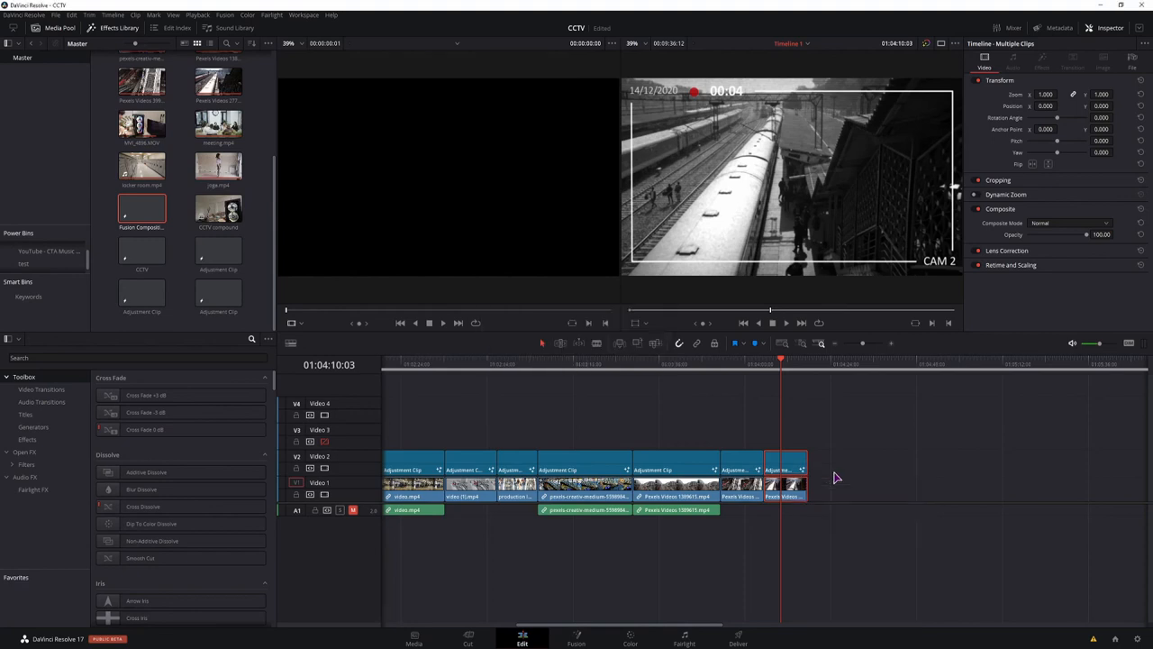
pyautogui.click(785, 487)
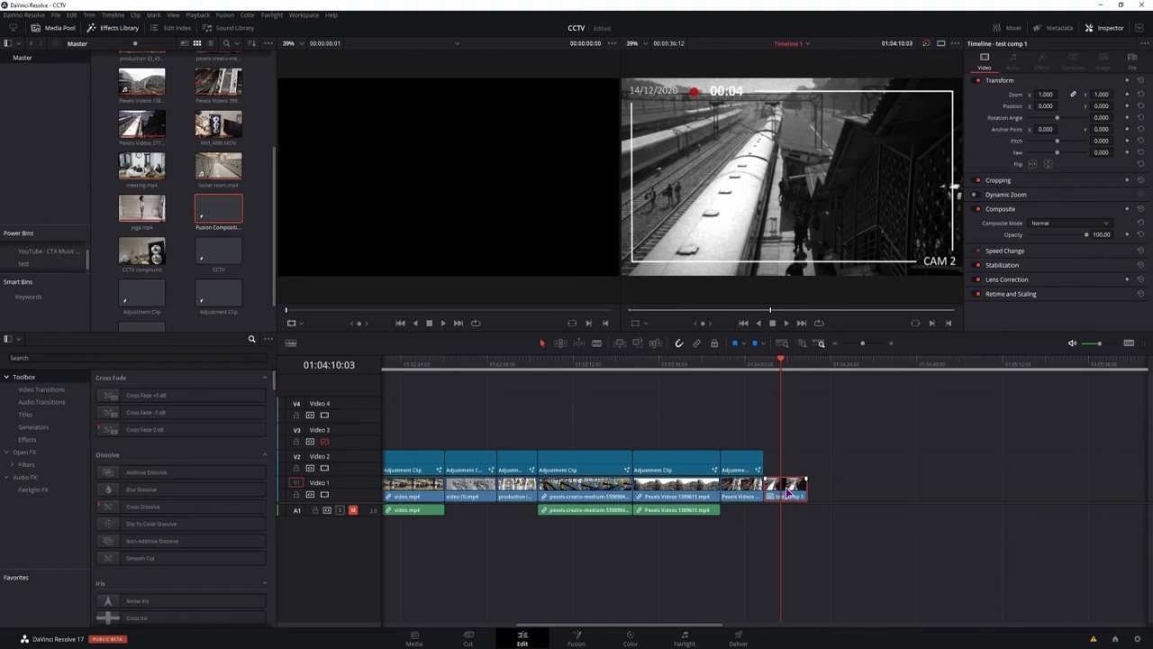
pyautogui.rightClick(788, 496)
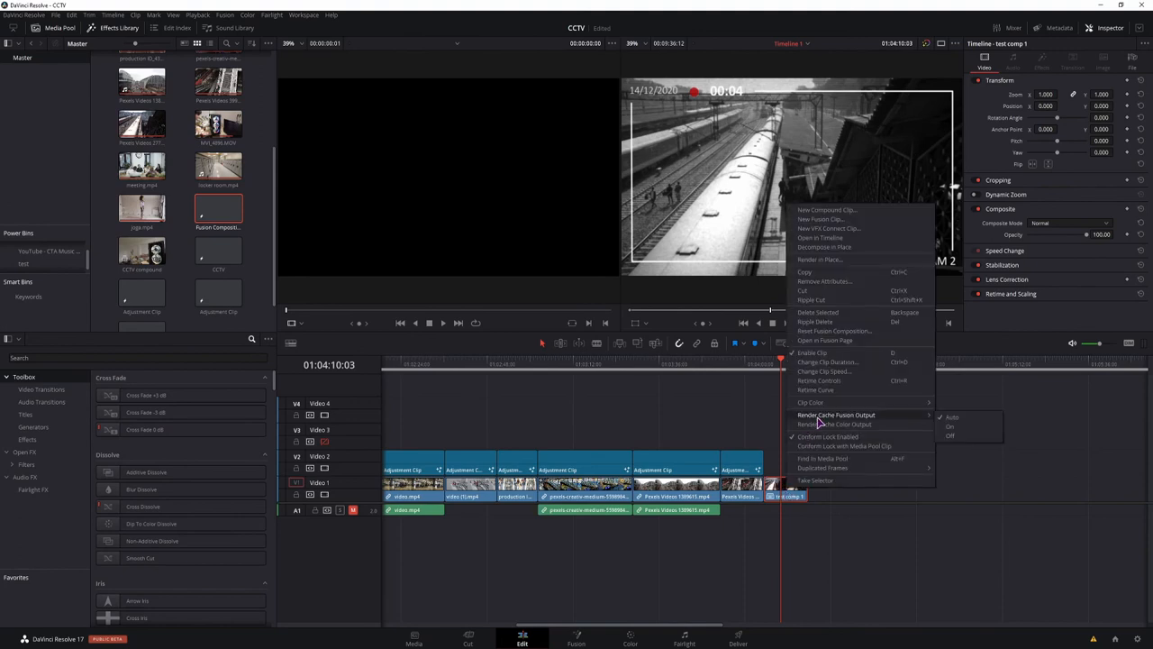
pyautogui.moveTo(952, 430)
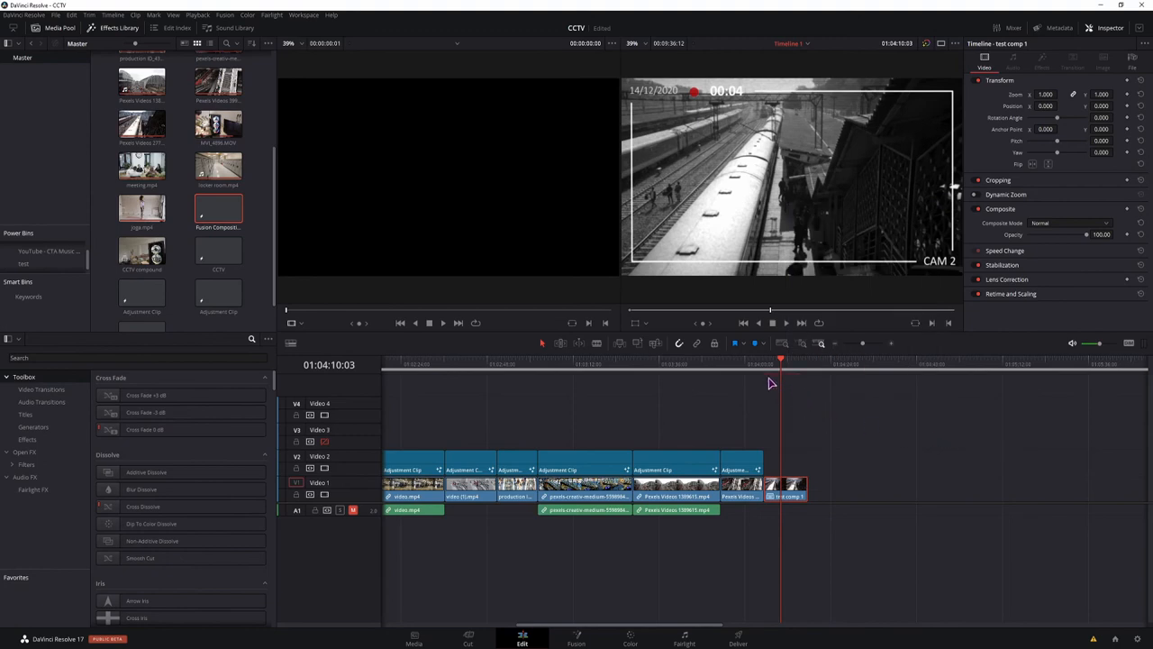
pyautogui.moveTo(803, 383)
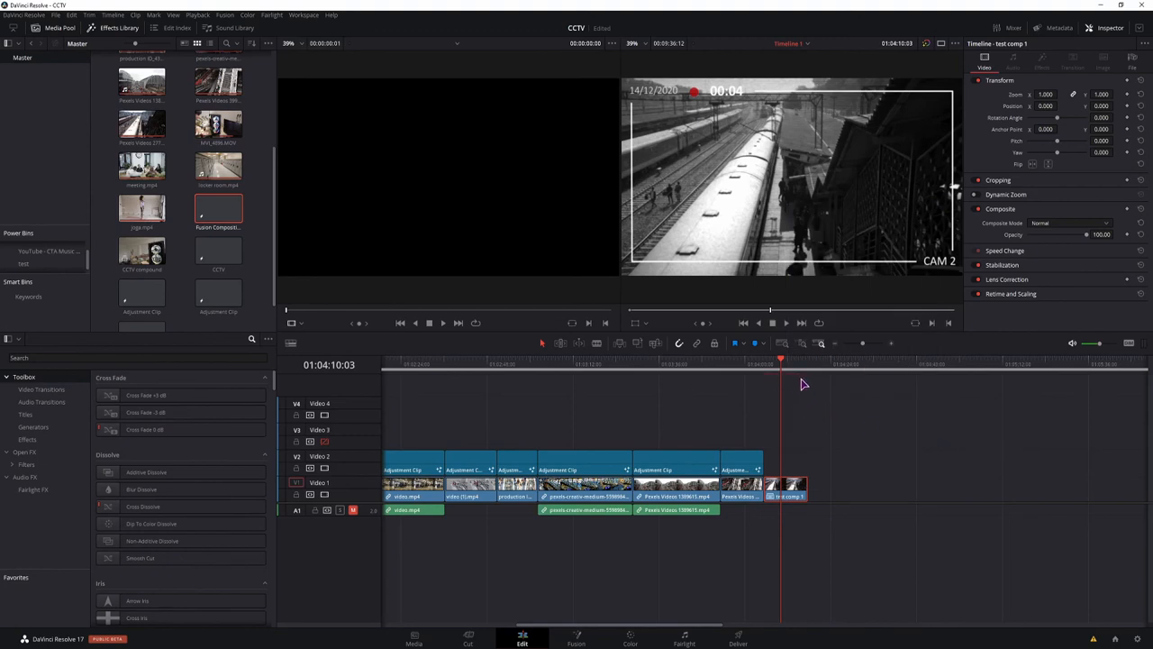
pyautogui.click(764, 369)
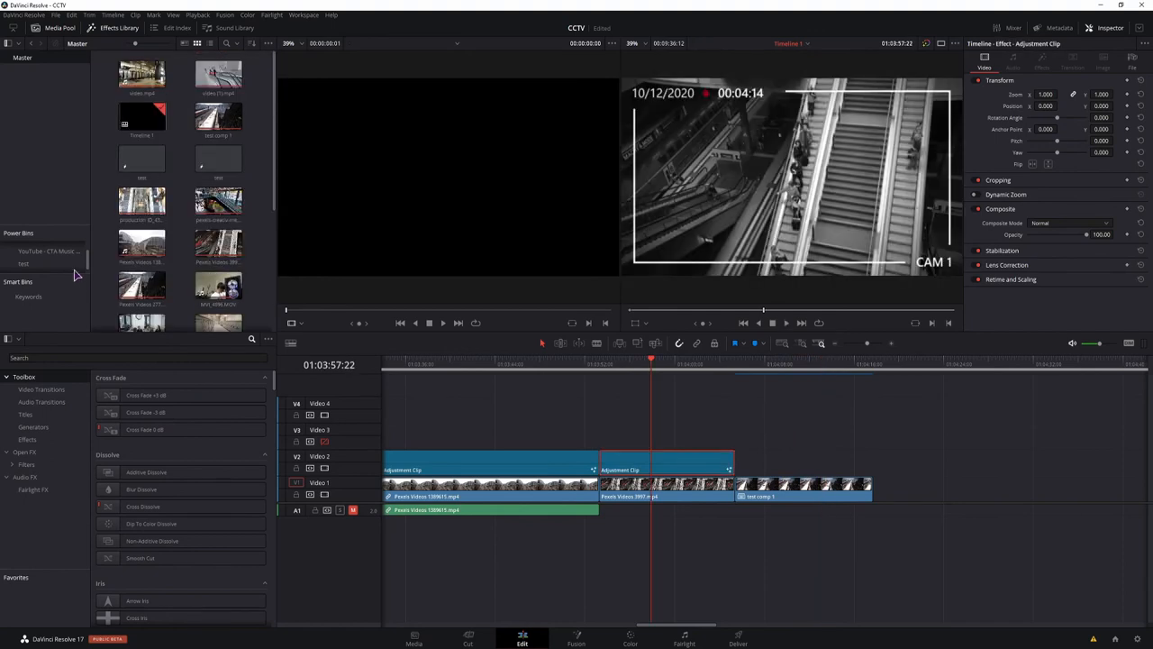
# Open the test bin, inspect the placed adjustment clip's composition in Fusion, then return to the timeline
pyautogui.click(23, 263)
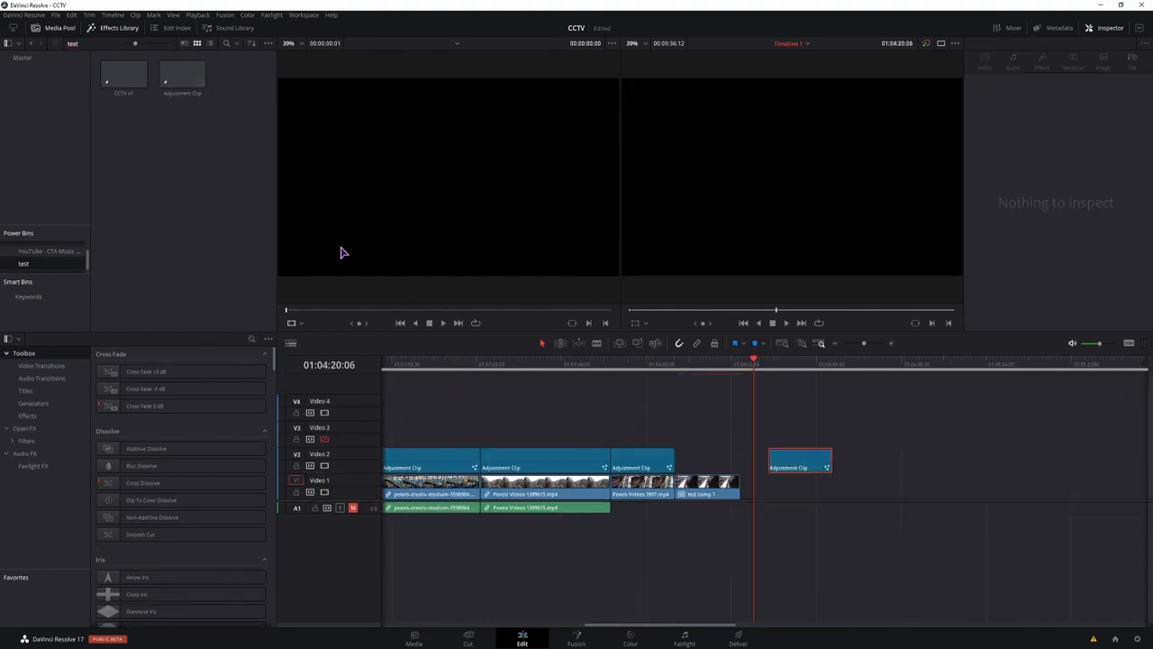
pyautogui.click(799, 467)
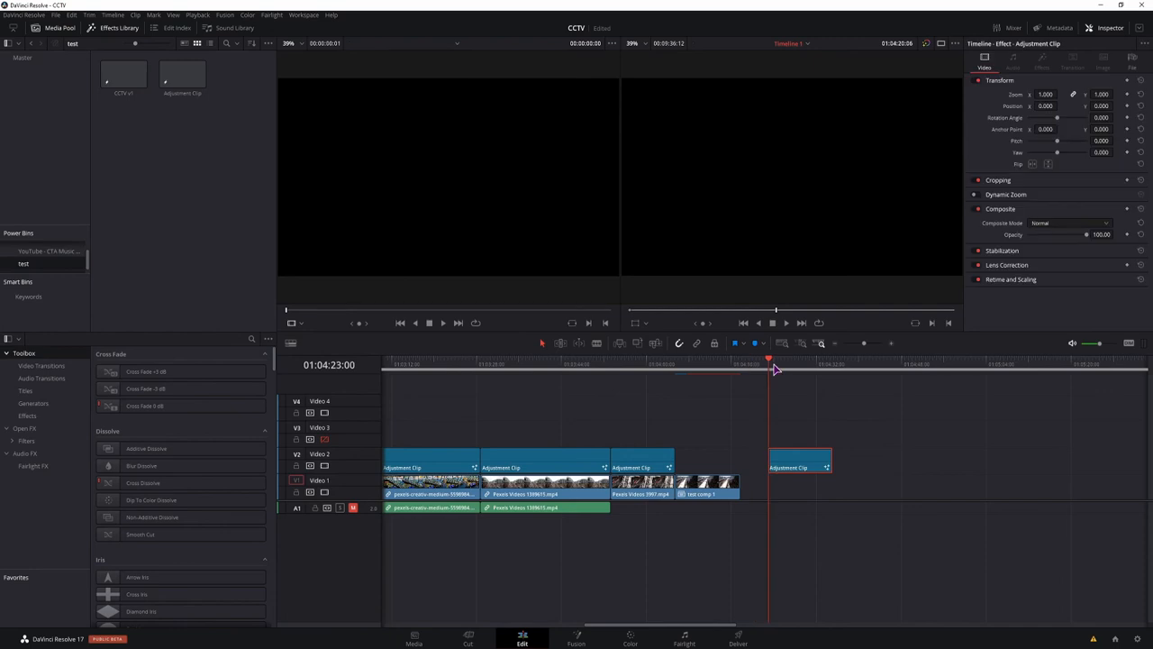
pyautogui.moveTo(768, 365); pyautogui.dragTo(808, 365)
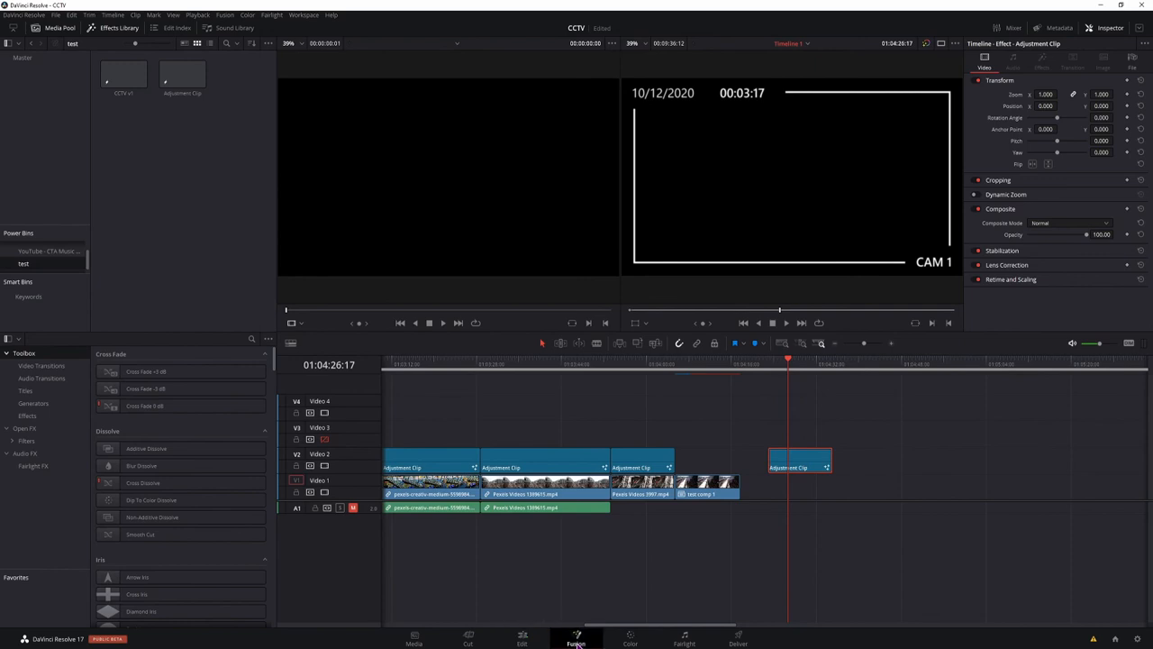
pyautogui.click(576, 637)
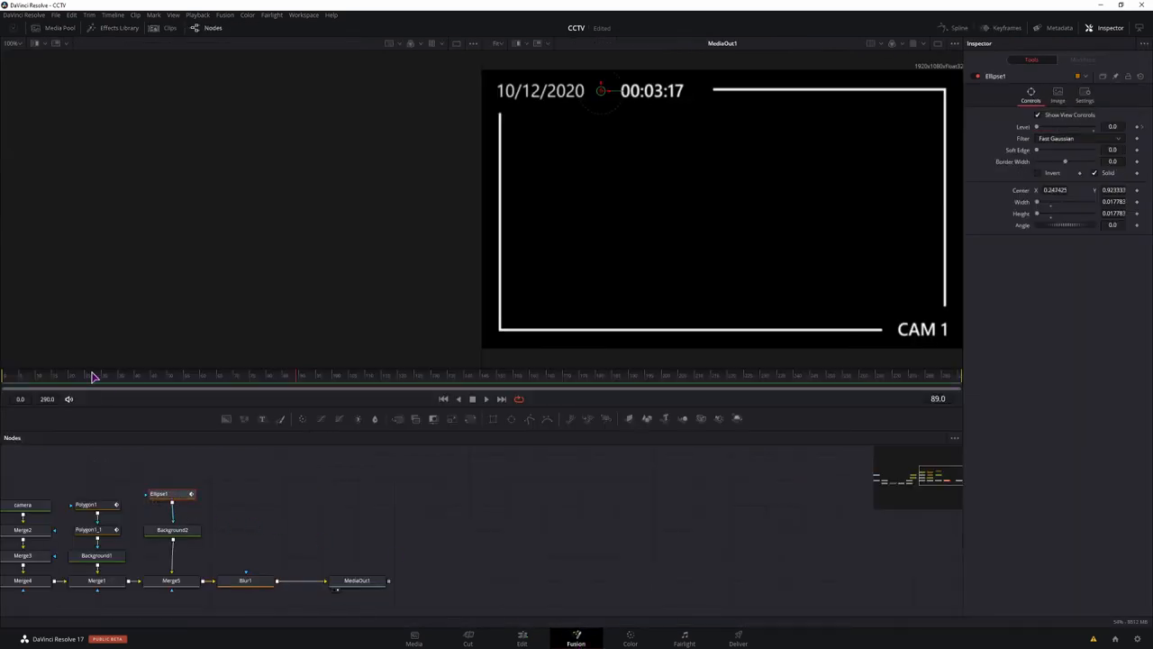
pyautogui.moveTo(487, 312)
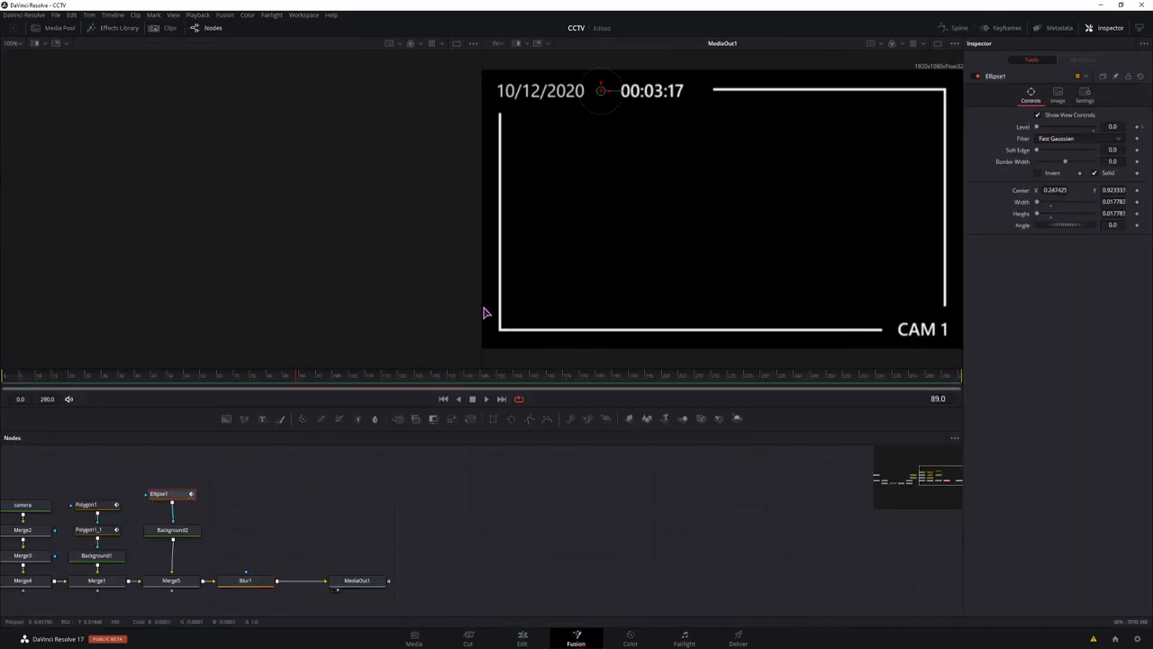
pyautogui.click(444, 398)
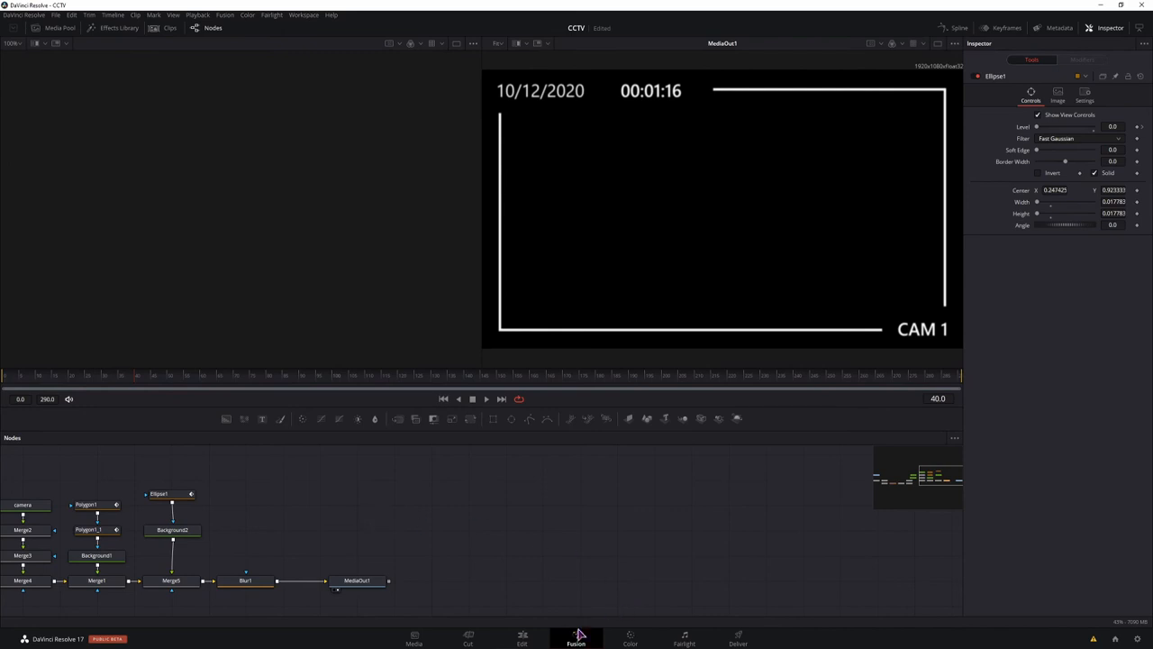
pyautogui.click(521, 638)
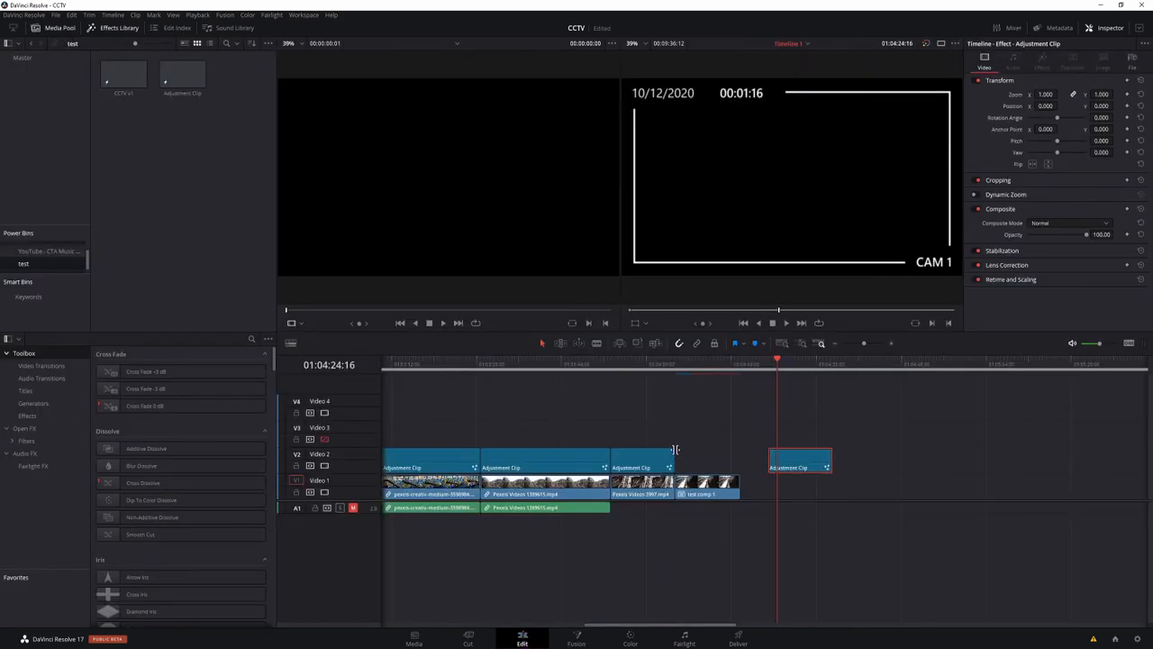
# Decompose test comp 1 in place and export its Fusion composition to a file
pyautogui.click(709, 493)
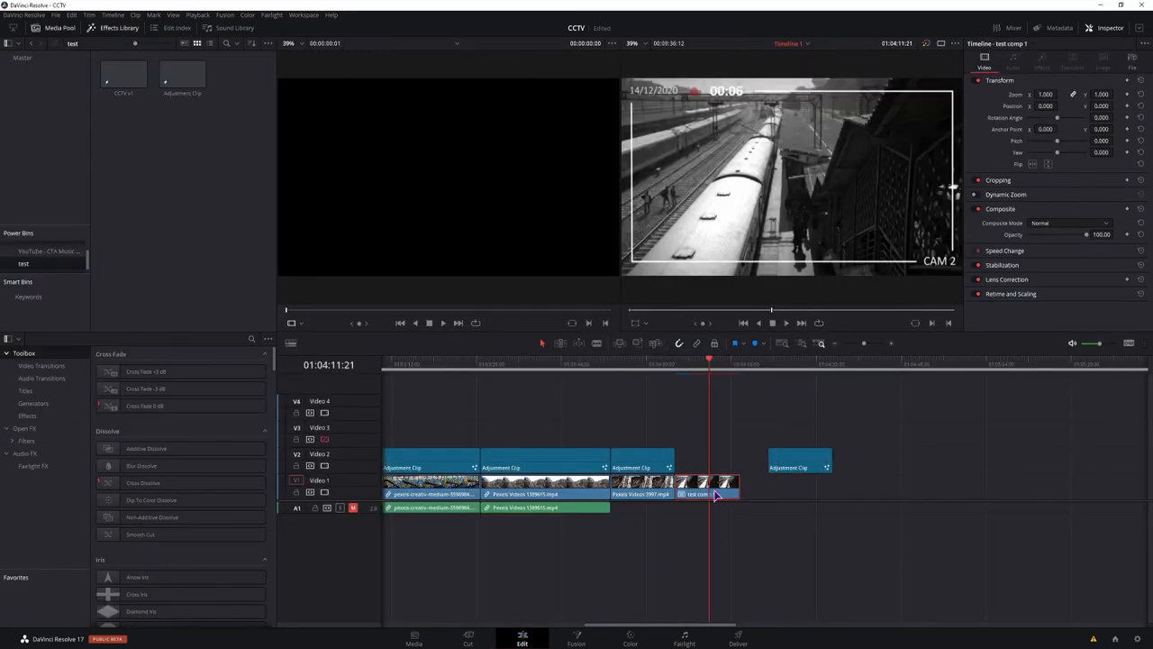
pyautogui.rightClick(712, 494)
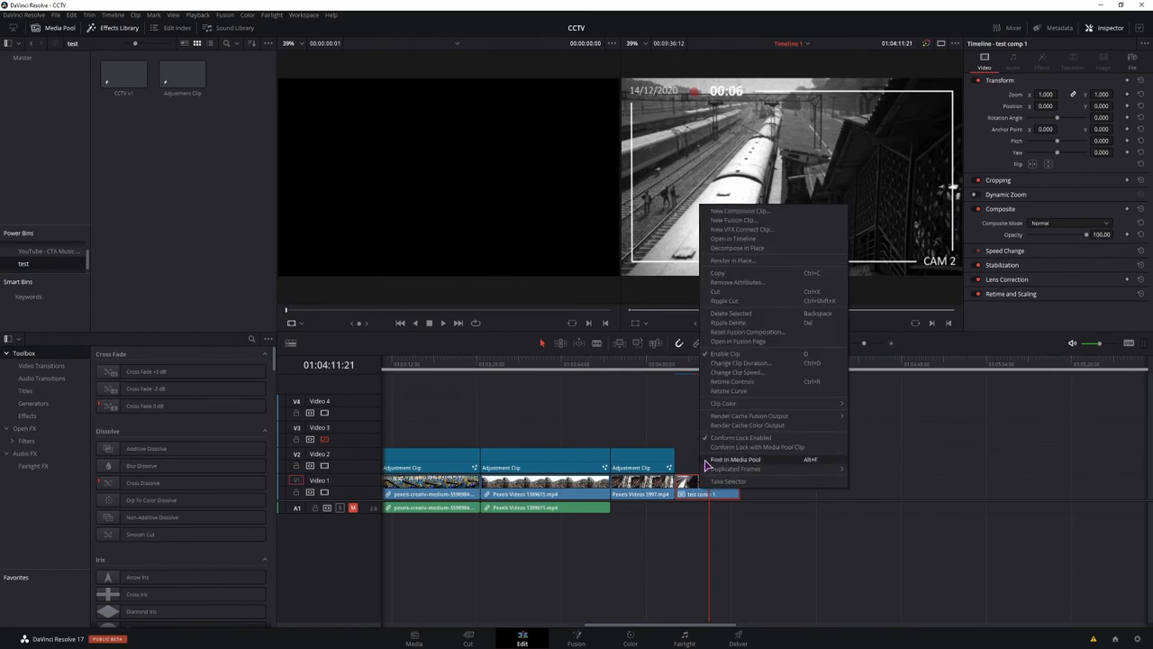
pyautogui.moveTo(750, 250)
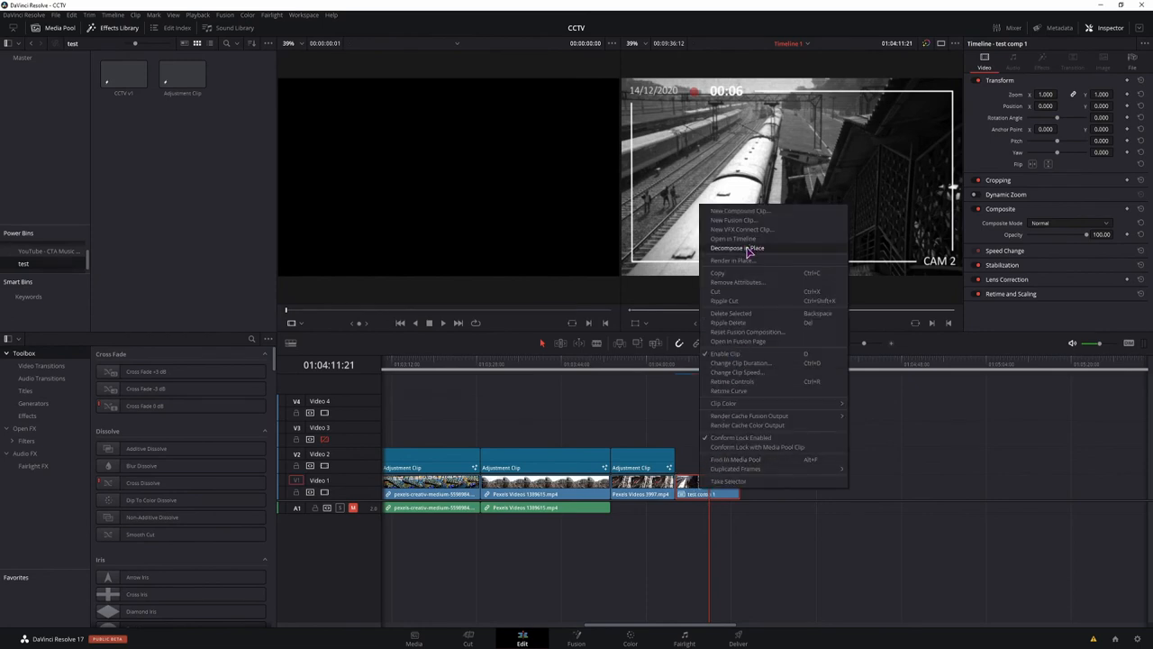
pyautogui.click(737, 247)
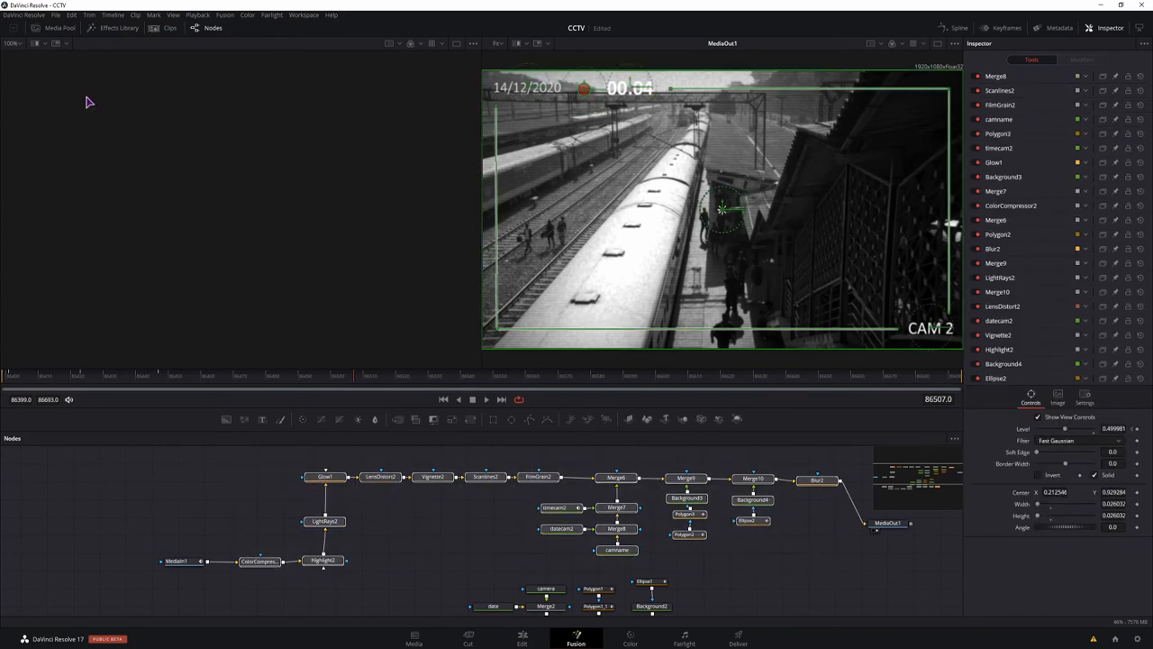
pyautogui.click(55, 15)
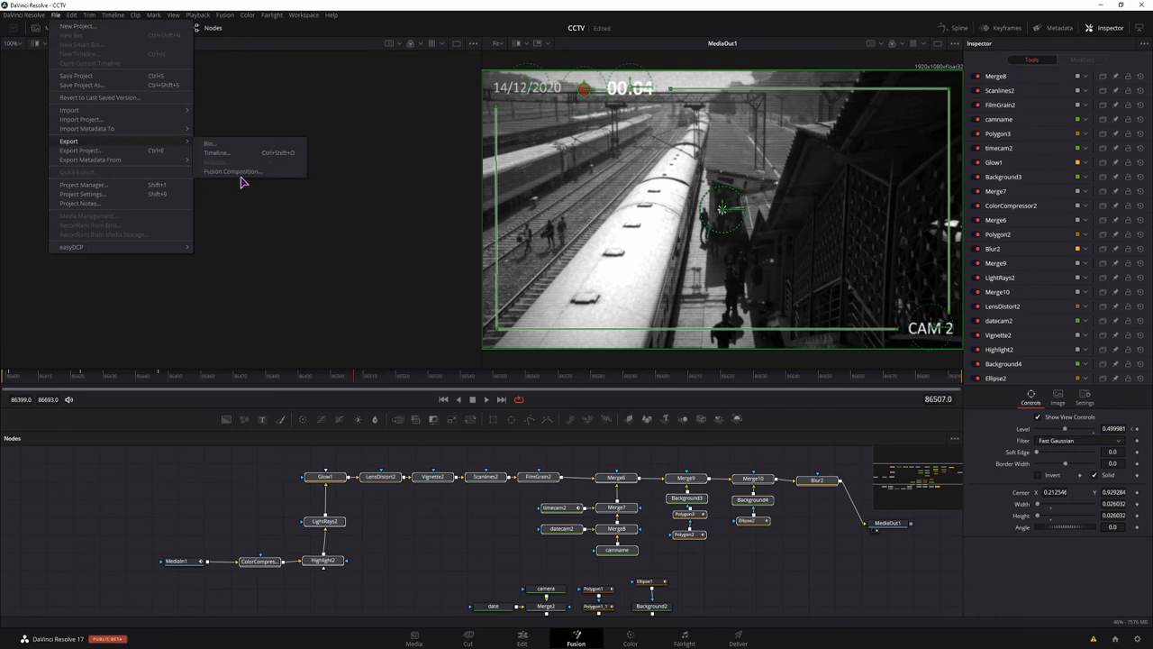
pyautogui.click(233, 172)
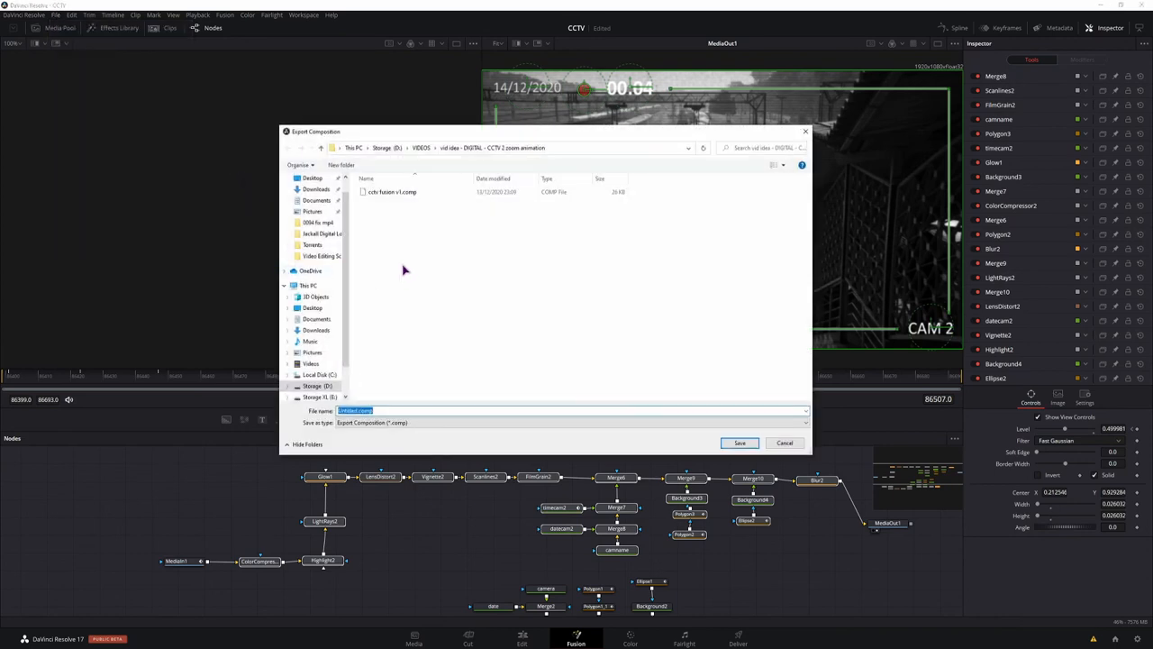
pyautogui.moveTo(456, 213)
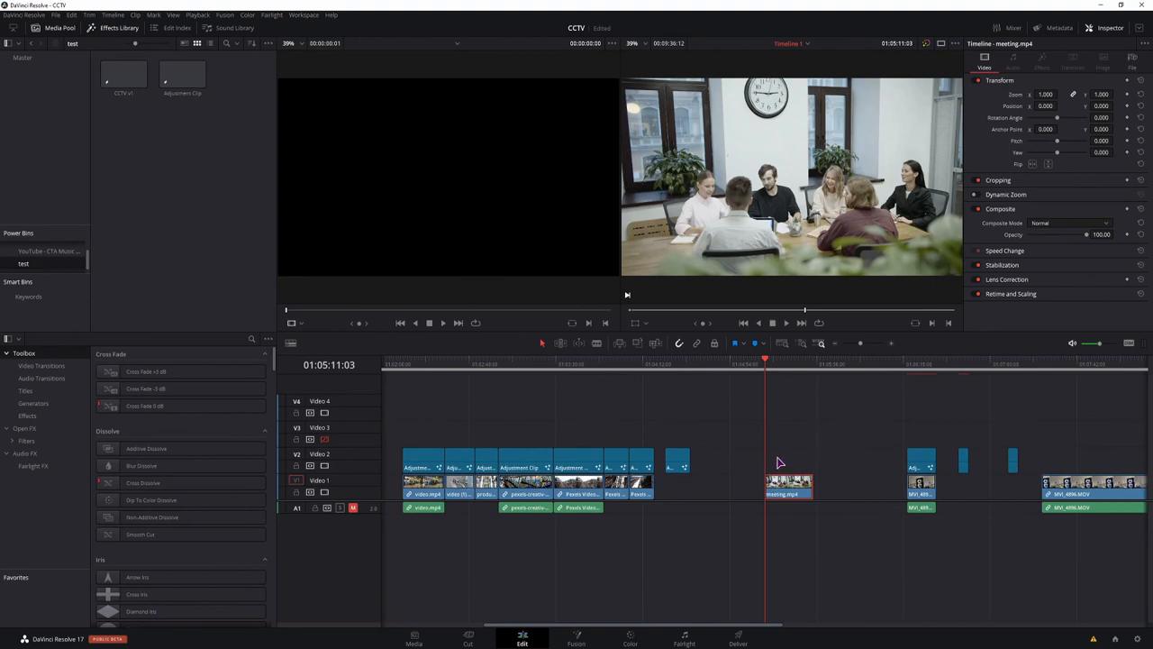
pyautogui.moveTo(76, 234)
pyautogui.write('adj')
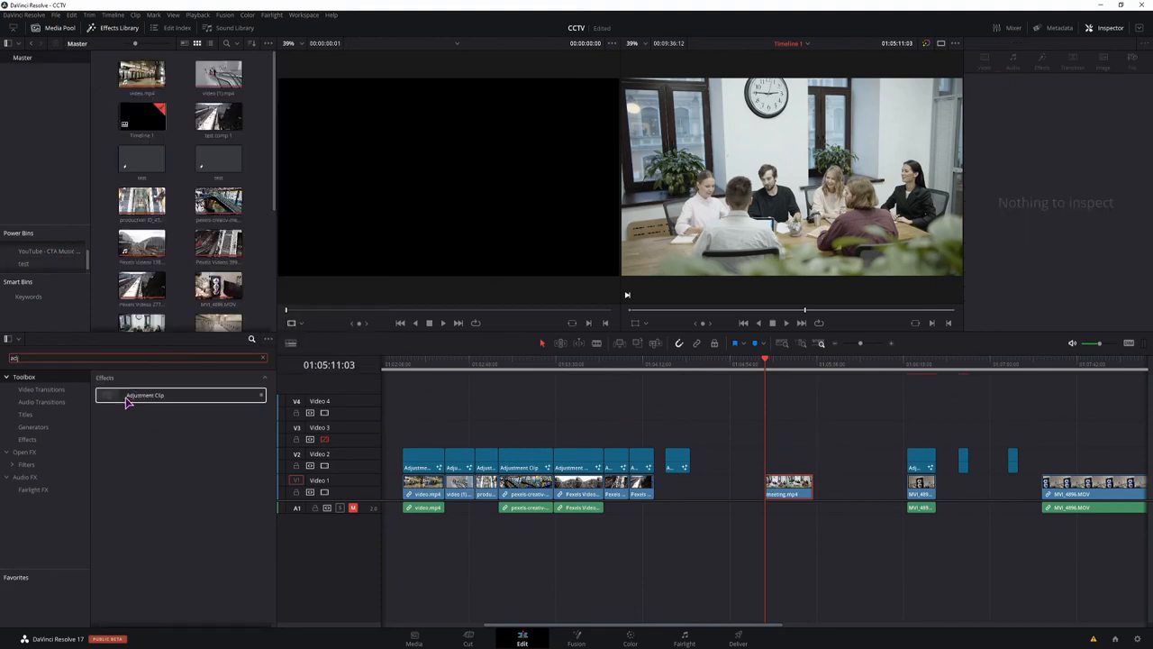
# Add an Adjustment Clip and import cctvTutorial.comp into its Fusion composition
pyautogui.click(771, 461)
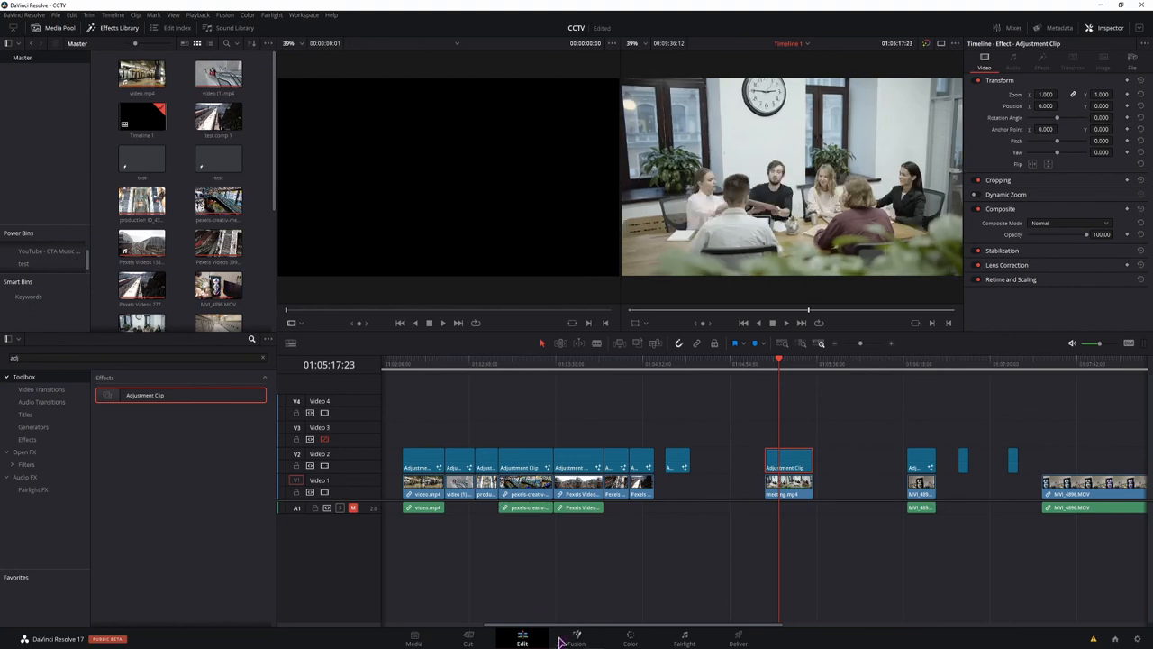
pyautogui.click(576, 640)
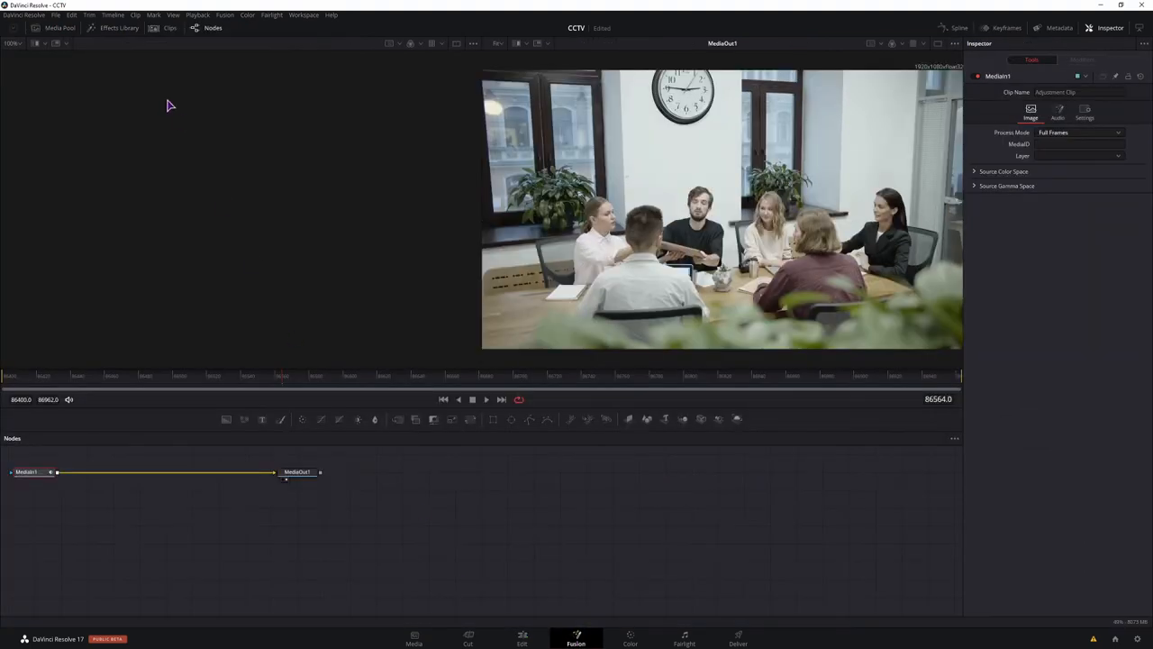
pyautogui.click(56, 14)
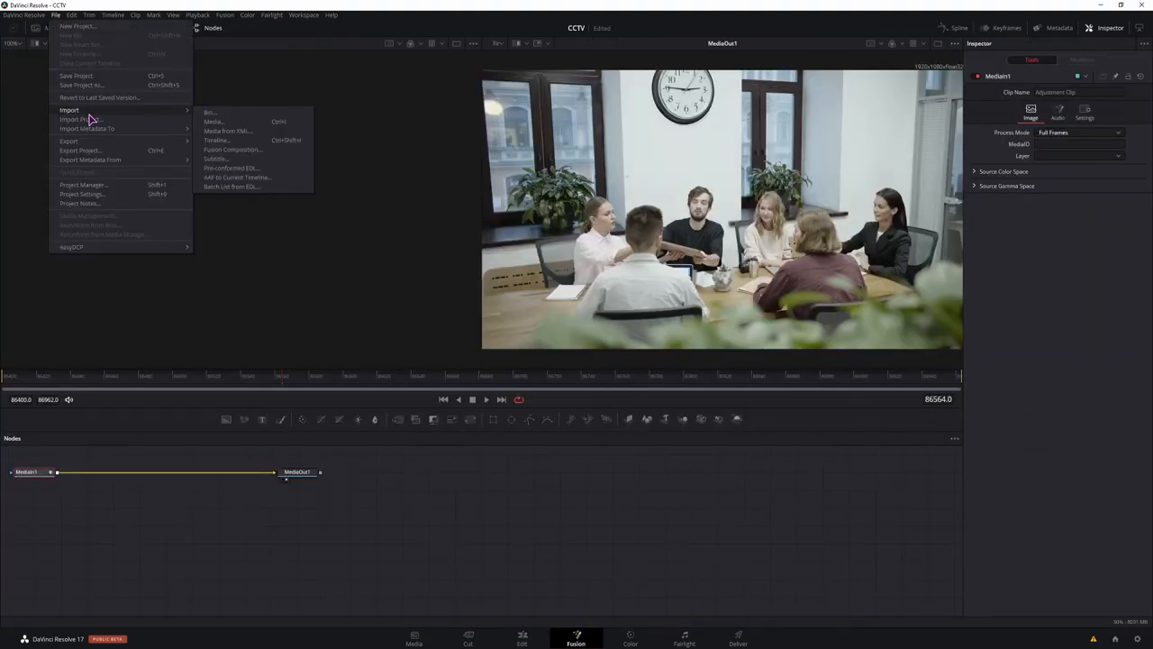
pyautogui.click(233, 149)
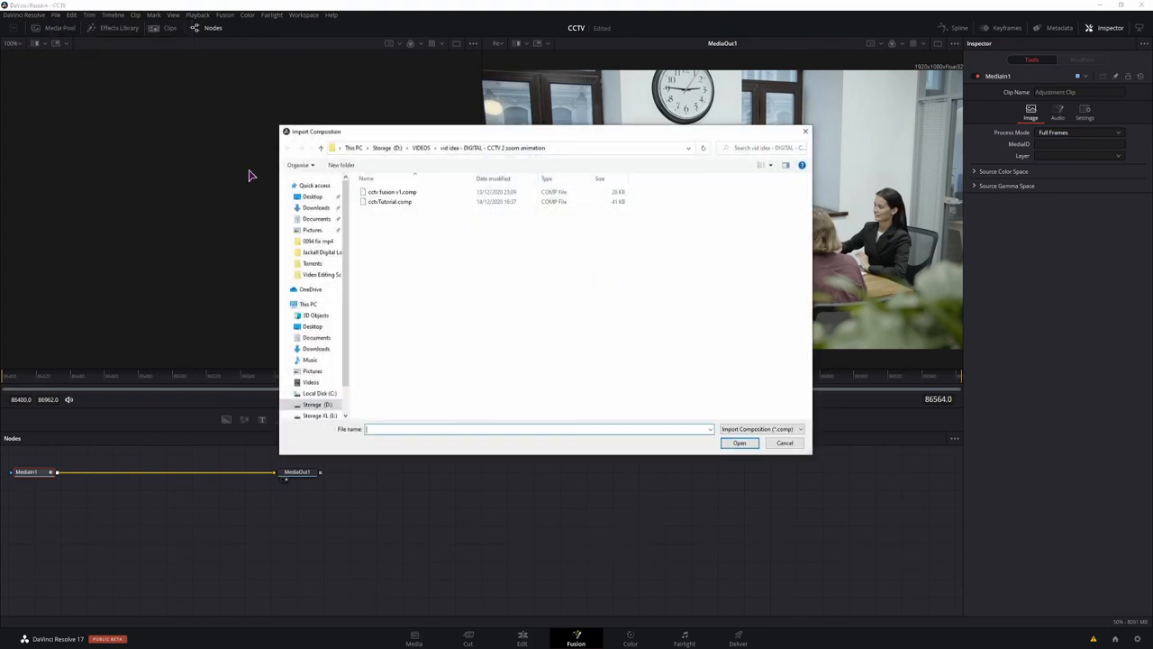
pyautogui.click(389, 201)
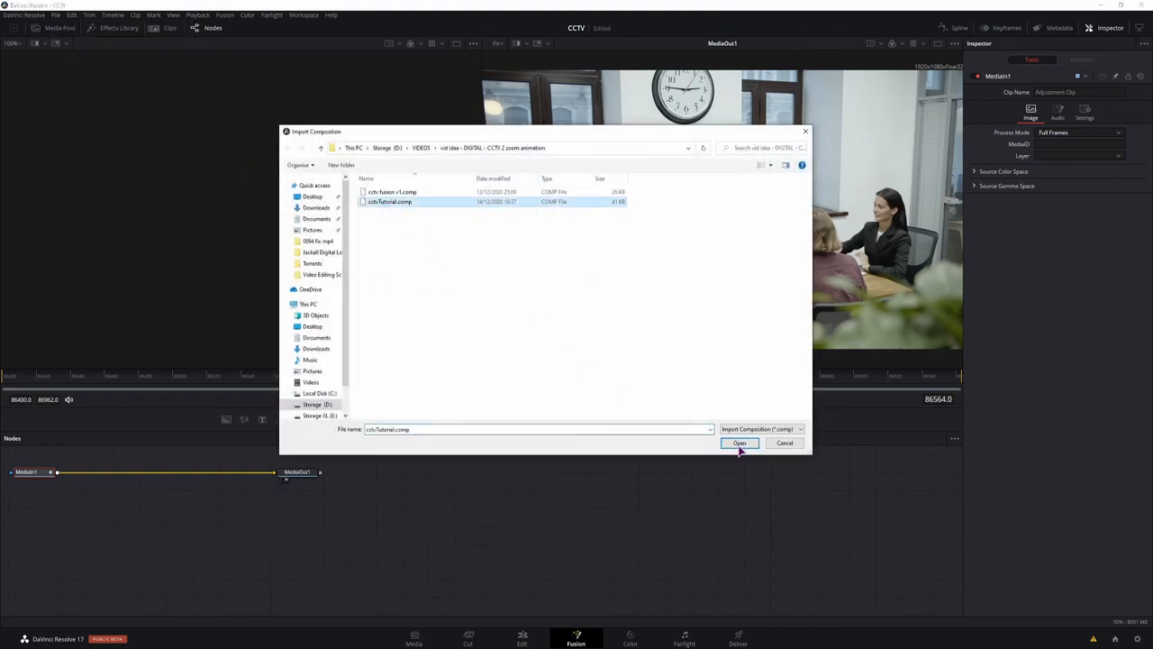
pyautogui.click(740, 442)
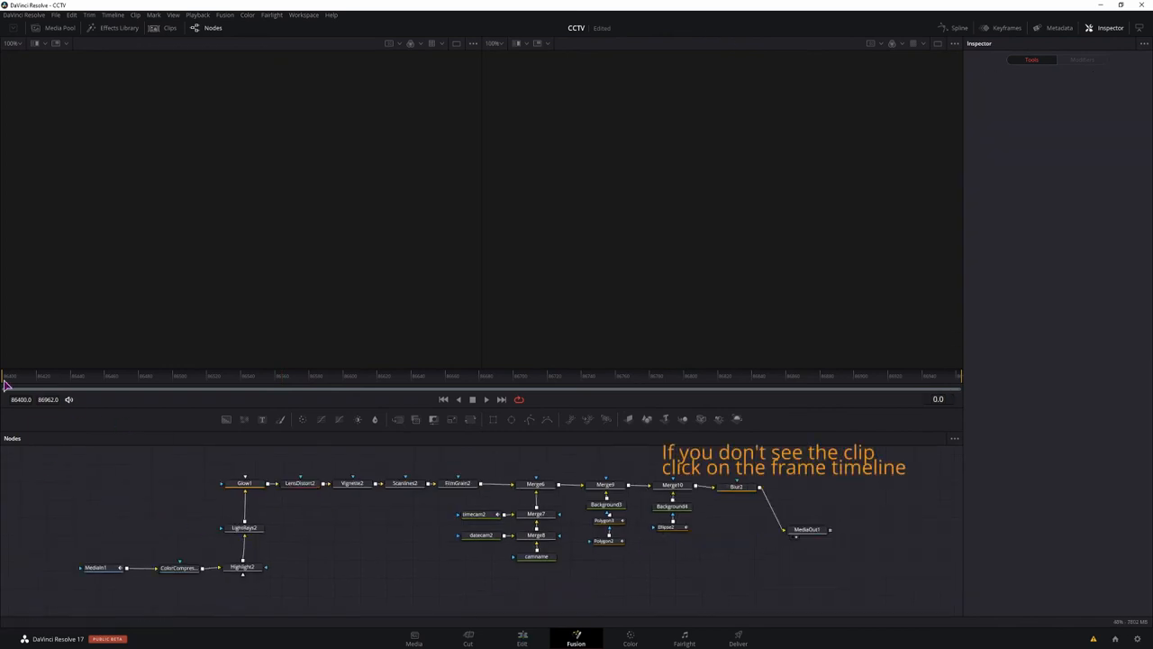
# Check the CCTV effect on a later frame, then return to the Edit timeline
pyautogui.click(56, 377)
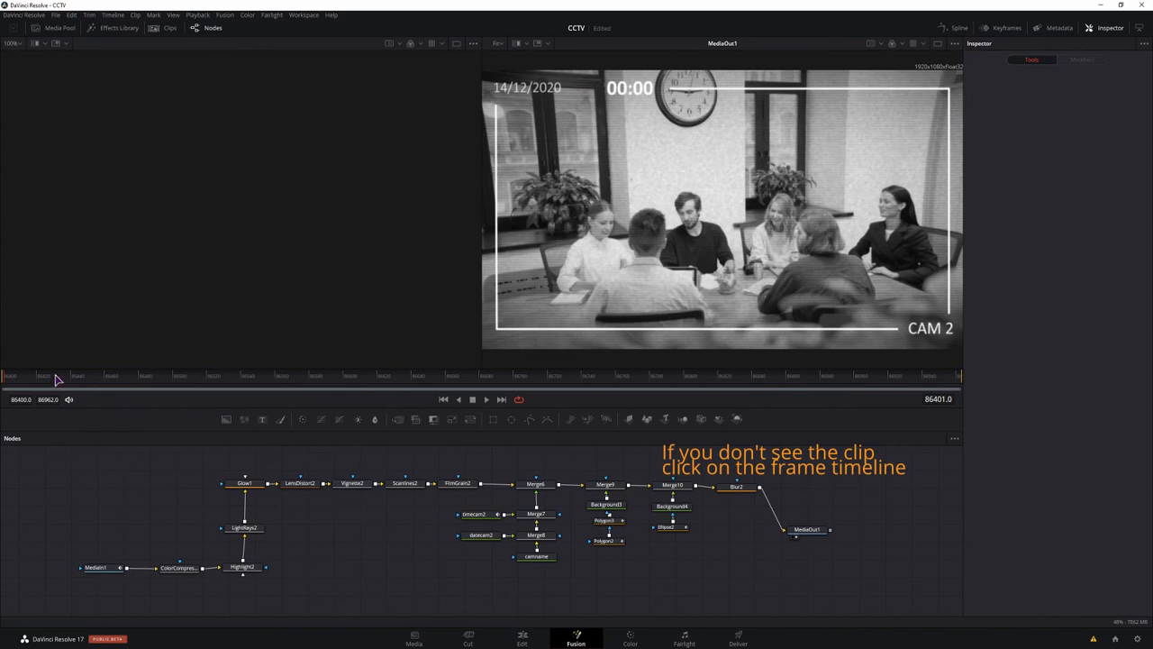
pyautogui.click(101, 376)
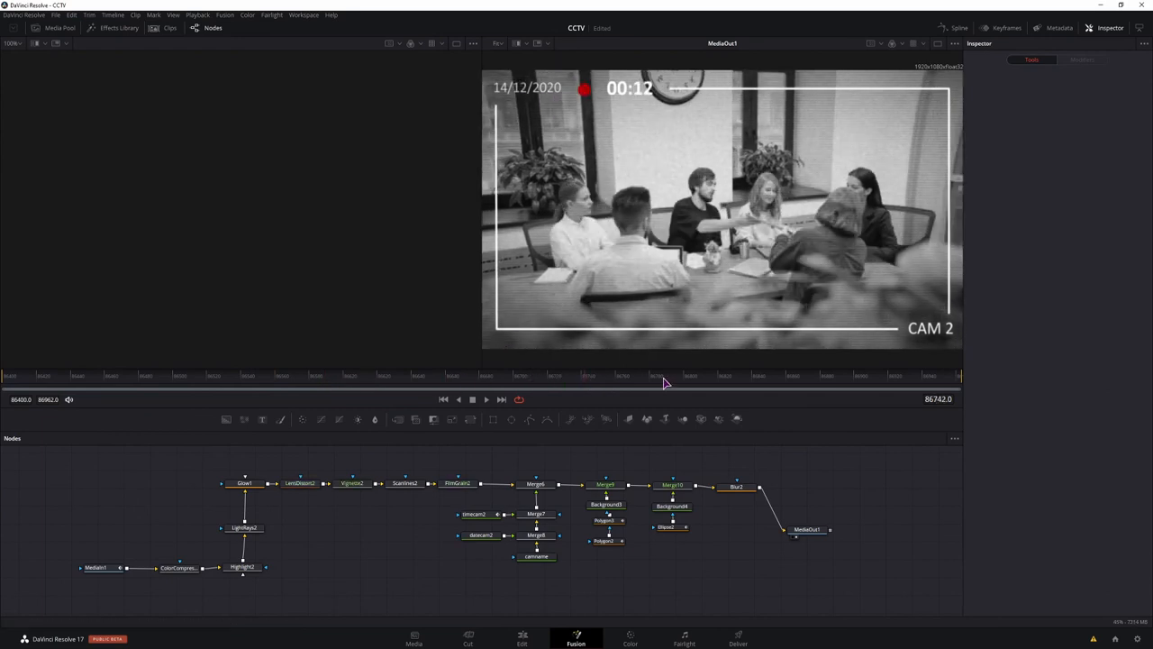
pyautogui.click(521, 638)
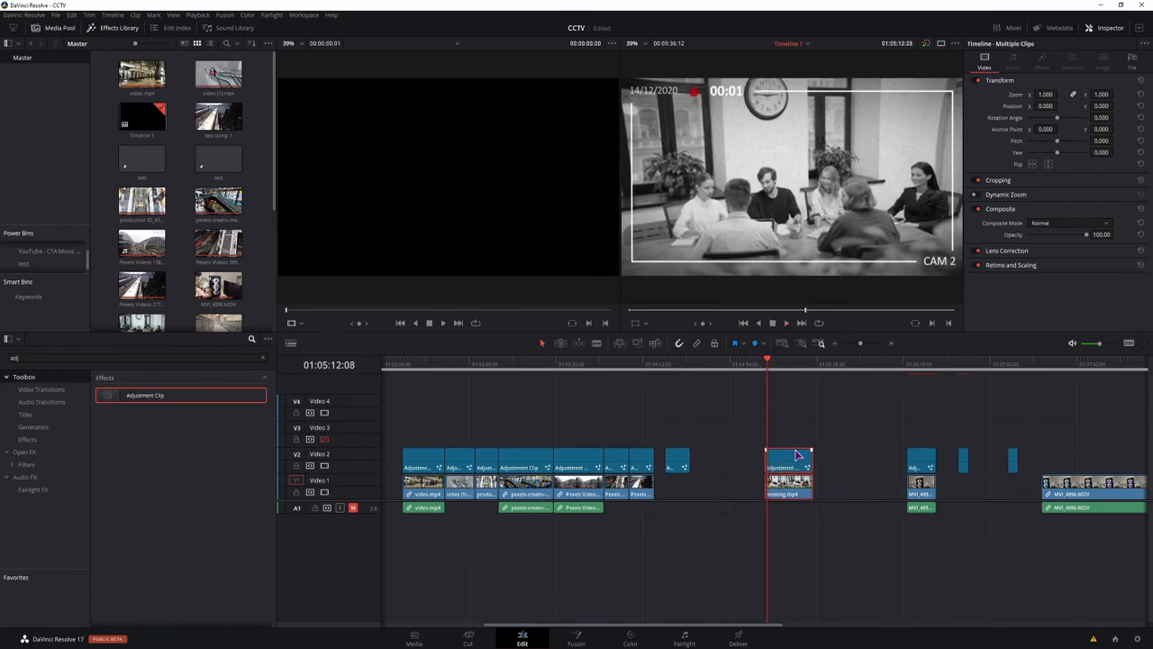
# Save the selected CCTV nodes of the meeting adjustment clip as cctvTutorial.setting
pyautogui.click(788, 465)
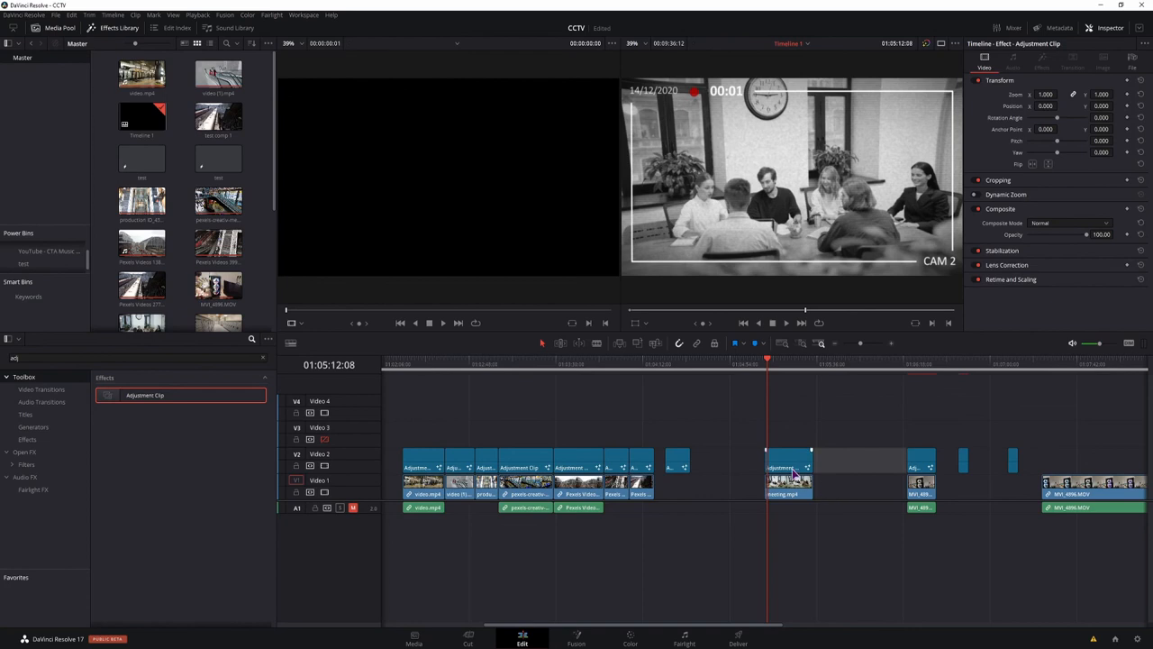
pyautogui.rightClick(789, 464)
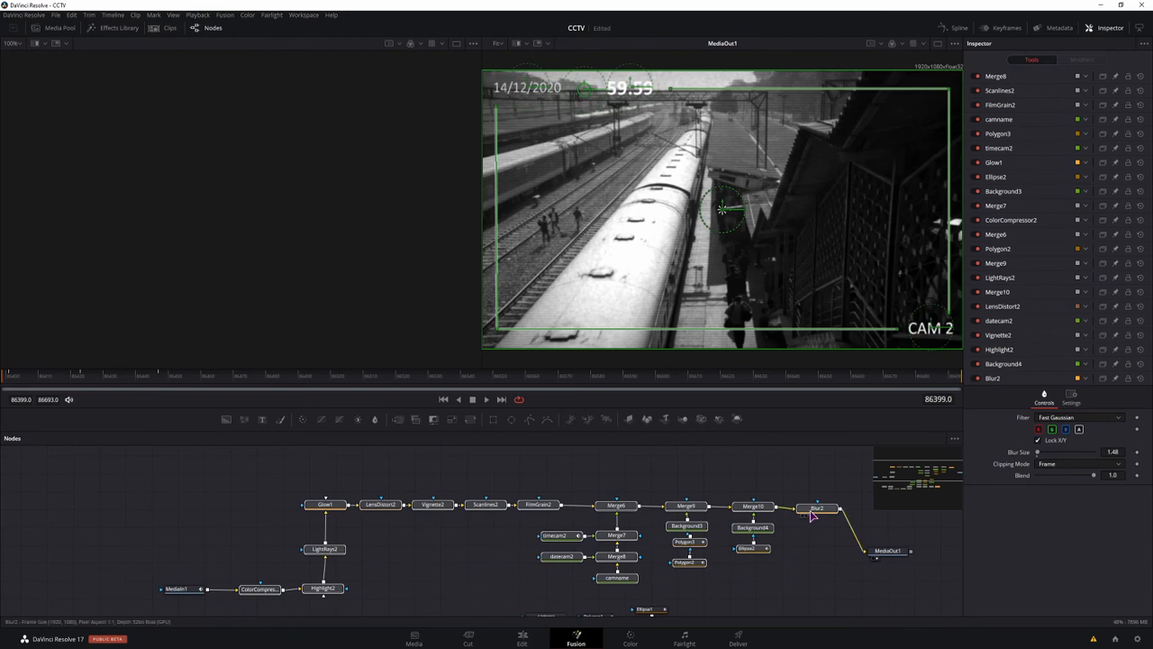
pyautogui.rightClick(817, 508)
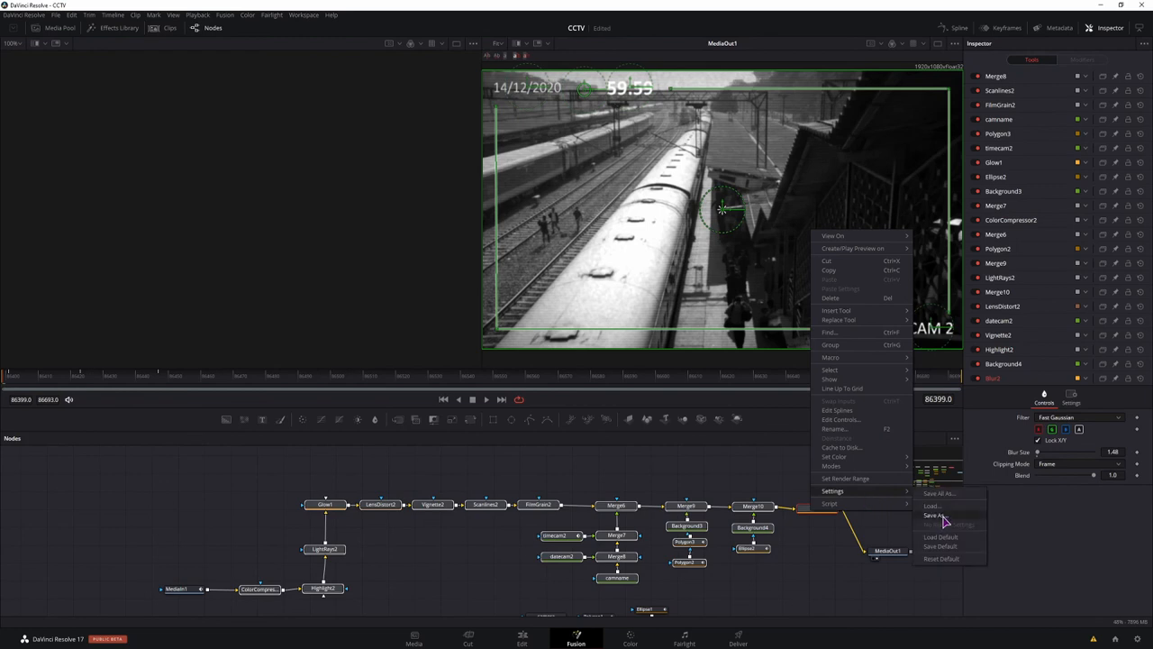
pyautogui.click(935, 515)
pyautogui.write('cctvTutorial.setting')
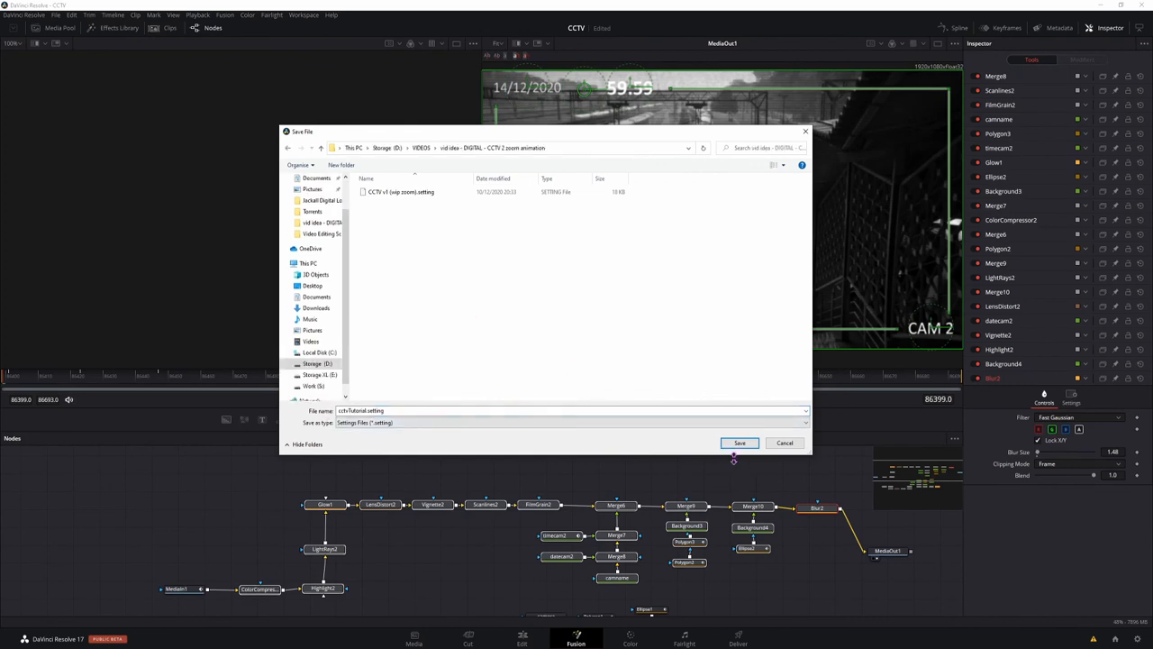
pyautogui.click(739, 442)
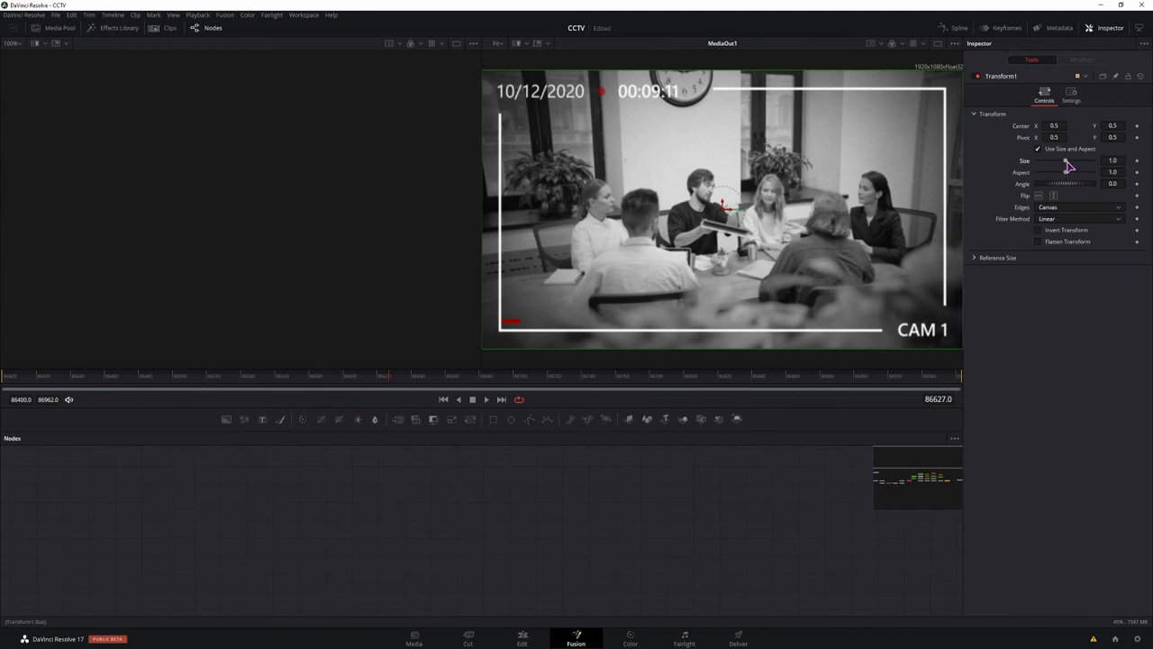
# Drag Transform1's Size through 1.25 and 1.57, settling at about 1.38
pyautogui.moveTo(1063, 161); pyautogui.dragTo(1072, 161)
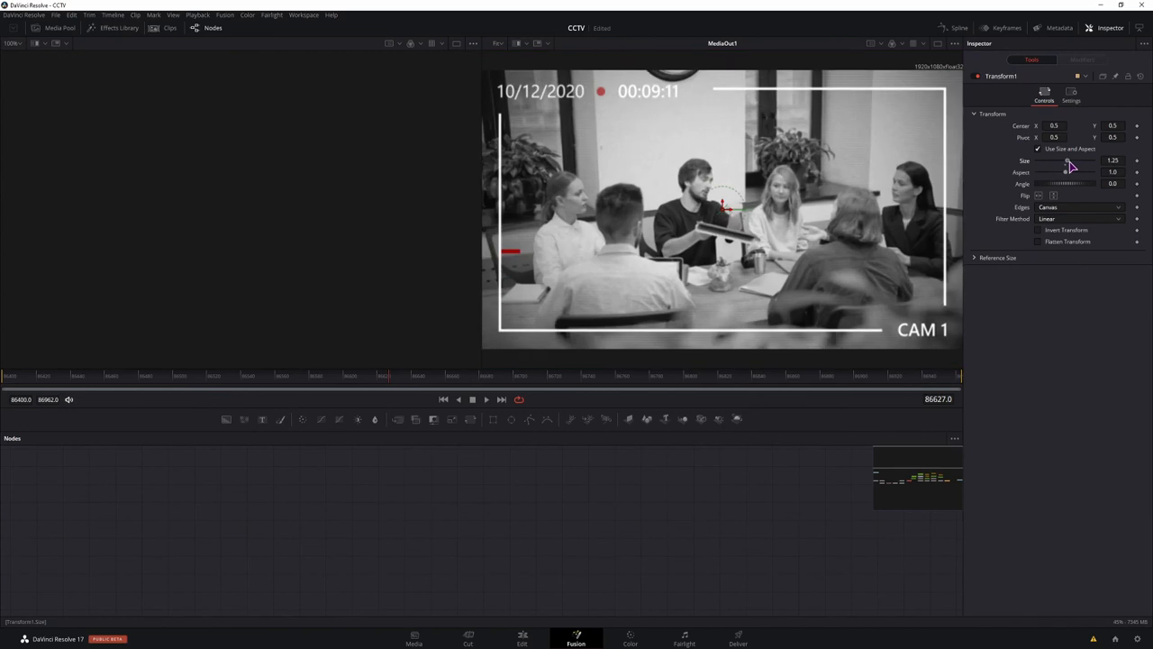
pyautogui.moveTo(1068, 171); pyautogui.dragTo(1068, 171)
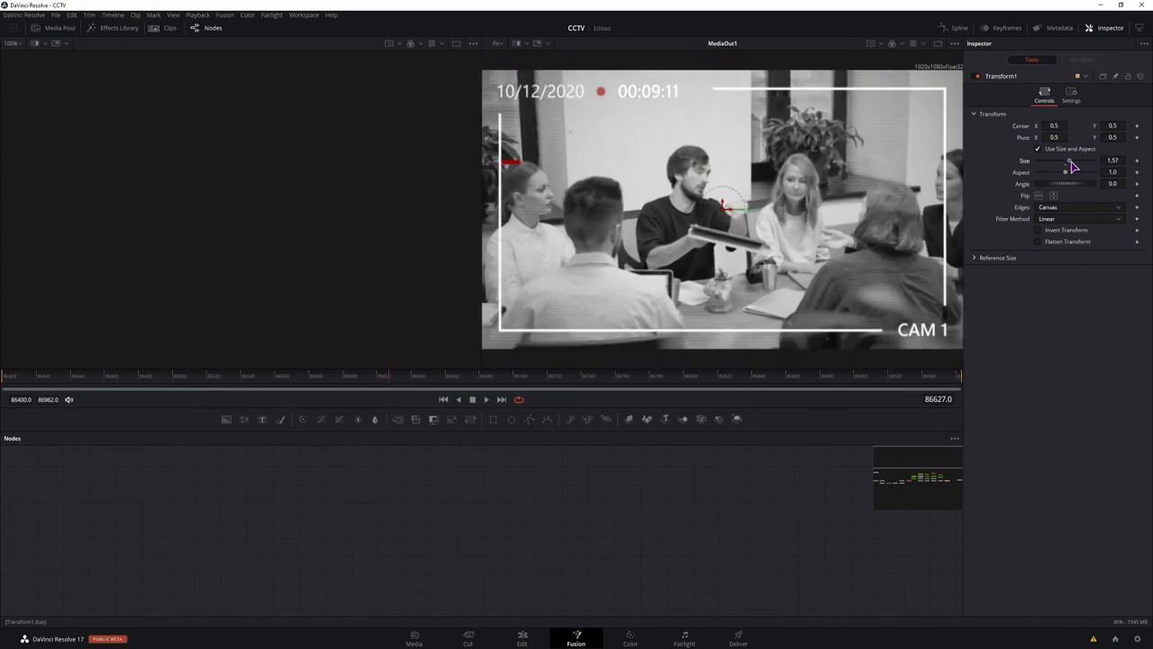
pyautogui.moveTo(1072, 172); pyautogui.dragTo(1067, 172)
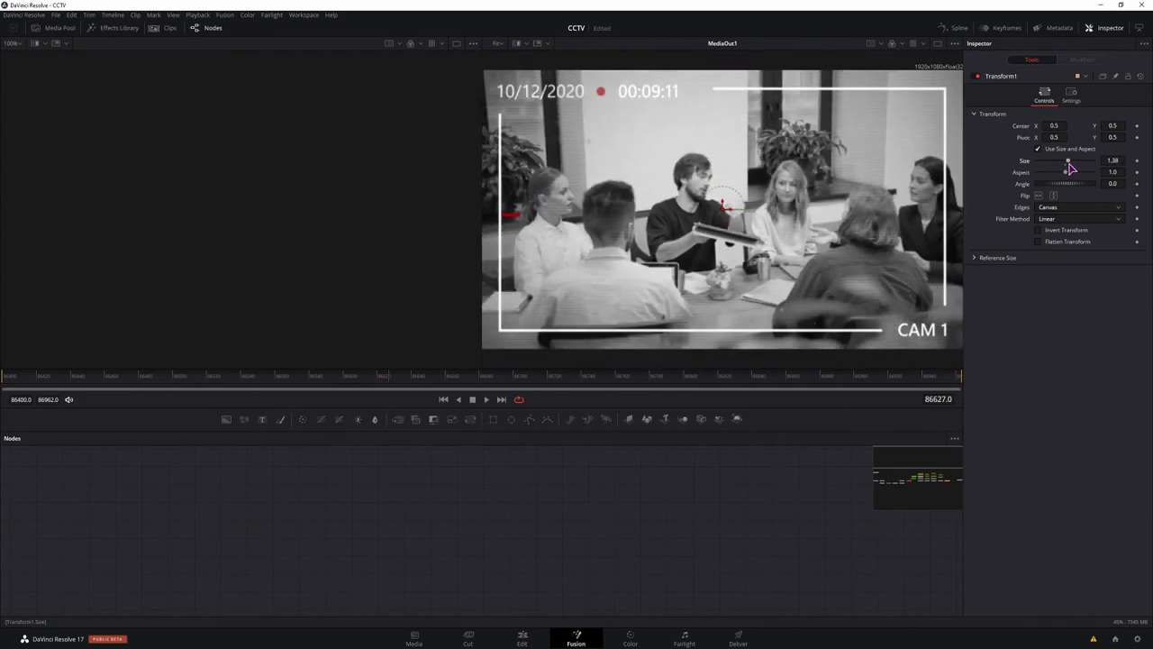